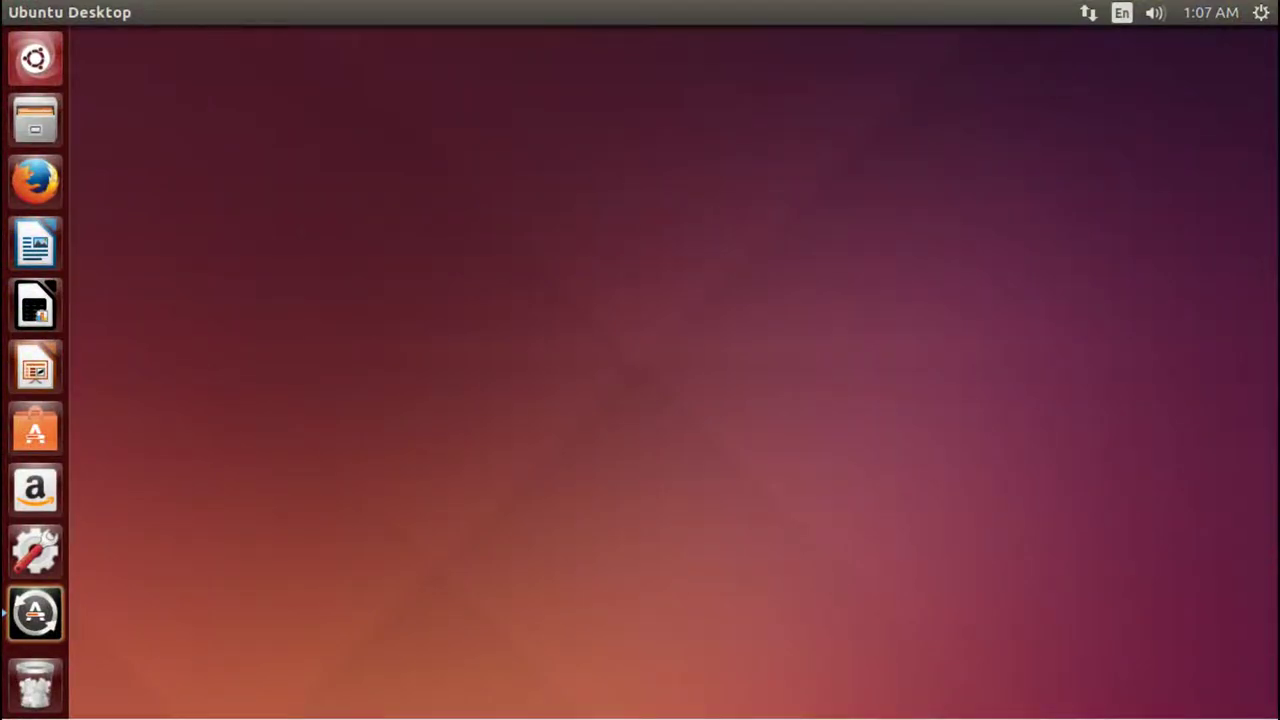
{"action": "mouse_move", "coordinate": [590, 519]}
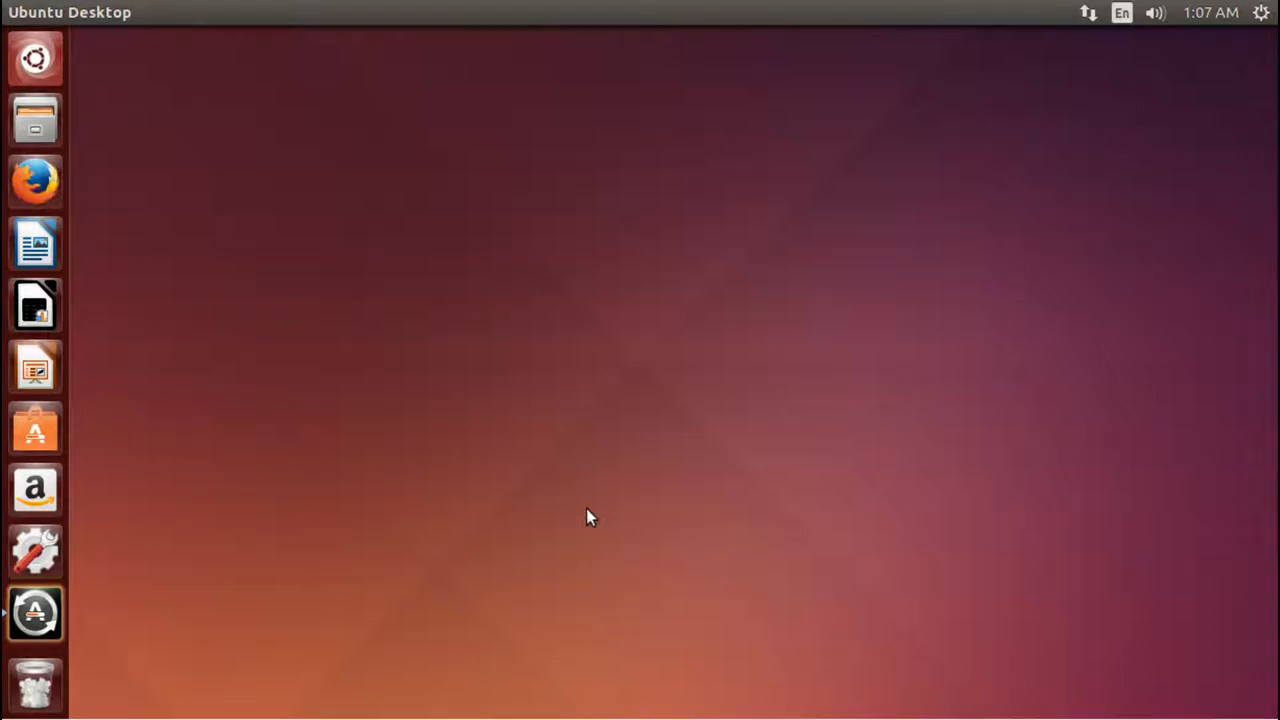
{"action": "mouse_move", "coordinate": [632, 530]}
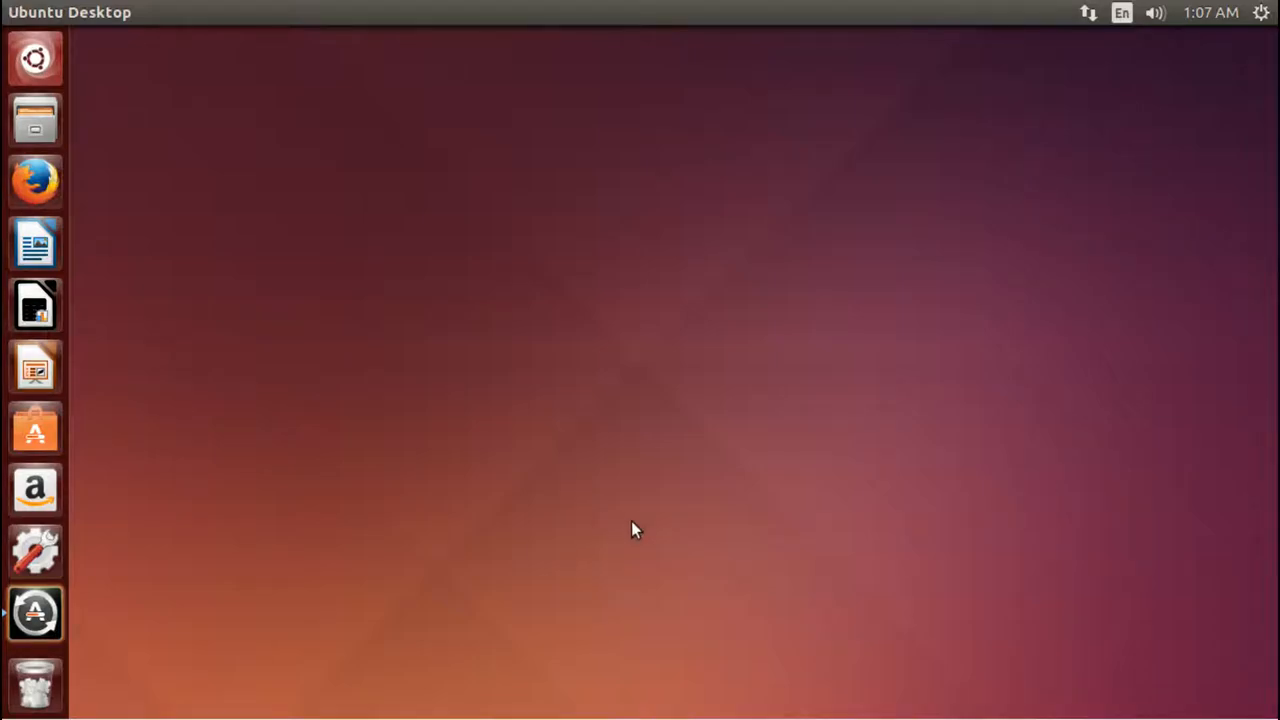
{"action": "mouse_move", "coordinate": [1258, 68]}
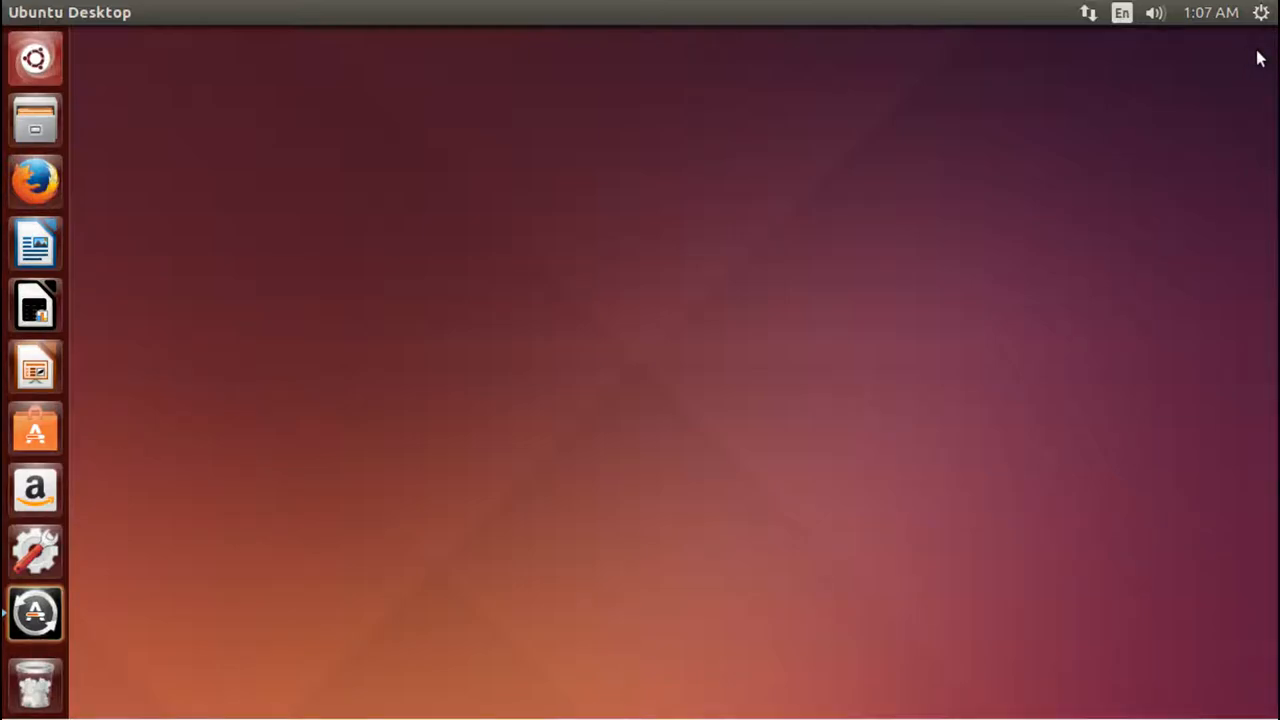
{"action": "mouse_move", "coordinate": [35, 551]}
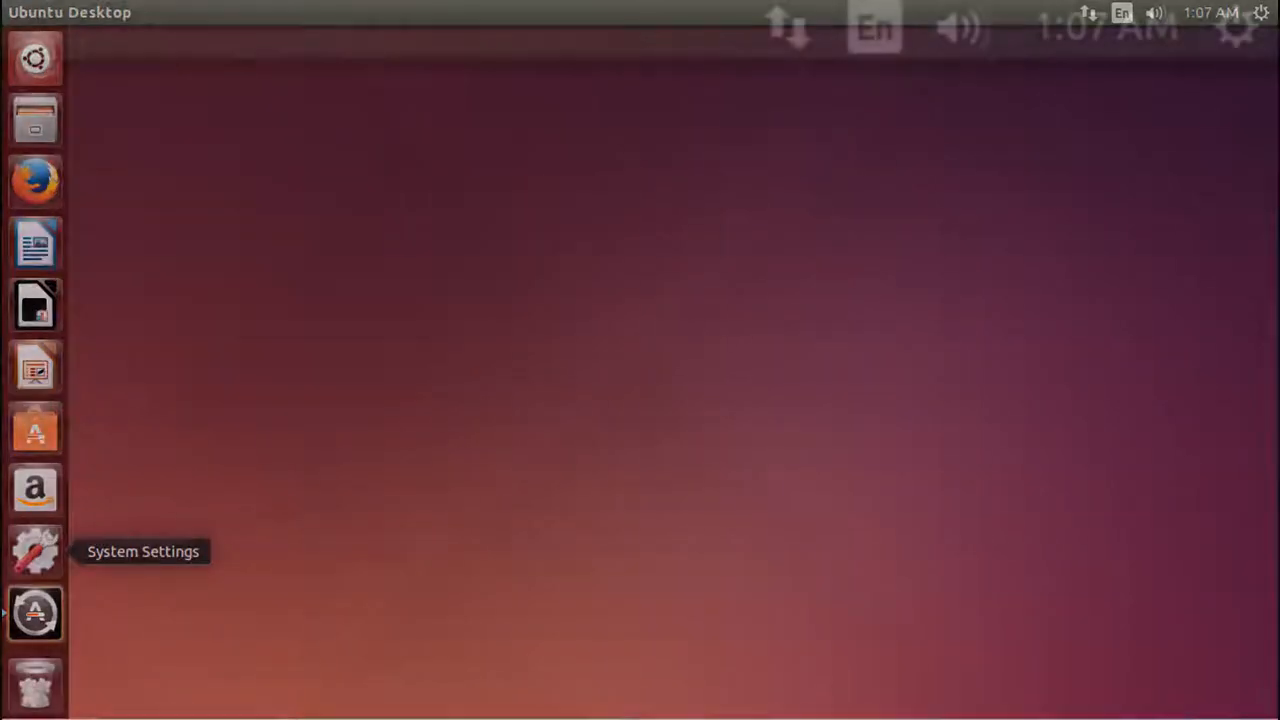
- Open Edit Connections from the network menu to list Wired connection 1
{"action": "left_click", "coordinate": [786, 27]}
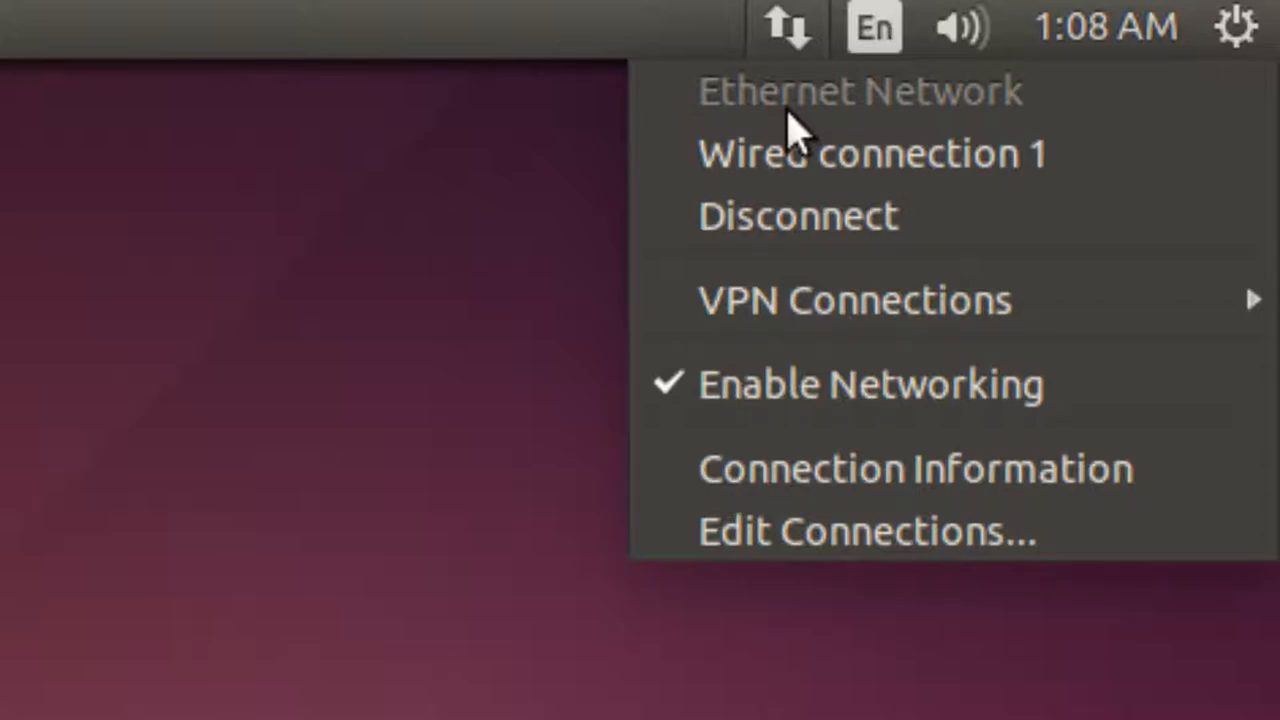
{"action": "mouse_move", "coordinate": [805, 145]}
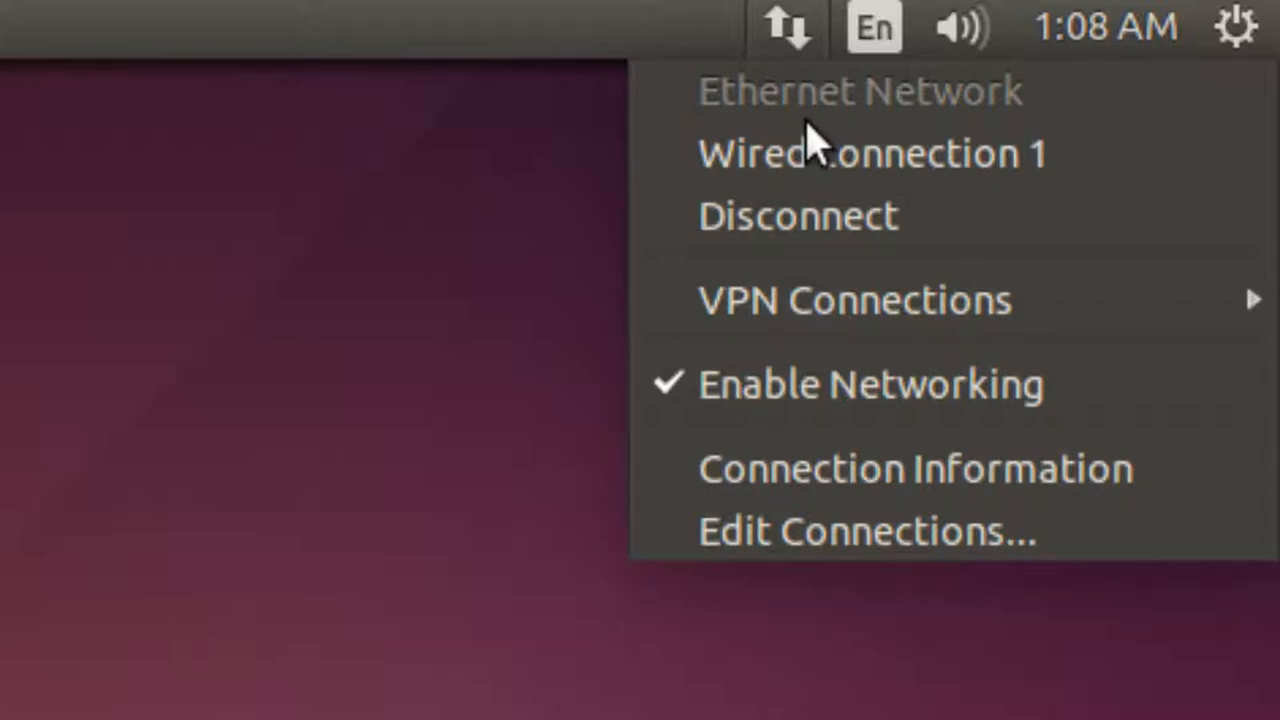
{"action": "mouse_move", "coordinate": [815, 115]}
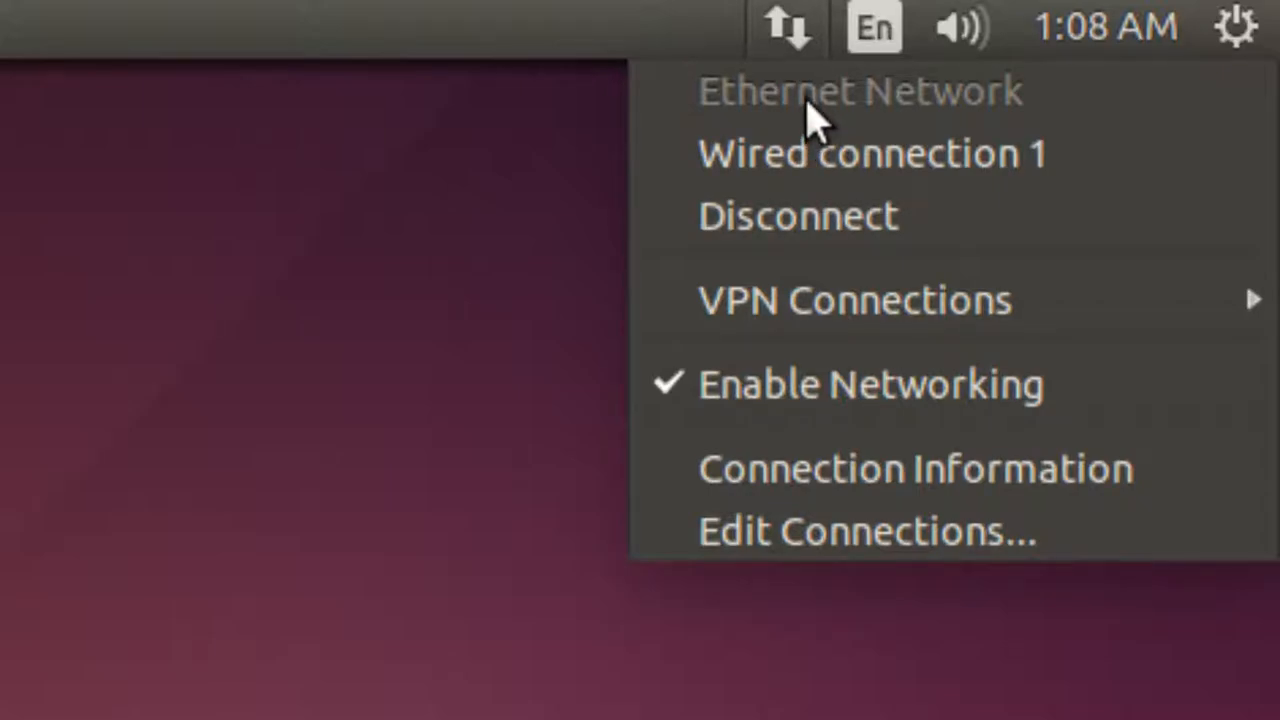
{"action": "mouse_move", "coordinate": [790, 135]}
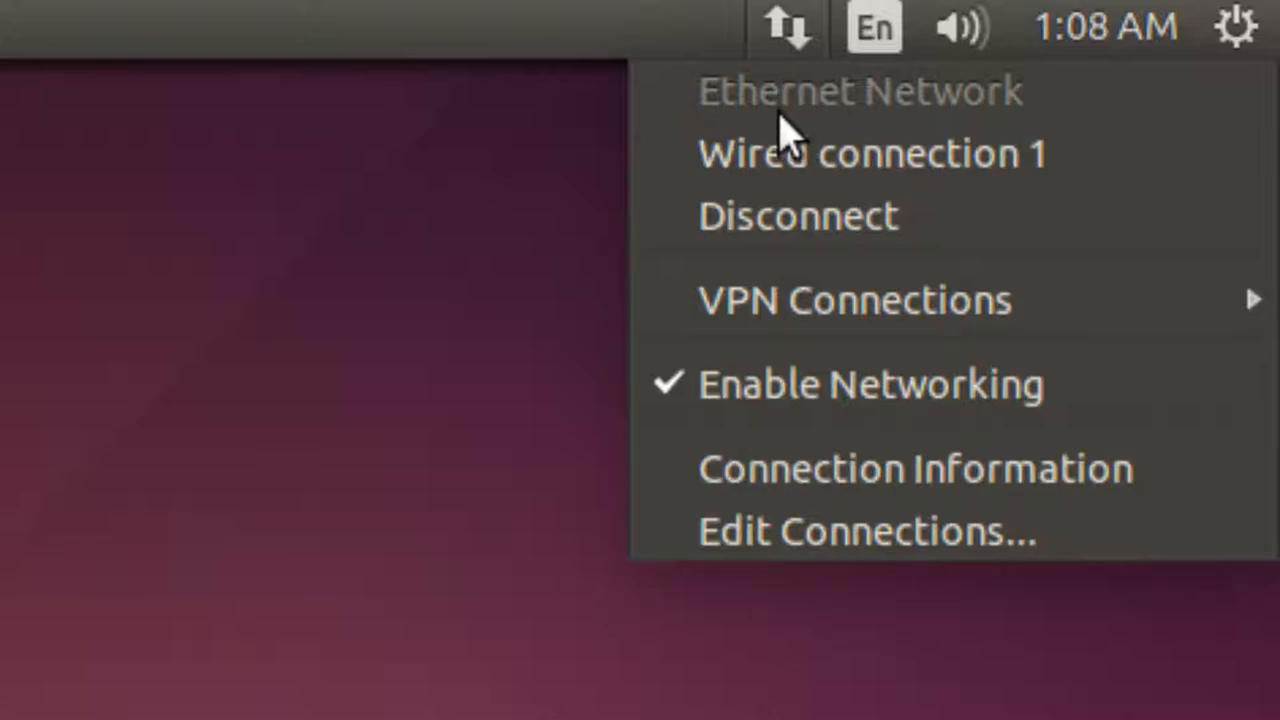
{"action": "mouse_move", "coordinate": [795, 120]}
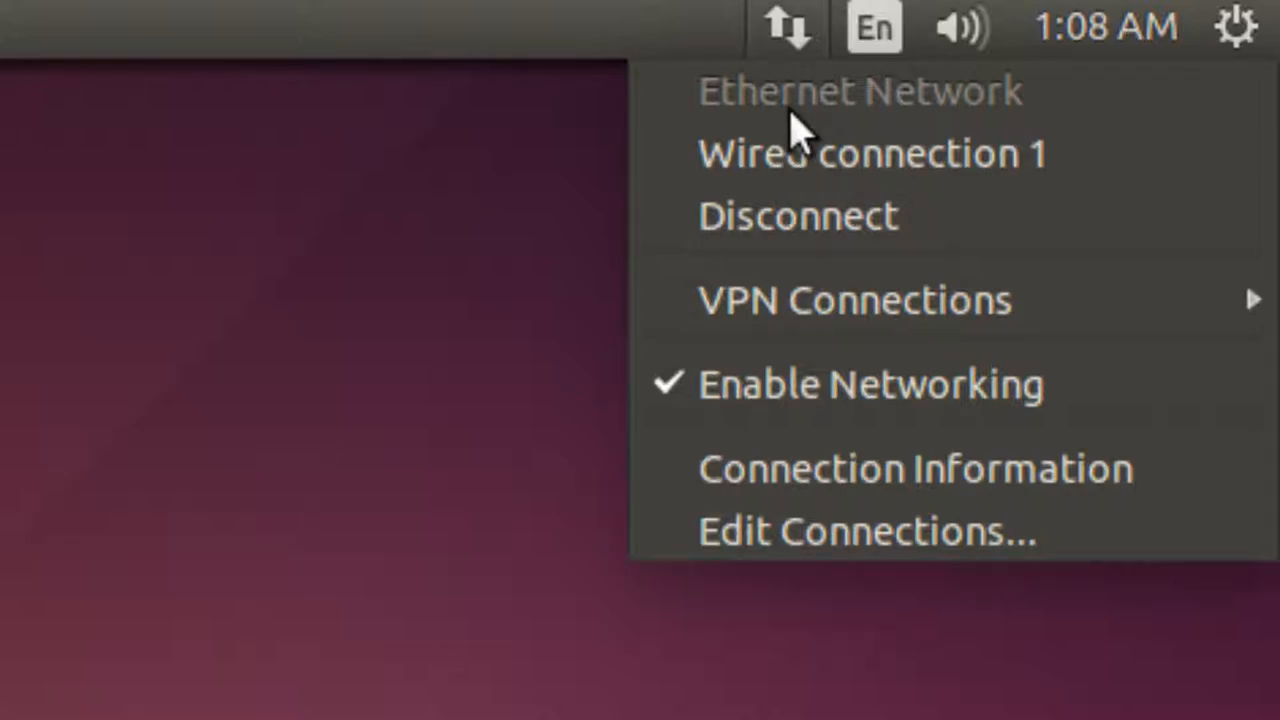
{"action": "mouse_move", "coordinate": [850, 270]}
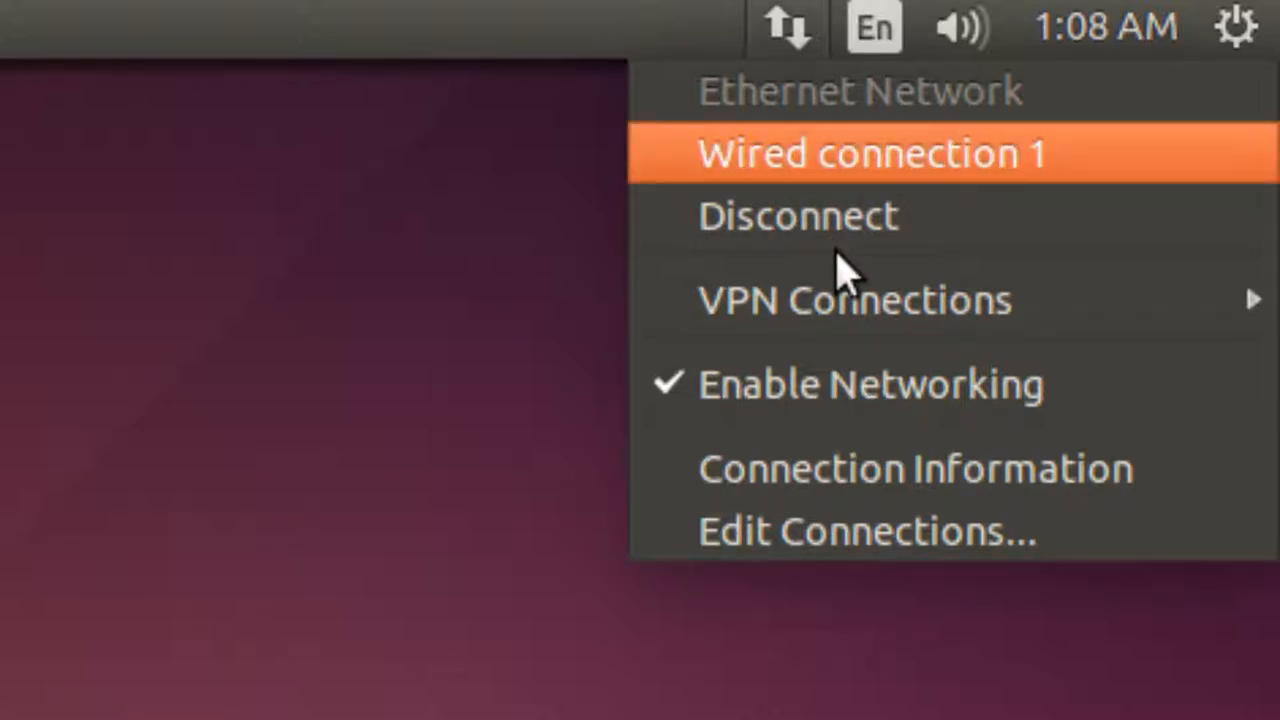
{"action": "mouse_move", "coordinate": [800, 120]}
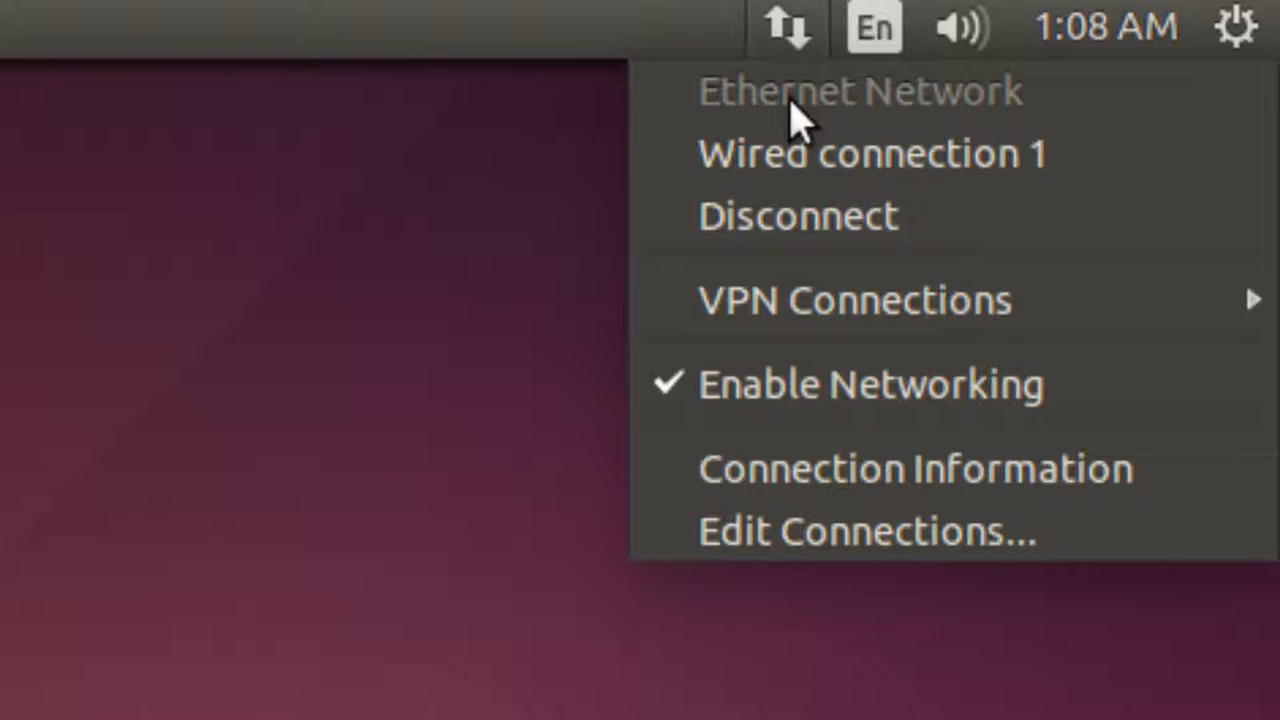
{"action": "mouse_move", "coordinate": [883, 450]}
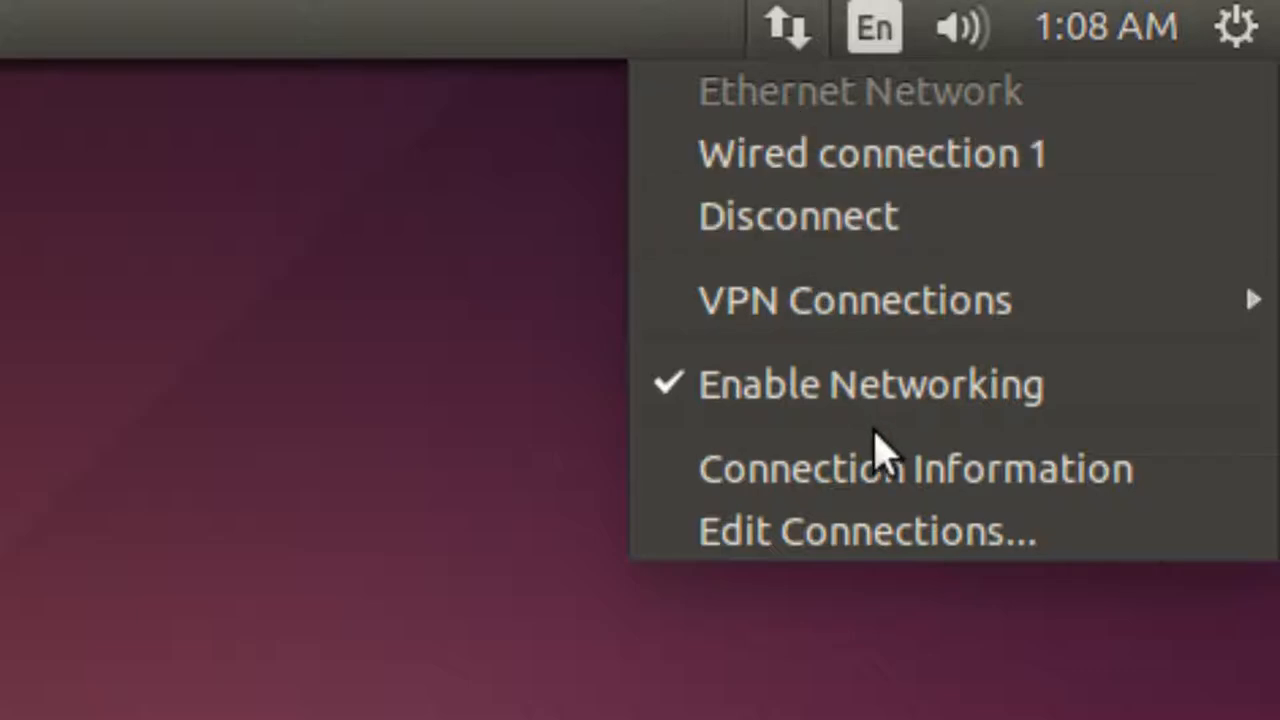
{"action": "mouse_move", "coordinate": [865, 531]}
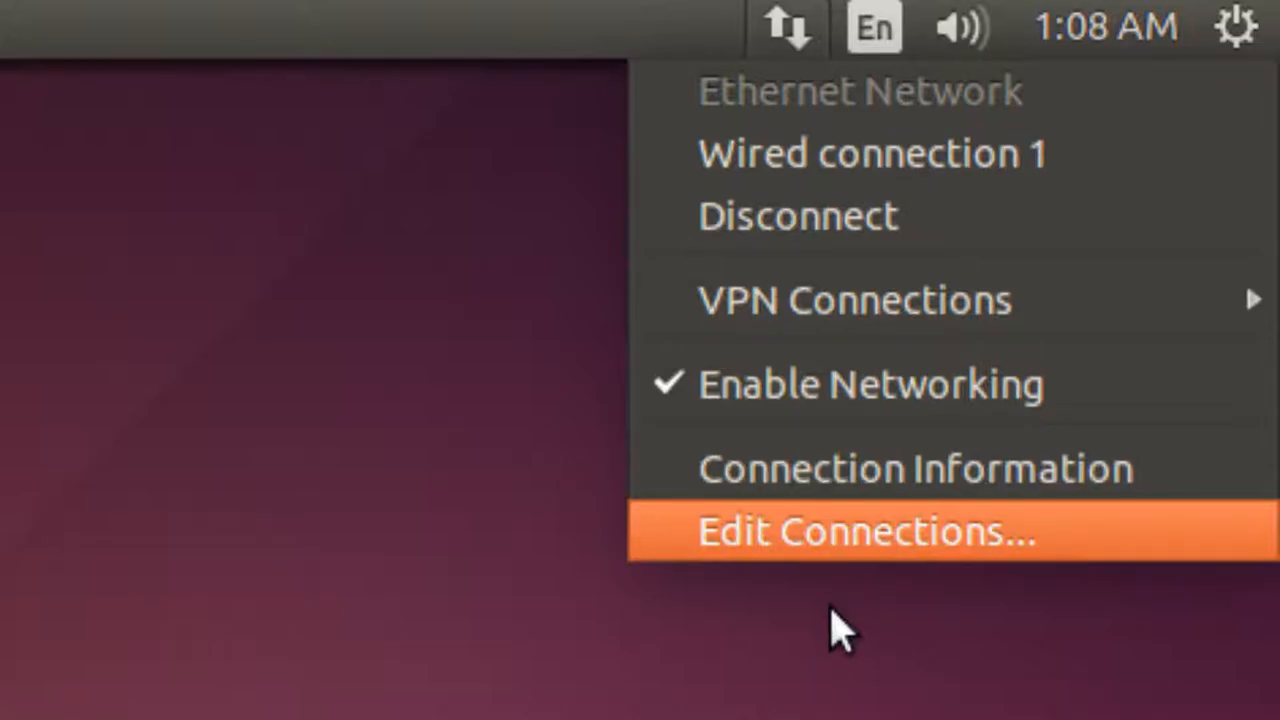
{"action": "left_click", "coordinate": [865, 532]}
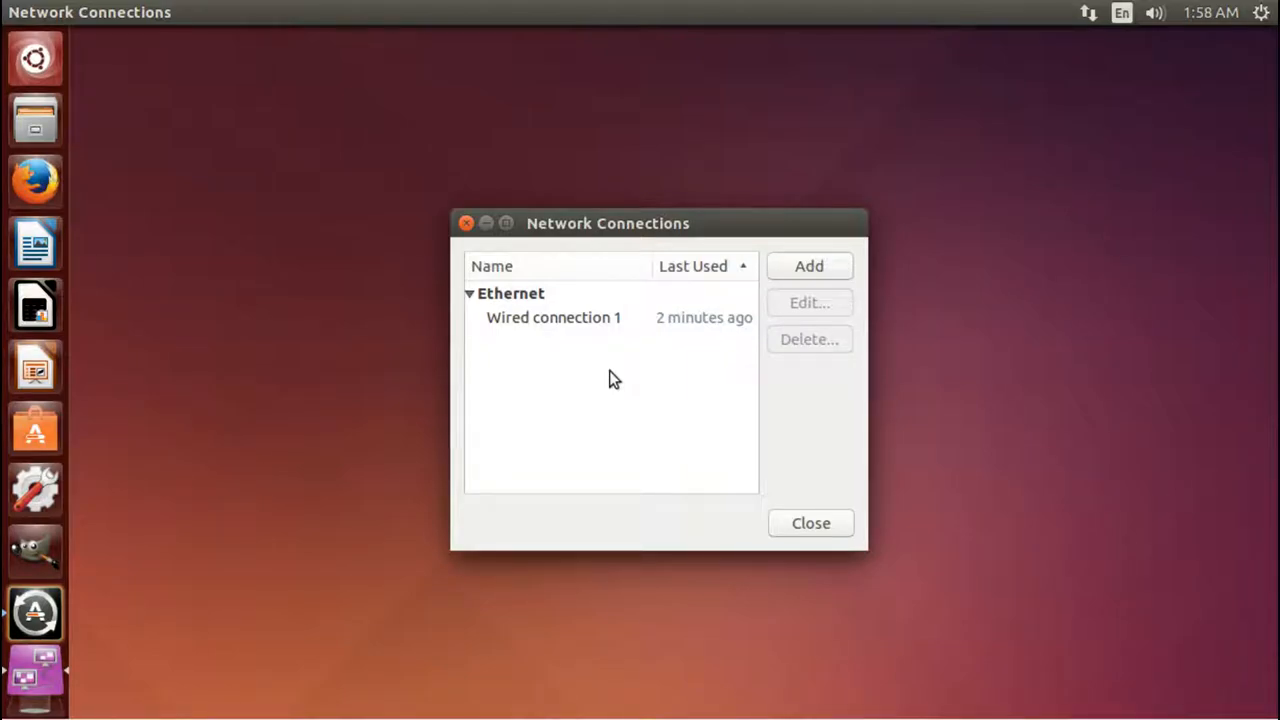
{"action": "mouse_move", "coordinate": [745, 280]}
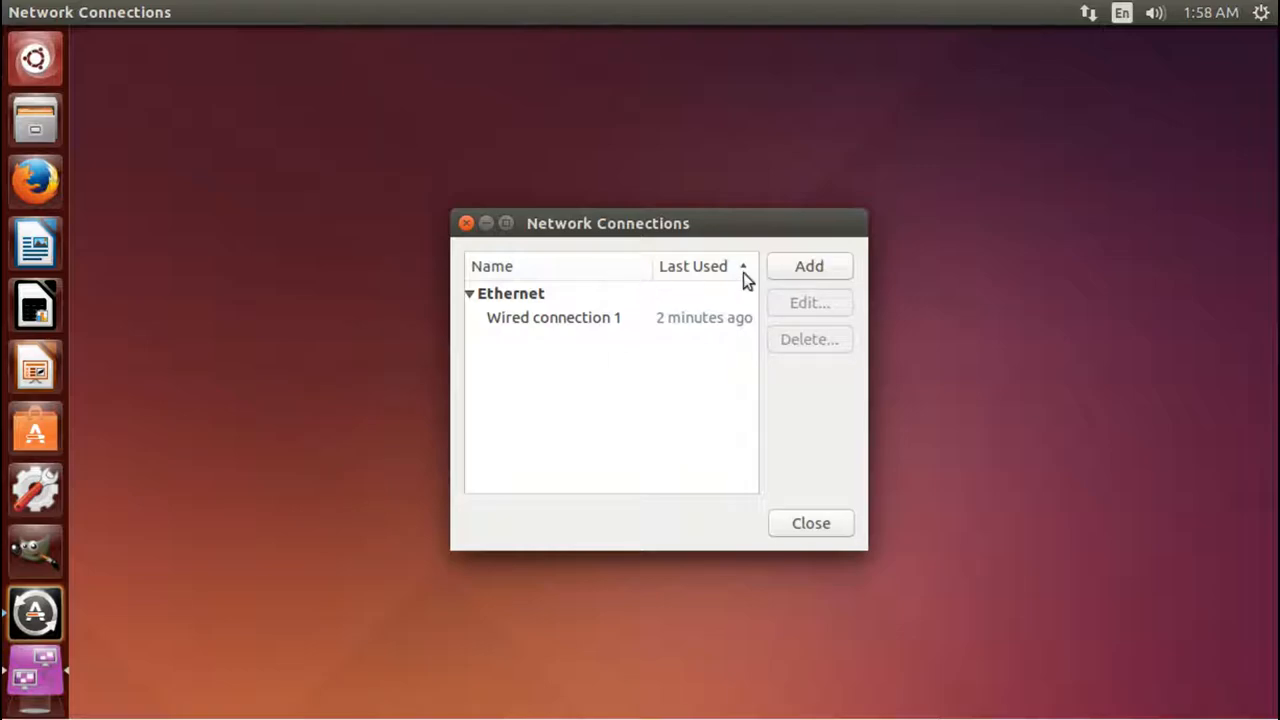
- Add a new network connection of type Ethernet
{"action": "left_click", "coordinate": [808, 266]}
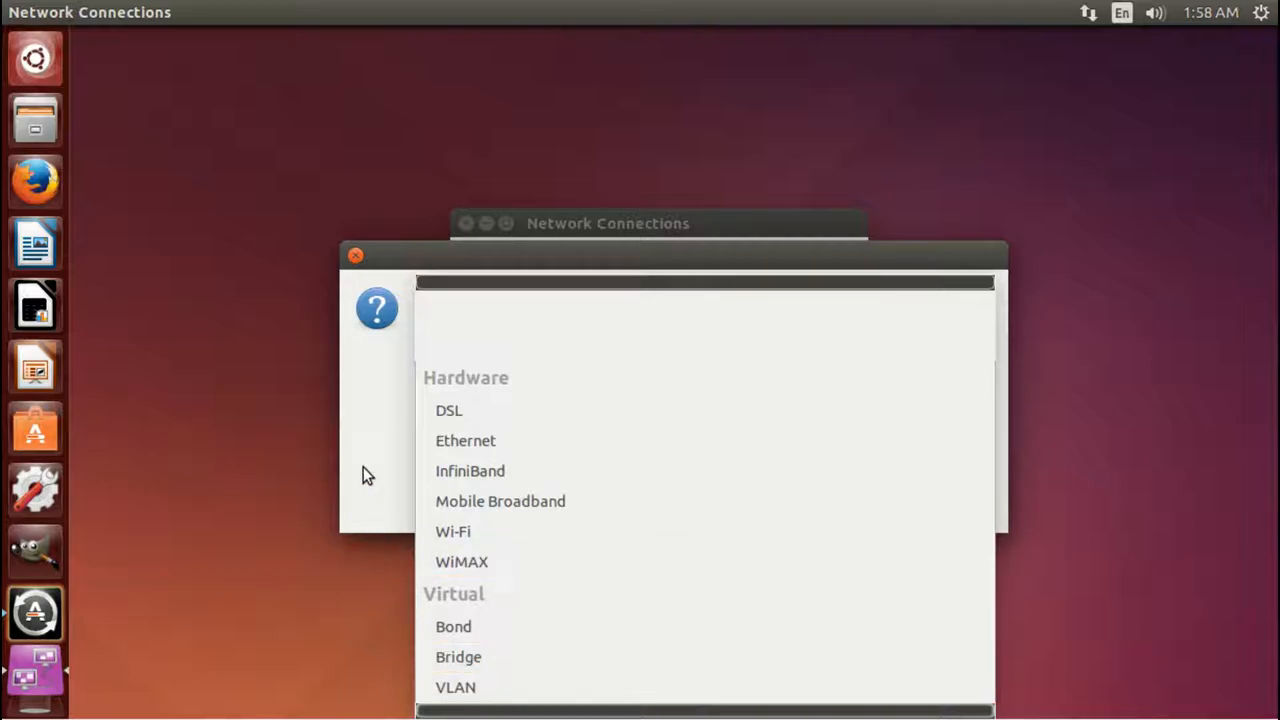
{"action": "left_click", "coordinate": [465, 440]}
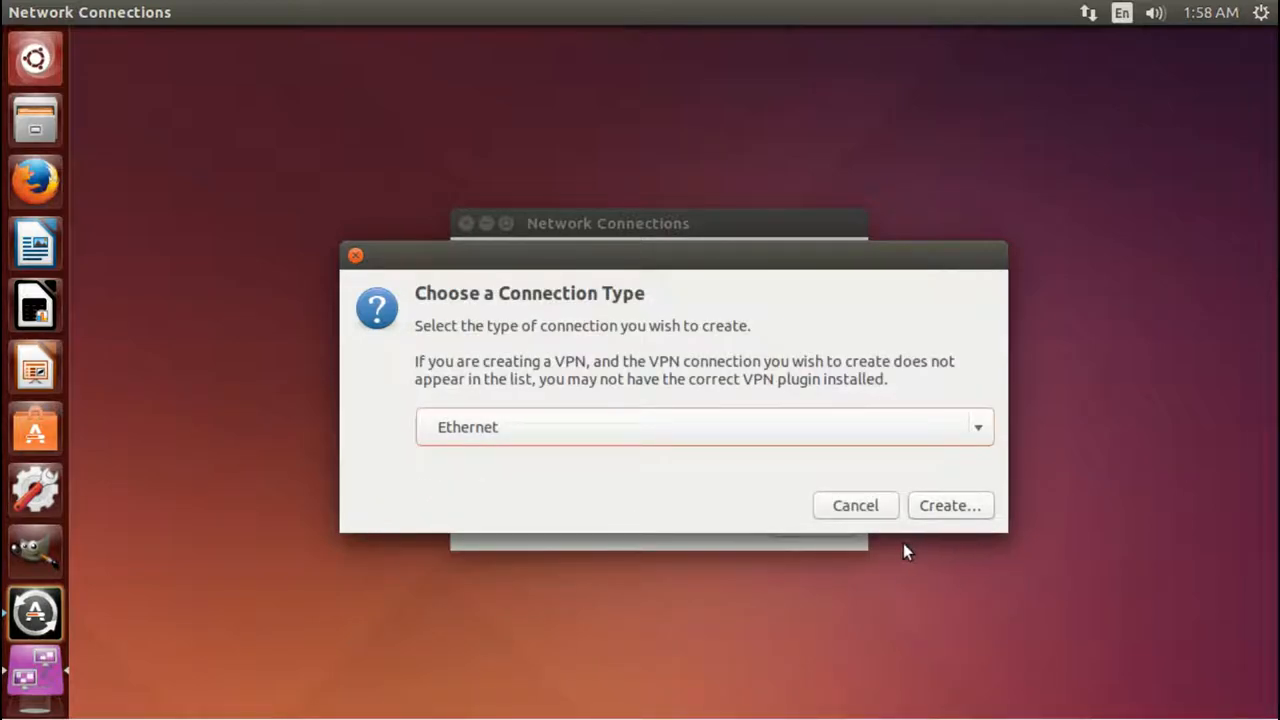
{"action": "left_click", "coordinate": [1121, 12]}
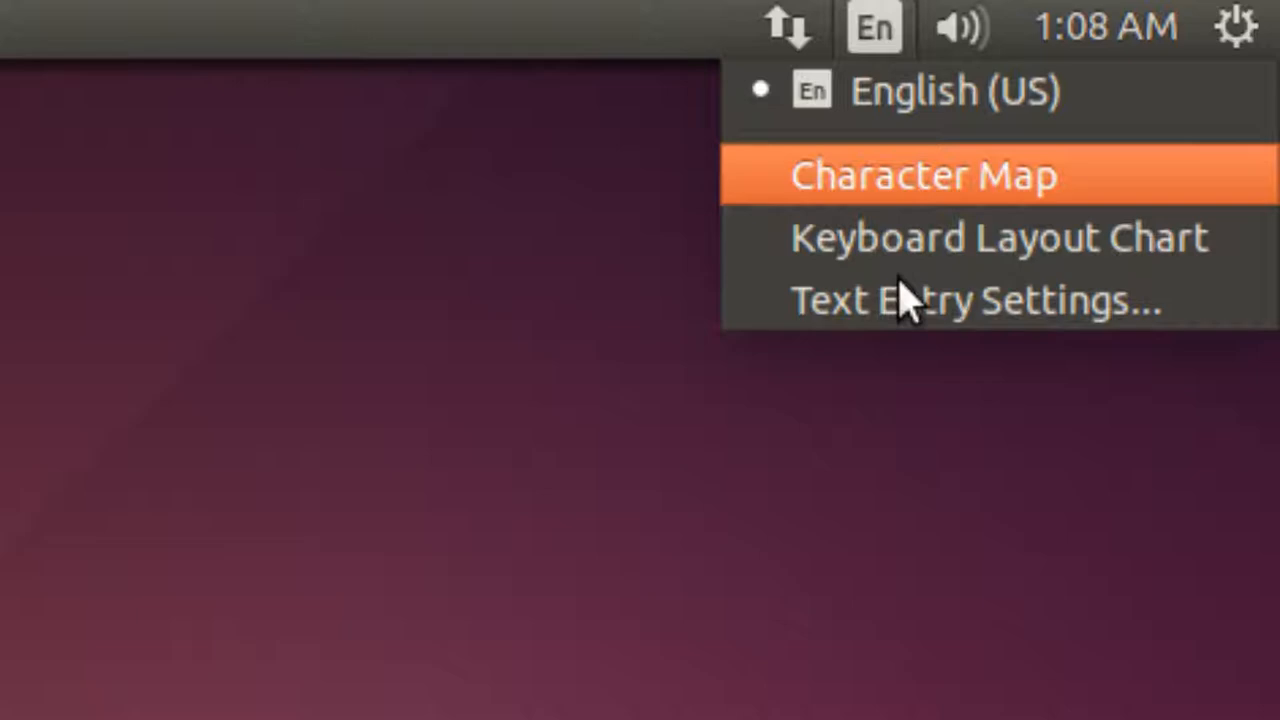
- Browse Thaana characters in Character Map, adding a letter to the text to copy
{"action": "left_click", "coordinate": [924, 175]}
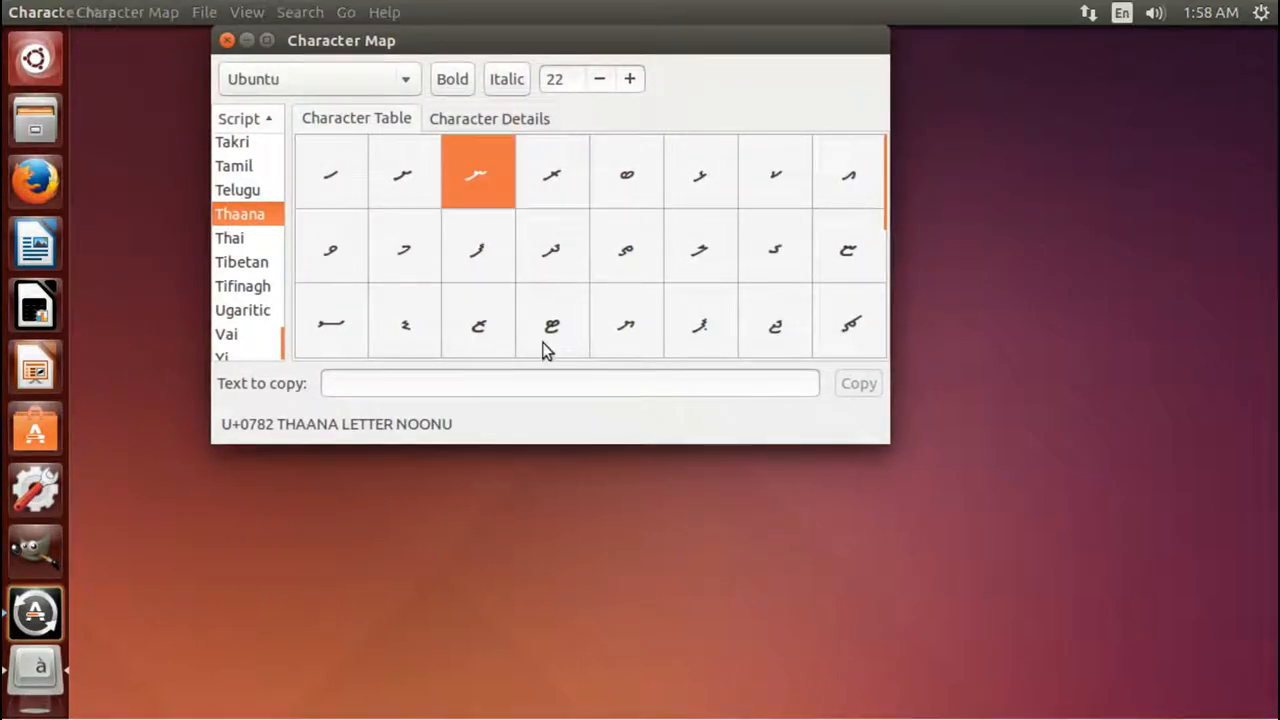
{"action": "left_click", "coordinate": [404, 248]}
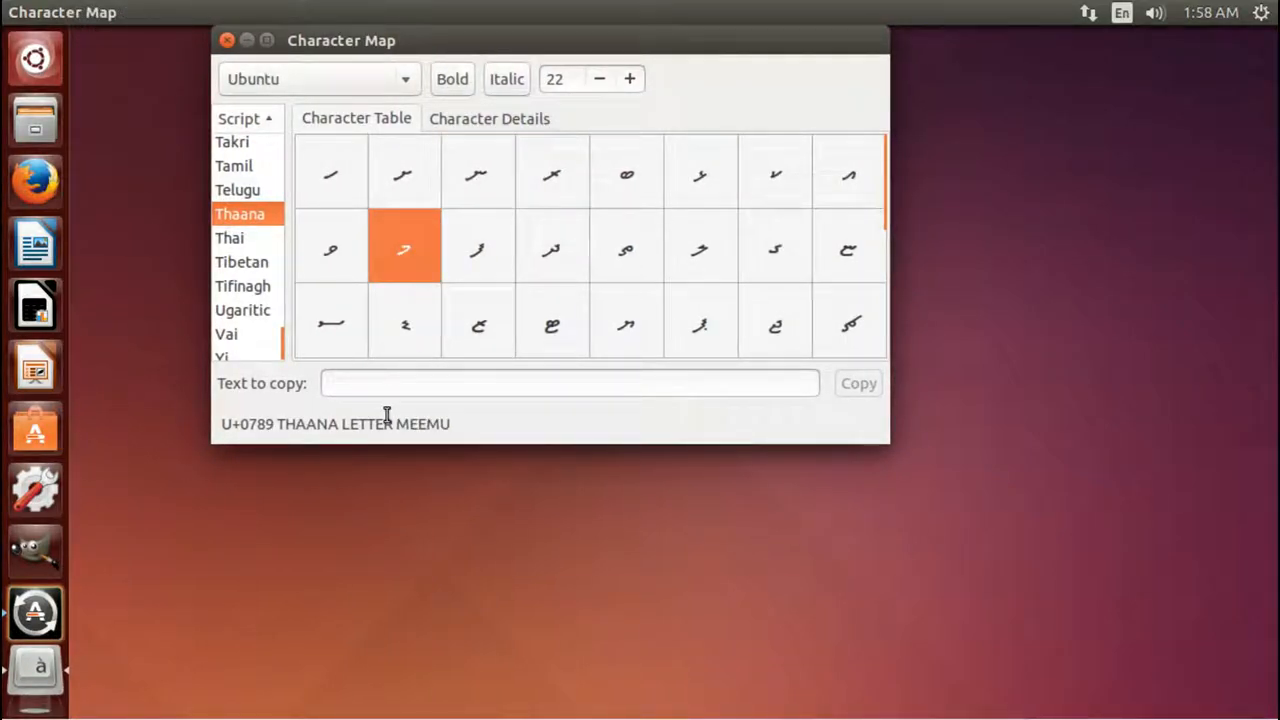
{"action": "mouse_move", "coordinate": [408, 291]}
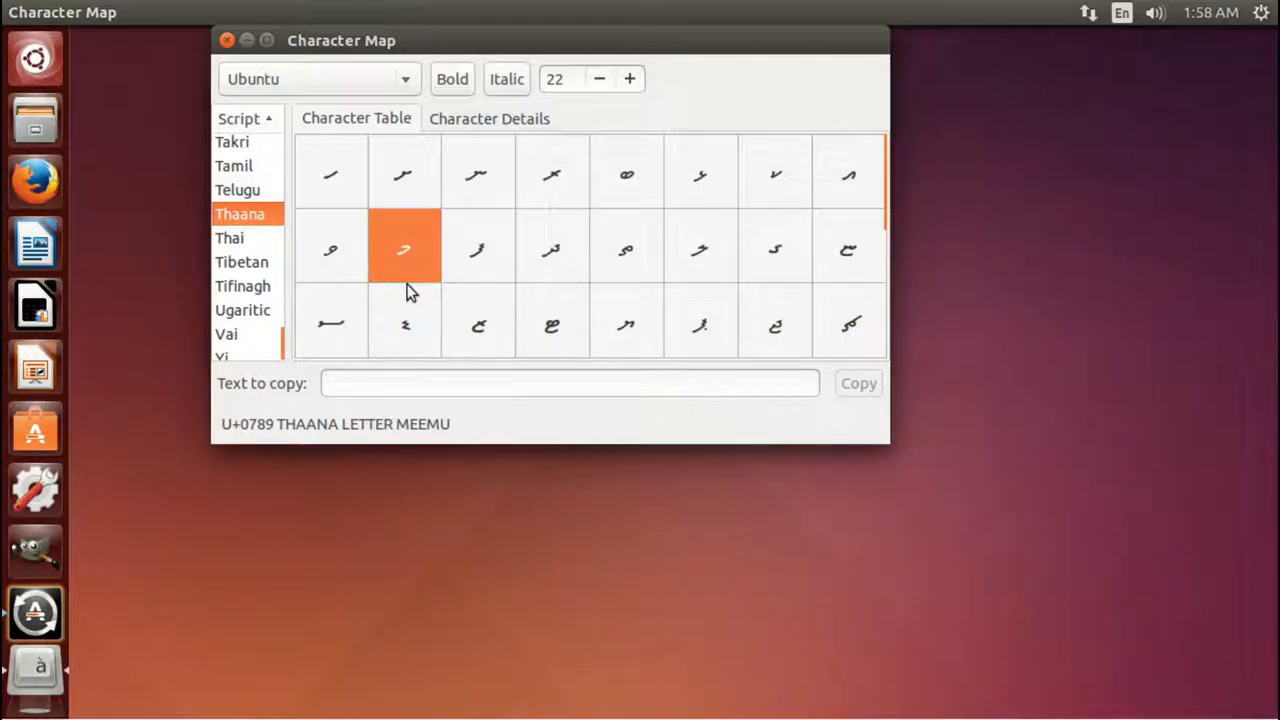
{"action": "double_click", "coordinate": [404, 248]}
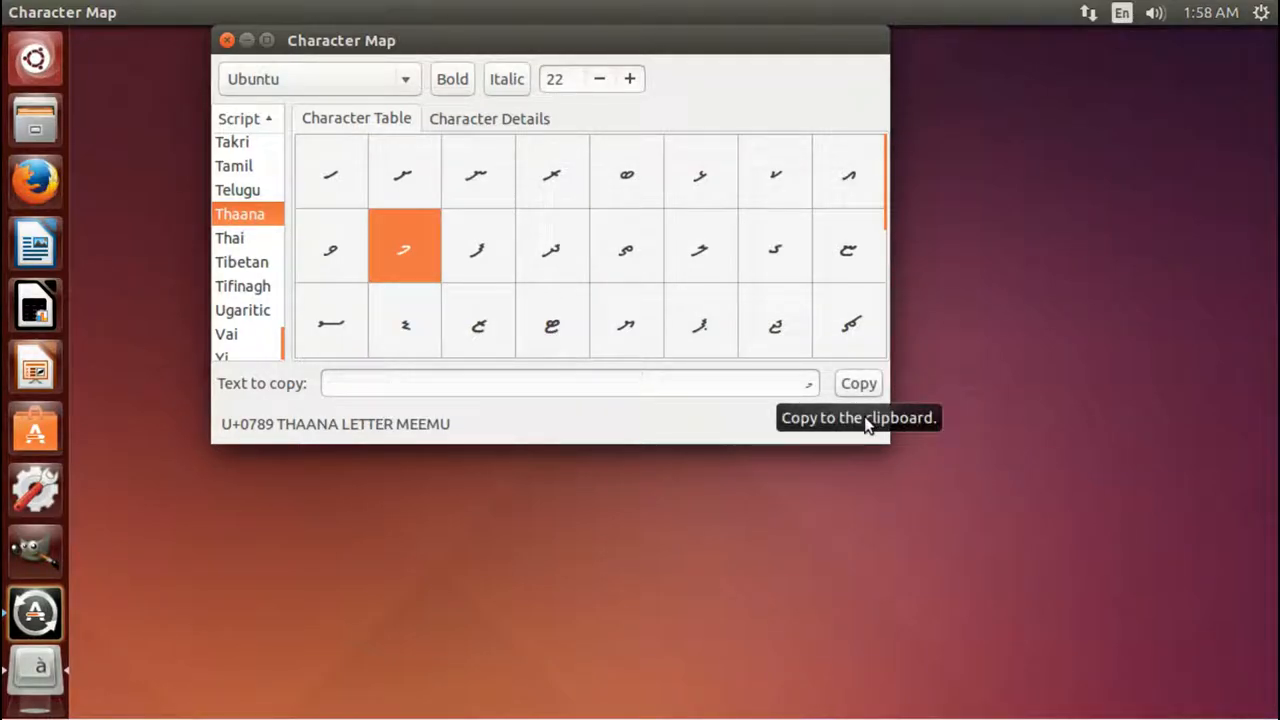
{"action": "mouse_move", "coordinate": [675, 248]}
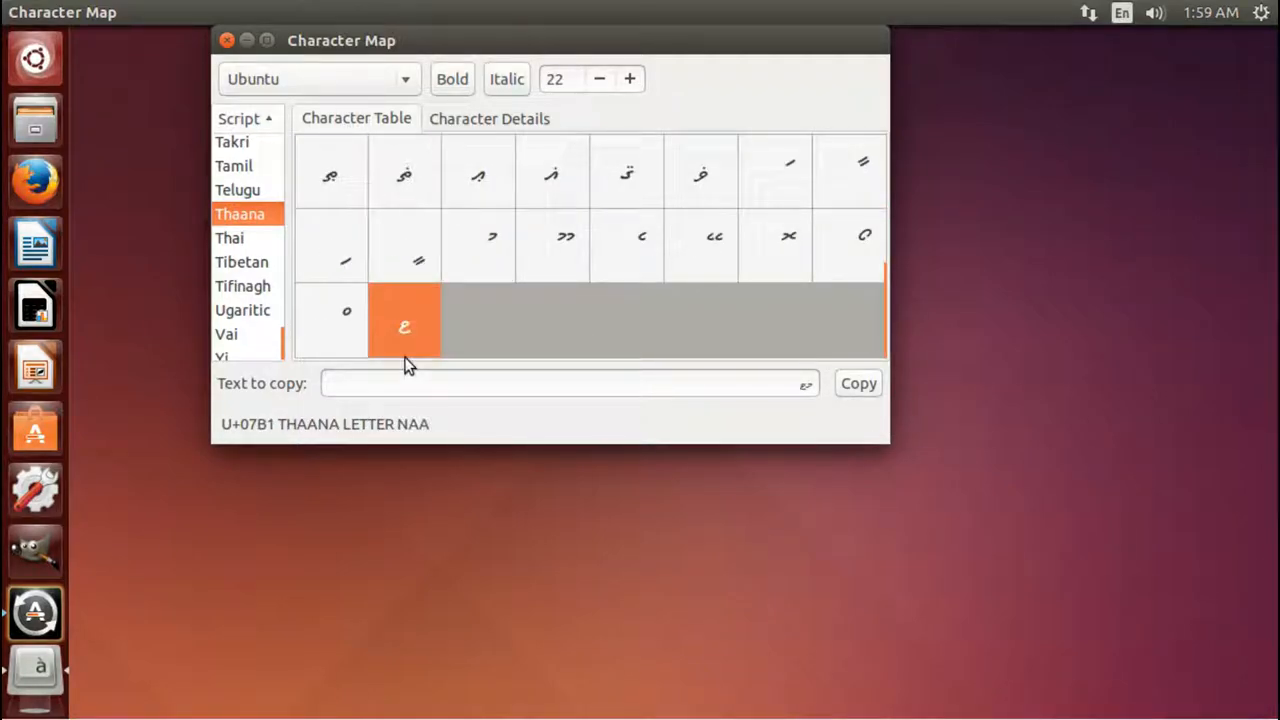
{"action": "mouse_move", "coordinate": [855, 425]}
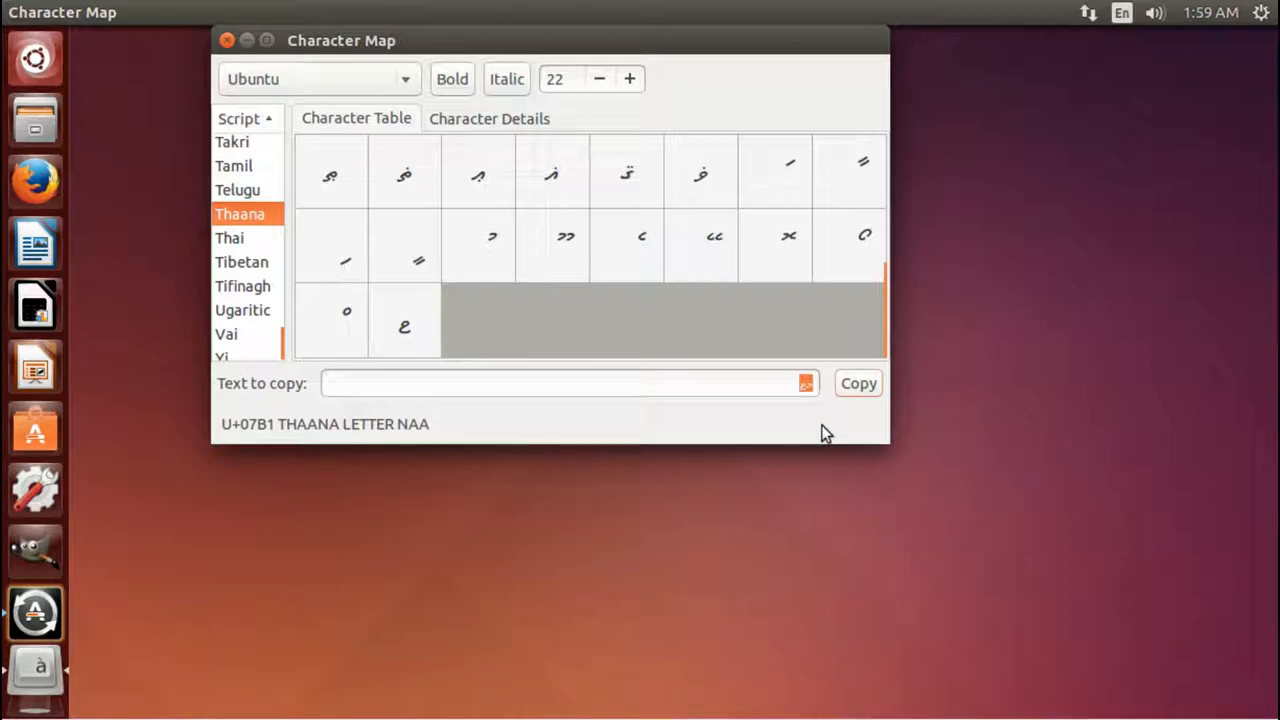
{"action": "mouse_move", "coordinate": [1117, 83]}
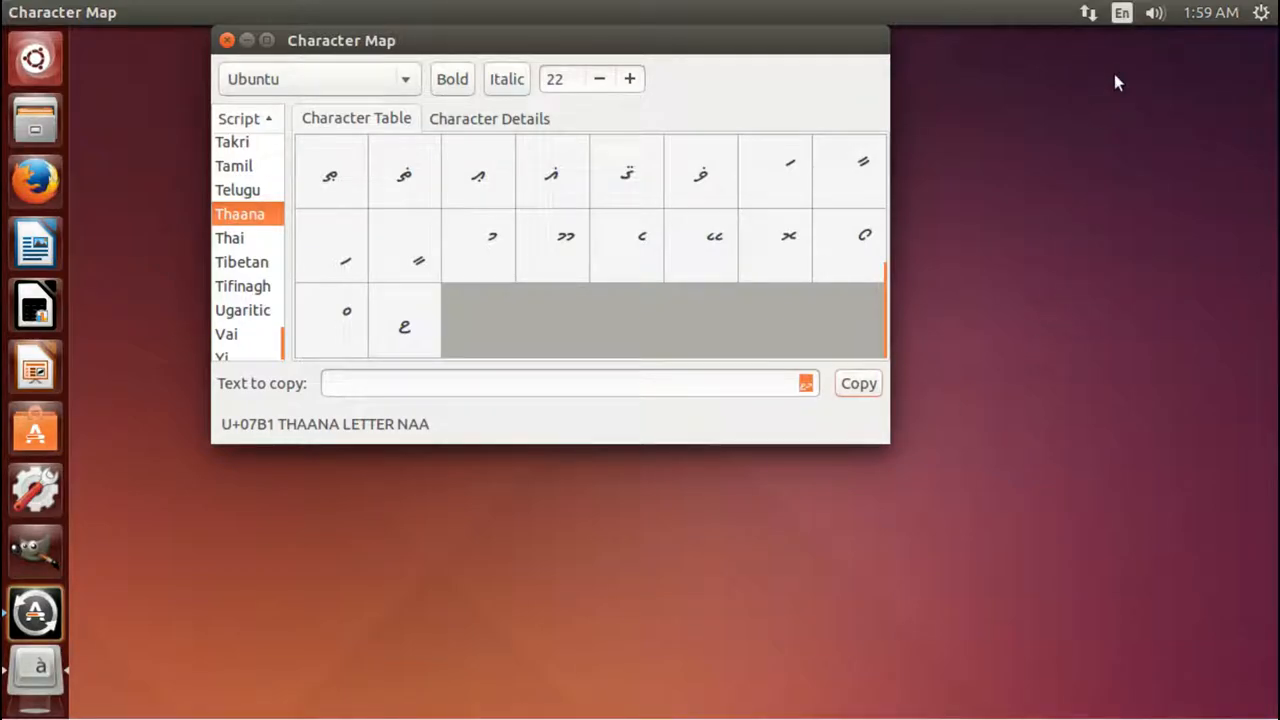
{"action": "mouse_move", "coordinate": [1128, 54]}
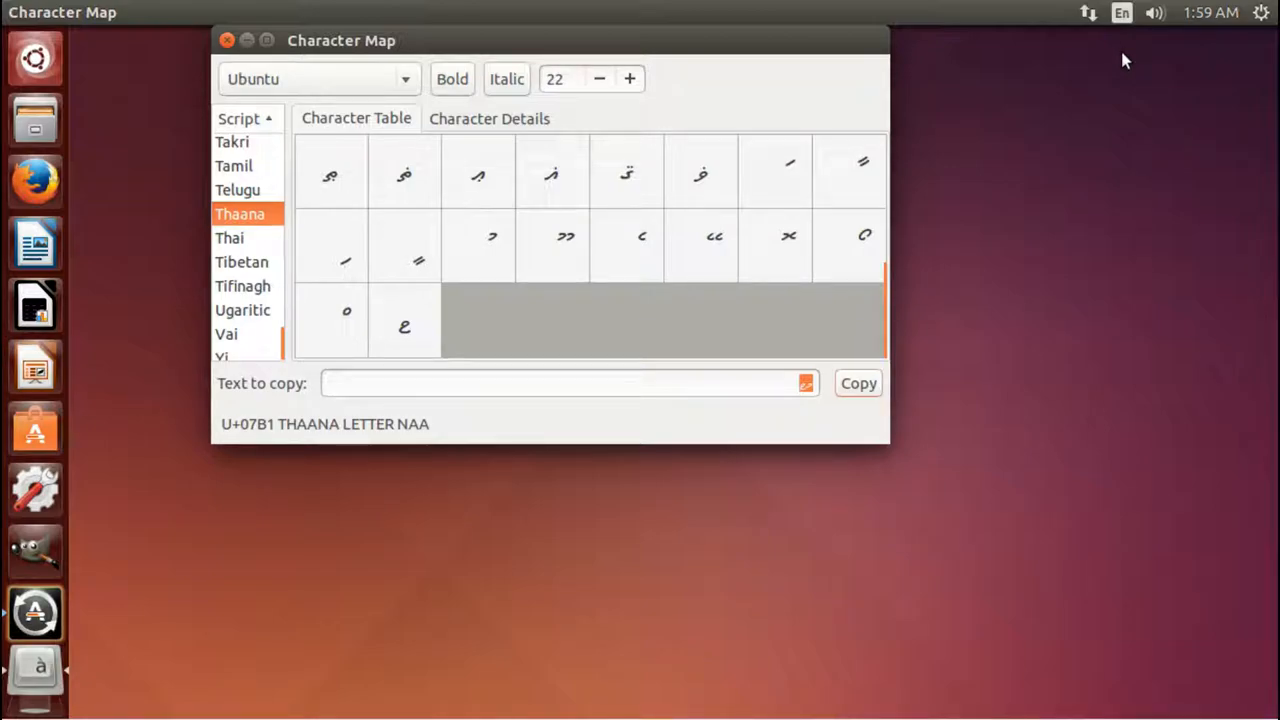
{"action": "mouse_move", "coordinate": [378, 325]}
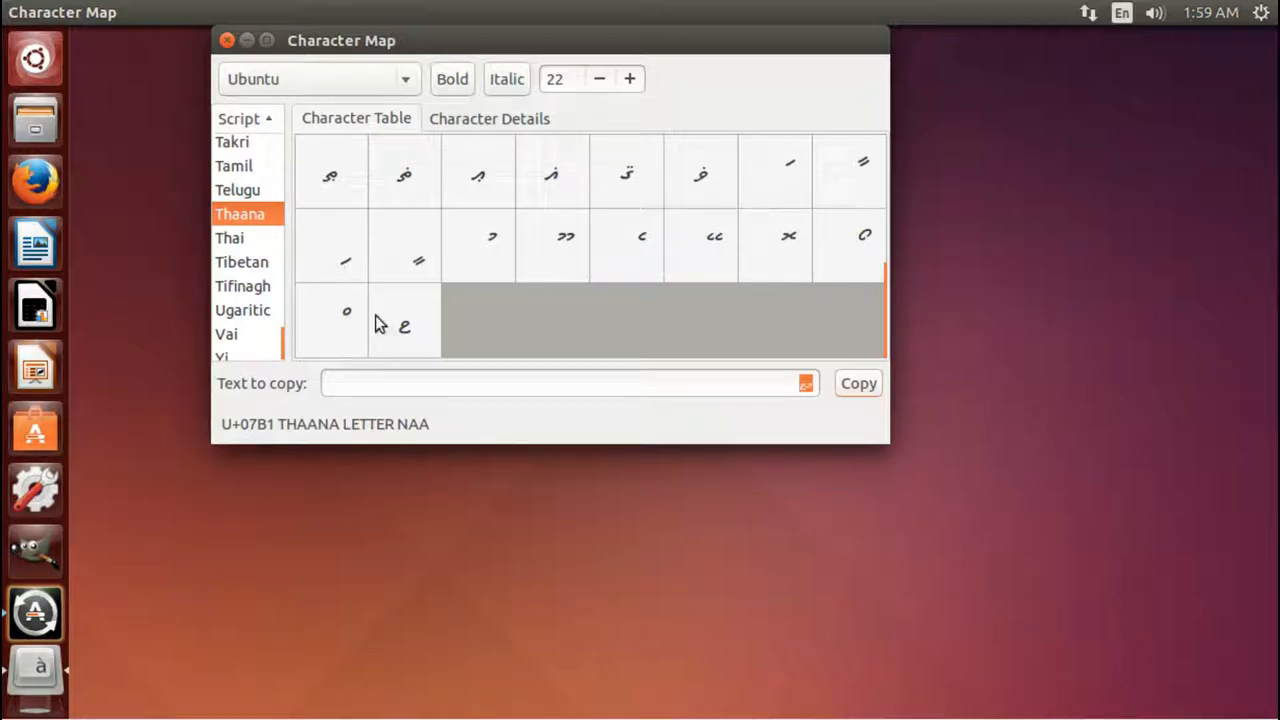
{"action": "scroll", "scroll_direction": "up", "scroll_amount": 3}
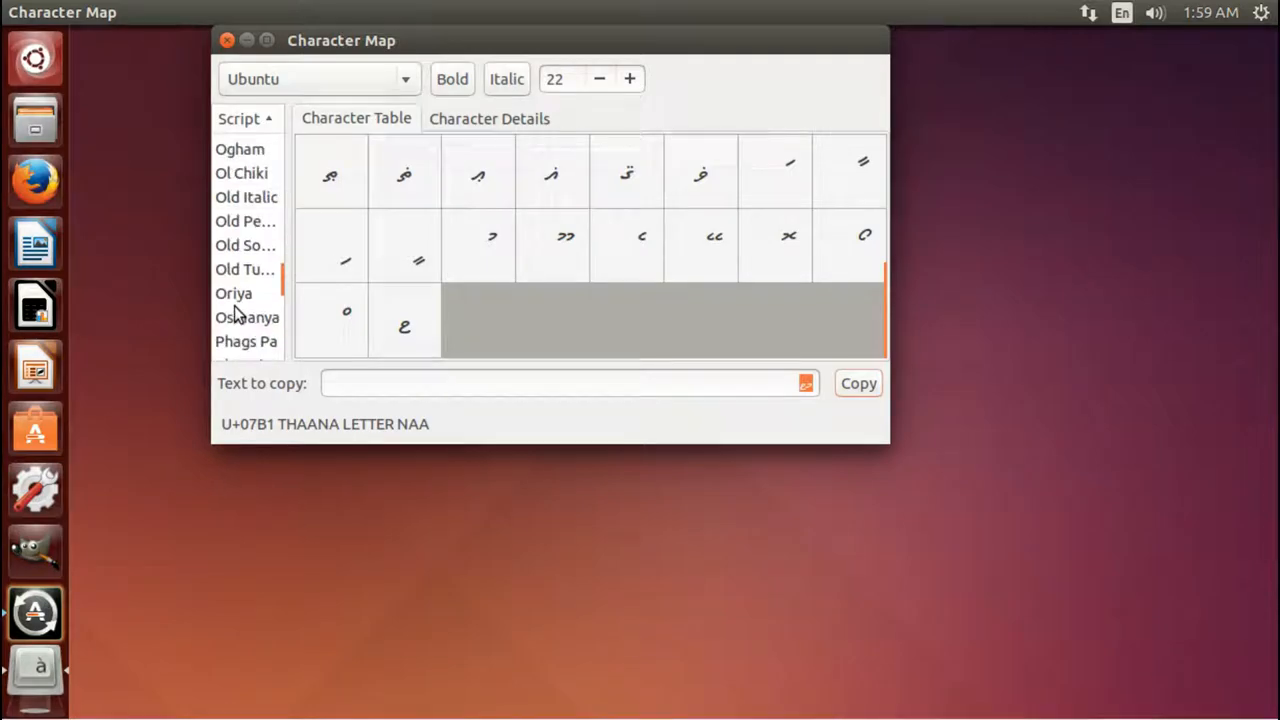
{"action": "scroll", "scroll_direction": "up", "scroll_amount": 3}
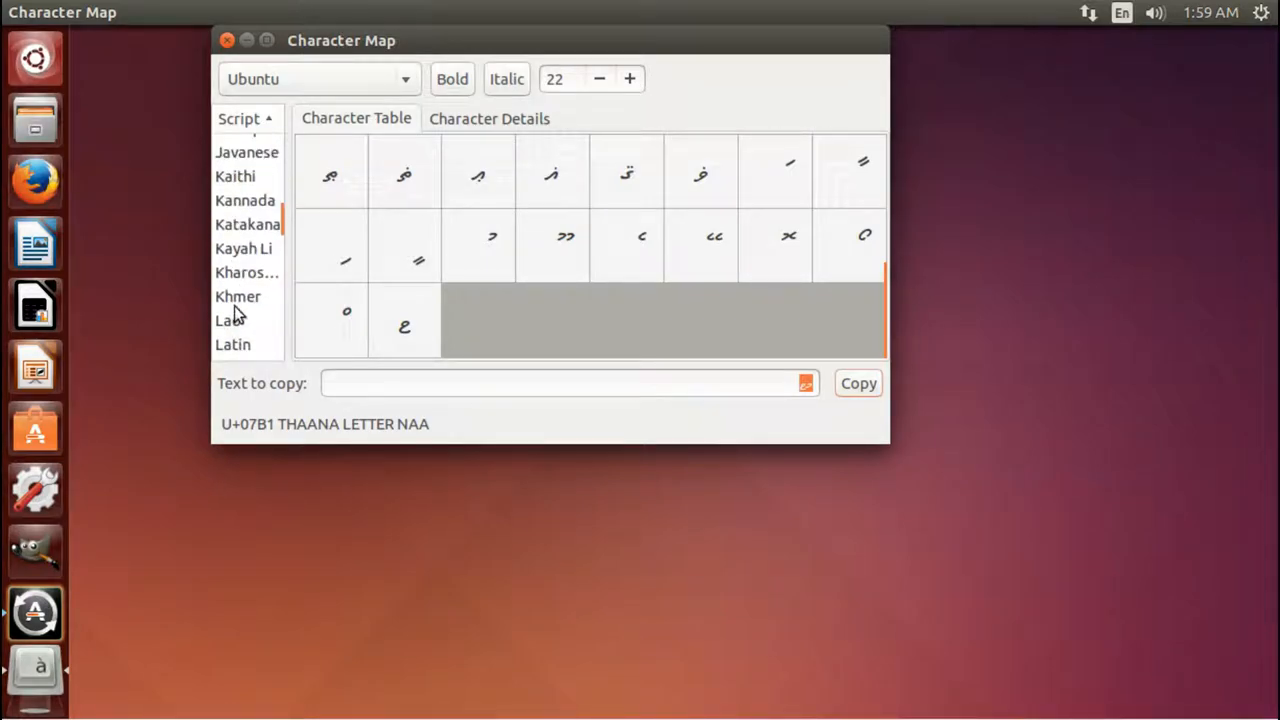
{"action": "mouse_move", "coordinate": [1128, 58]}
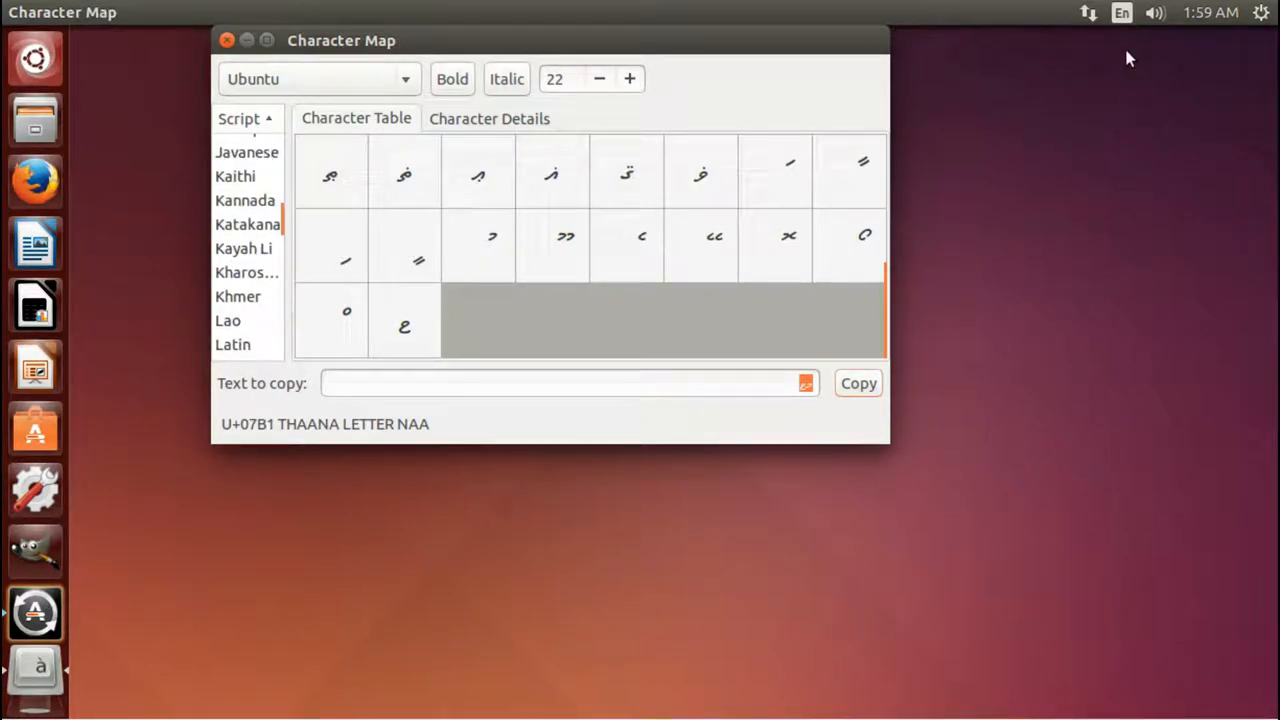
- Show the English (US) keyboard layout chart from the En input indicator
{"action": "left_click", "coordinate": [1121, 12]}
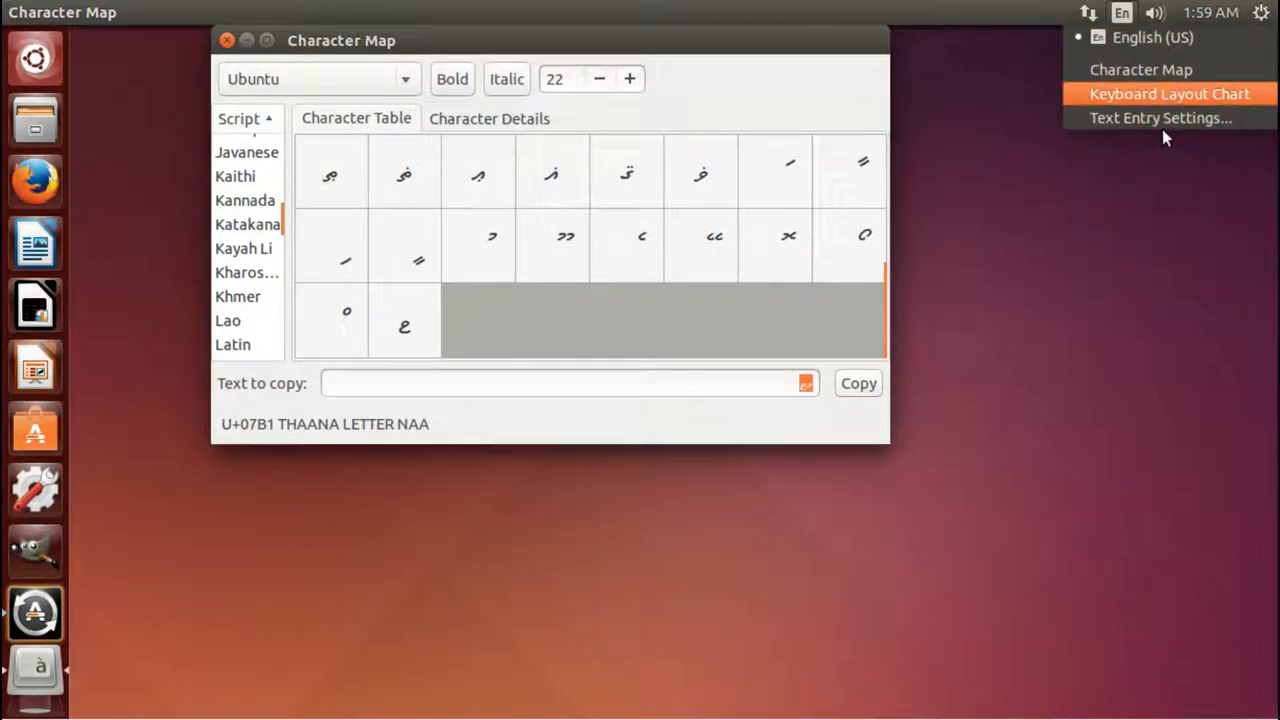
{"action": "left_click", "coordinate": [1168, 93]}
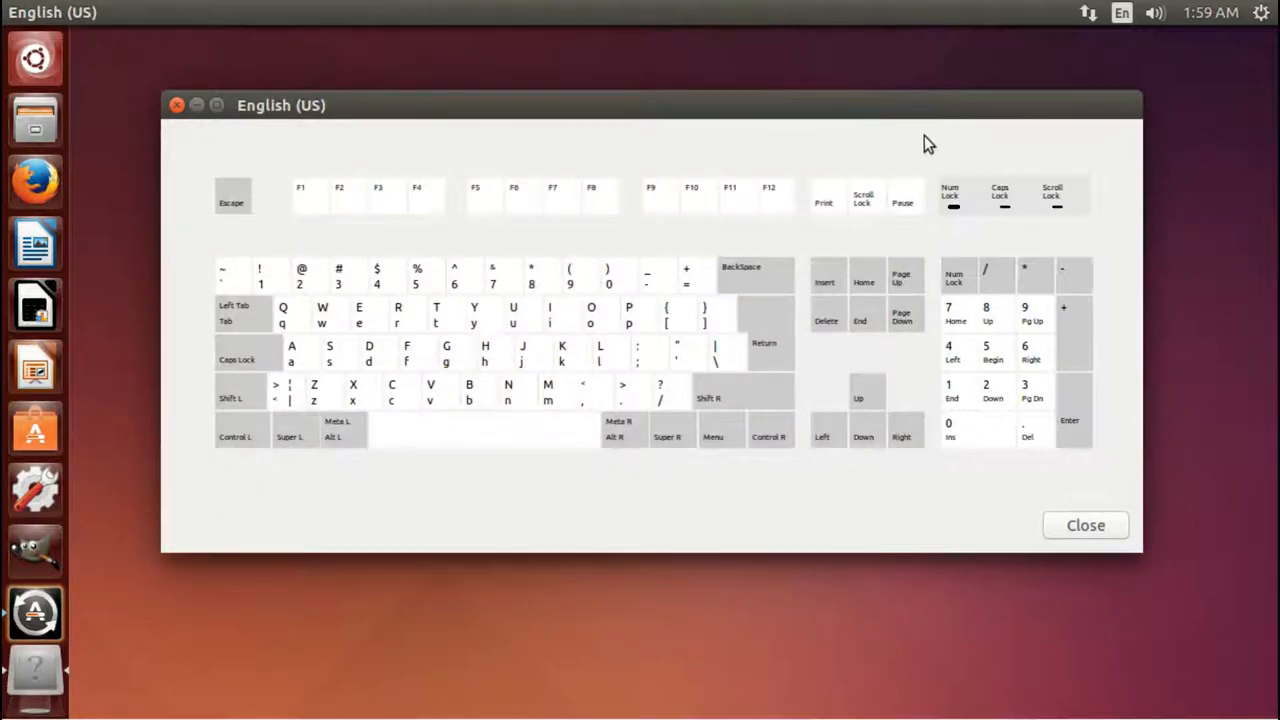
{"action": "mouse_move", "coordinate": [878, 390]}
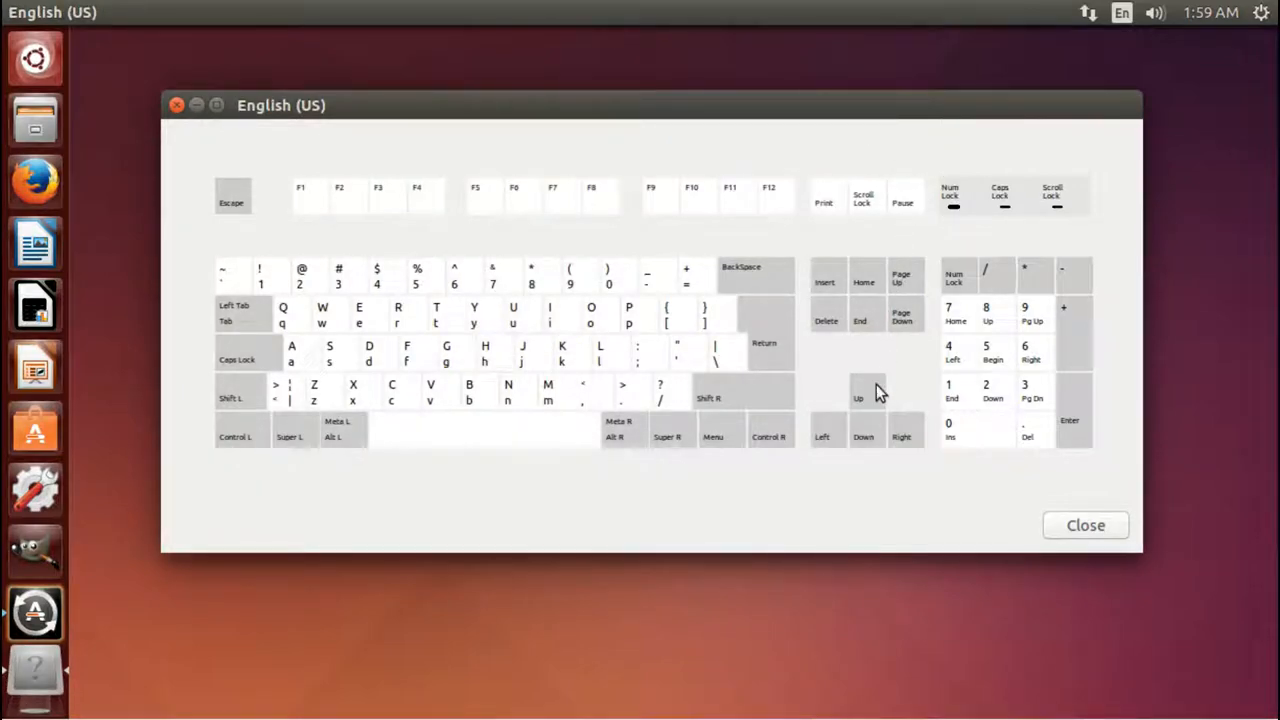
{"action": "mouse_move", "coordinate": [1073, 566]}
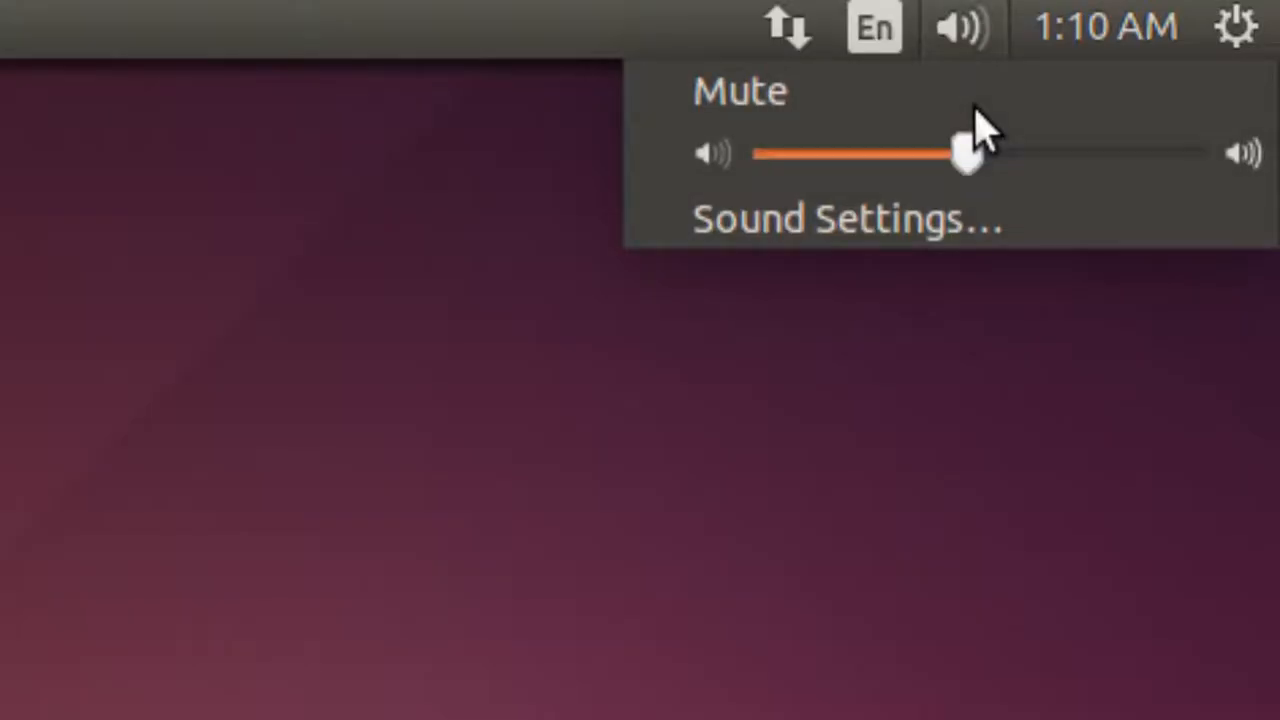
- Raise the system volume, then drag it back to about half
{"action": "left_click_drag", "start_coordinate": [960, 153], "coordinate": [1035, 153]}
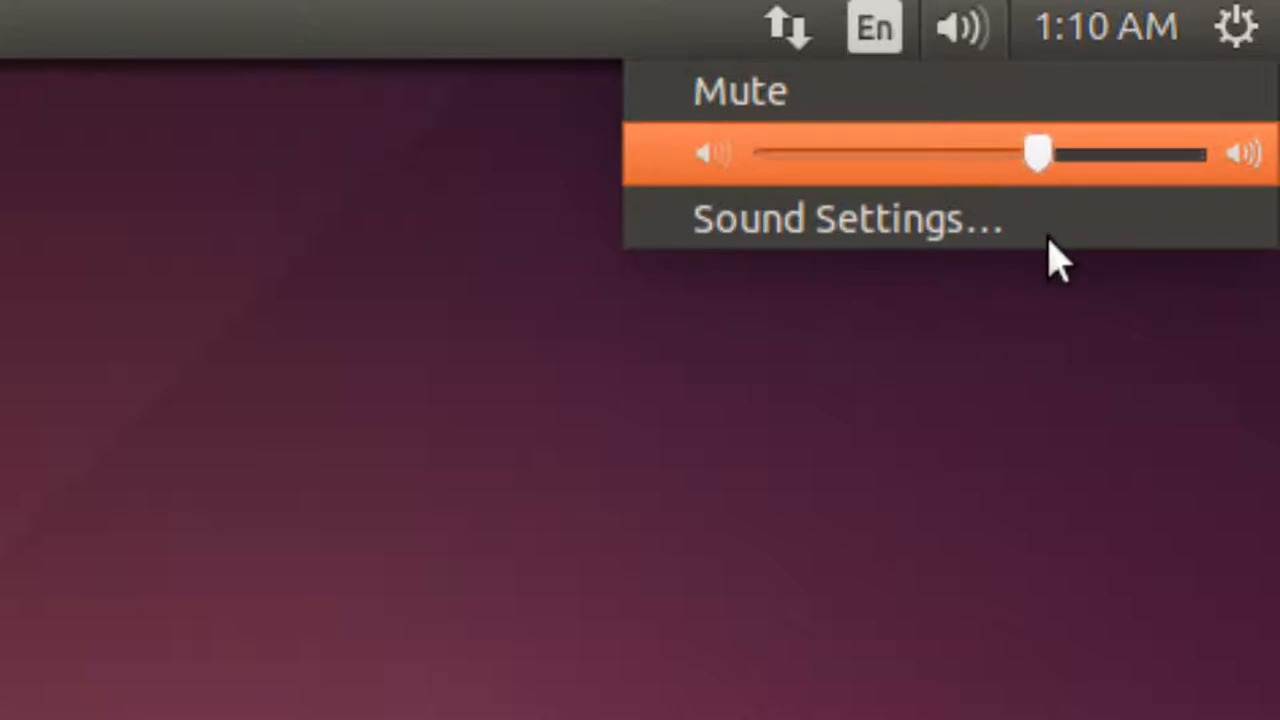
{"action": "left_click_drag", "start_coordinate": [1035, 152], "coordinate": [960, 152]}
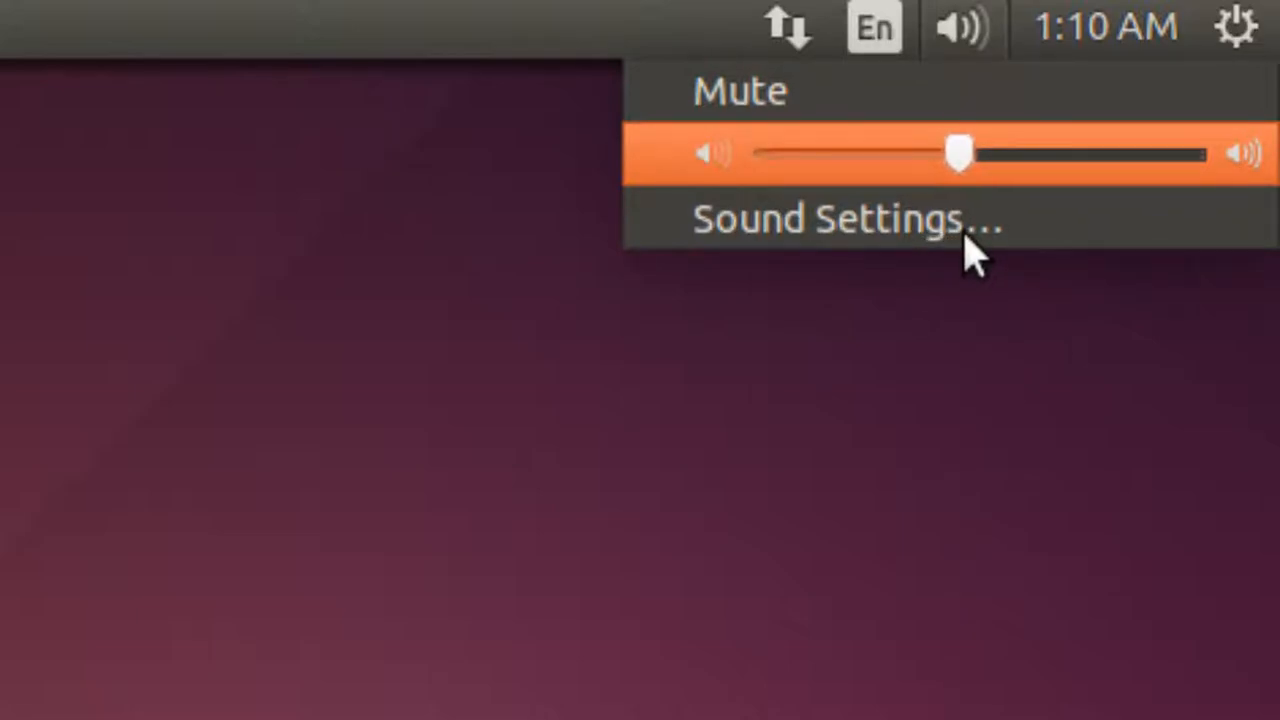
{"action": "left_click", "coordinate": [1103, 27]}
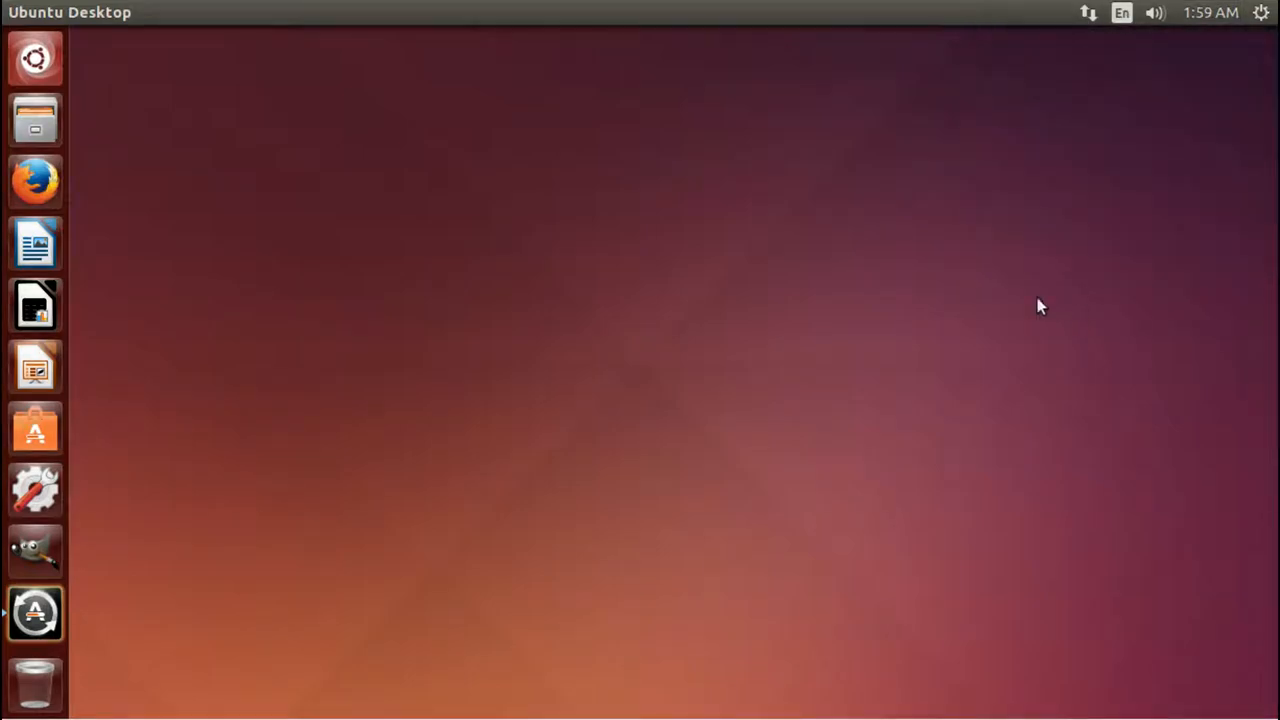
{"action": "mouse_move", "coordinate": [787, 294]}
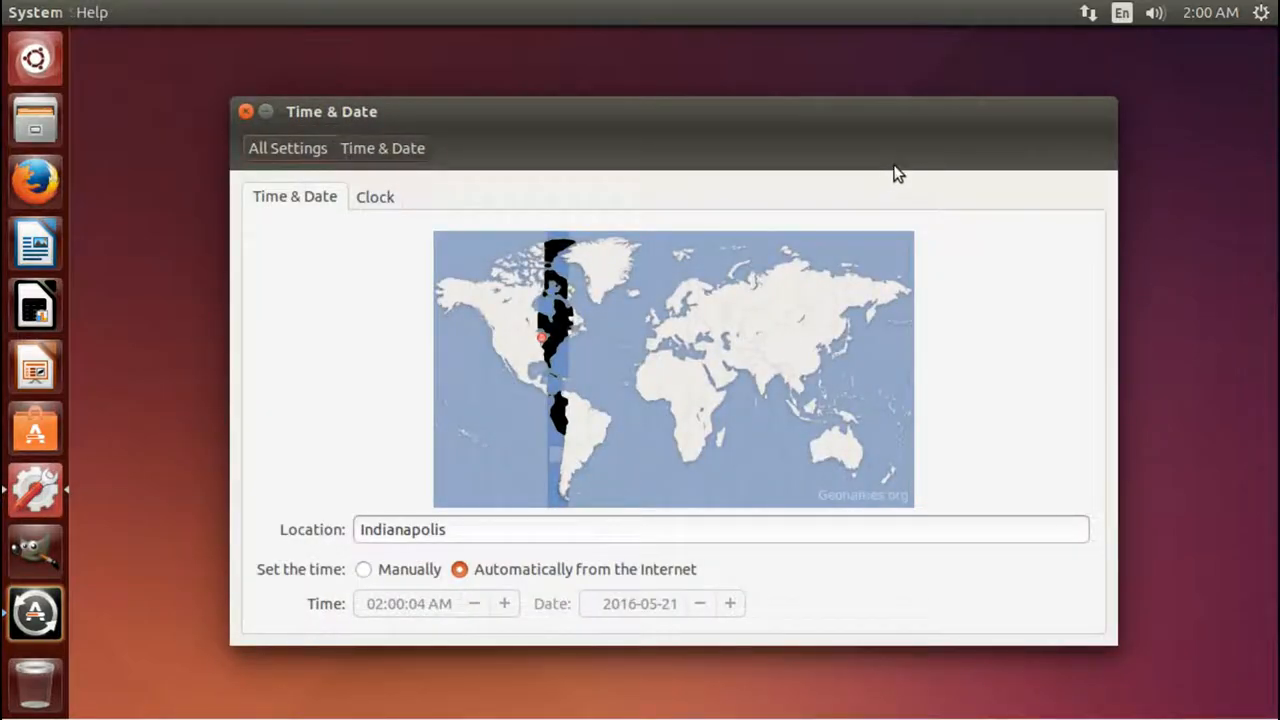
- View the lock, log out, suspend and shut down options in the gear menu
{"action": "left_click", "coordinate": [1261, 12]}
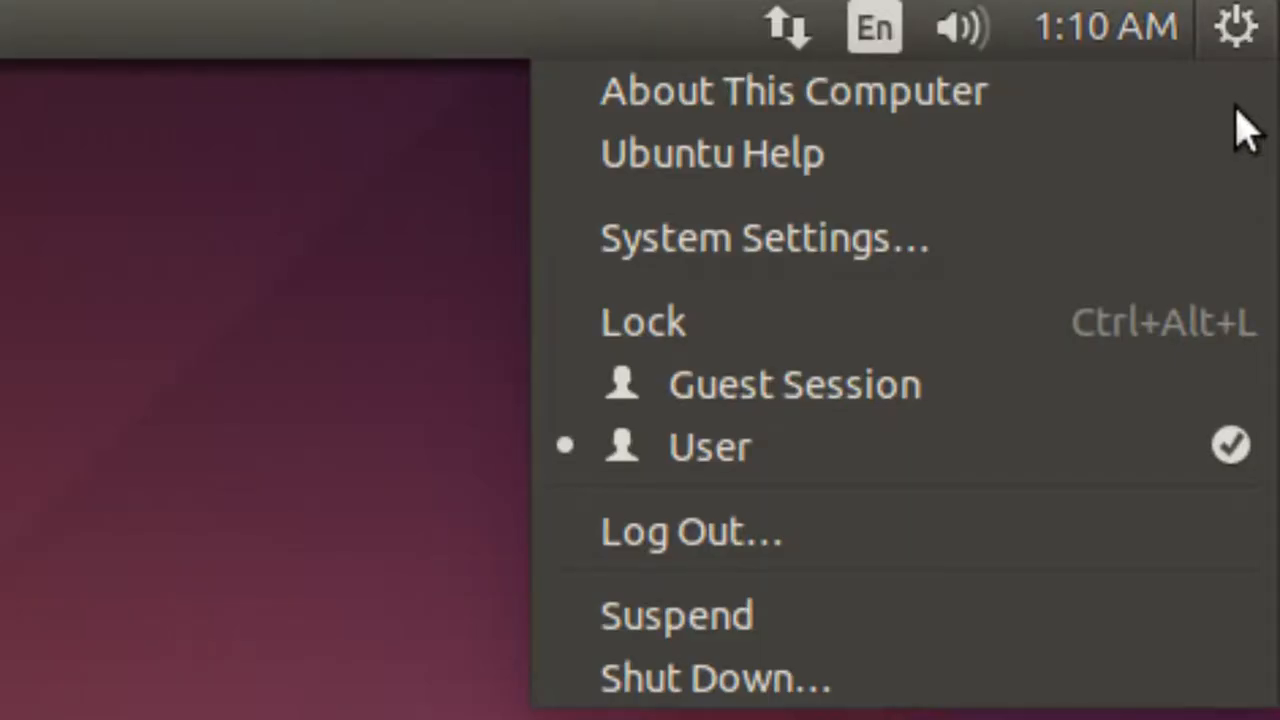
{"action": "mouse_move", "coordinate": [1265, 140]}
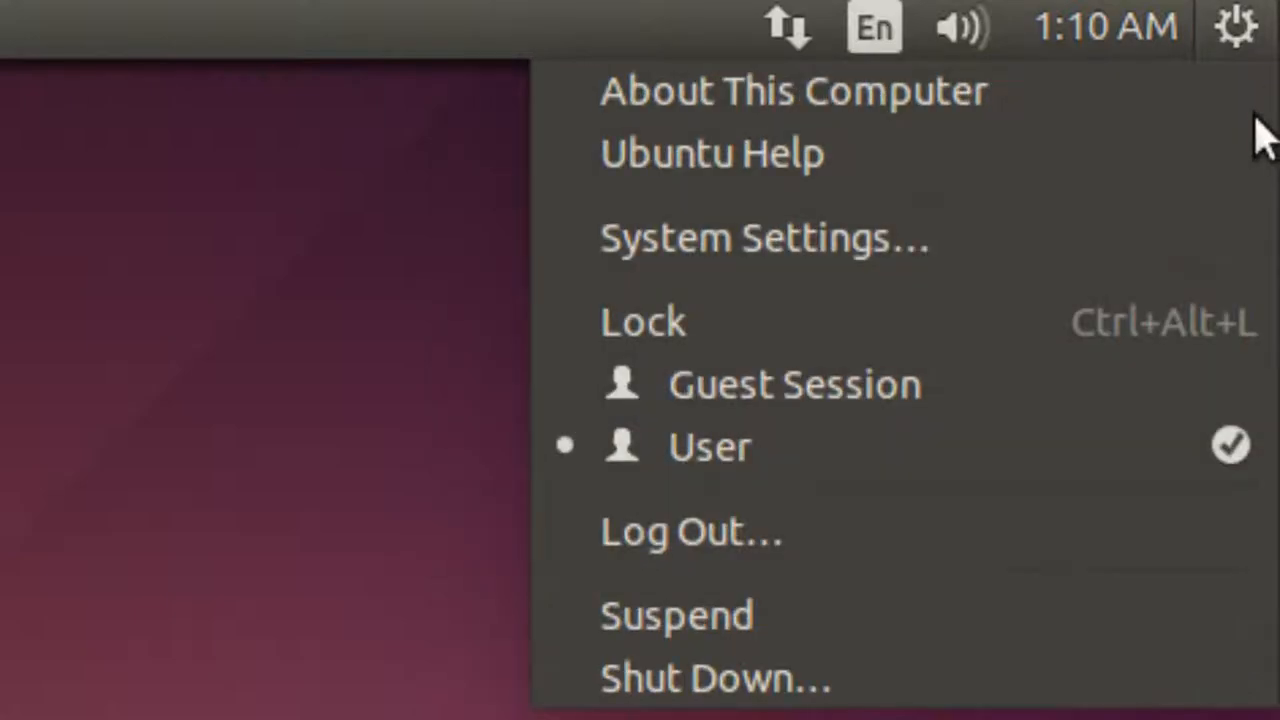
{"action": "mouse_move", "coordinate": [795, 90]}
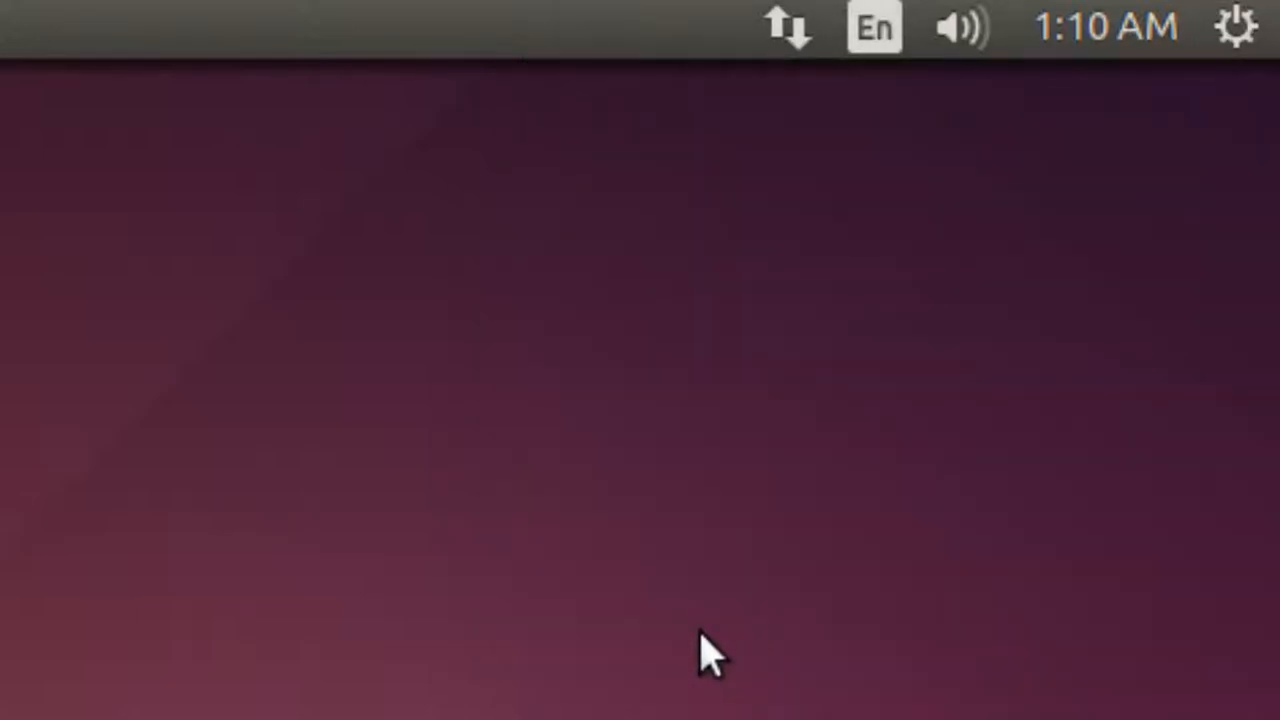
{"action": "left_click", "coordinate": [710, 655]}
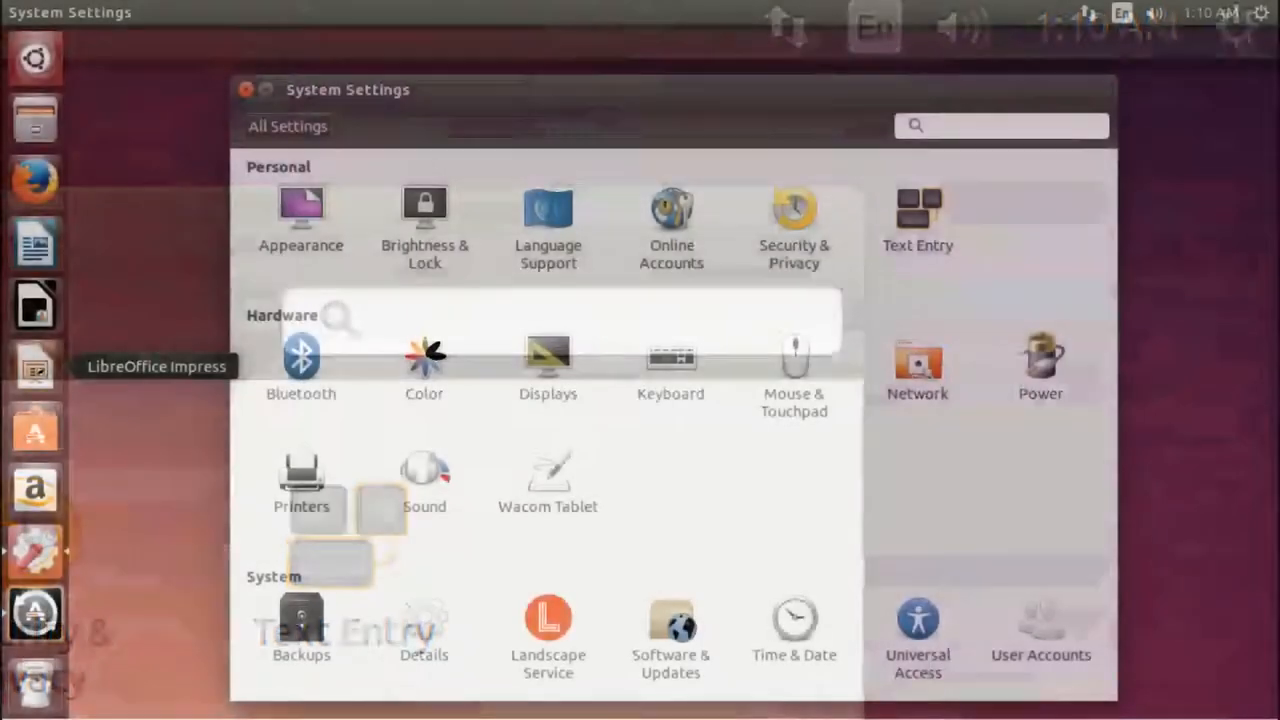
{"action": "mouse_move", "coordinate": [135, 459]}
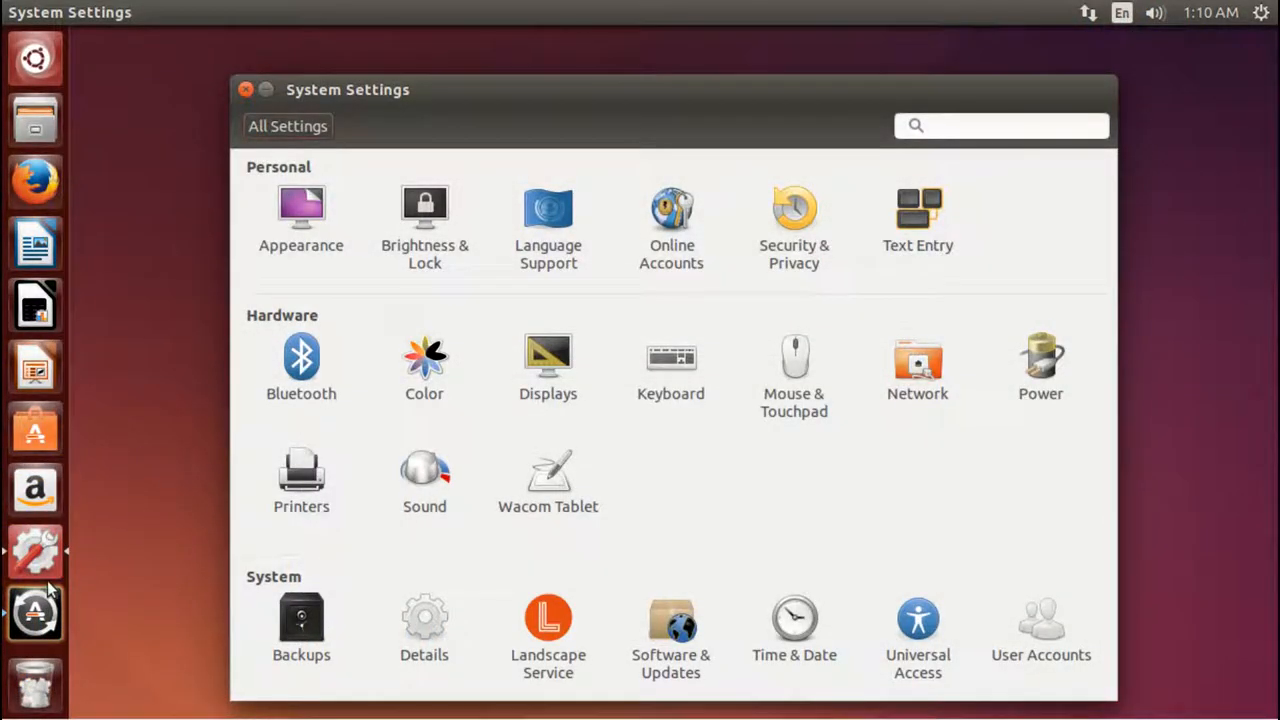
{"action": "mouse_move", "coordinate": [35, 551]}
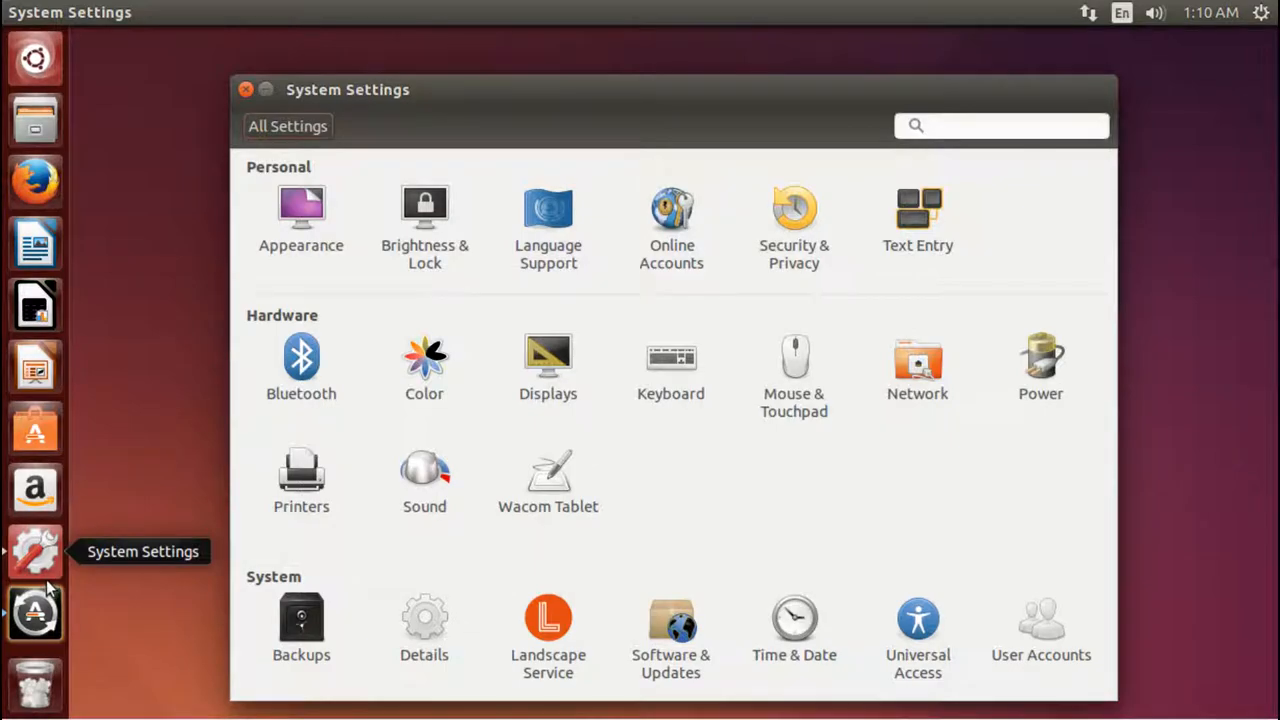
{"action": "mouse_move", "coordinate": [817, 384]}
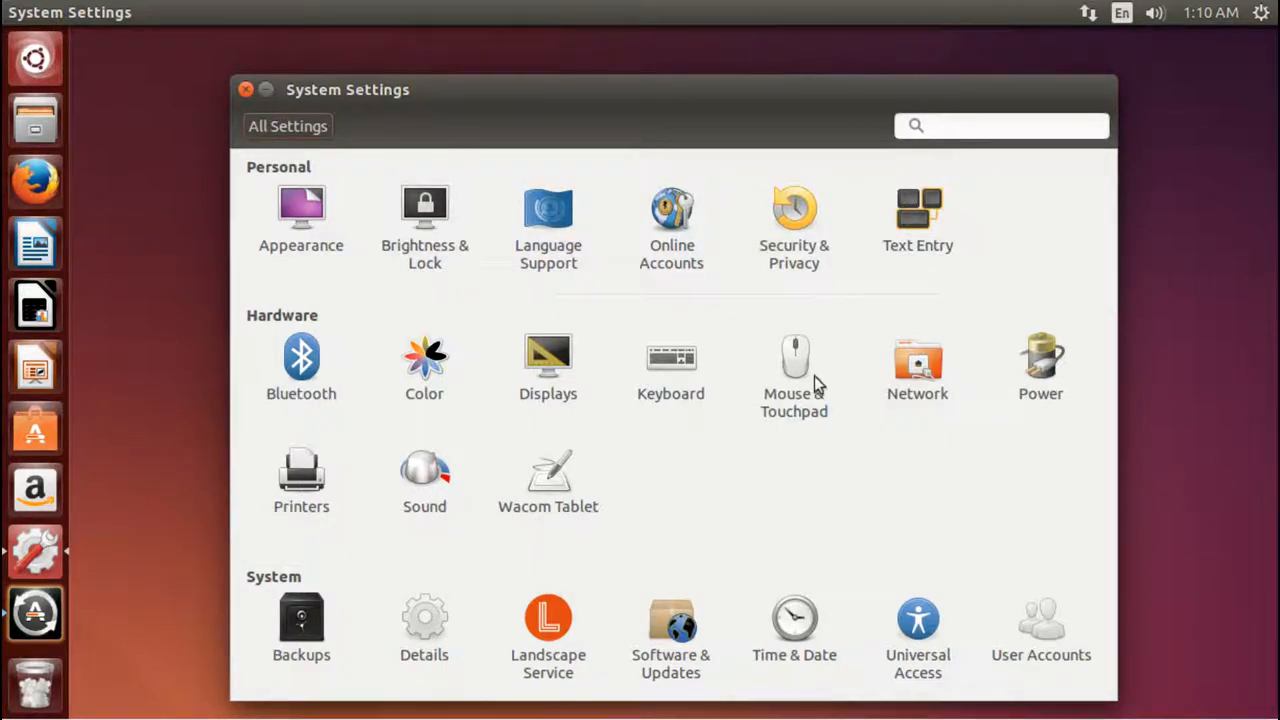
{"action": "mouse_move", "coordinate": [785, 275]}
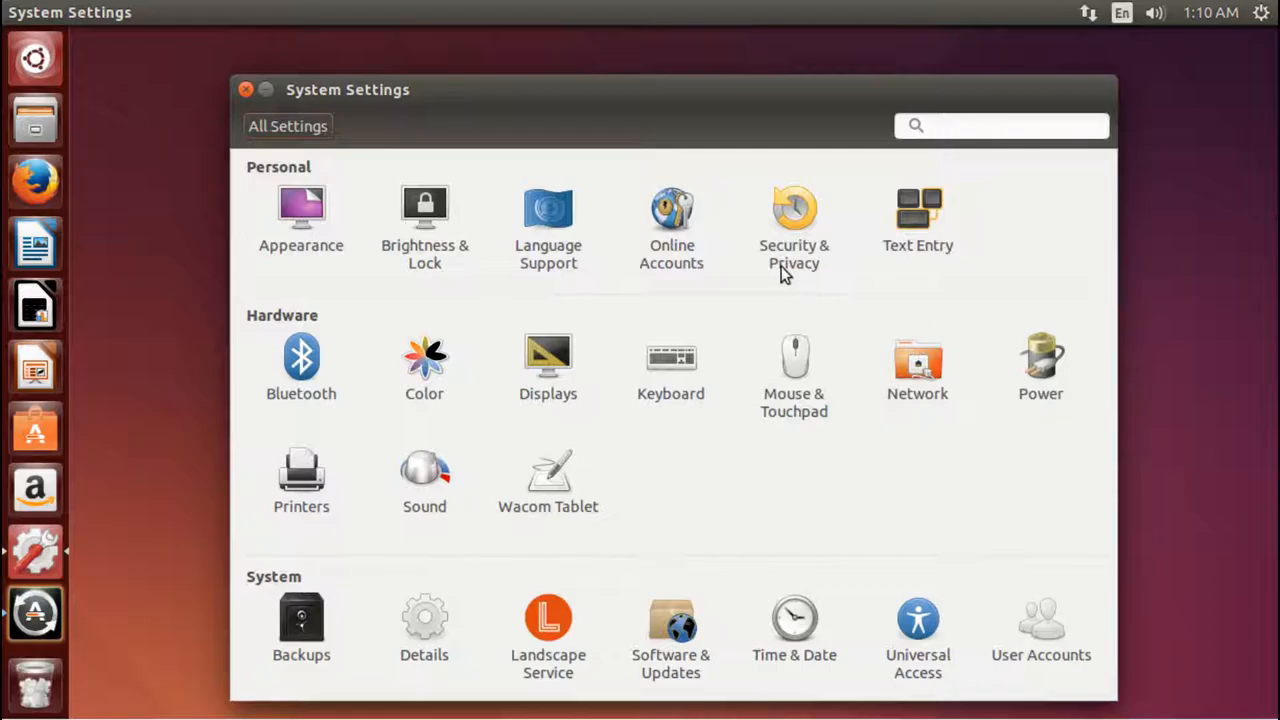
{"action": "mouse_move", "coordinate": [672, 247]}
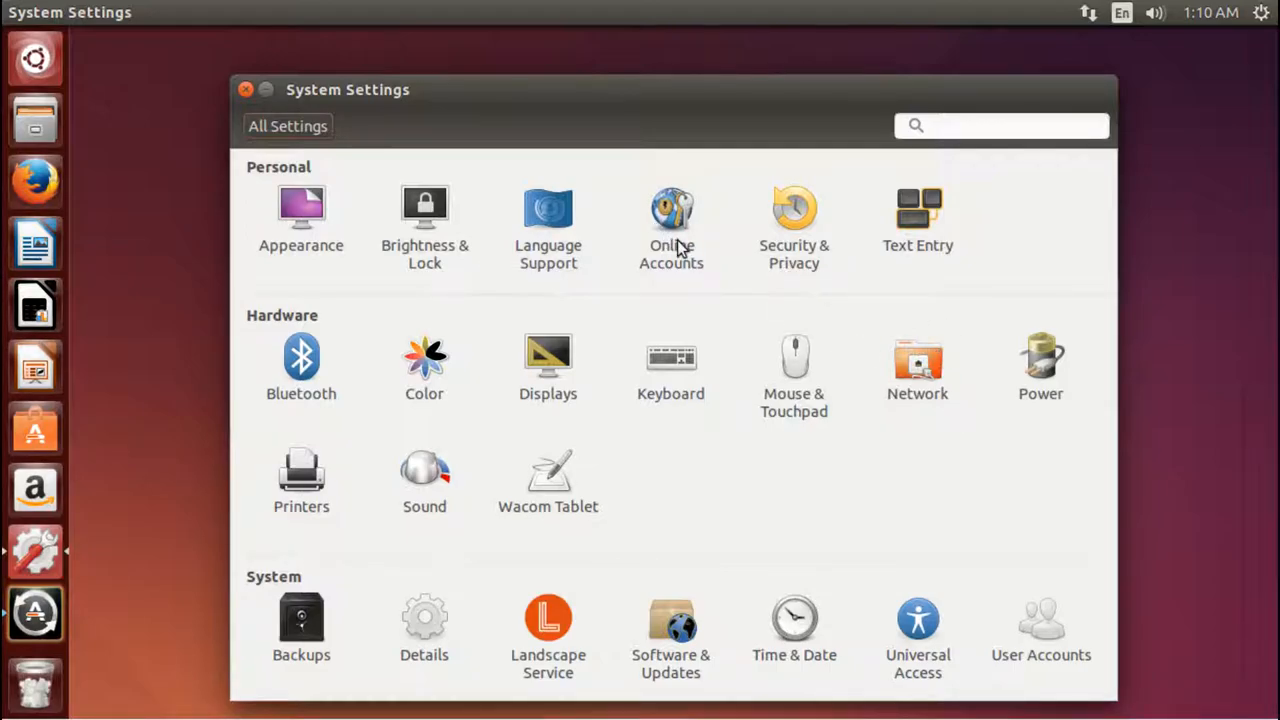
{"action": "mouse_move", "coordinate": [655, 228]}
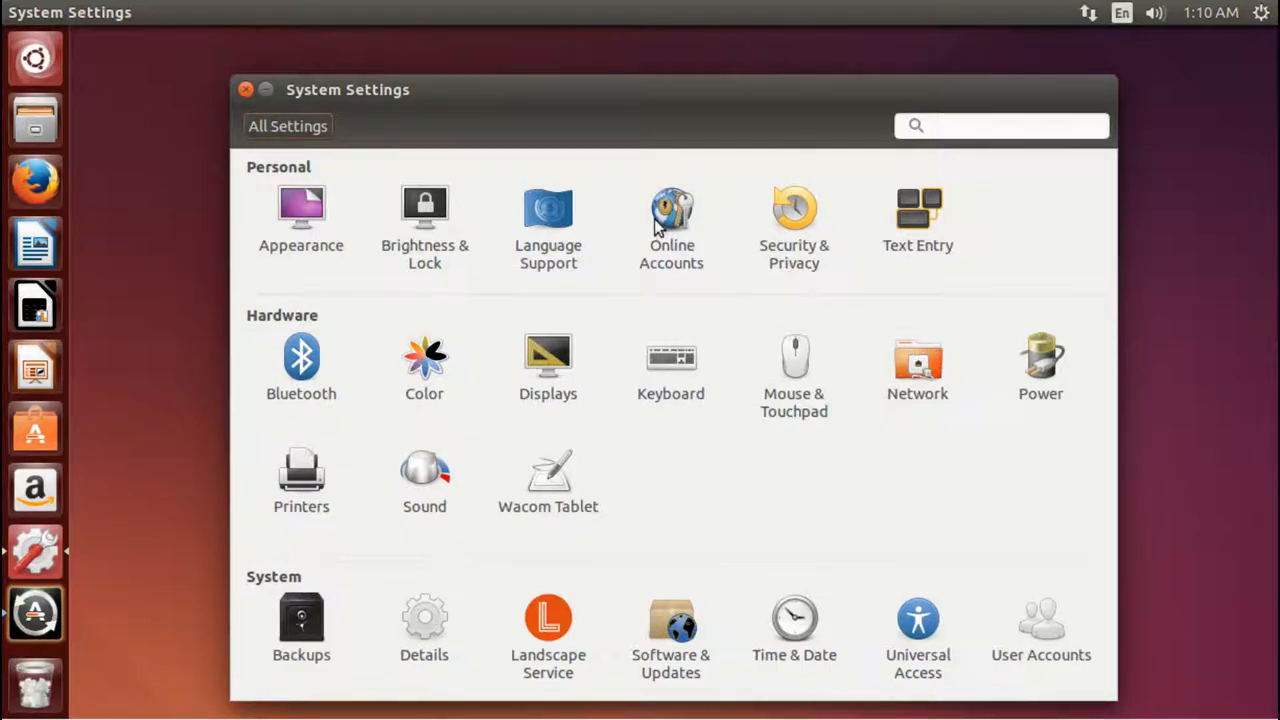
{"action": "mouse_move", "coordinate": [675, 247]}
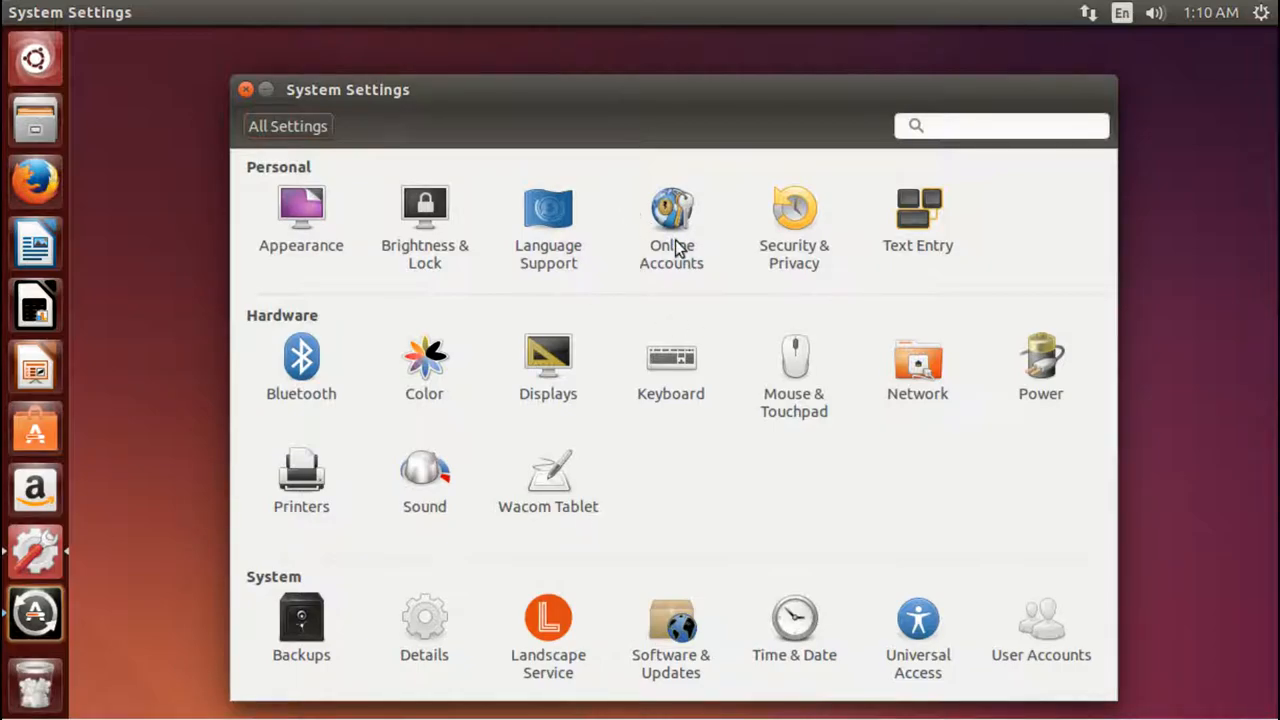
- Open the Online Accounts page under Personal in System Settings
{"action": "left_click", "coordinate": [671, 210]}
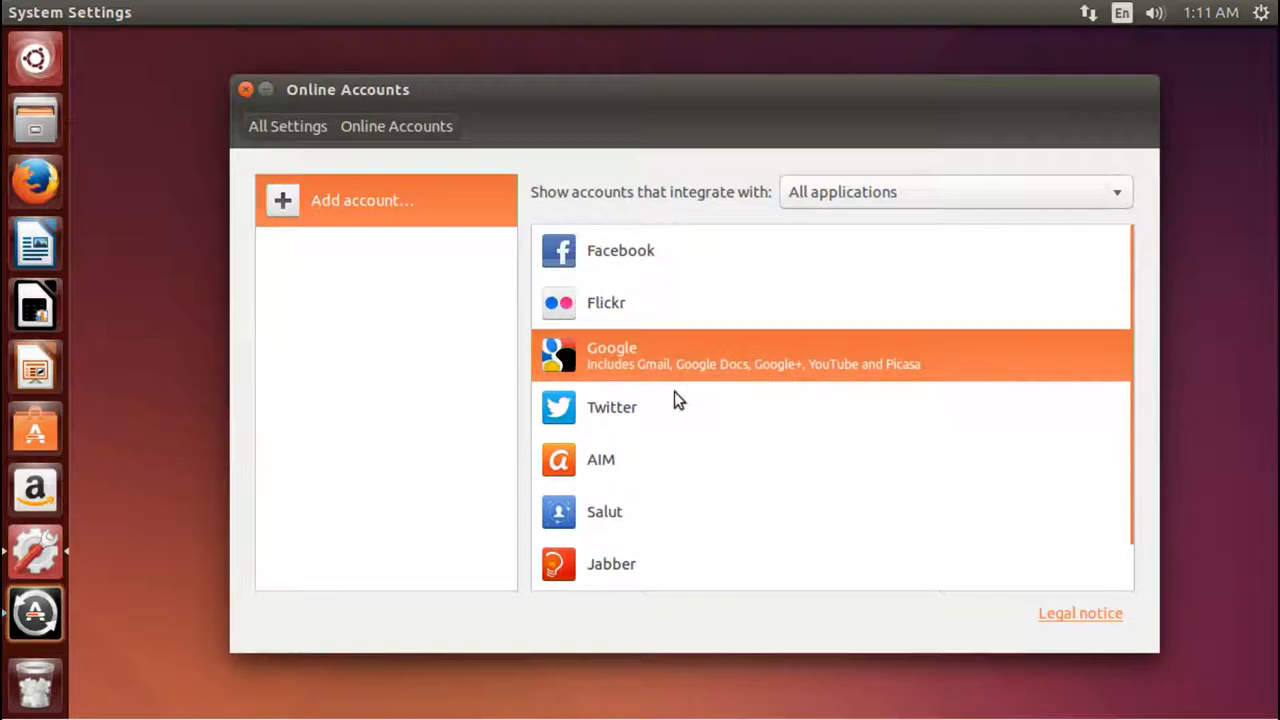
- Scroll through the providers from Facebook to Yahoo!, then return to All Settings
{"action": "scroll", "scroll_direction": "down", "scroll_amount": 3}
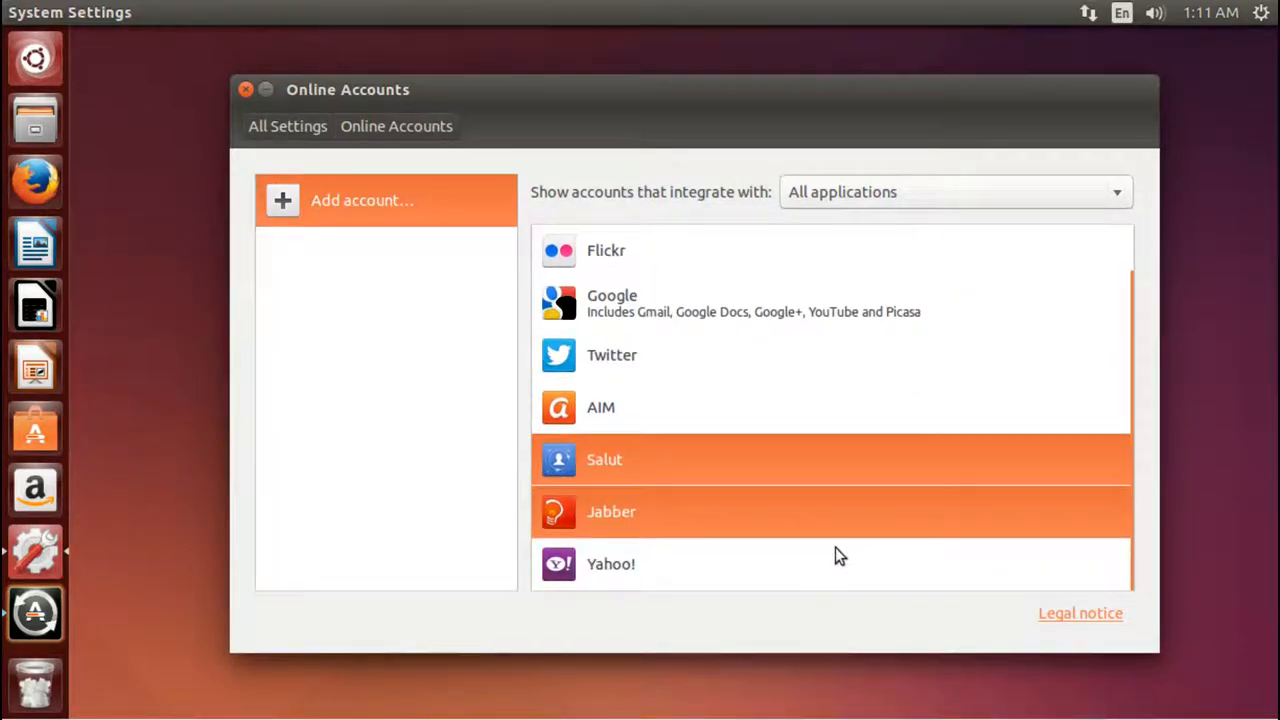
{"action": "scroll", "scroll_direction": "up", "scroll_amount": 3}
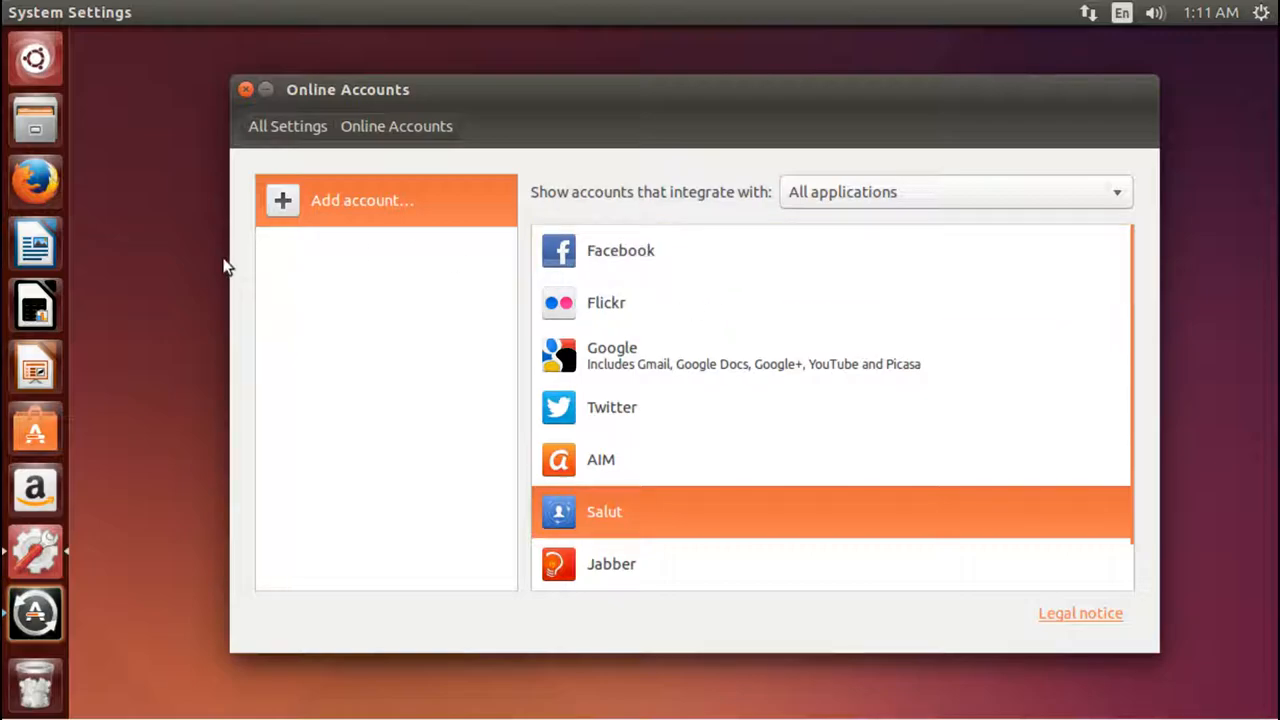
{"action": "mouse_move", "coordinate": [310, 432]}
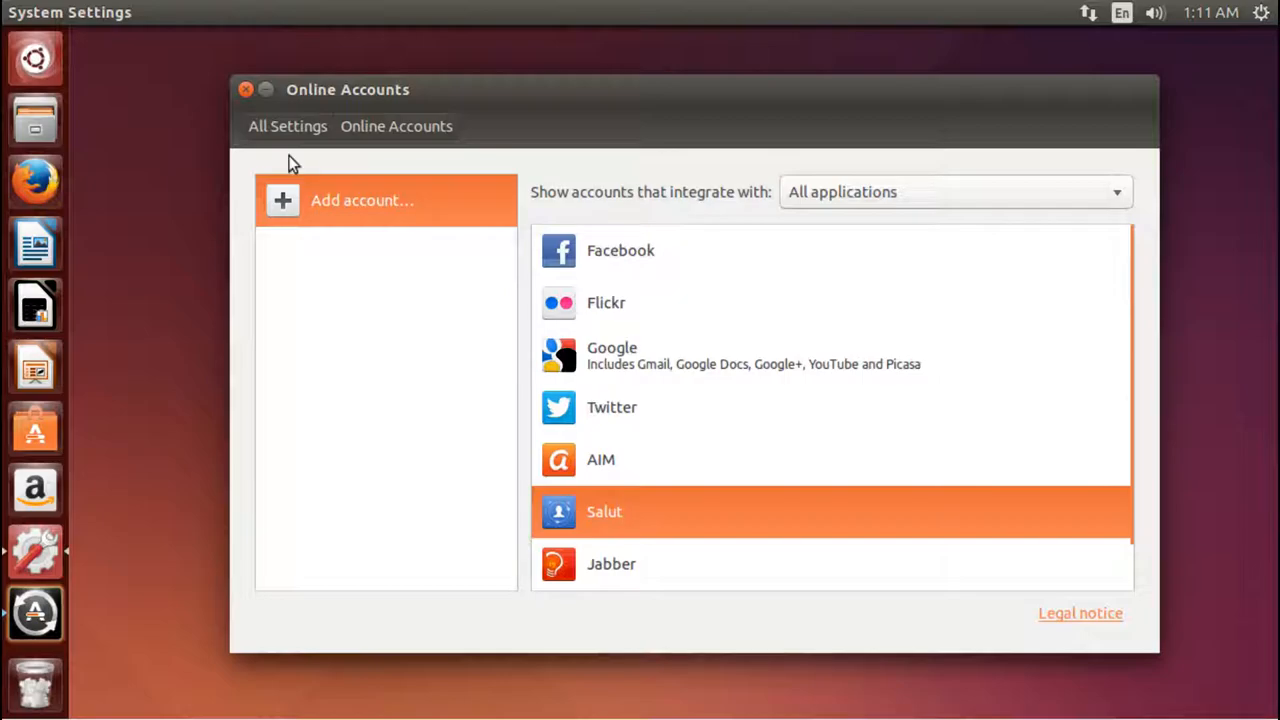
{"action": "mouse_move", "coordinate": [273, 149]}
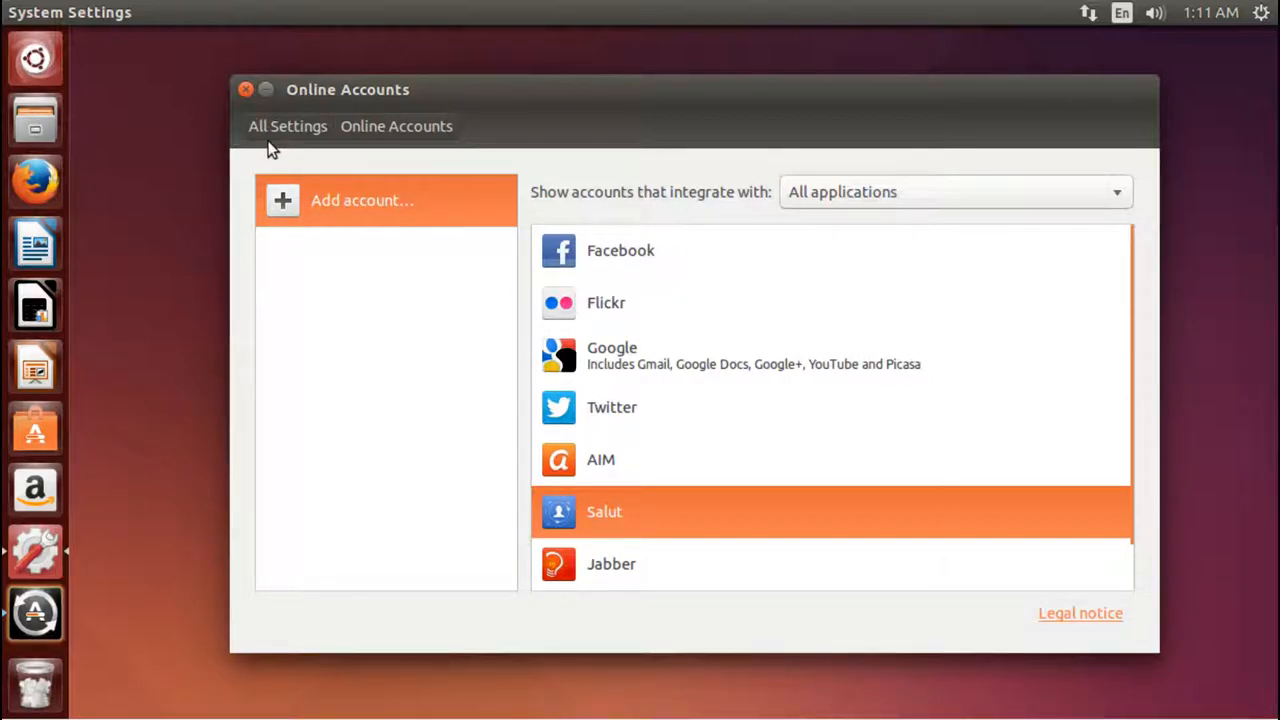
{"action": "mouse_move", "coordinate": [250, 125]}
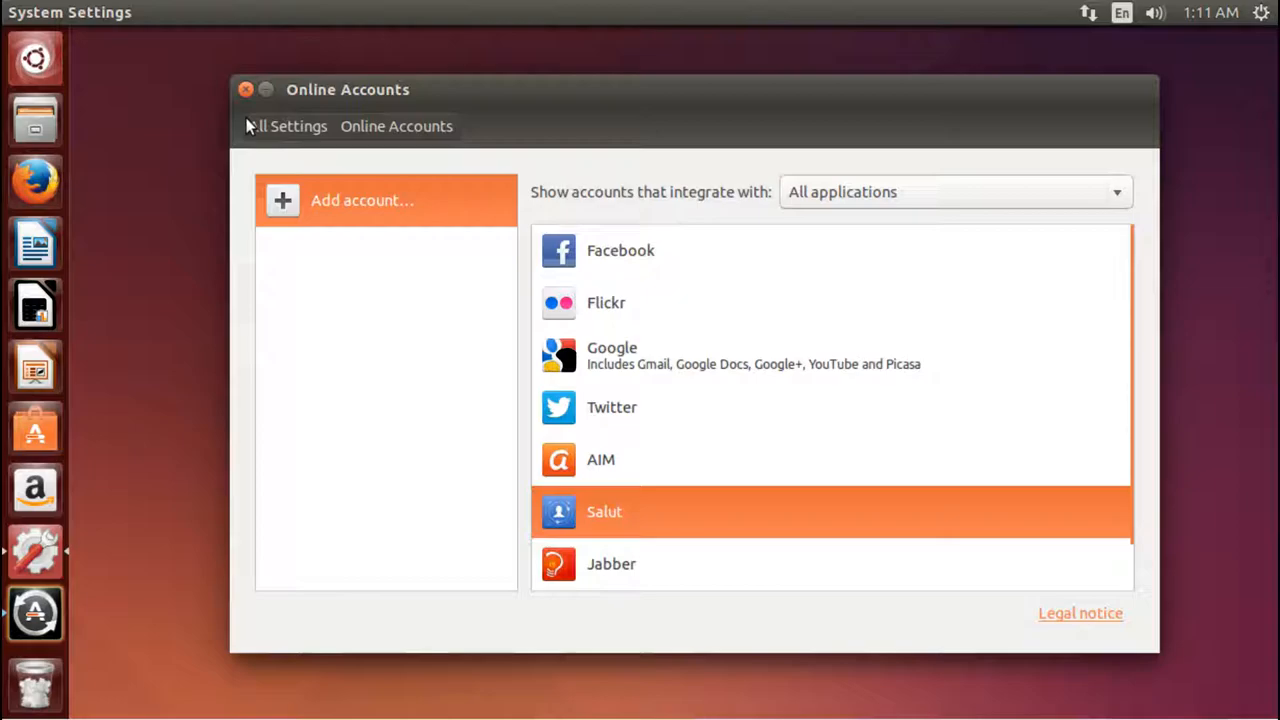
{"action": "left_click", "coordinate": [245, 89]}
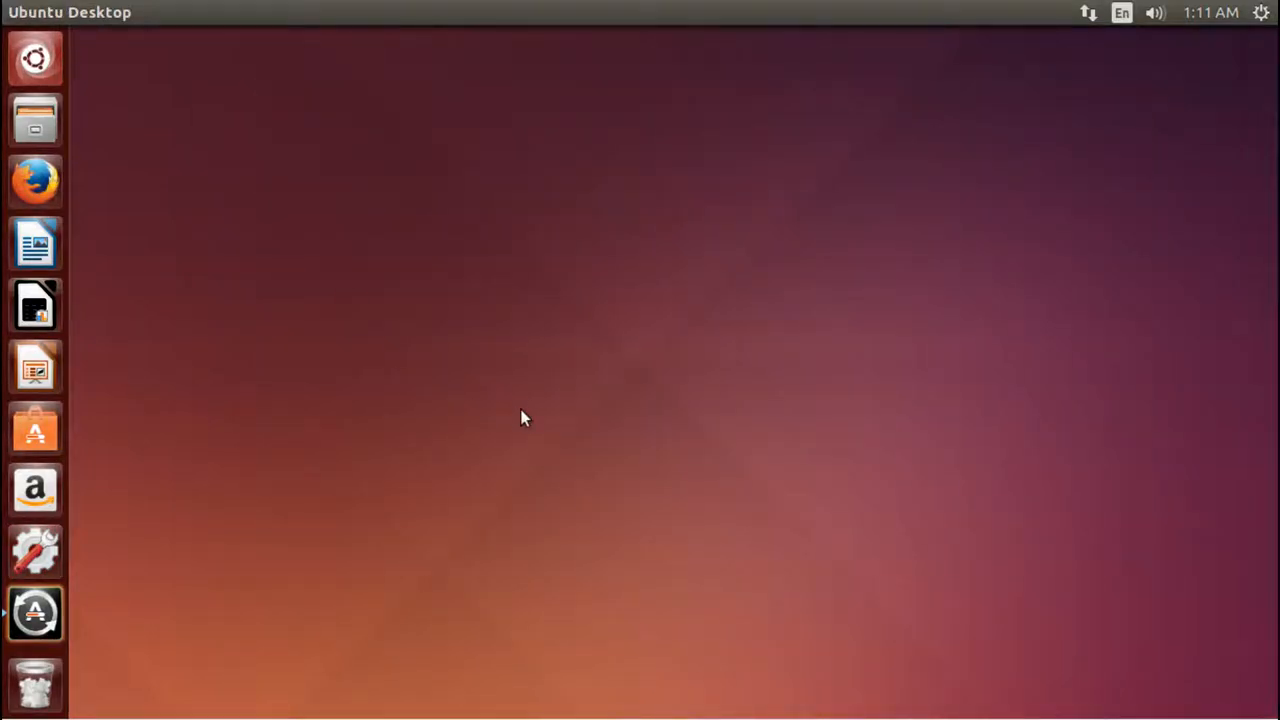
{"action": "mouse_move", "coordinate": [100, 175]}
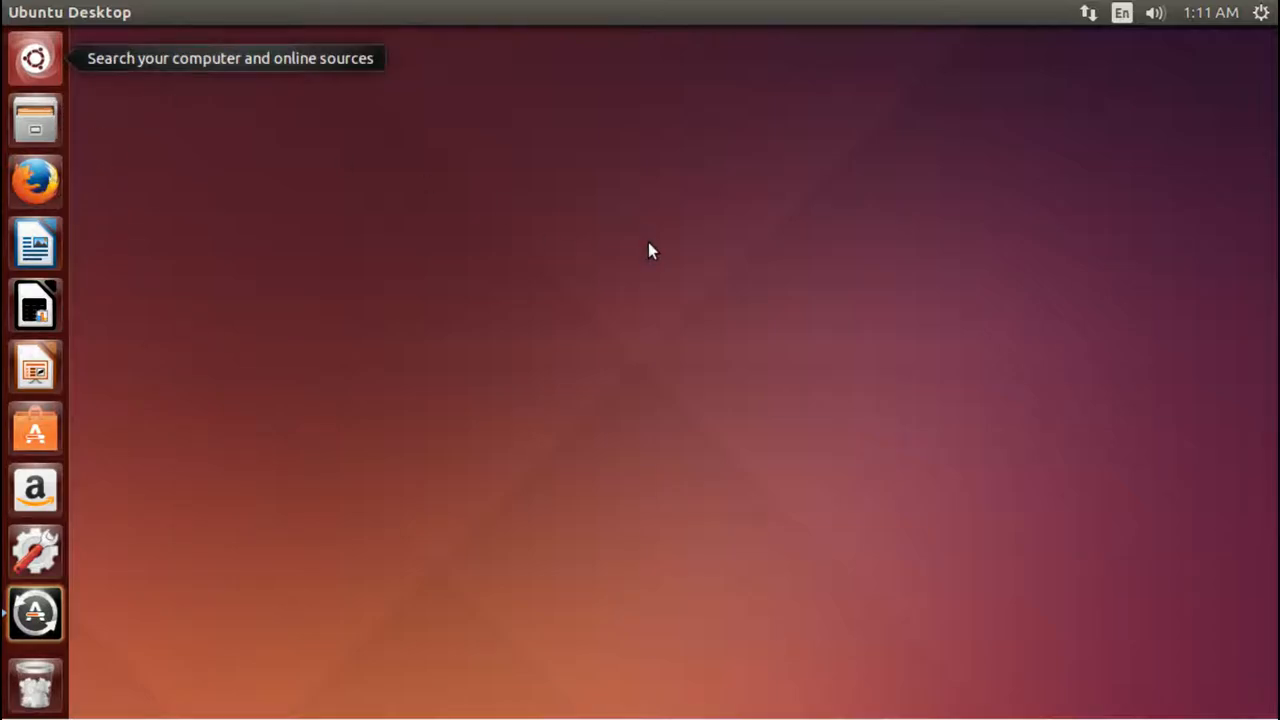
{"action": "mouse_move", "coordinate": [780, 236]}
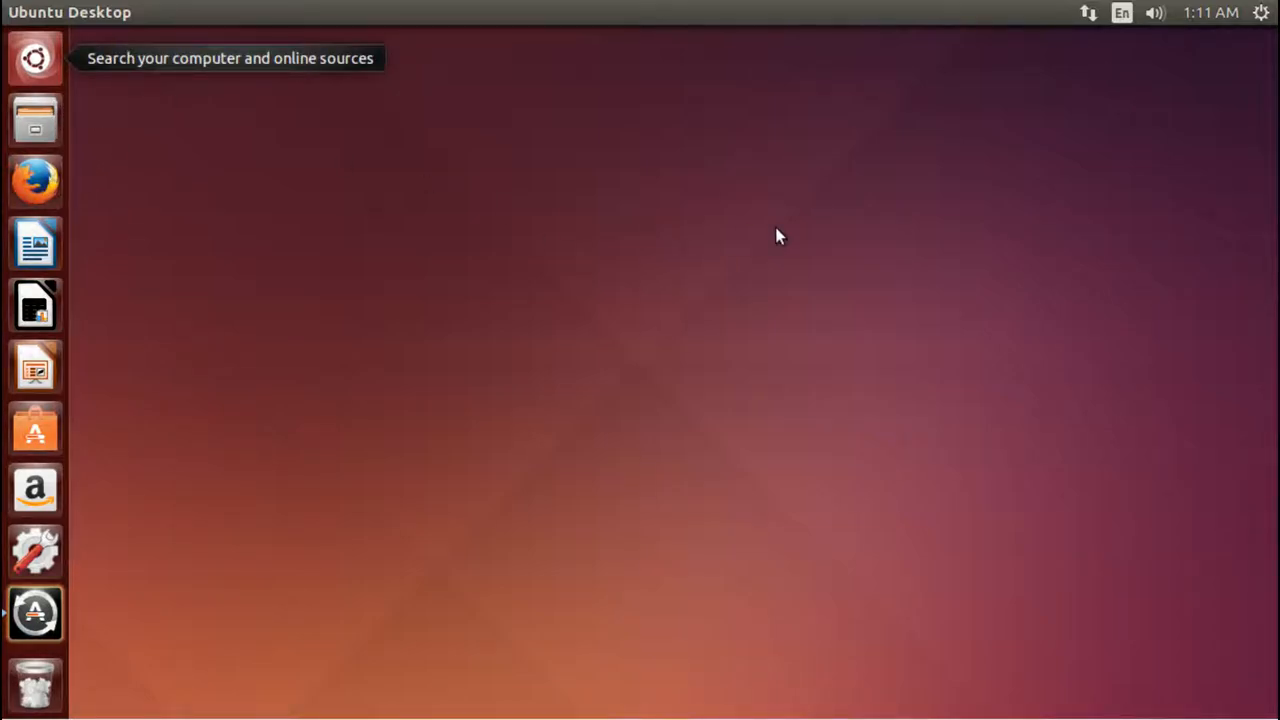
{"action": "mouse_move", "coordinate": [840, 273]}
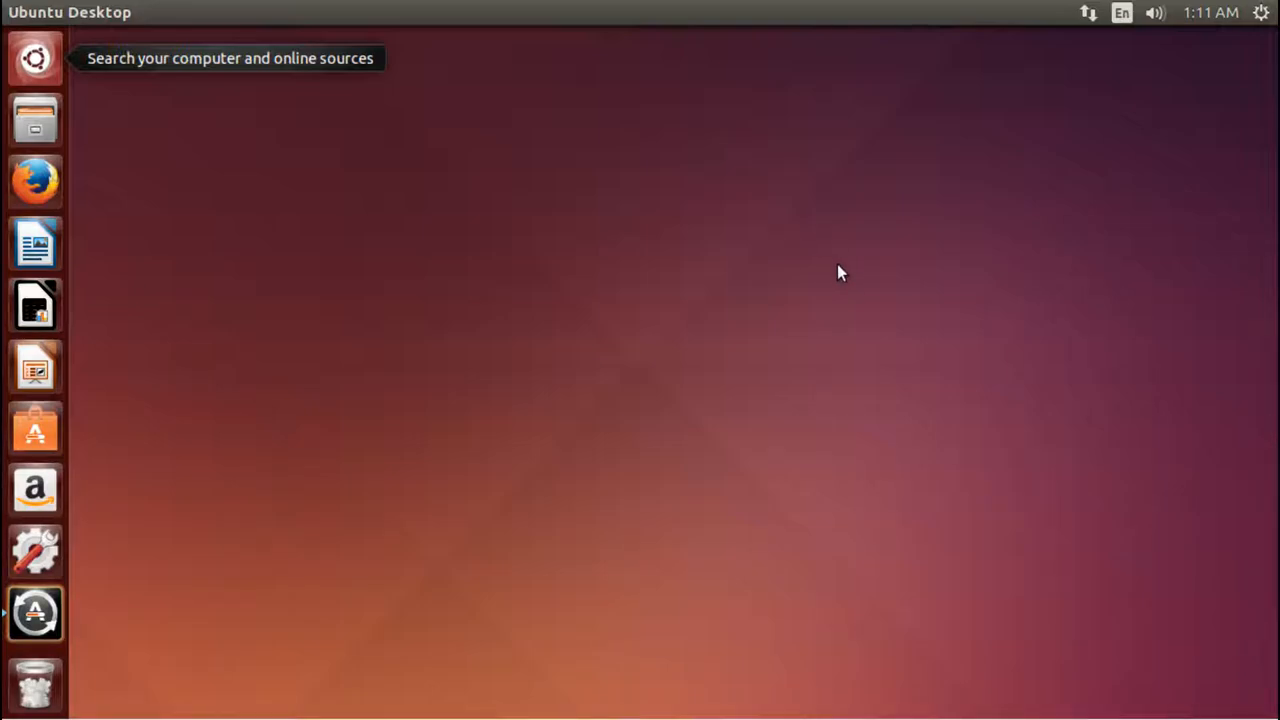
{"action": "mouse_move", "coordinate": [820, 298]}
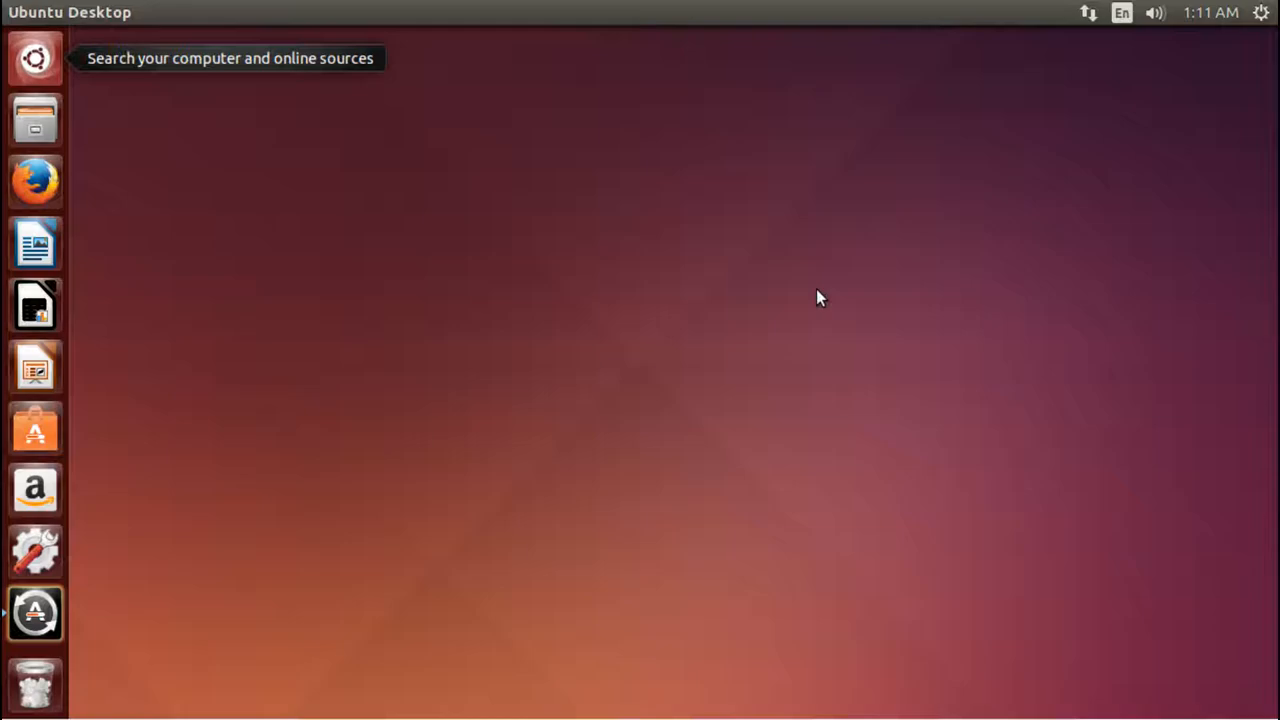
{"action": "mouse_move", "coordinate": [35, 119]}
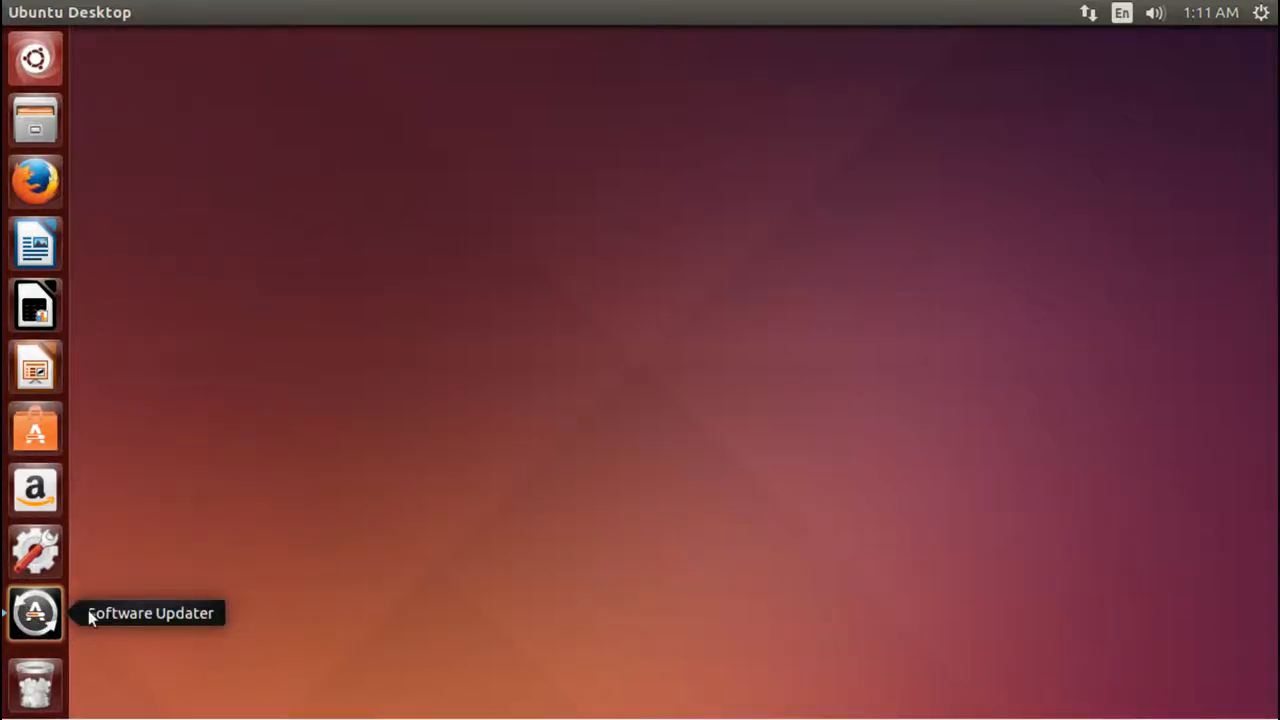
{"action": "mouse_move", "coordinate": [36, 119]}
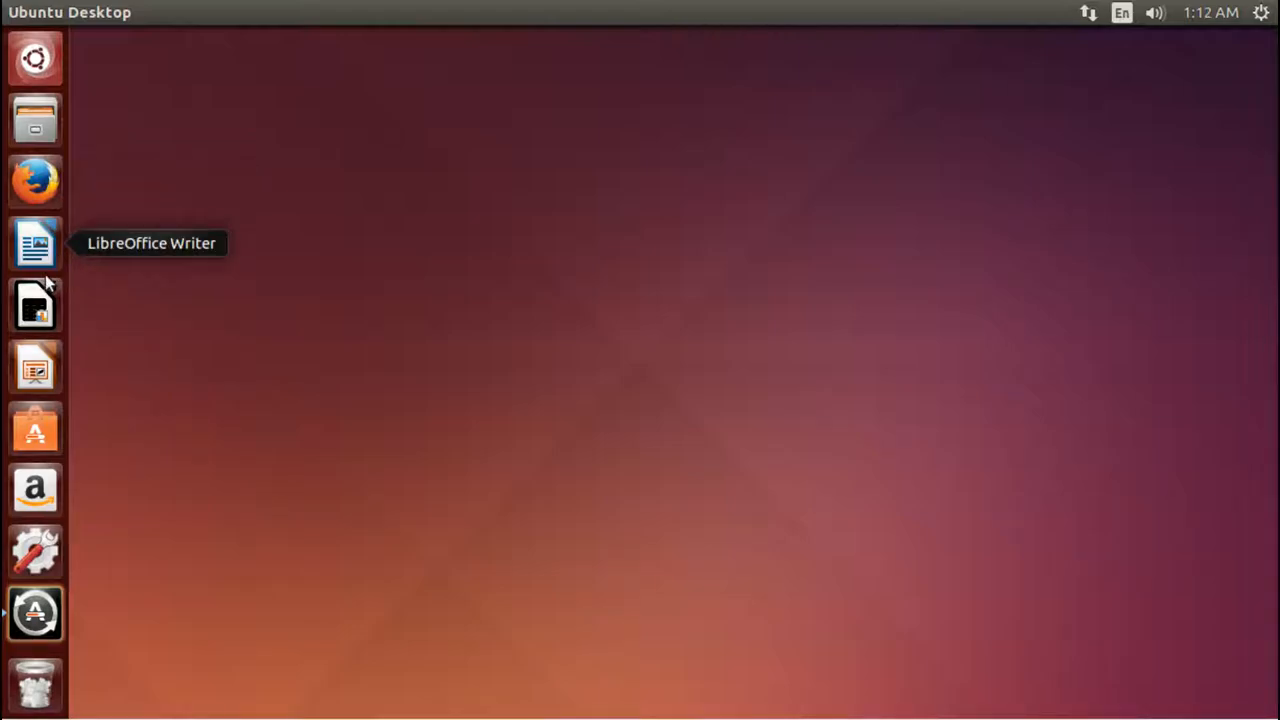
{"action": "mouse_move", "coordinate": [40, 300]}
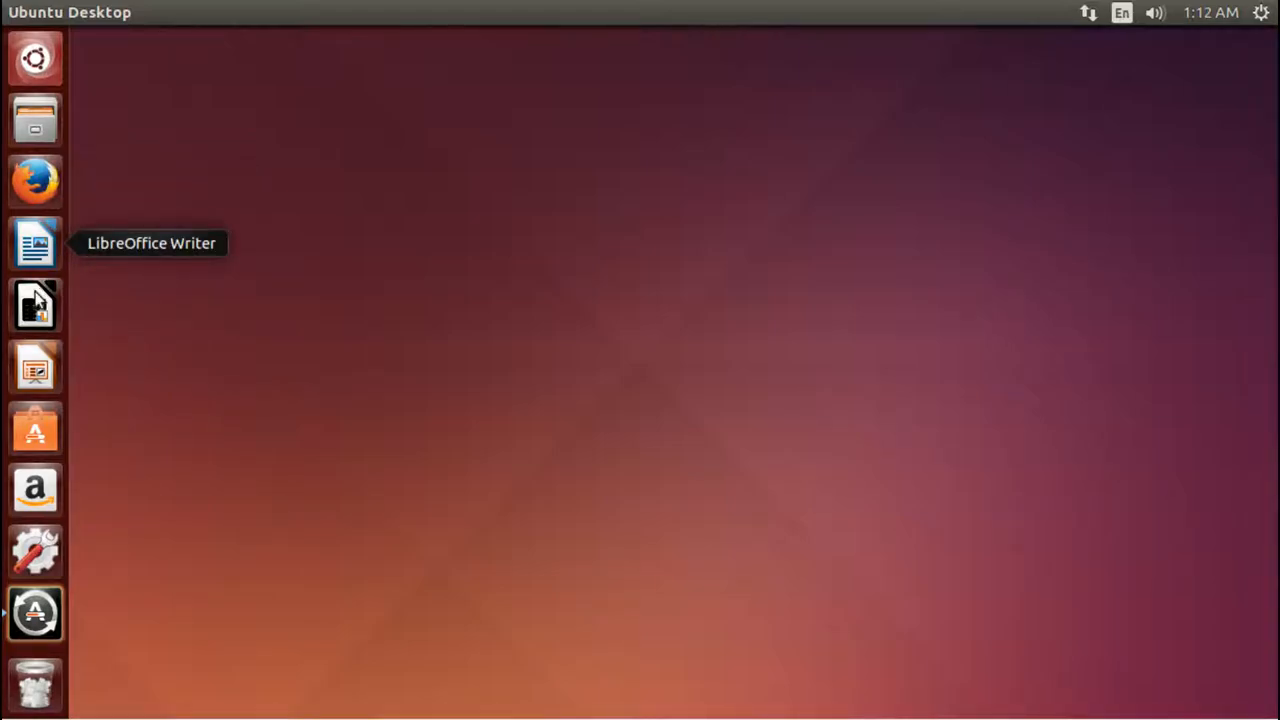
{"action": "mouse_move", "coordinate": [35, 428]}
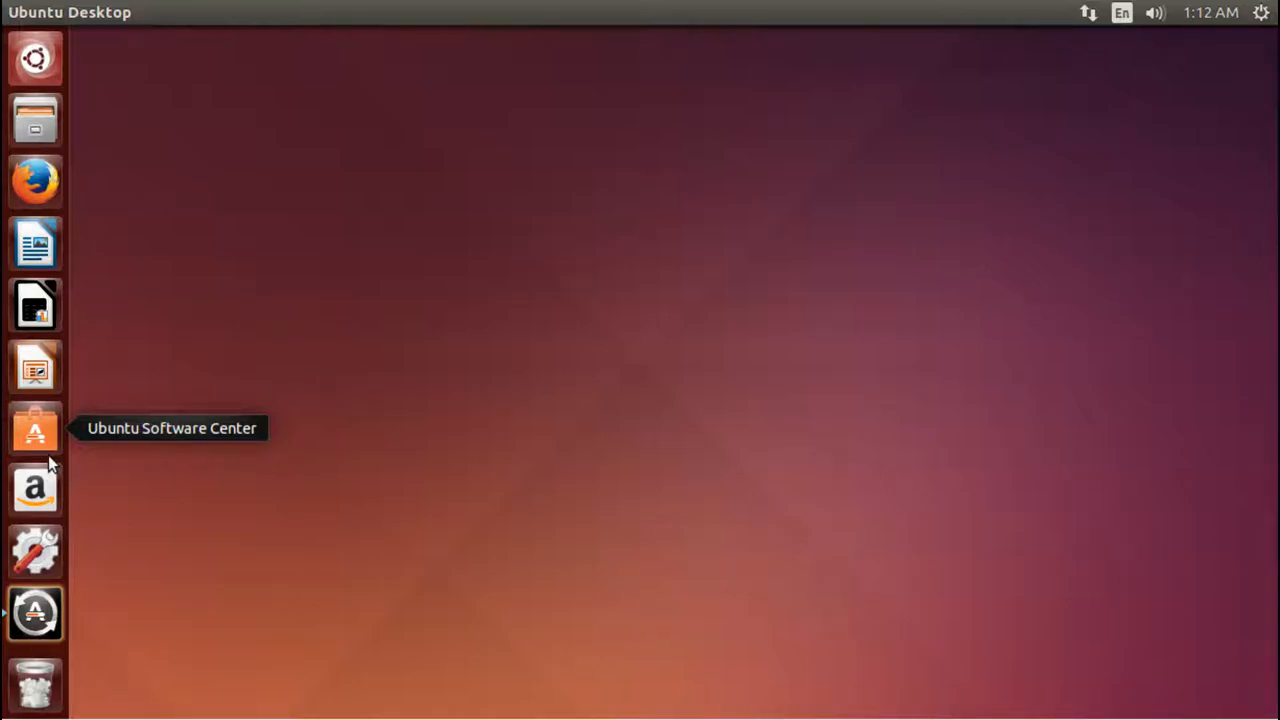
{"action": "mouse_move", "coordinate": [40, 530]}
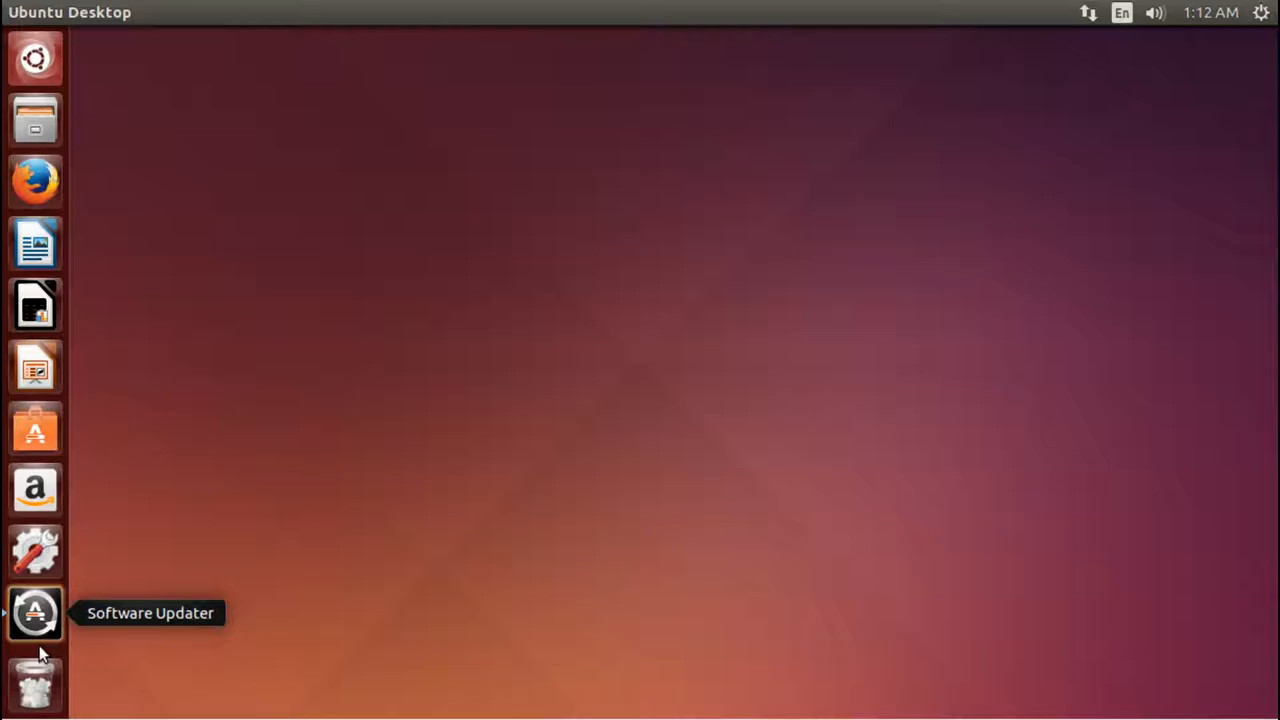
{"action": "mouse_move", "coordinate": [465, 497]}
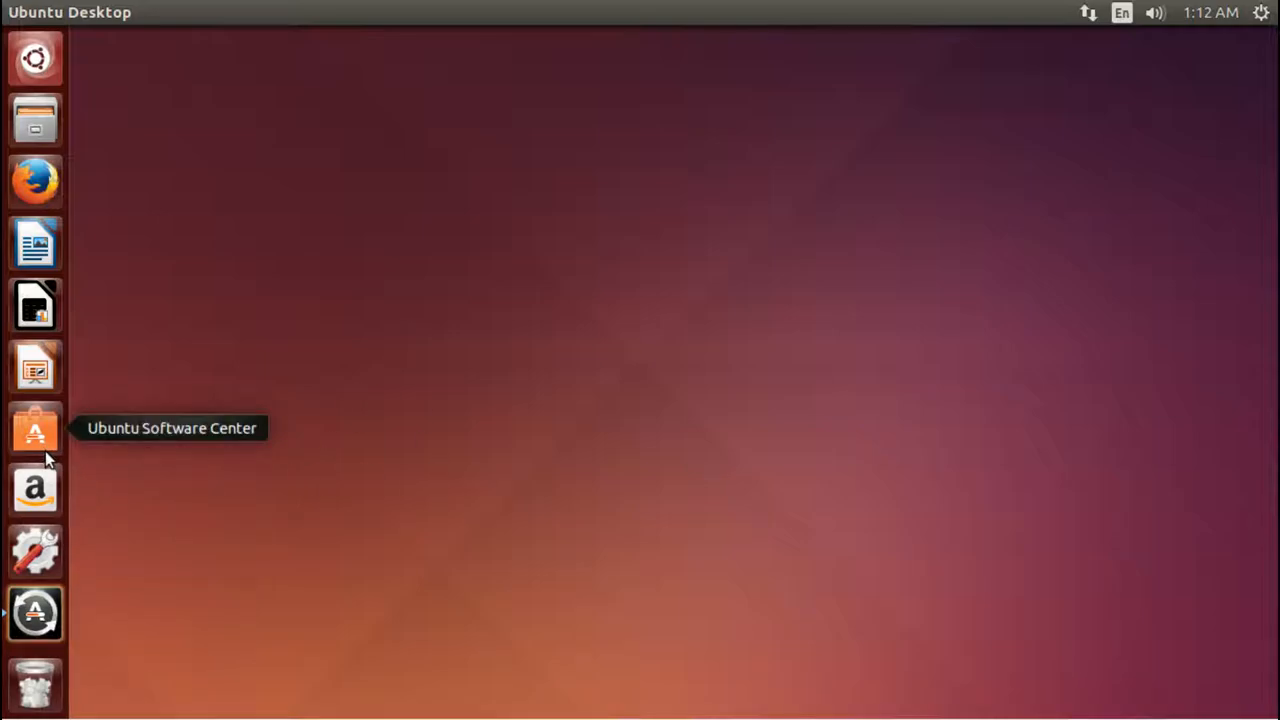
{"action": "mouse_move", "coordinate": [30, 513]}
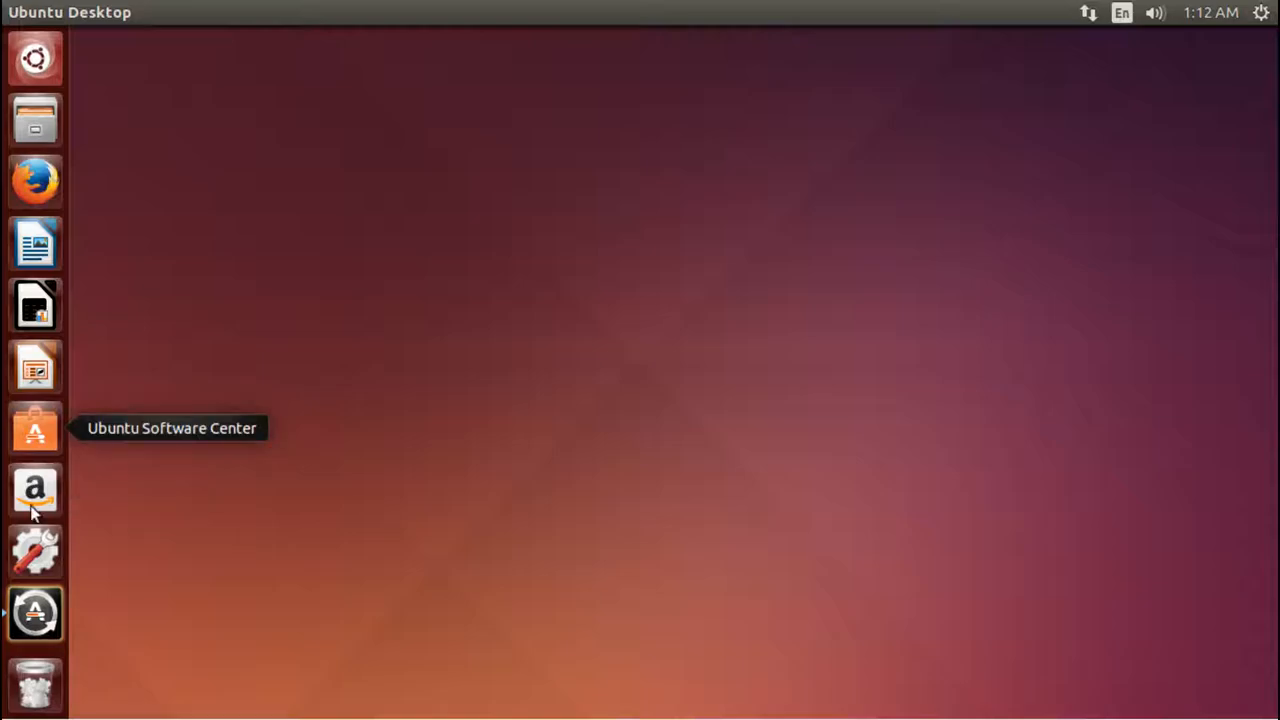
{"action": "mouse_move", "coordinate": [37, 530]}
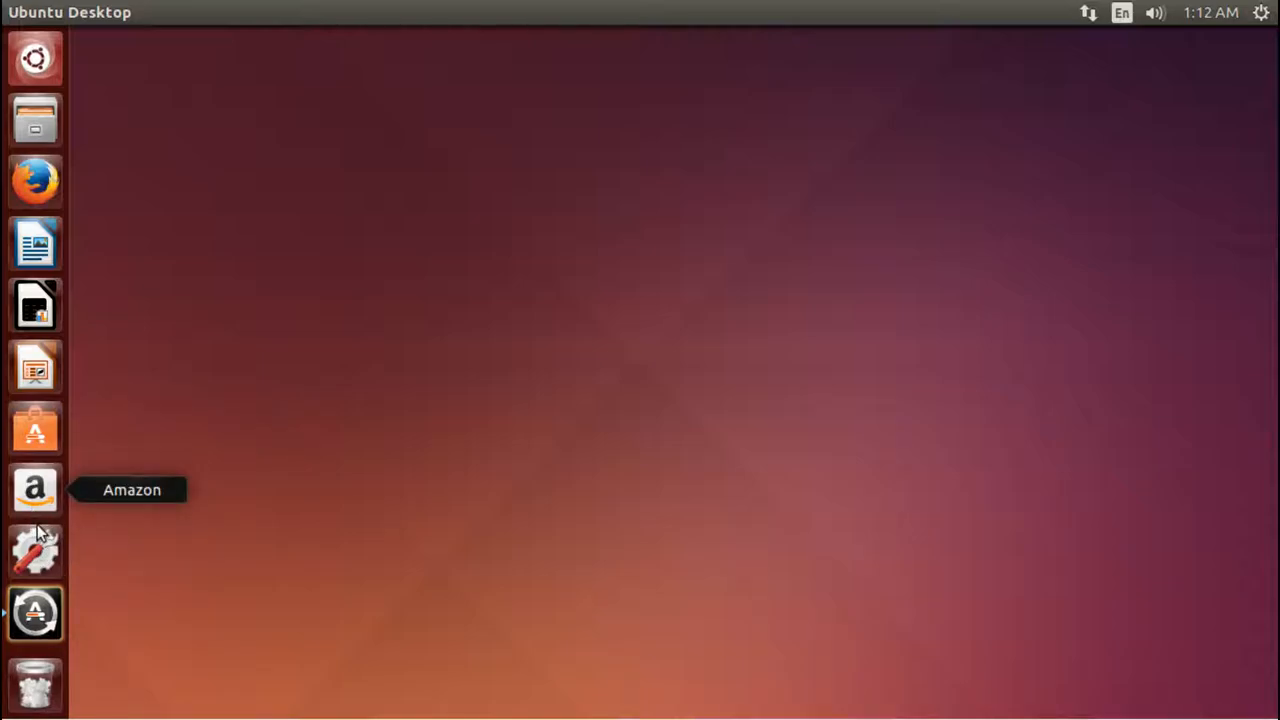
- Unlock the Amazon icon from the Unity launcher
{"action": "right_click", "coordinate": [35, 489]}
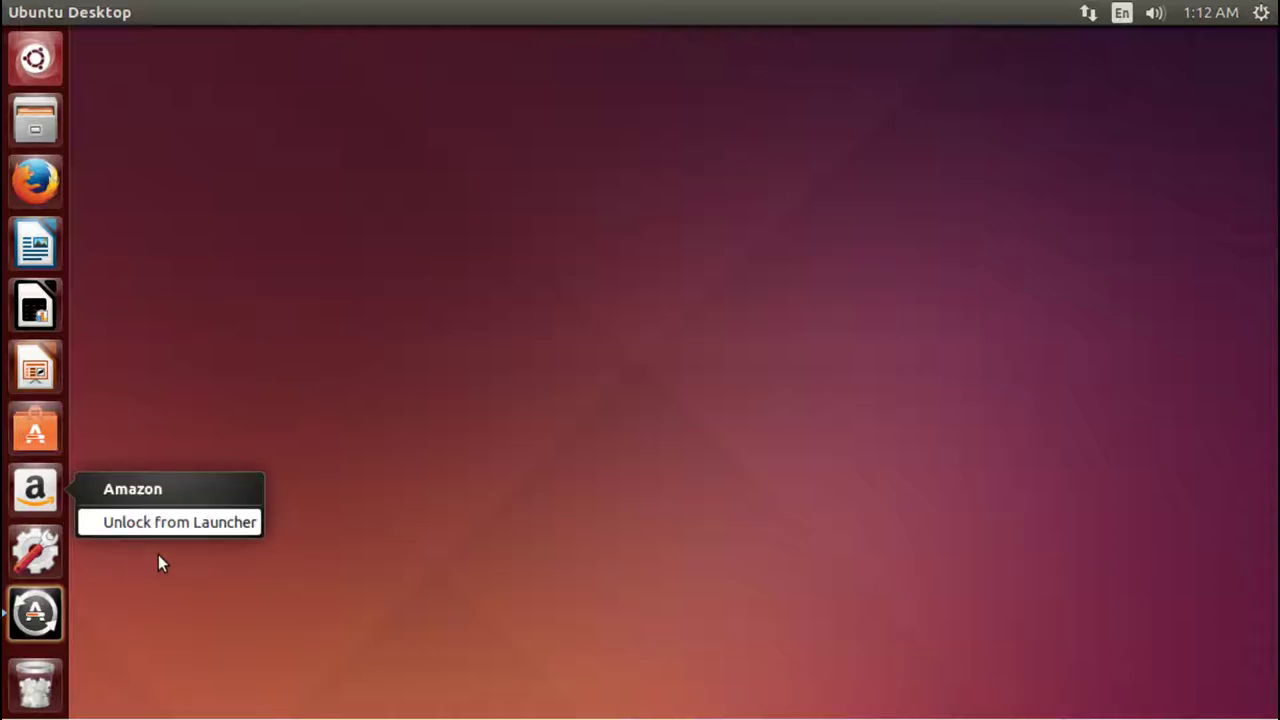
{"action": "left_click", "coordinate": [180, 521]}
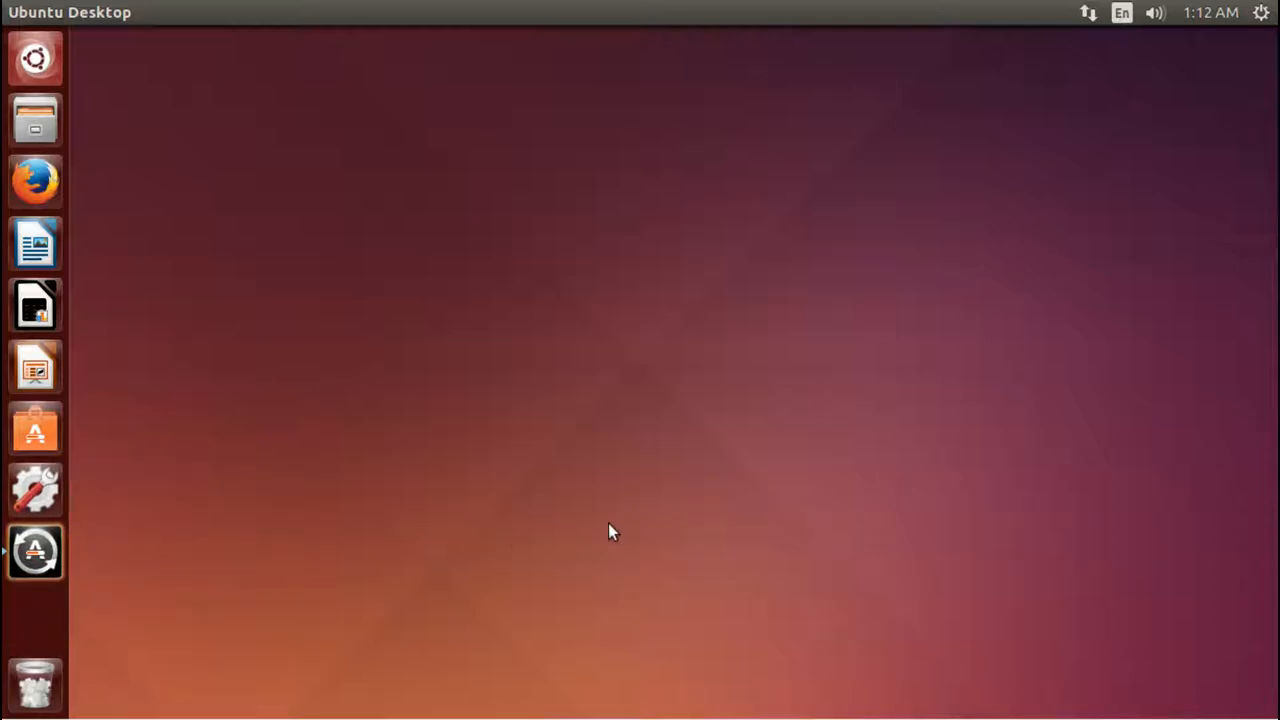
{"action": "mouse_move", "coordinate": [545, 290]}
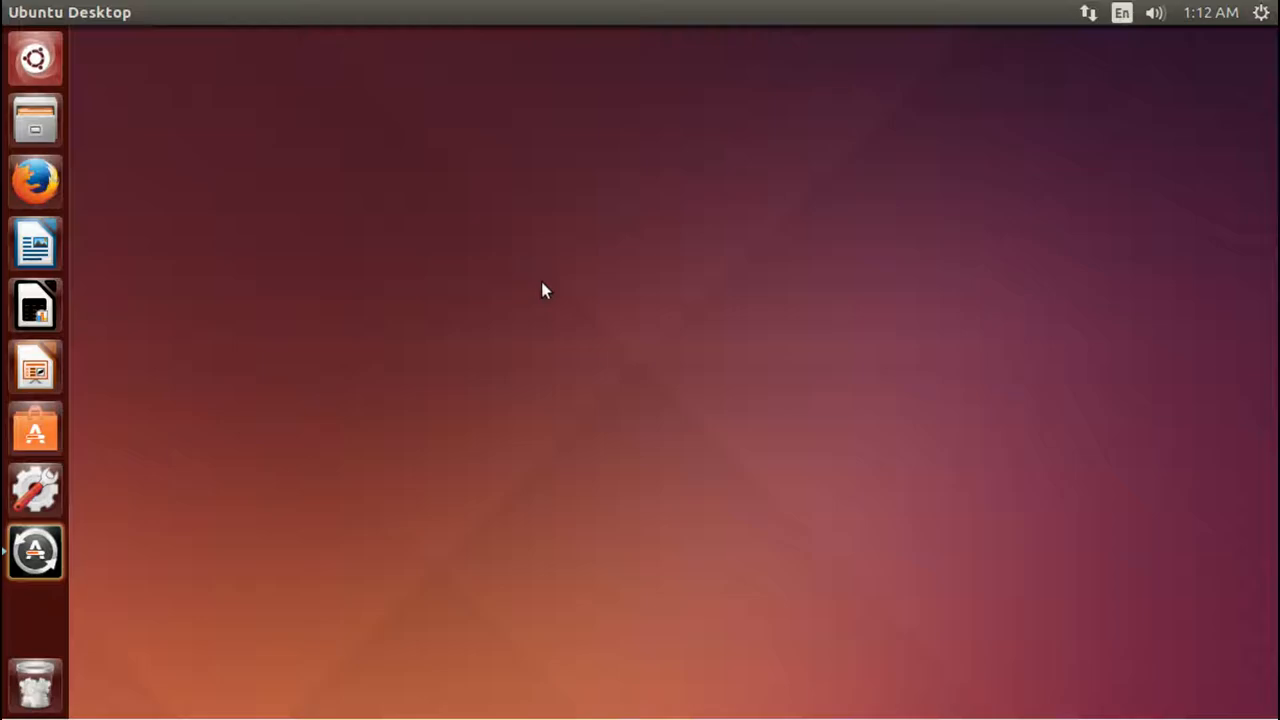
{"action": "mouse_move", "coordinate": [35, 58]}
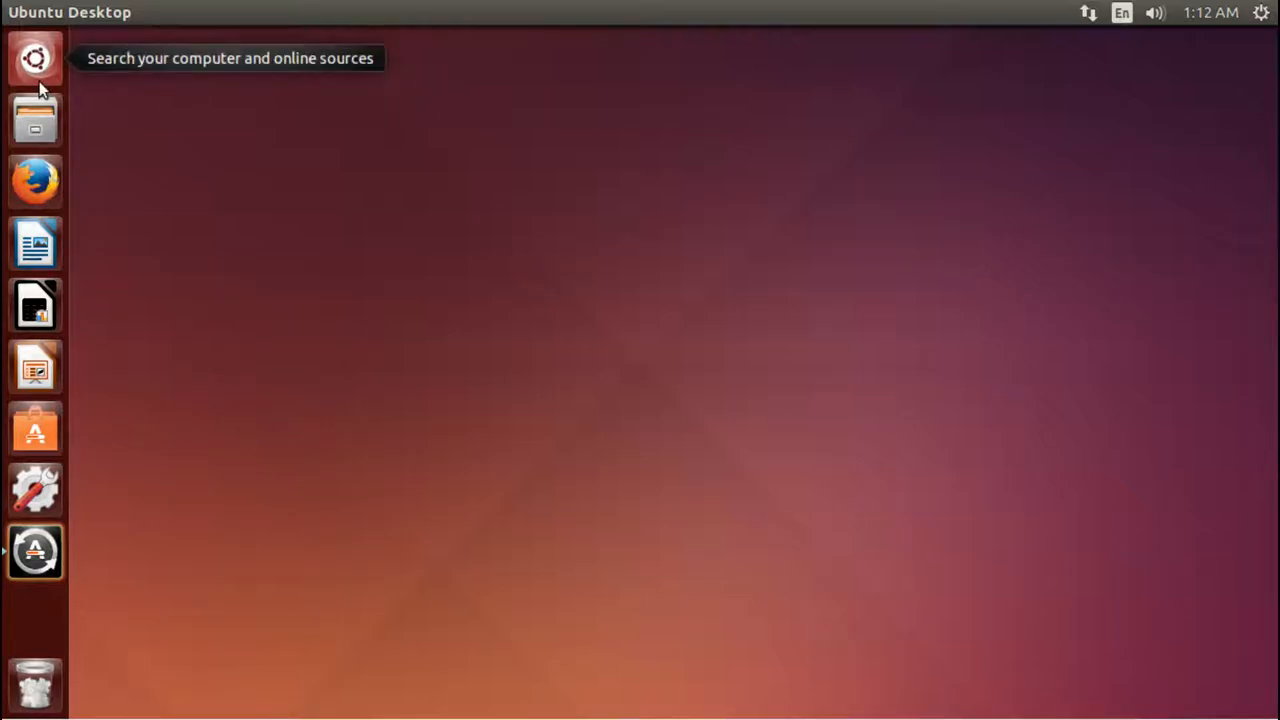
- Open the Dash home showing recent applications like Terminal and Help
{"action": "left_click", "coordinate": [35, 58]}
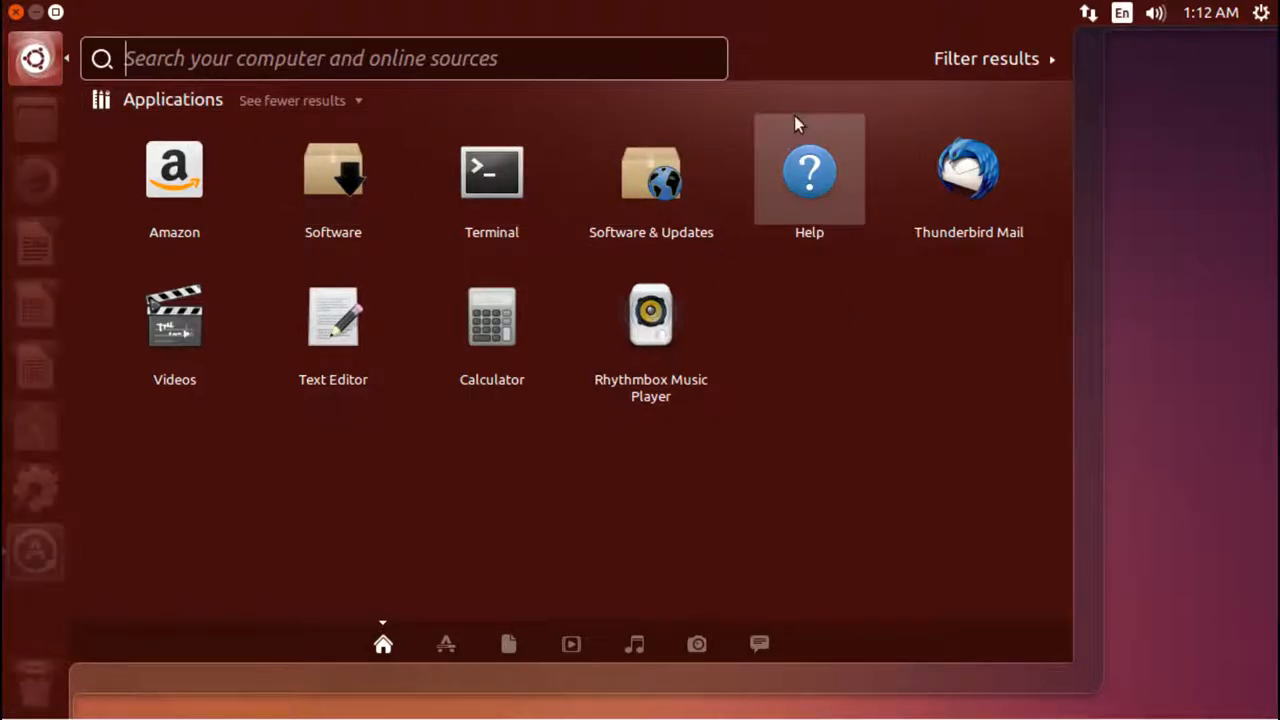
{"action": "mouse_move", "coordinate": [519, 530]}
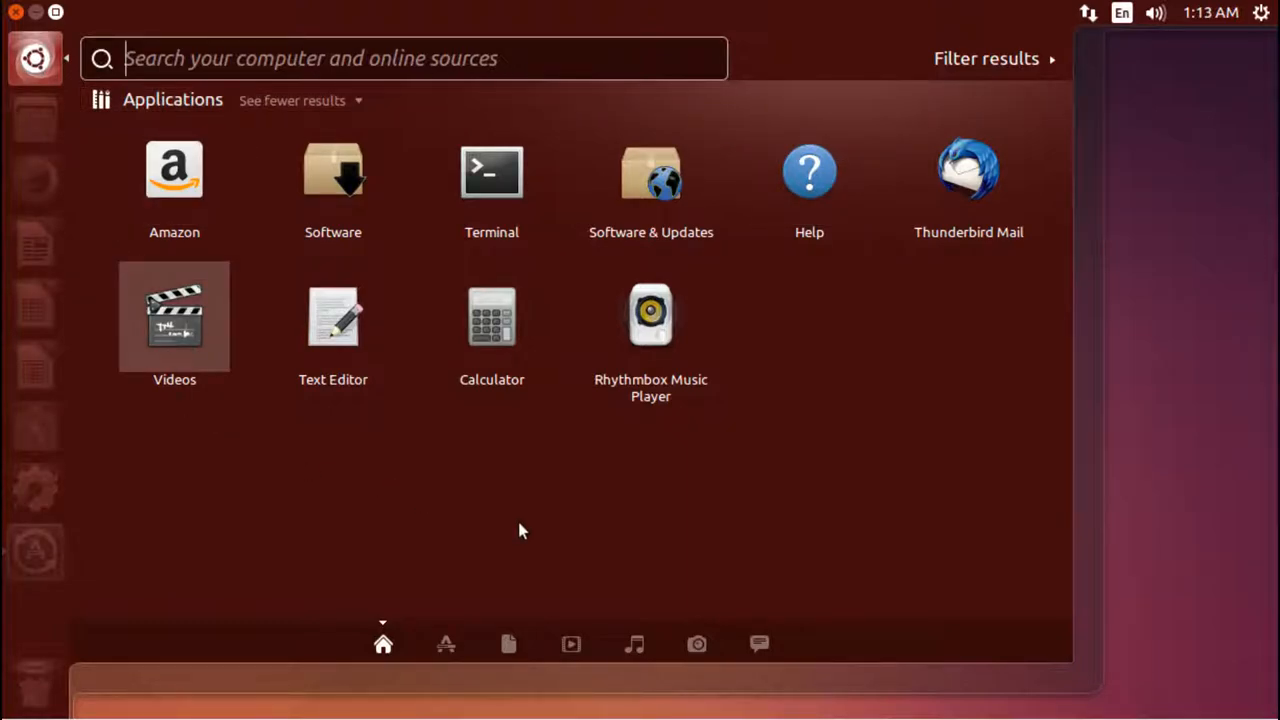
{"action": "mouse_move", "coordinate": [697, 561]}
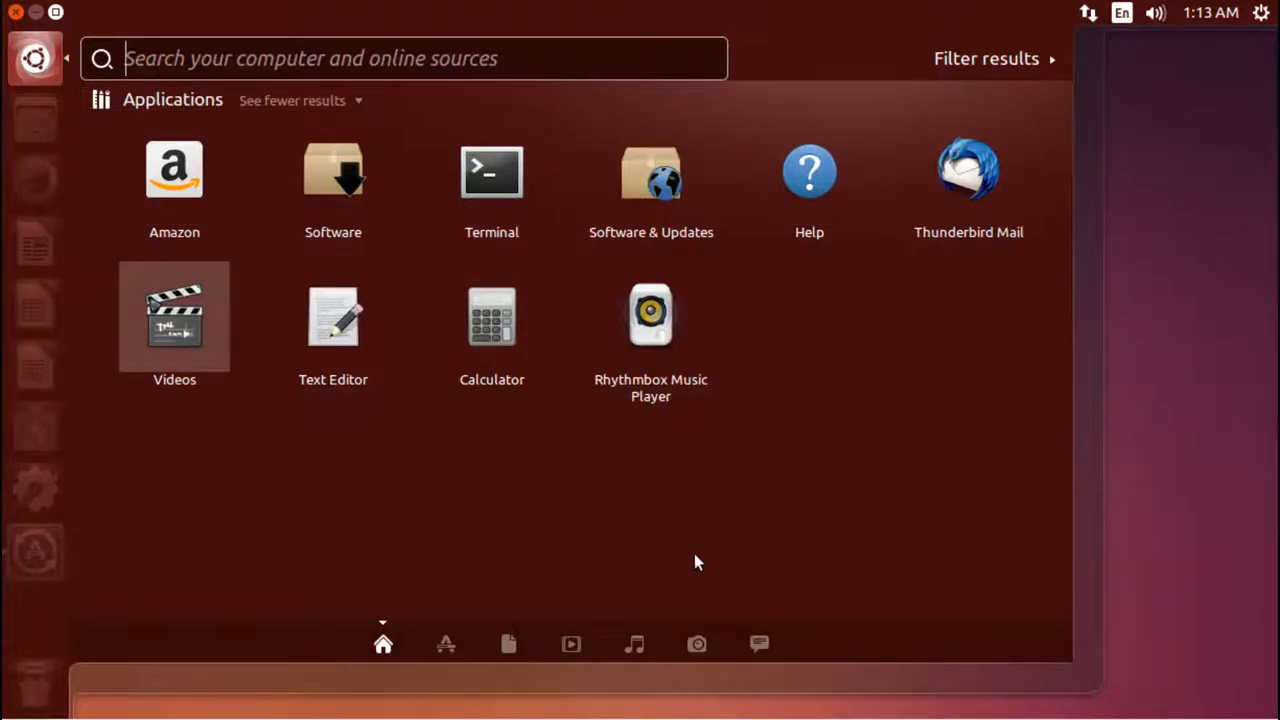
{"action": "mouse_move", "coordinate": [312, 619]}
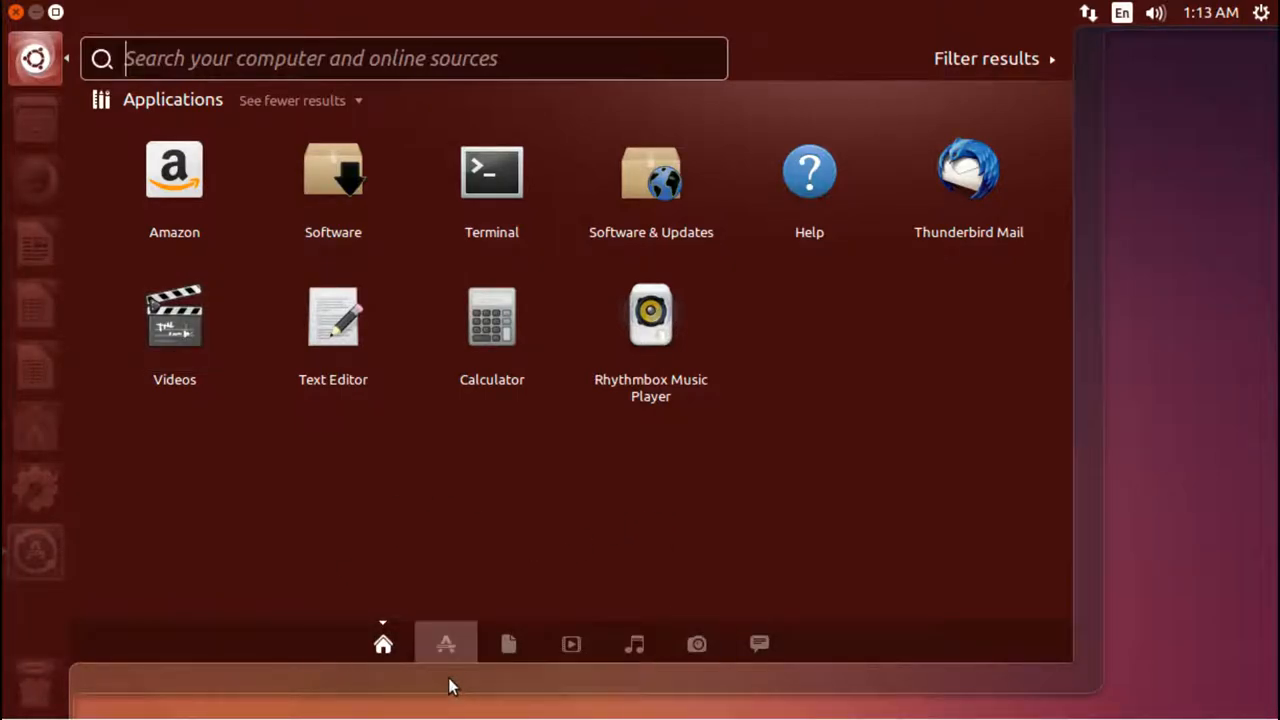
{"action": "left_click", "coordinate": [446, 644]}
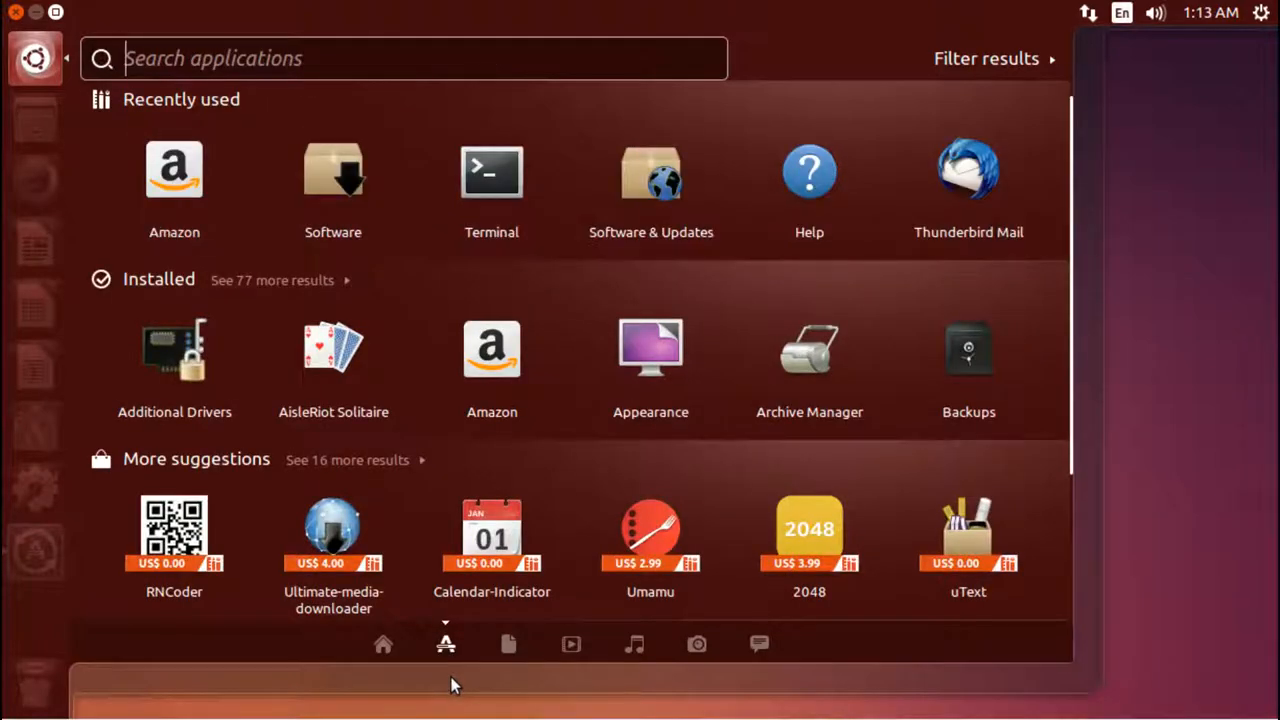
{"action": "mouse_move", "coordinate": [470, 525]}
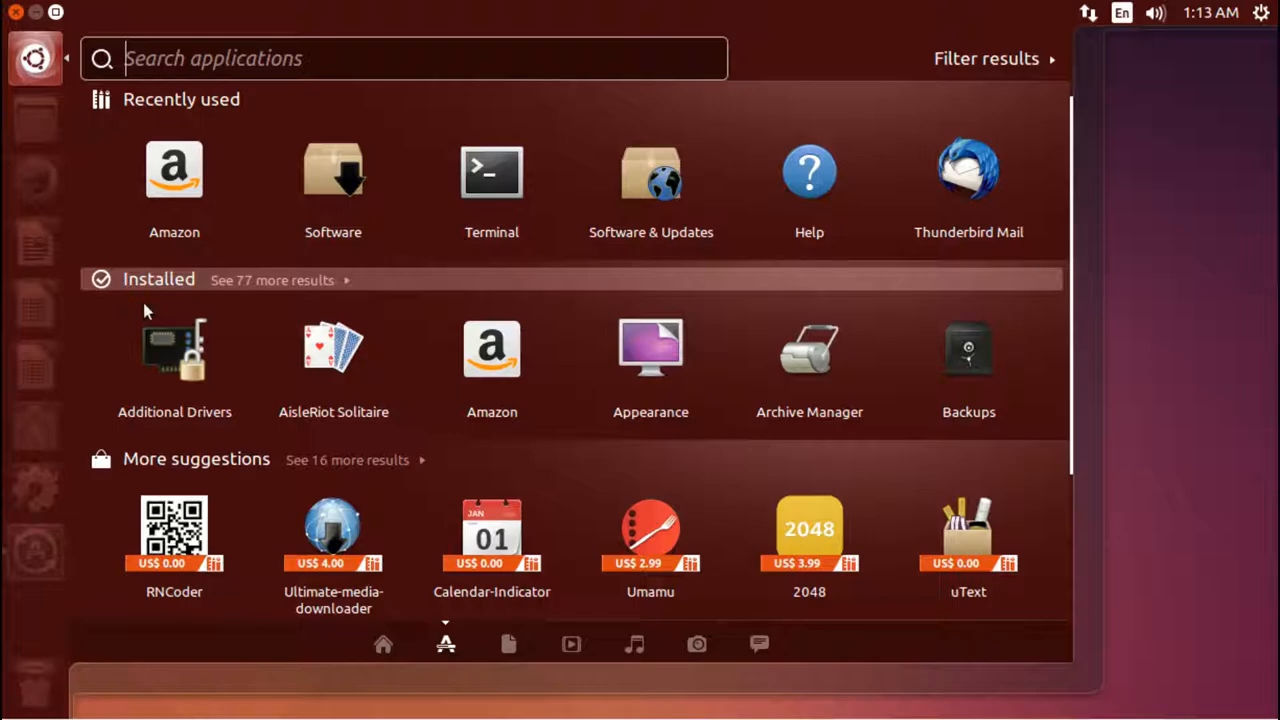
{"action": "mouse_move", "coordinate": [288, 317]}
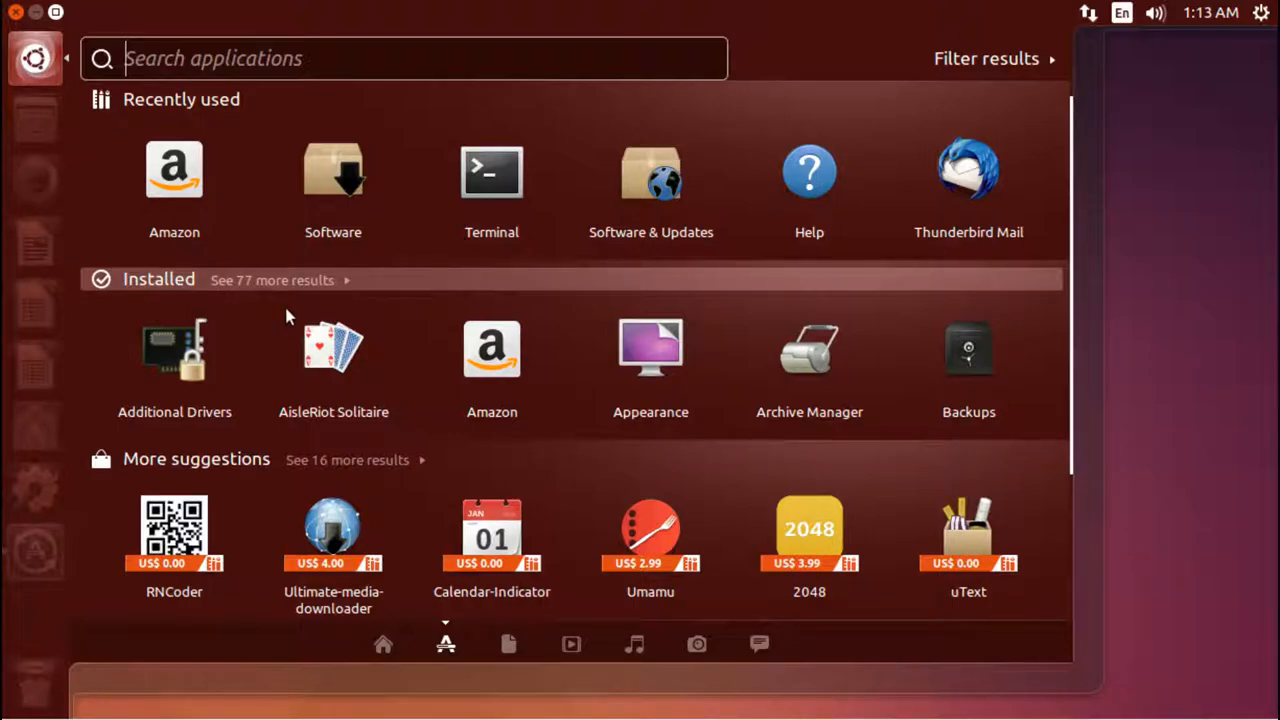
{"action": "left_click", "coordinate": [272, 280]}
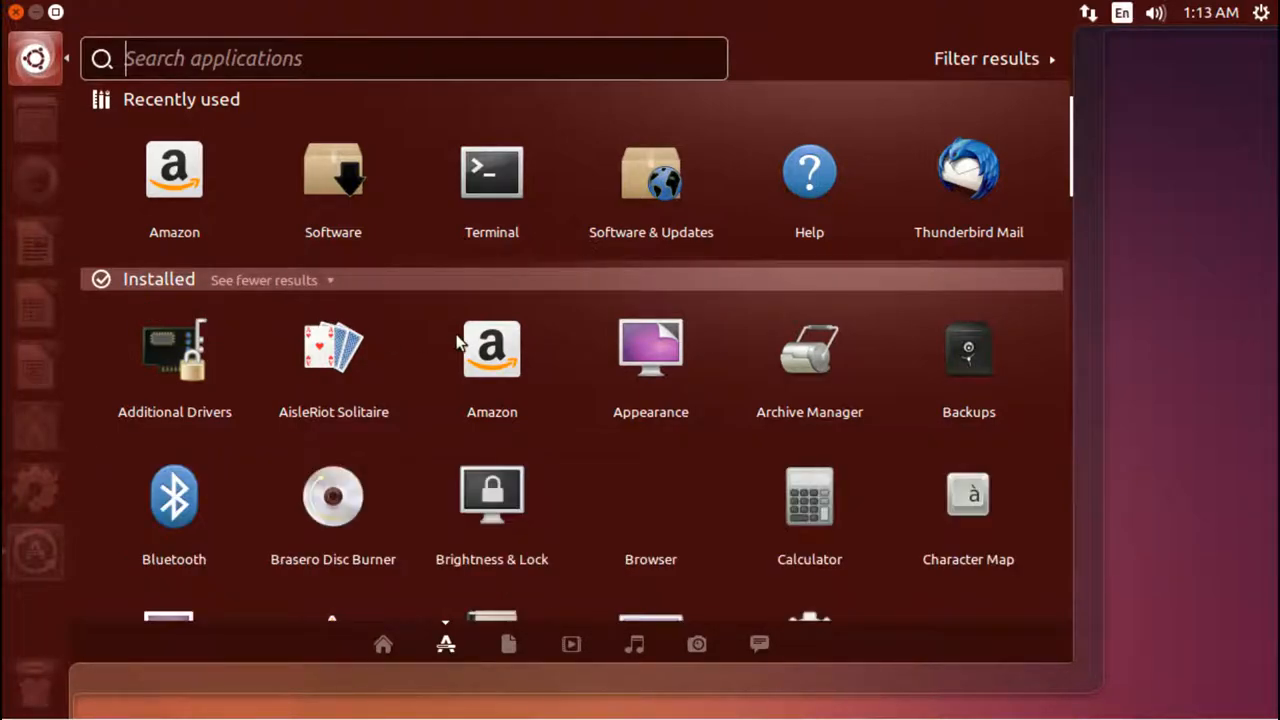
{"action": "mouse_move", "coordinate": [575, 366]}
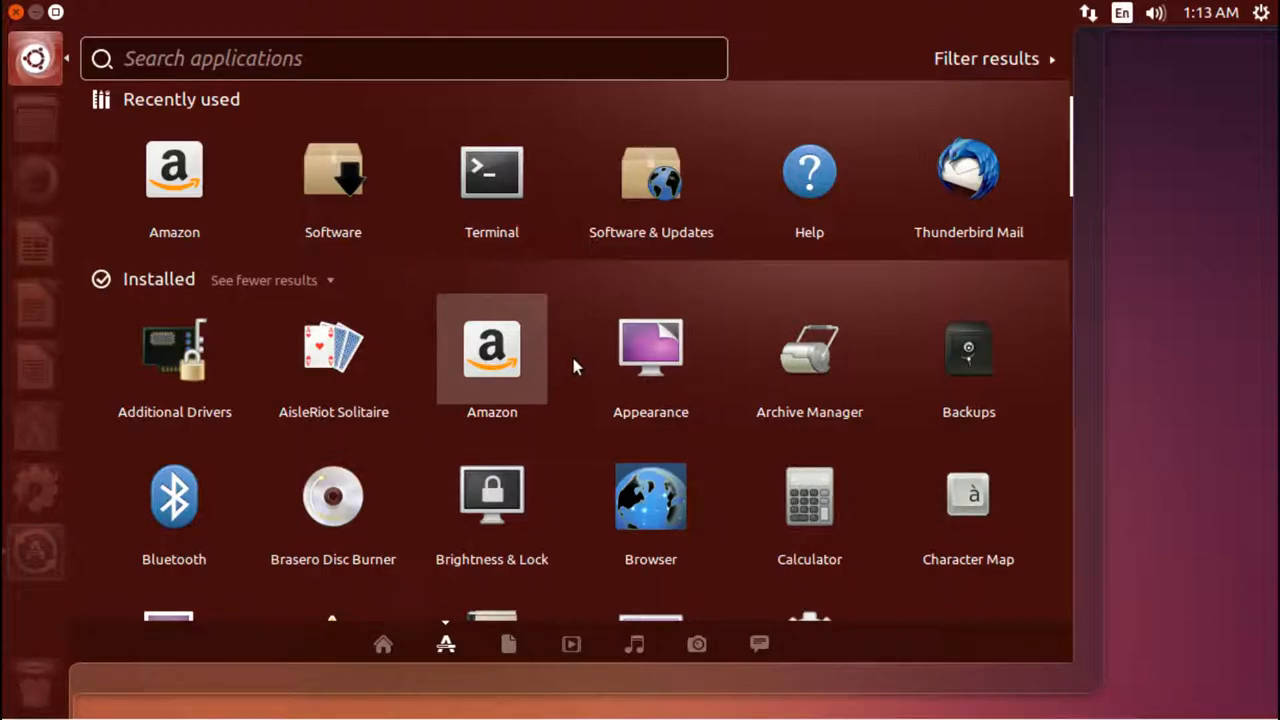
{"action": "scroll", "scroll_direction": "down", "scroll_amount": 3}
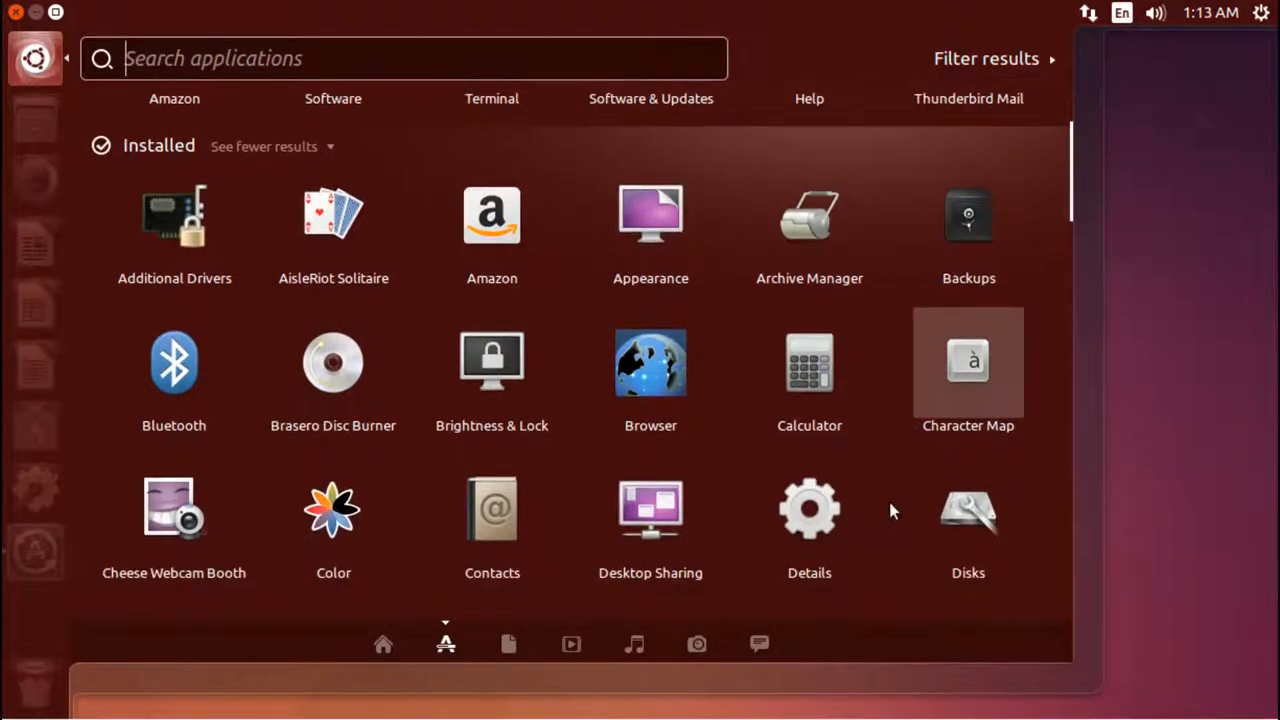
{"action": "scroll", "scroll_direction": "down", "scroll_amount": 3}
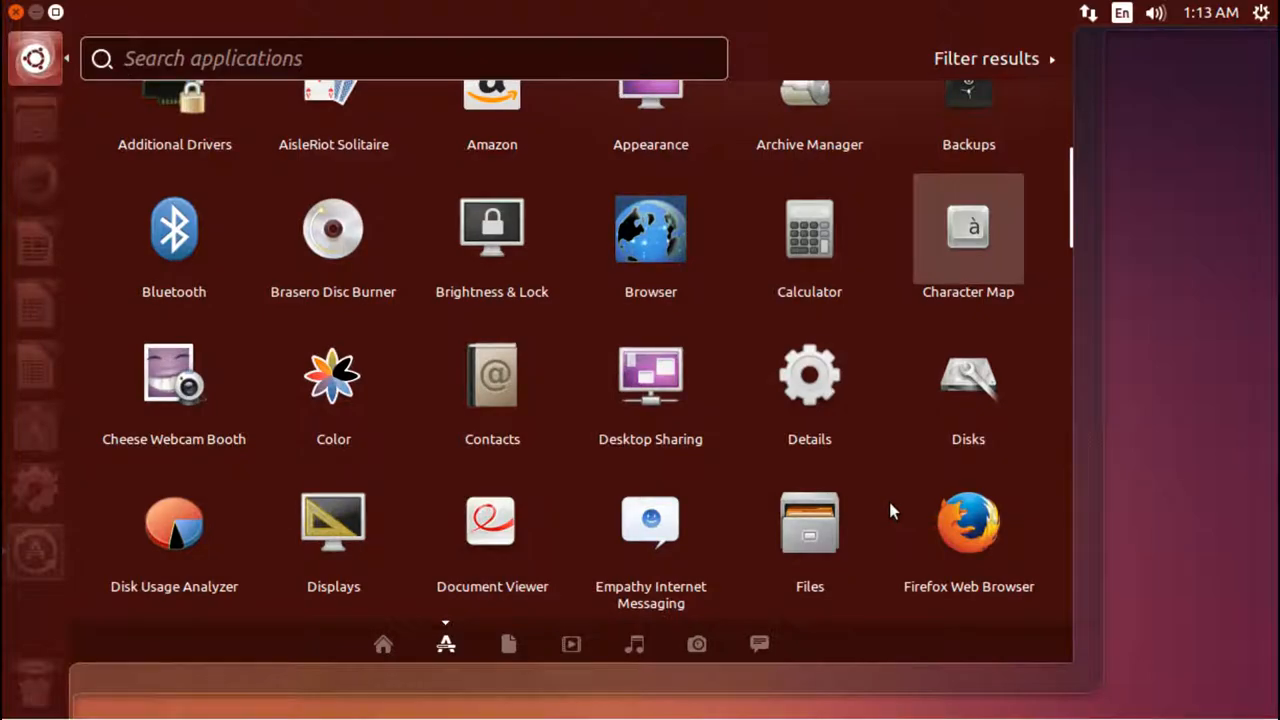
{"action": "scroll", "scroll_direction": "down", "scroll_amount": 3}
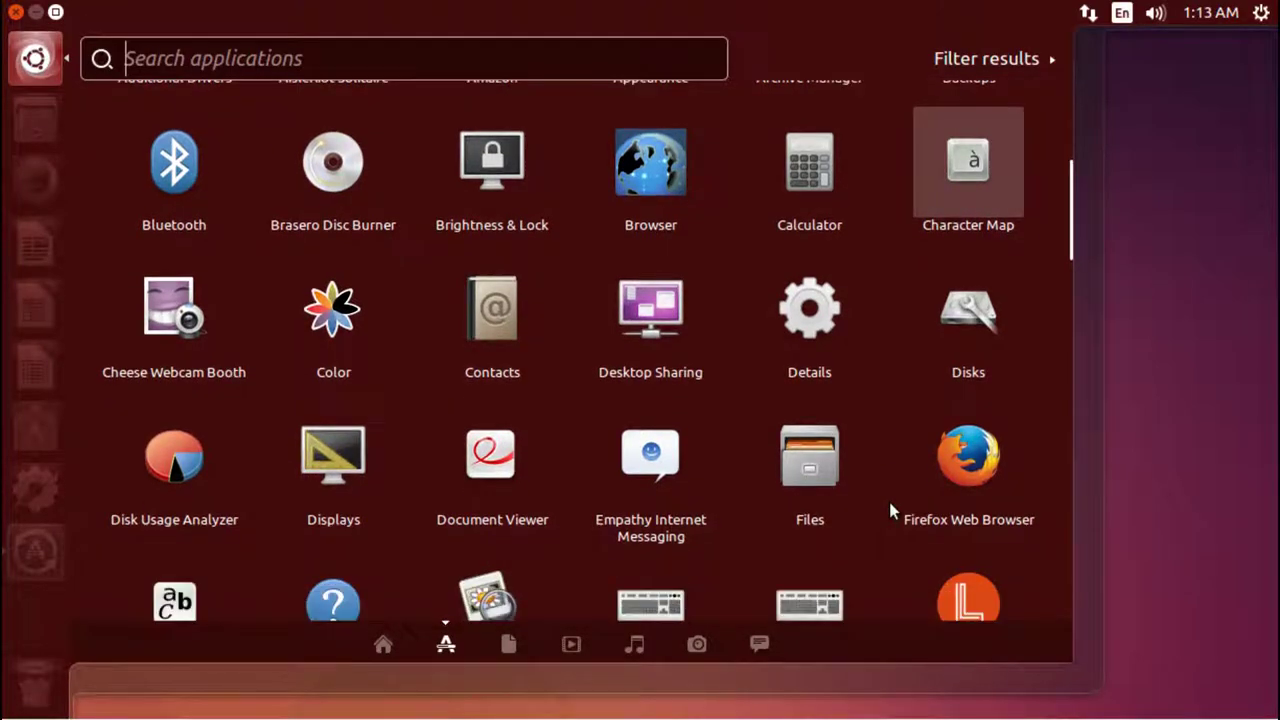
{"action": "scroll", "scroll_direction": "down", "scroll_amount": 3}
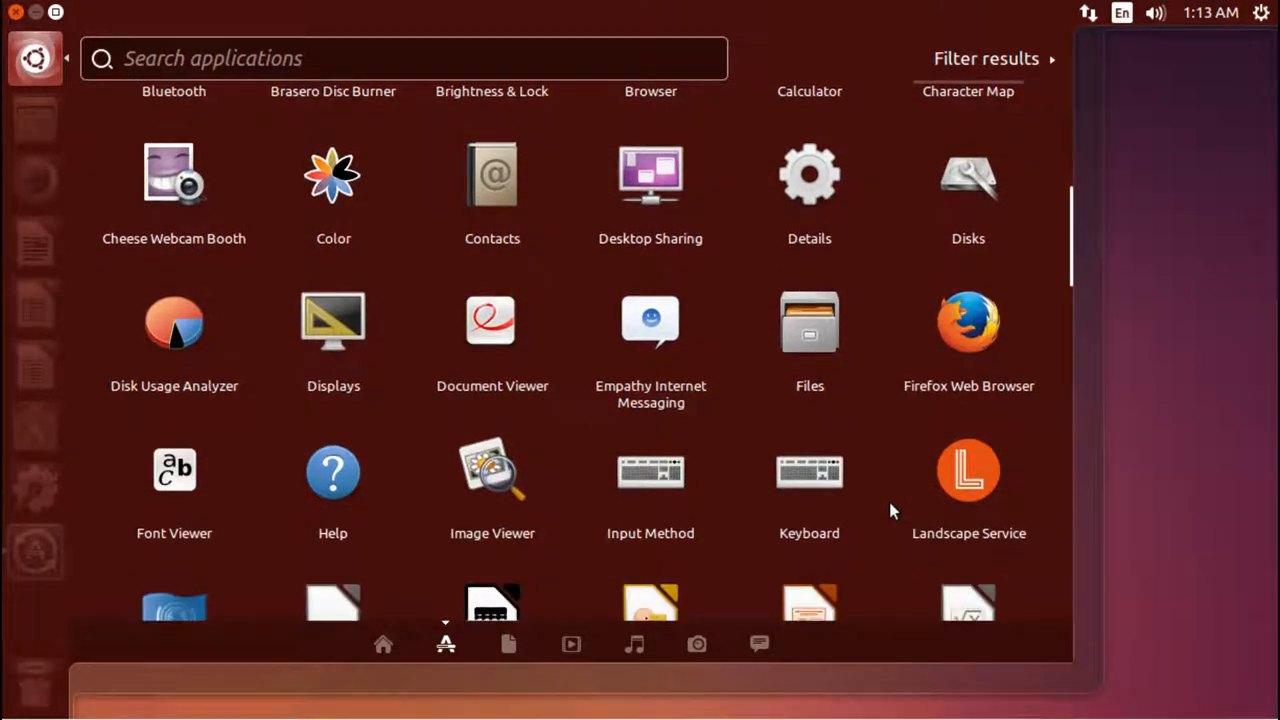
{"action": "scroll", "scroll_direction": "down", "scroll_amount": 3}
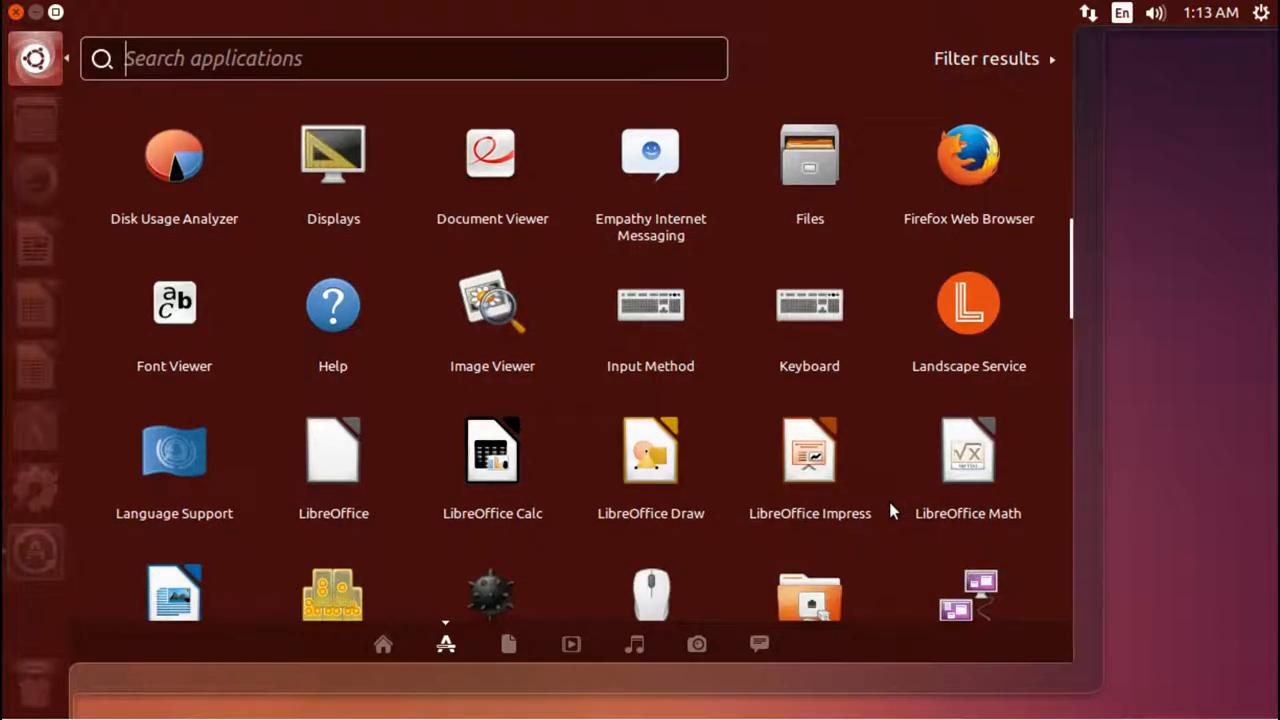
{"action": "scroll", "scroll_direction": "down", "scroll_amount": 3}
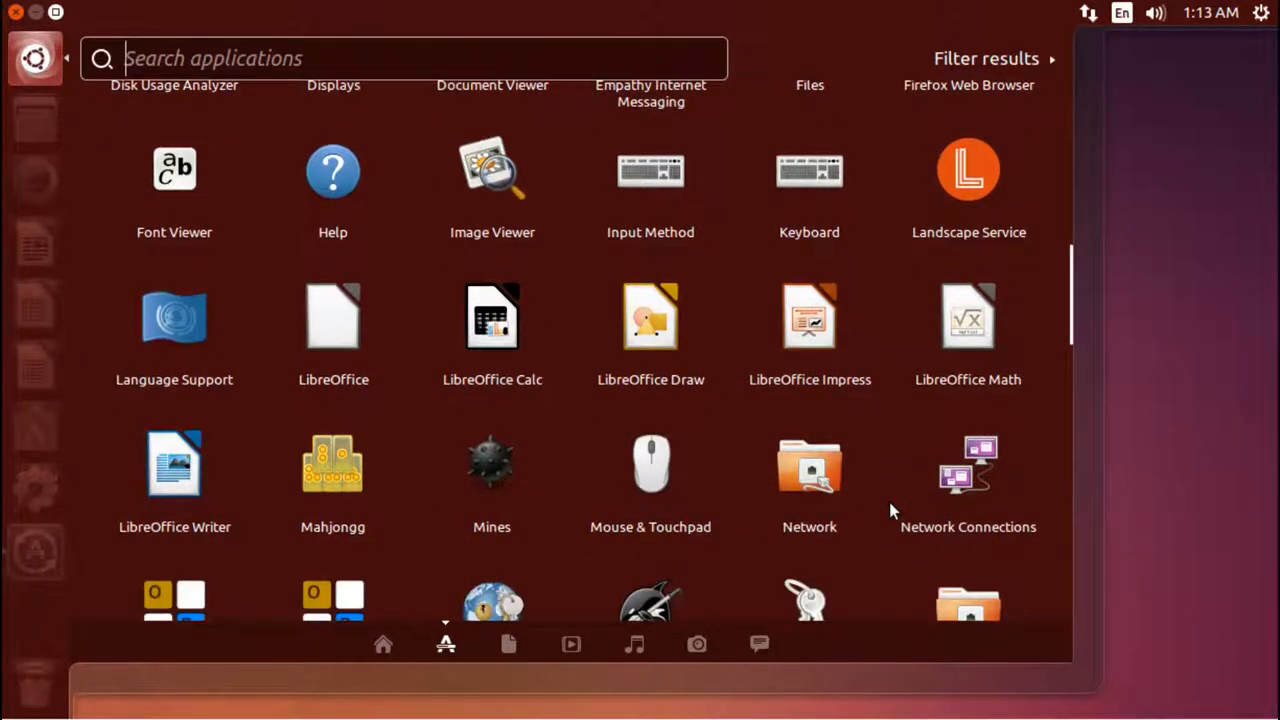
{"action": "scroll", "scroll_direction": "down", "scroll_amount": 3}
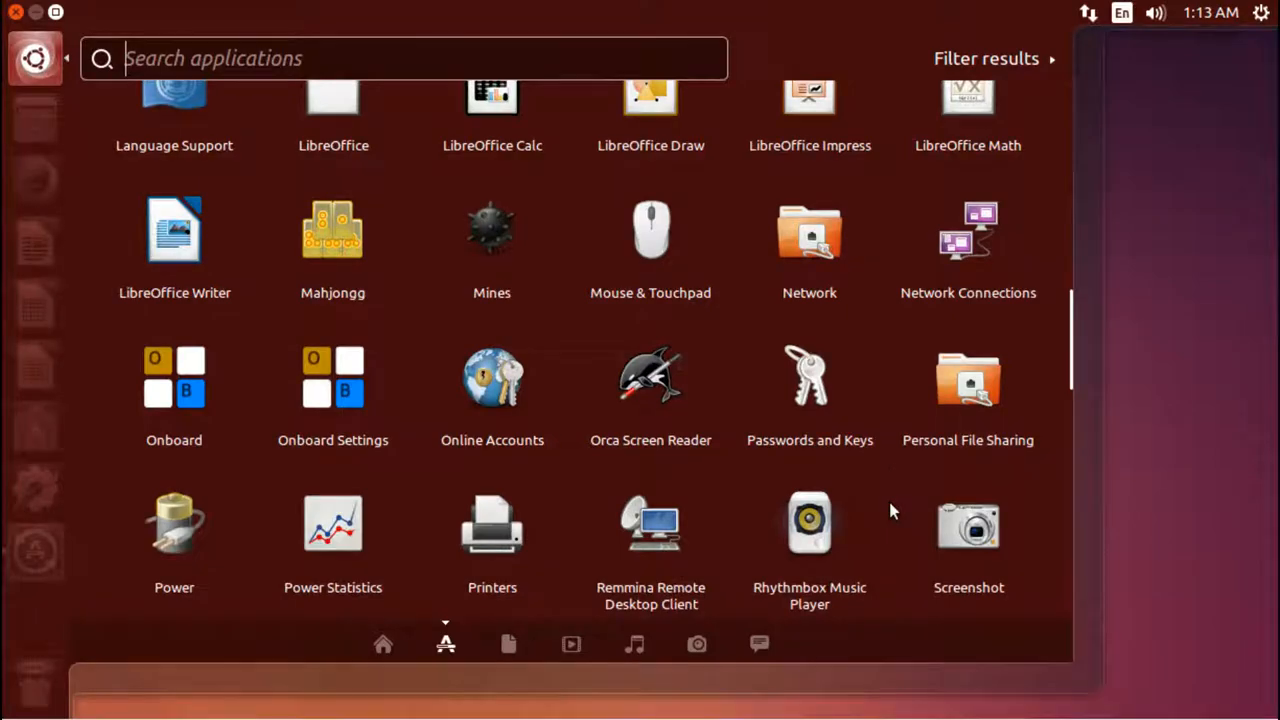
{"action": "scroll", "scroll_direction": "down", "scroll_amount": 3}
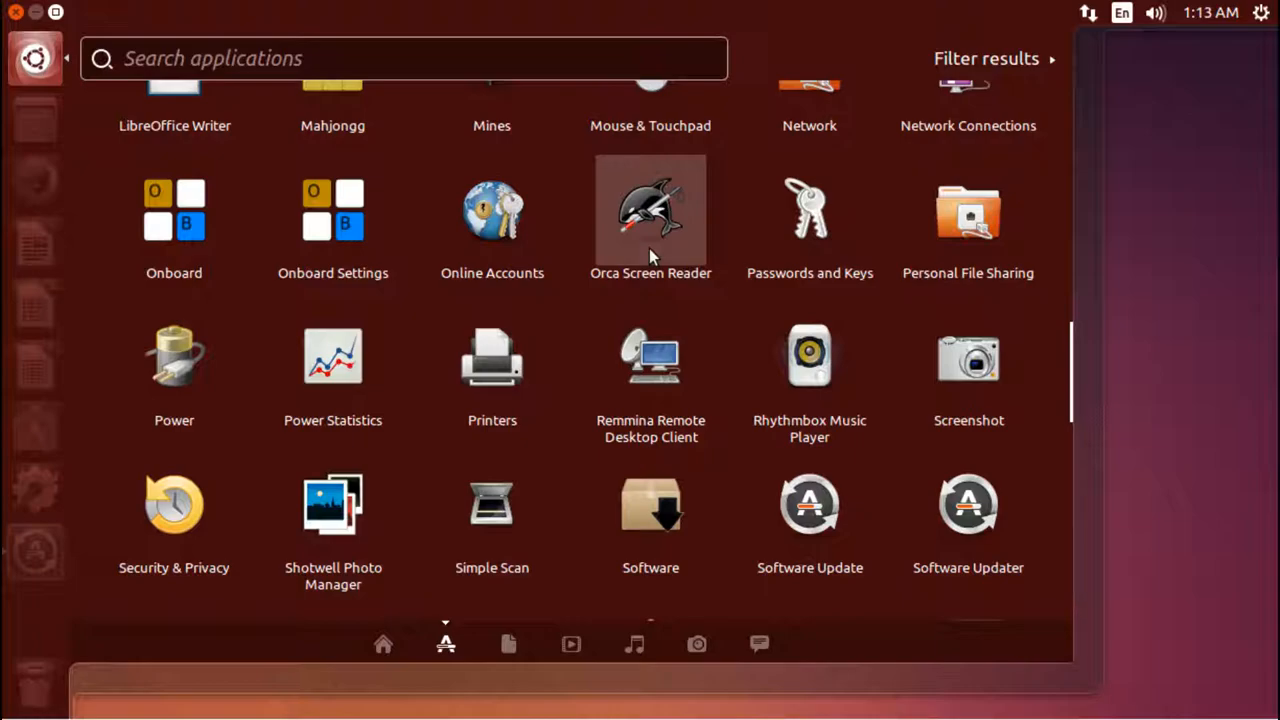
{"action": "mouse_move", "coordinate": [668, 237]}
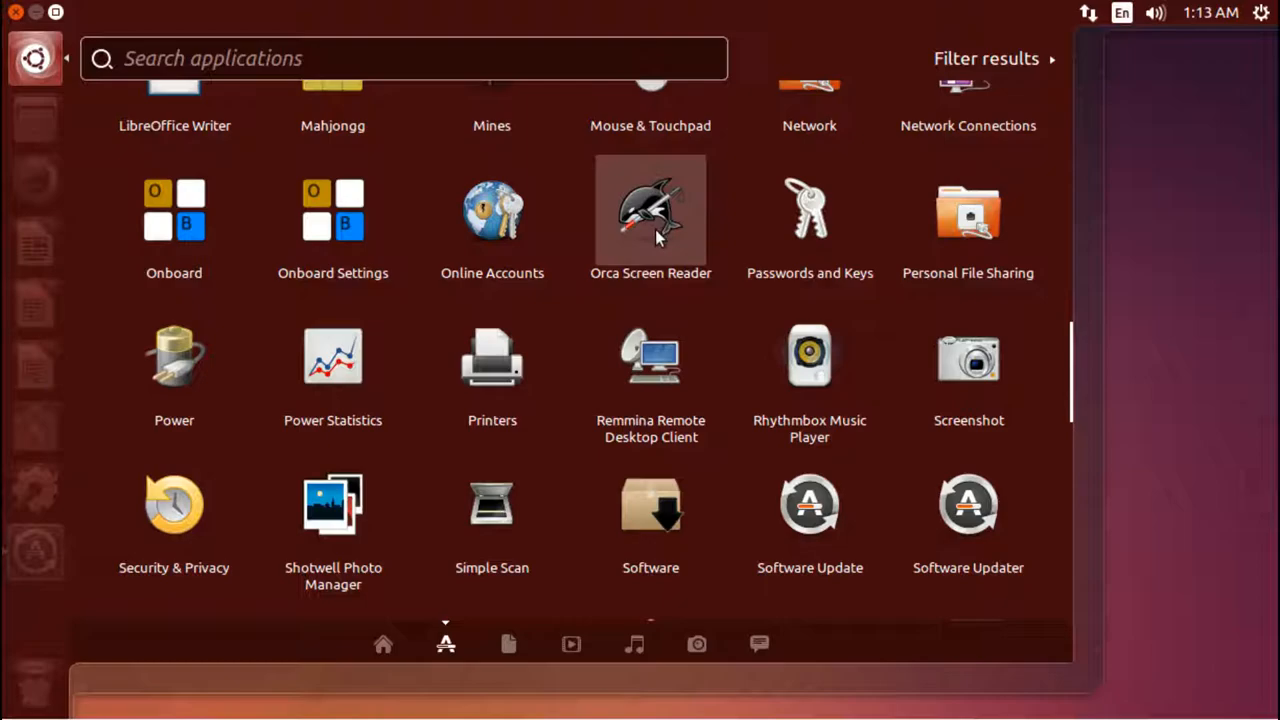
{"action": "mouse_move", "coordinate": [728, 358]}
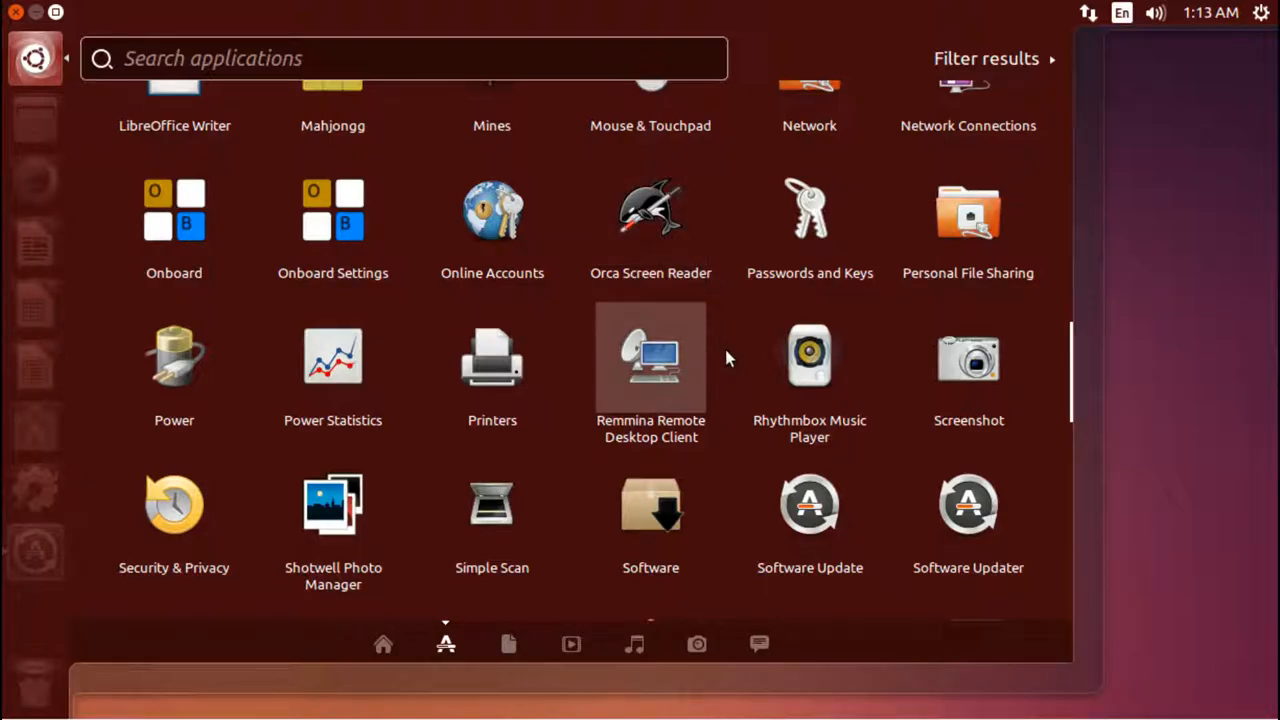
{"action": "scroll", "scroll_direction": "down", "scroll_amount": 3}
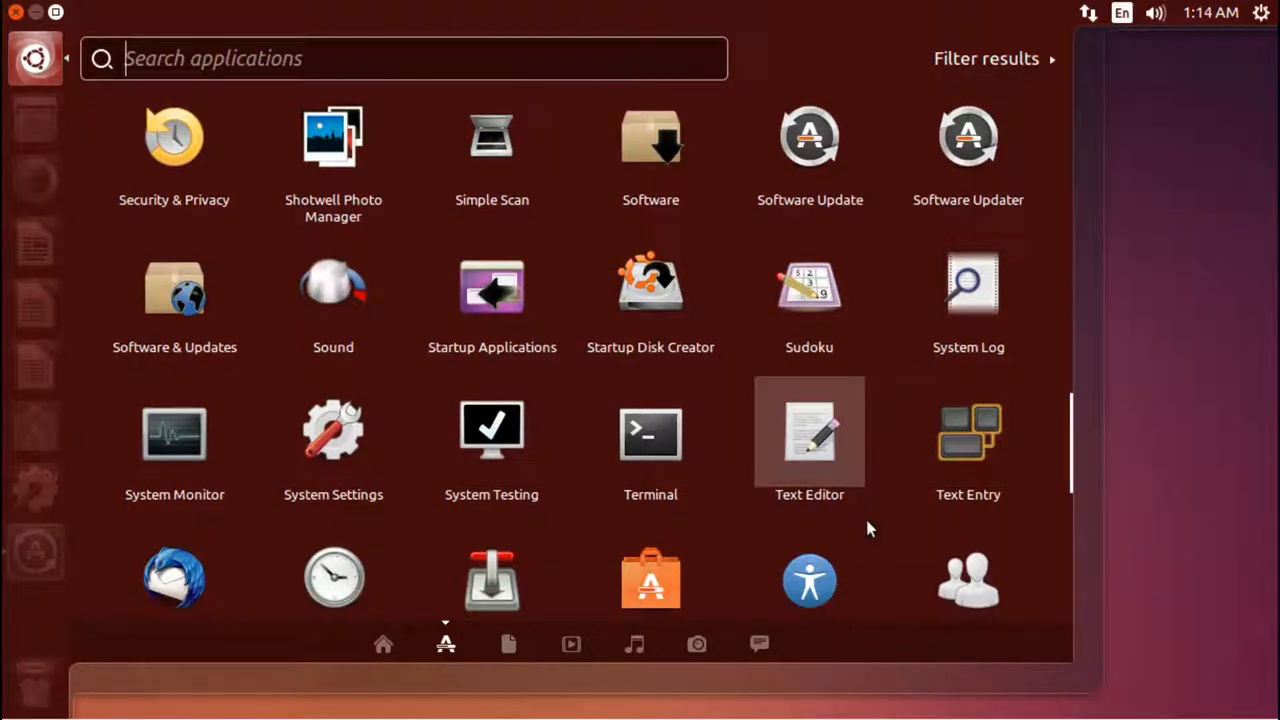
{"action": "scroll", "scroll_direction": "down", "scroll_amount": 3}
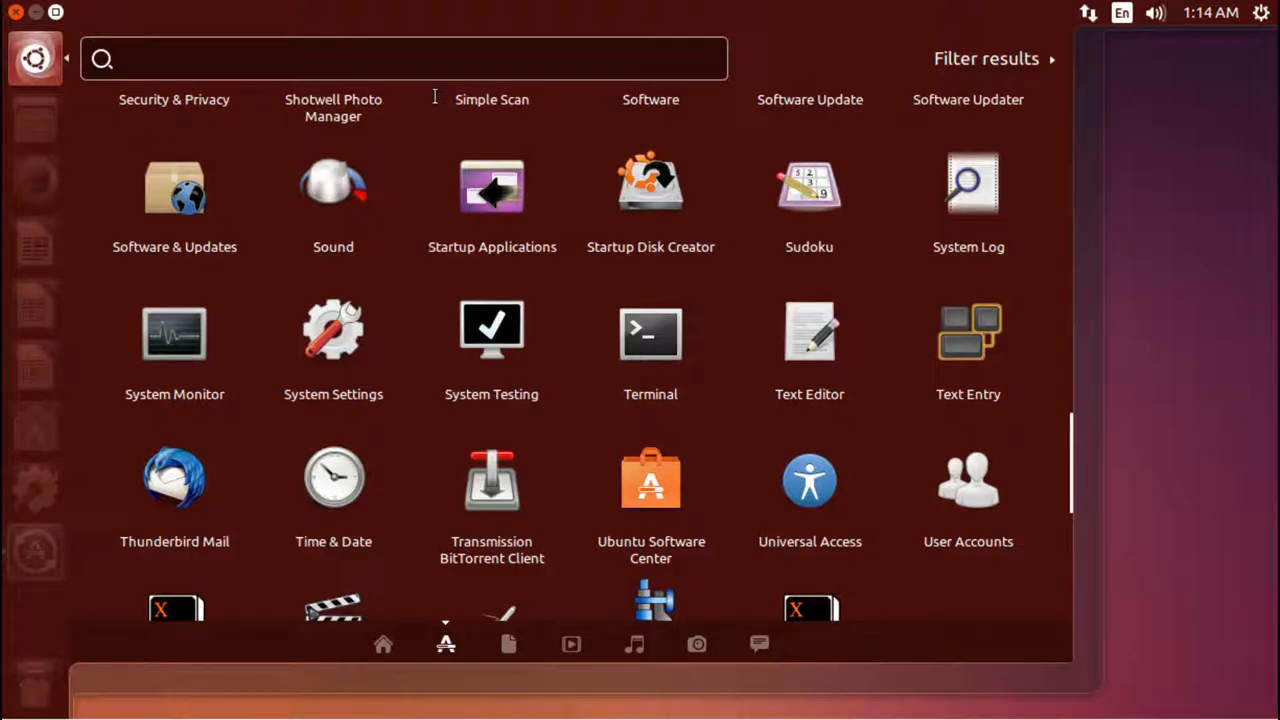
- Search the Dash for 'fire' to find Firefox, then clear the search
{"action": "left_click", "coordinate": [405, 58]}
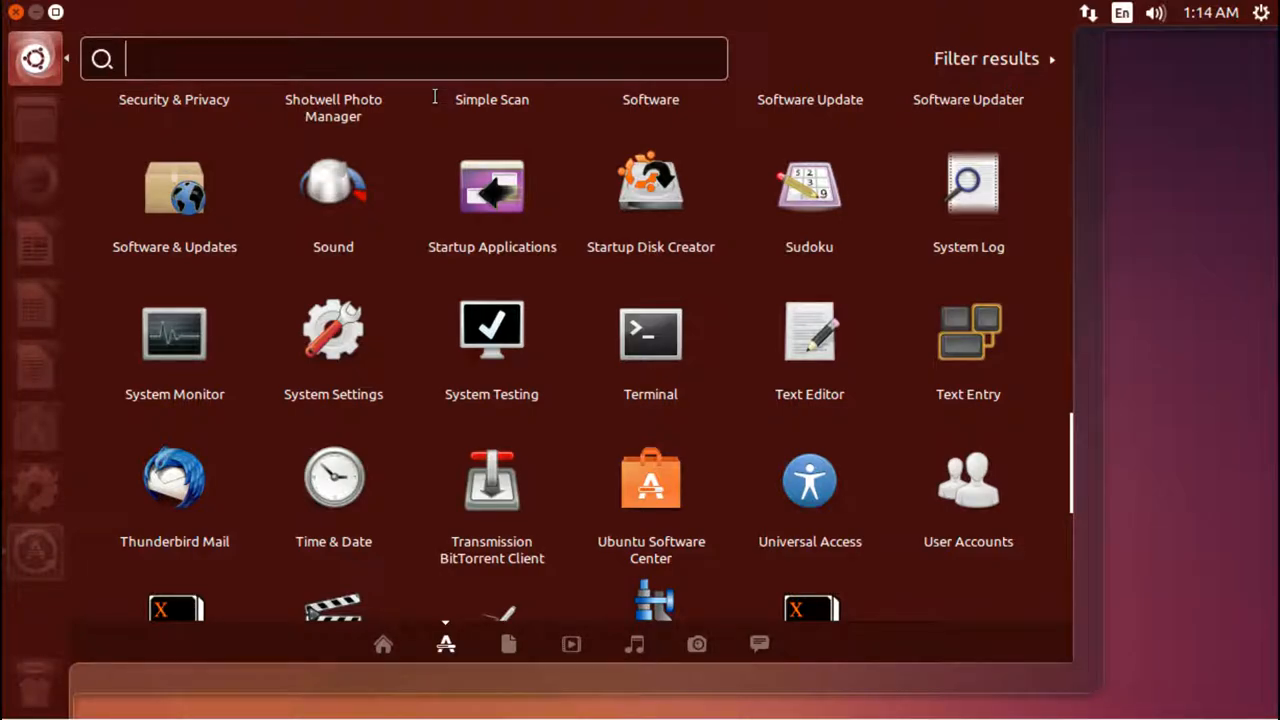
{"action": "type", "text": "fir"}
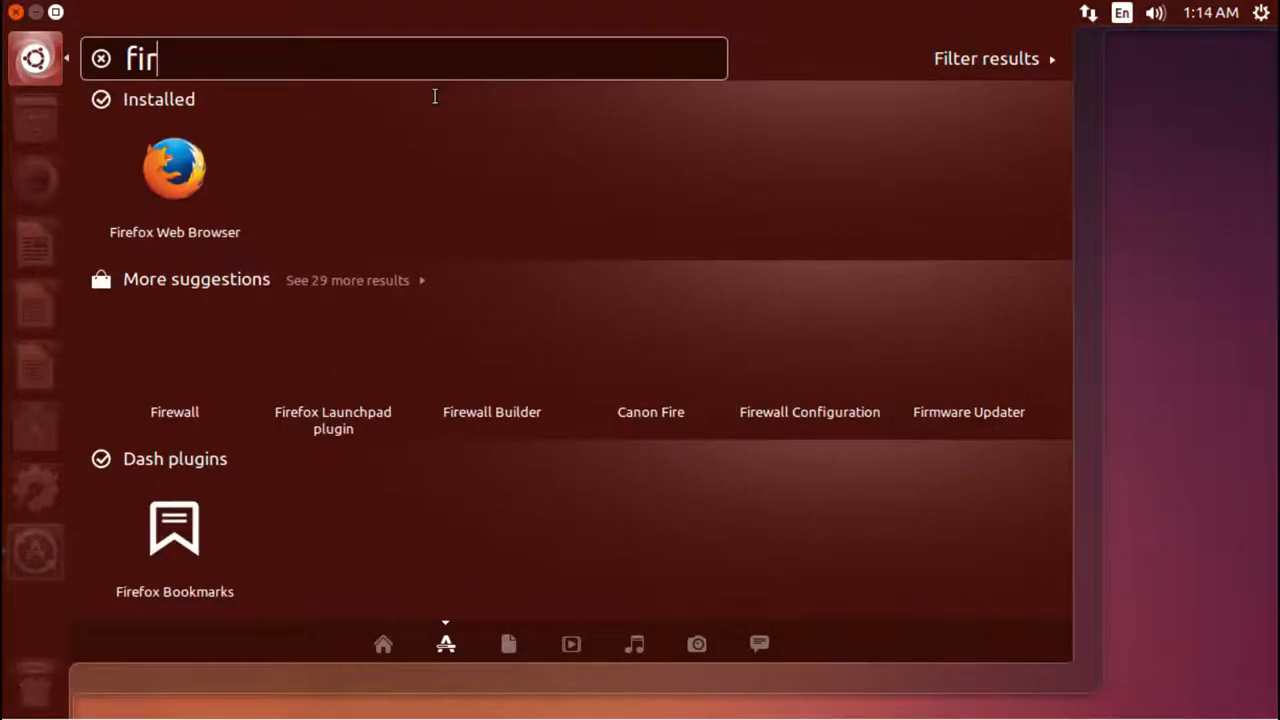
{"action": "type", "text": "e"}
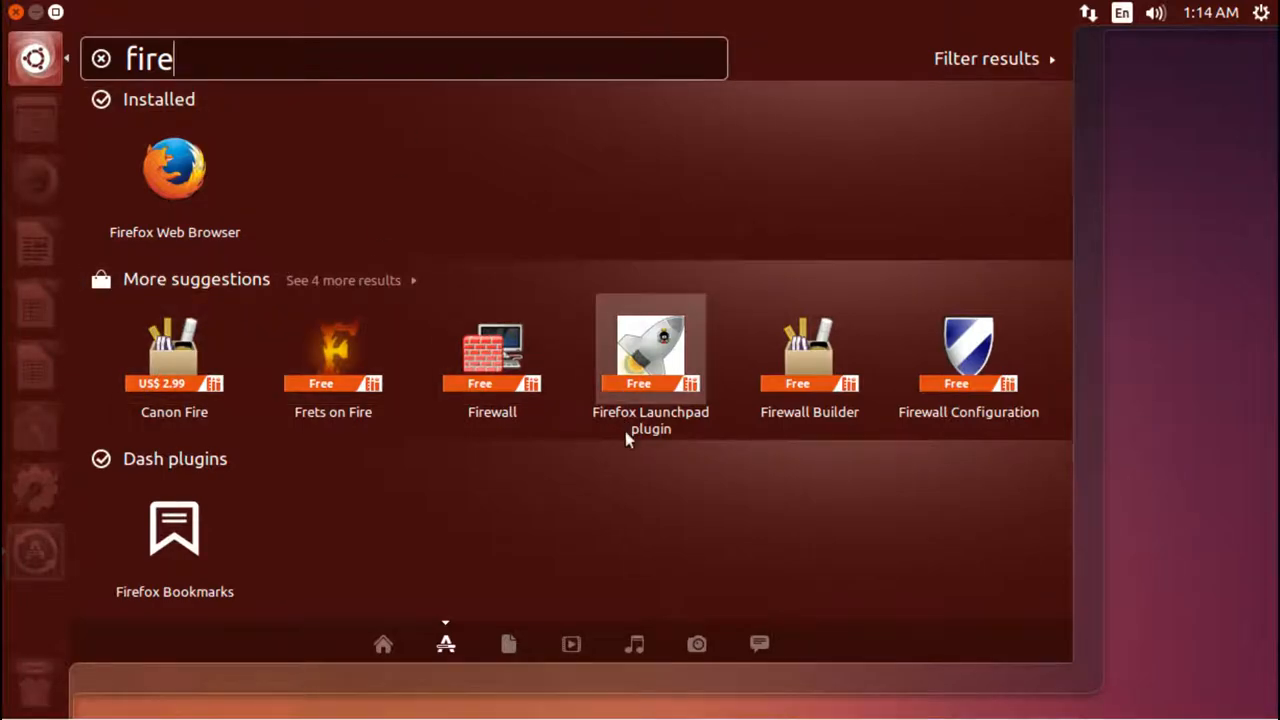
{"action": "mouse_move", "coordinate": [693, 451]}
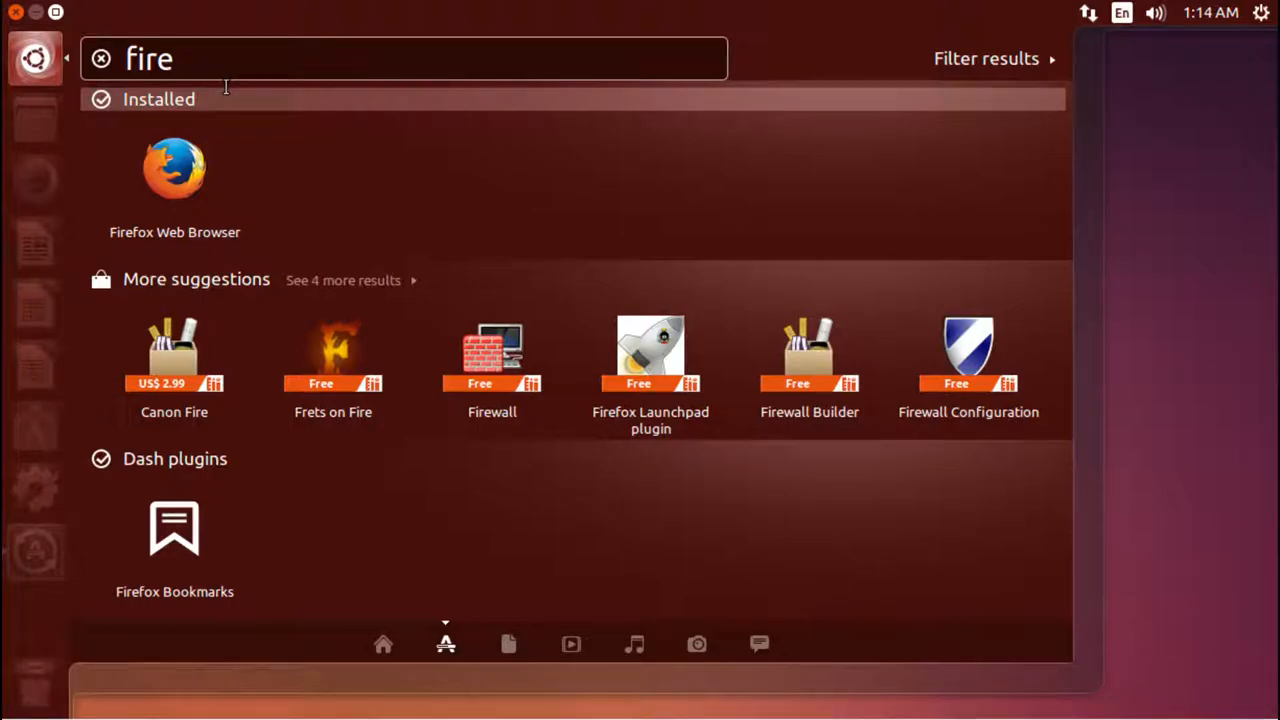
{"action": "left_click", "coordinate": [101, 58]}
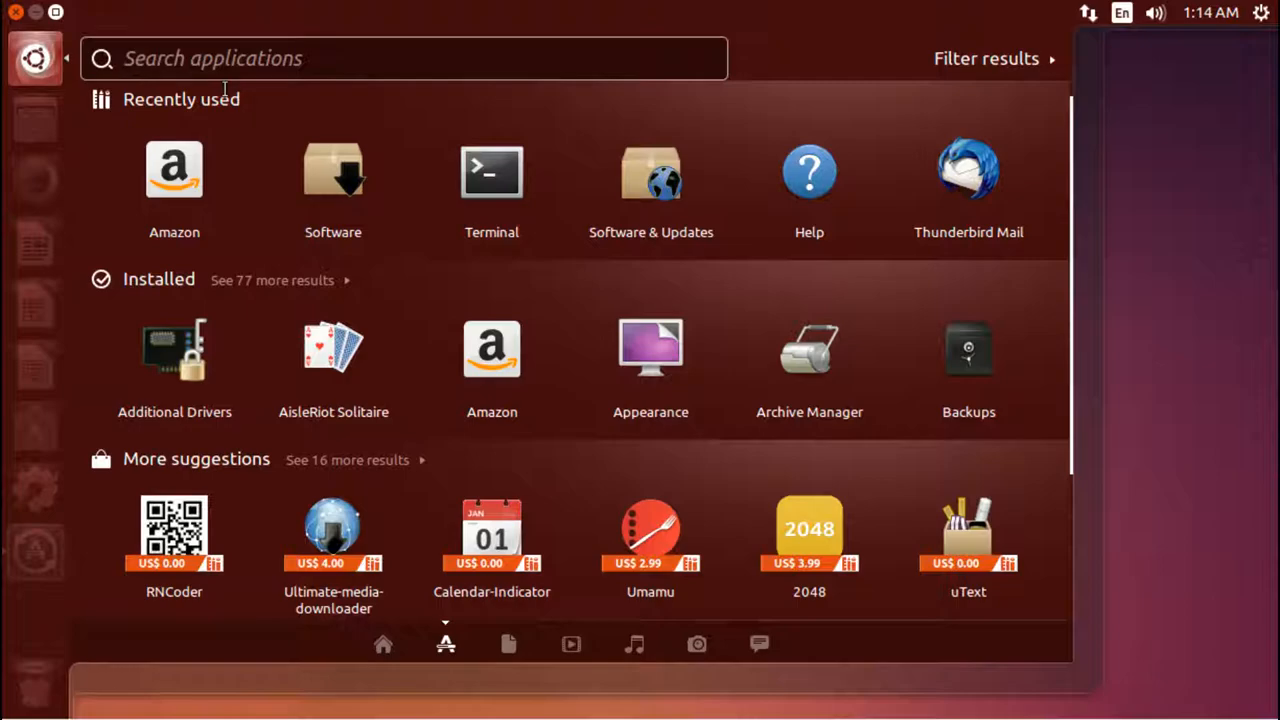
- Try Dash searches for 'writer' and 'document', clearing each one
{"action": "type", "text": "wri"}
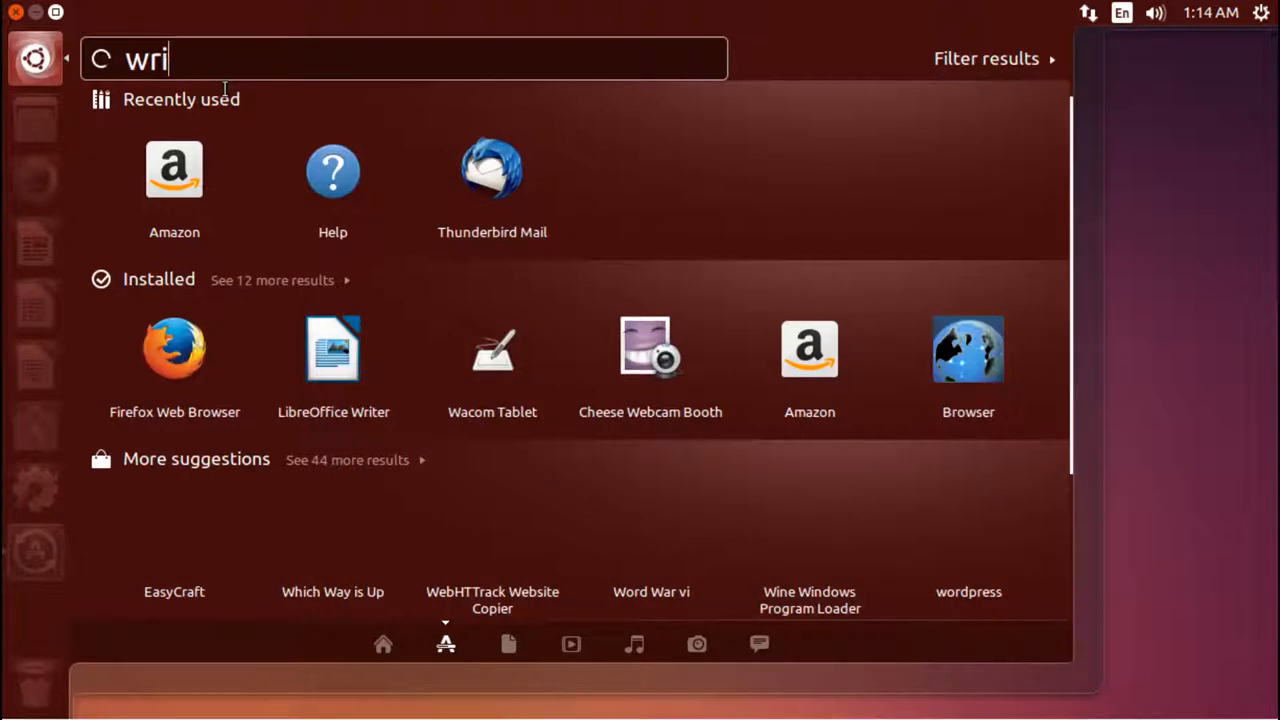
{"action": "type", "text": "ter"}
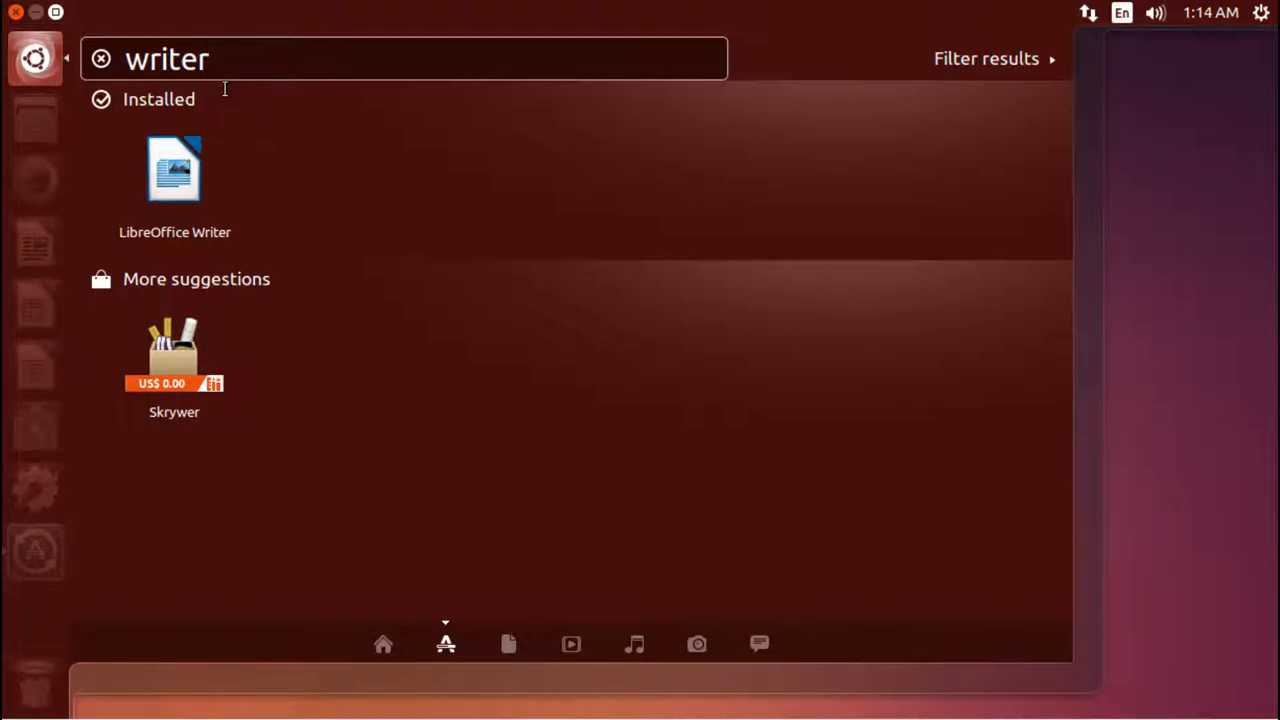
{"action": "key", "text": "BackSpace"}
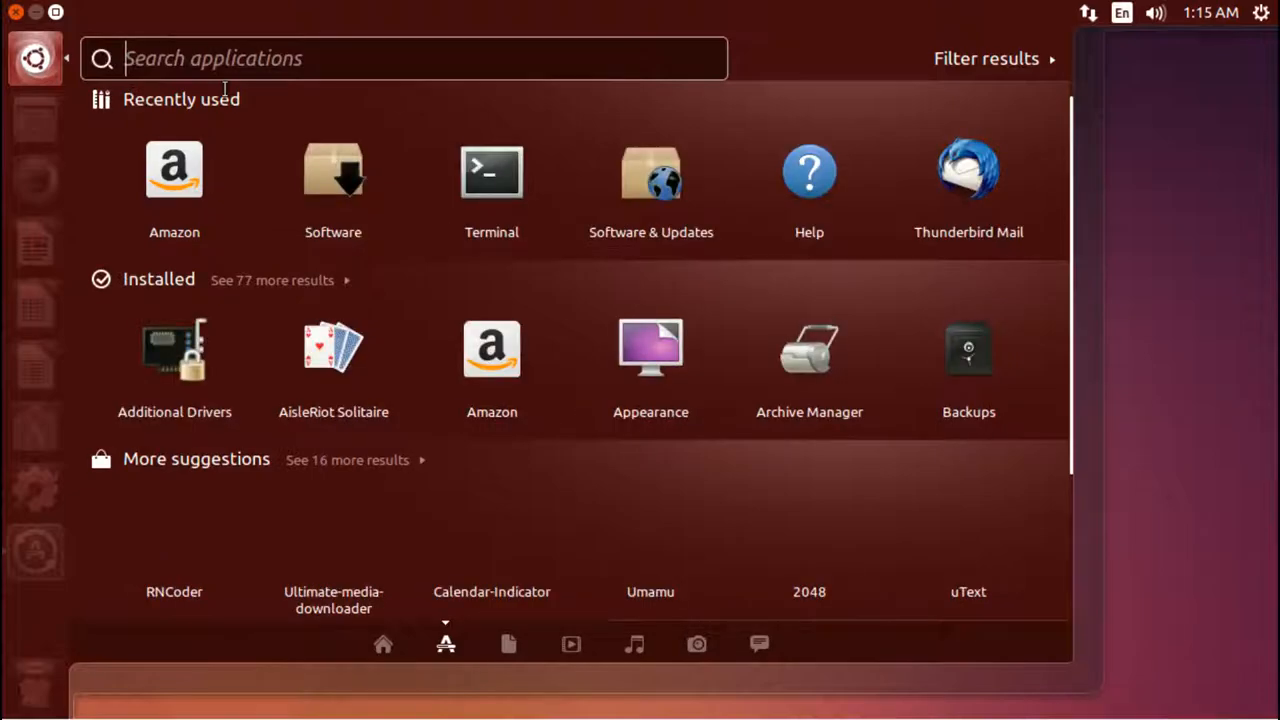
{"action": "type", "text": "docum"}
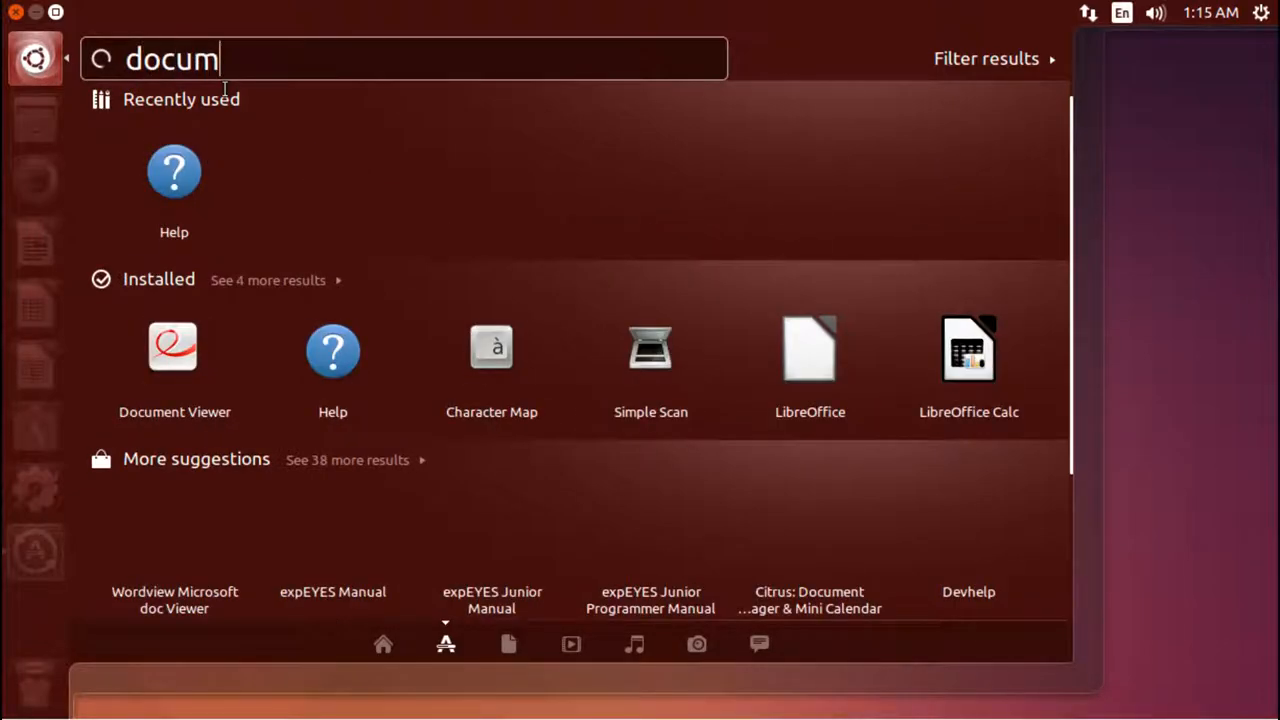
{"action": "type", "text": "ent"}
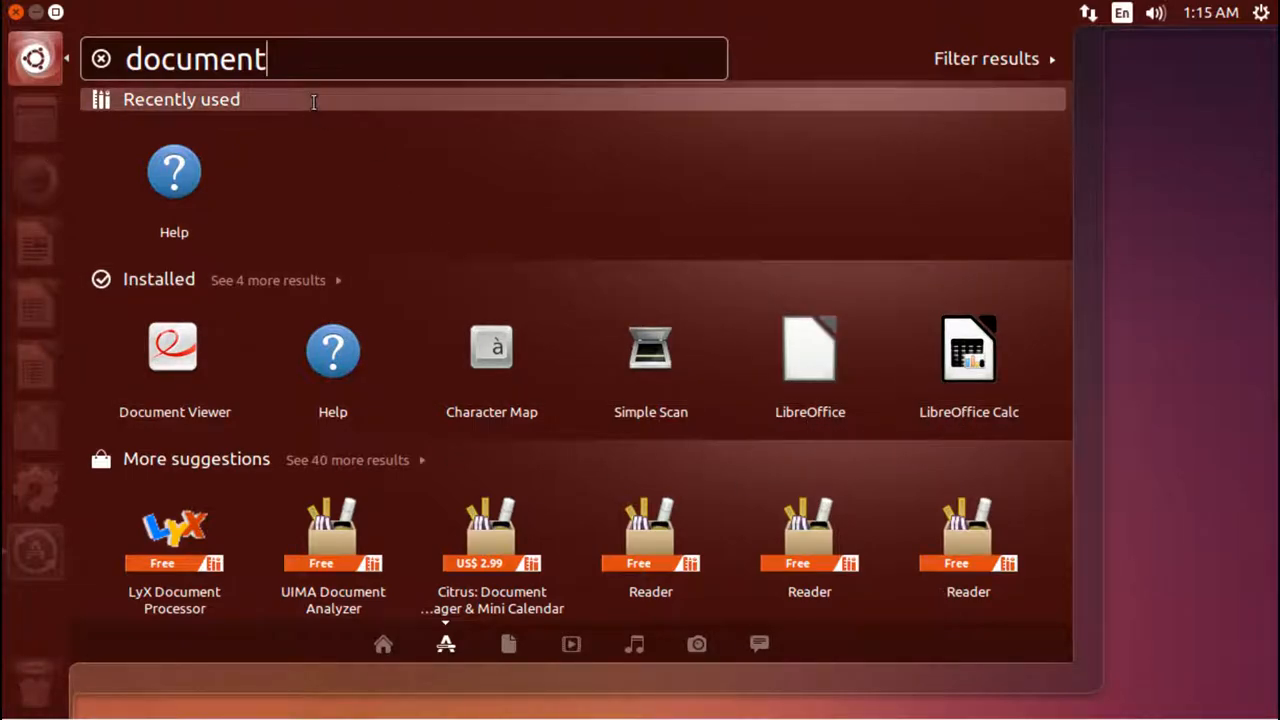
{"action": "left_click", "coordinate": [101, 58]}
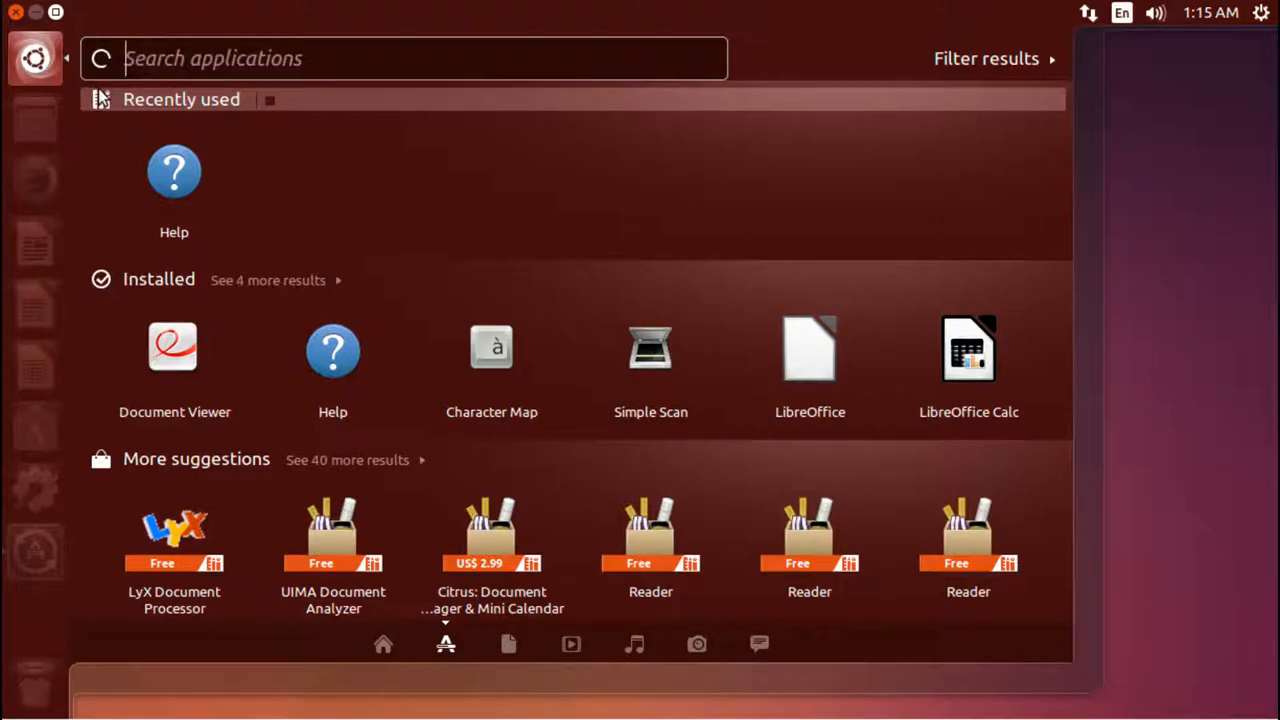
- Search for 'pdf', then switch to the files-and-folders search
{"action": "type", "text": "pd"}
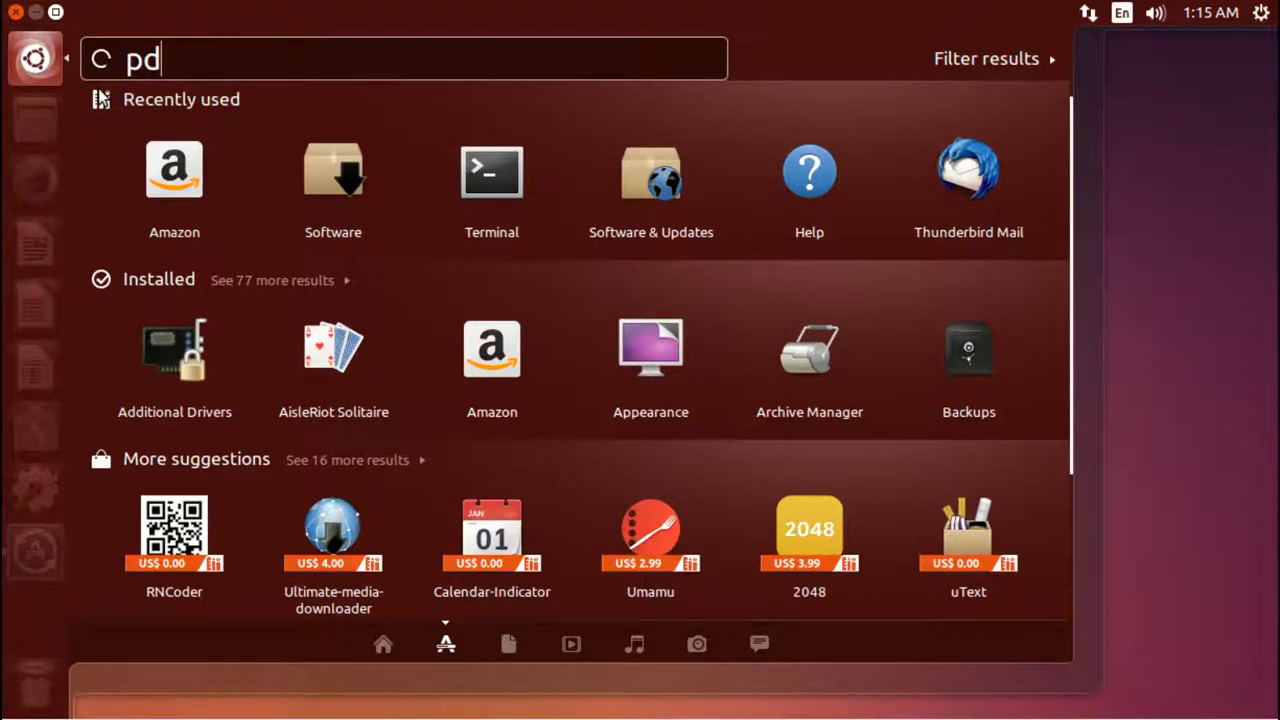
{"action": "type", "text": "f"}
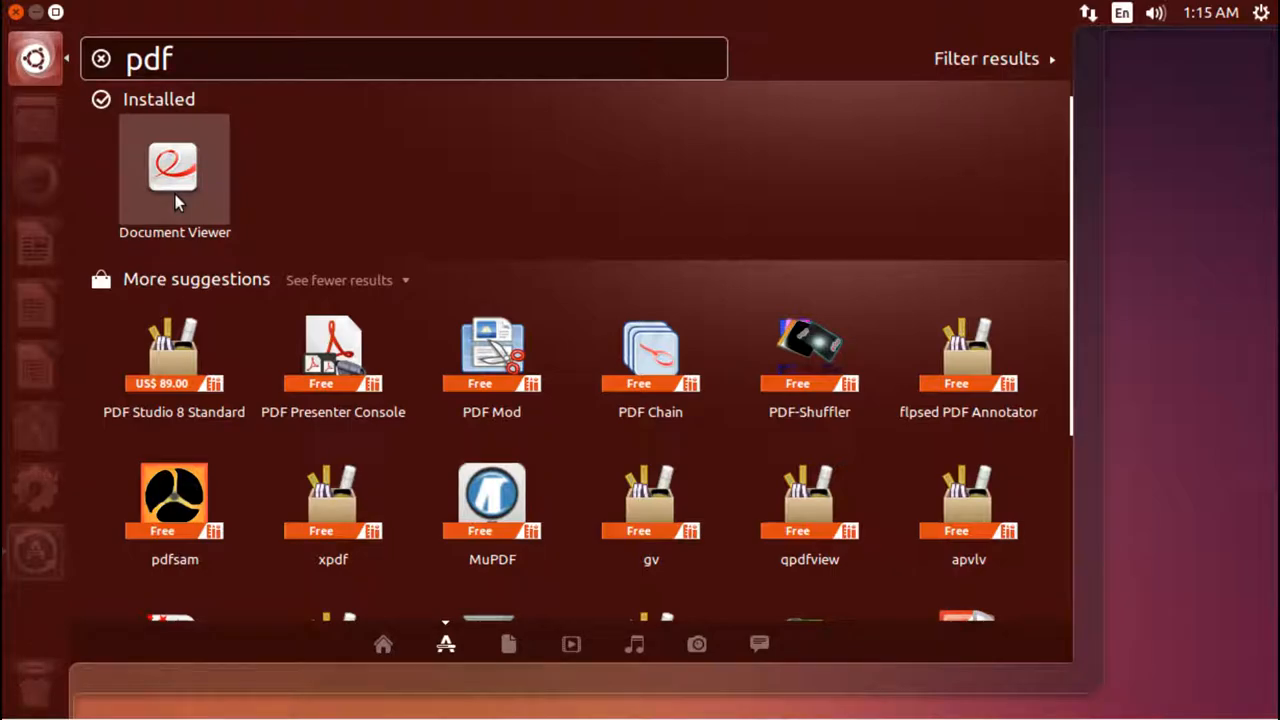
{"action": "mouse_move", "coordinate": [150, 165]}
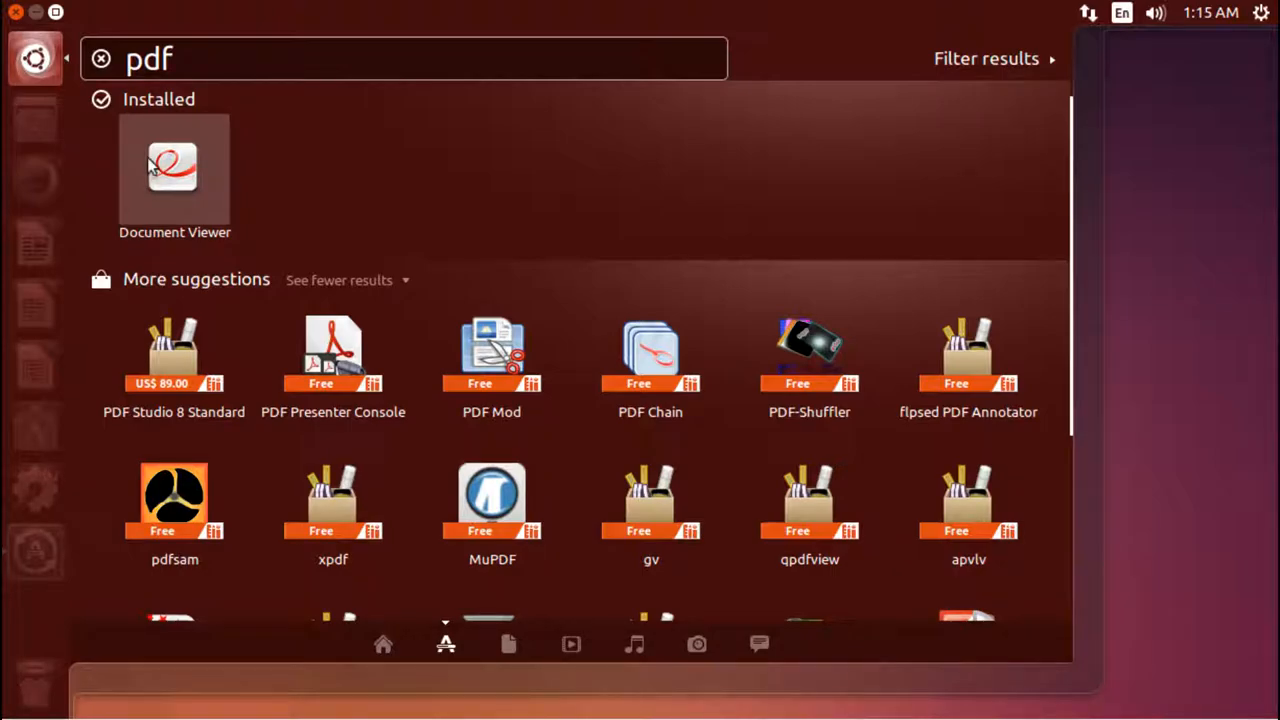
{"action": "left_click", "coordinate": [508, 644]}
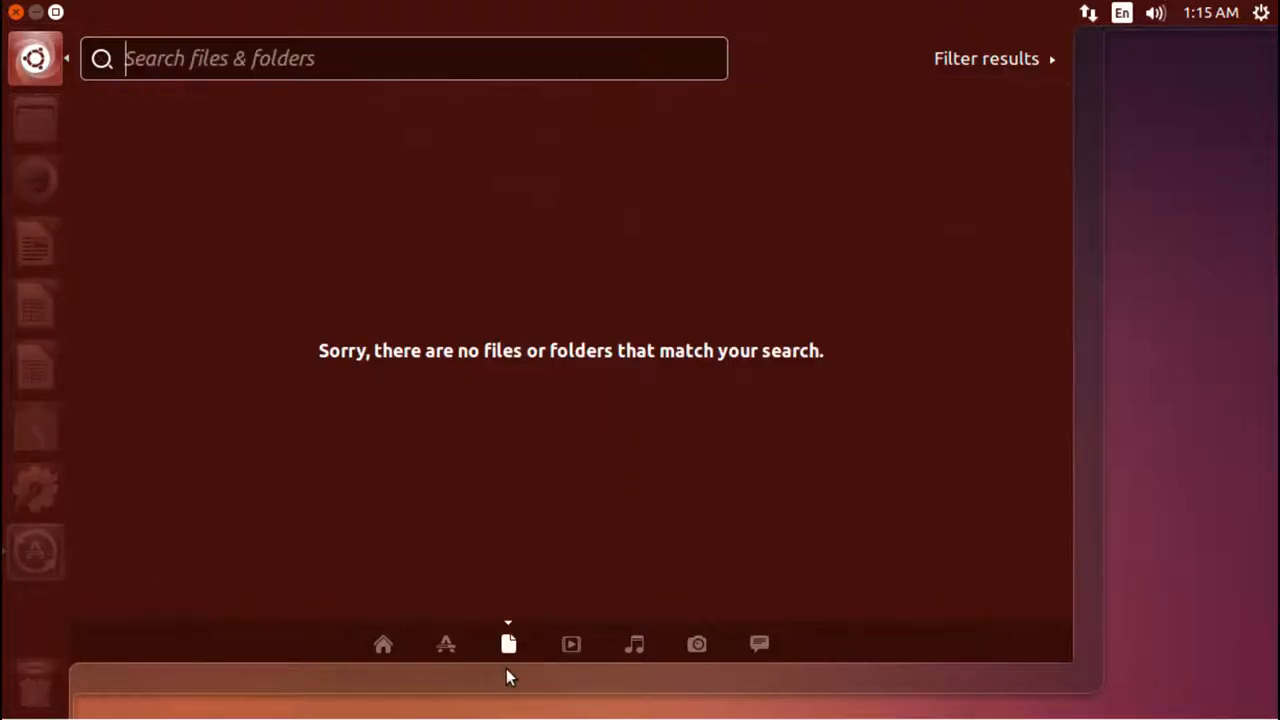
- Move through the files, videos and music lenses to the empty social messages lens
{"action": "left_click", "coordinate": [508, 643]}
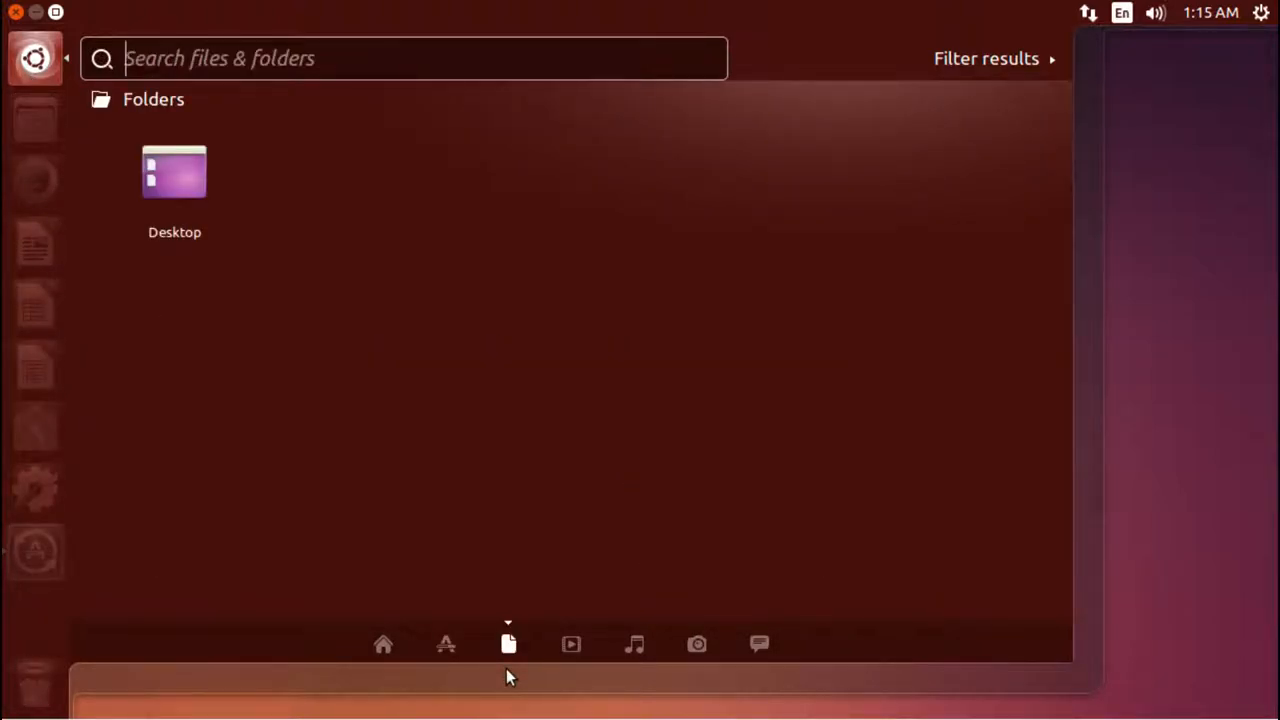
{"action": "mouse_move", "coordinate": [525, 703]}
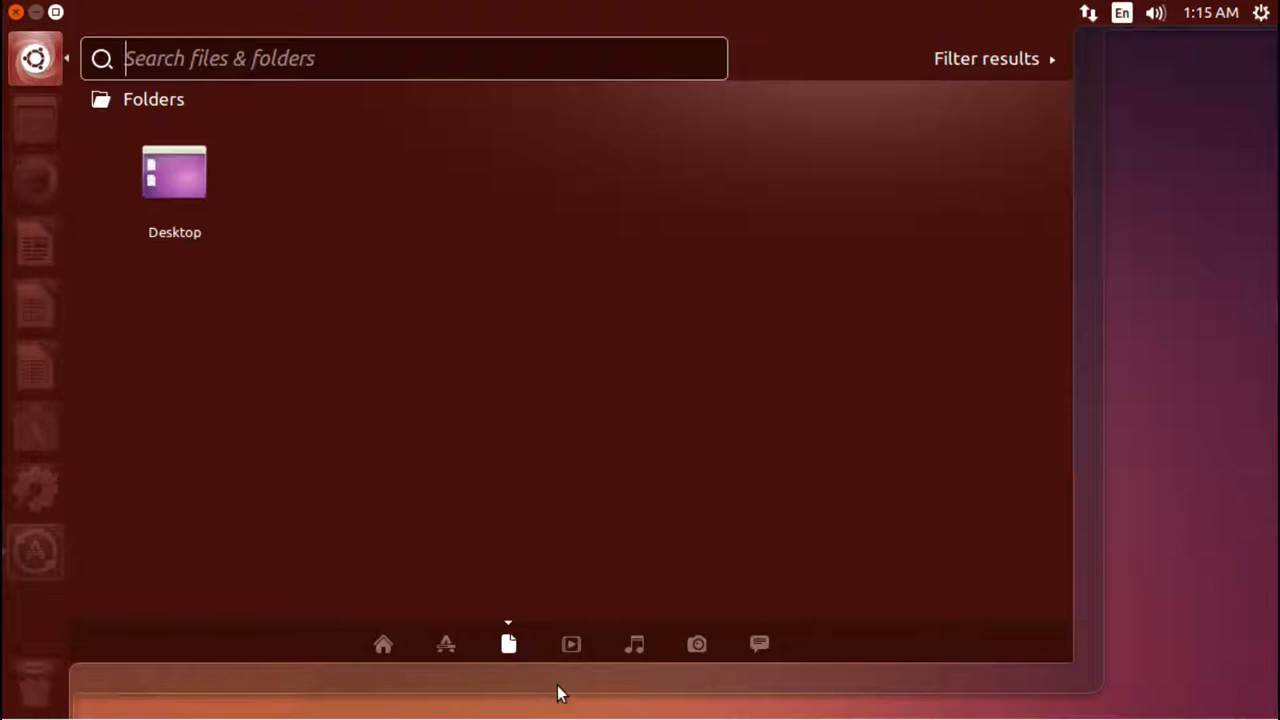
{"action": "left_click", "coordinate": [571, 644]}
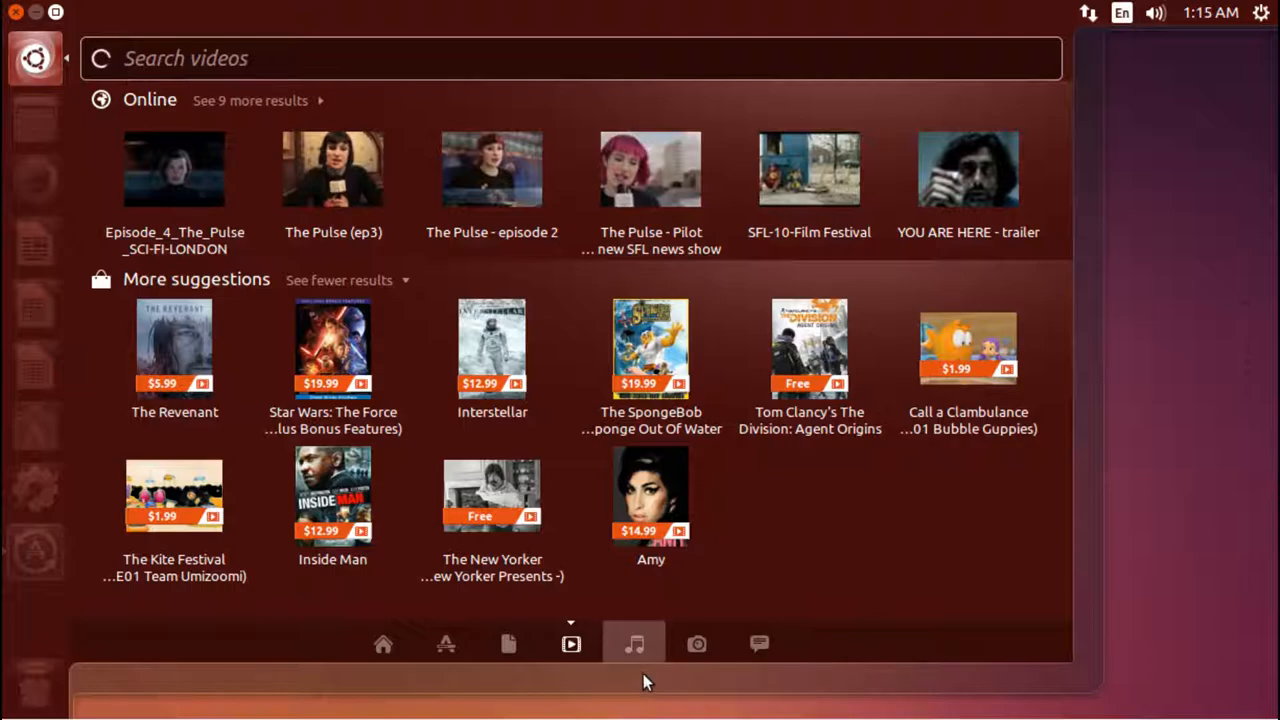
{"action": "left_click", "coordinate": [634, 644]}
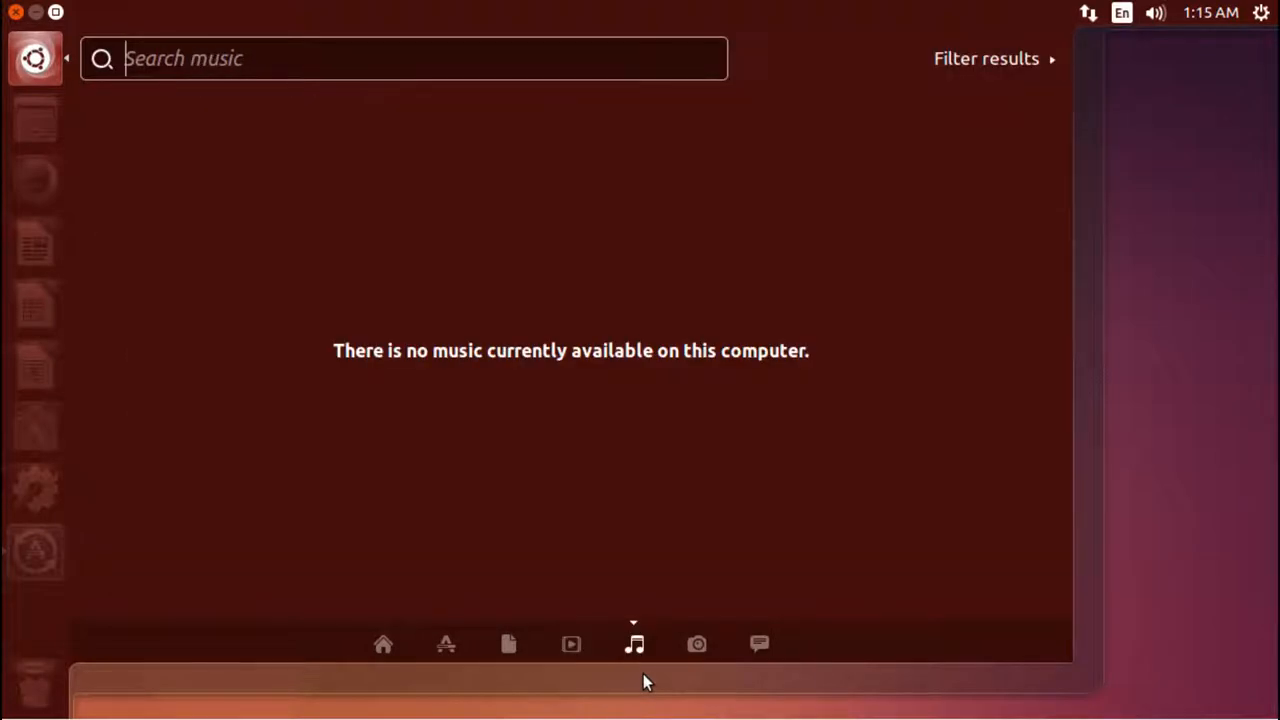
{"action": "left_click", "coordinate": [697, 644]}
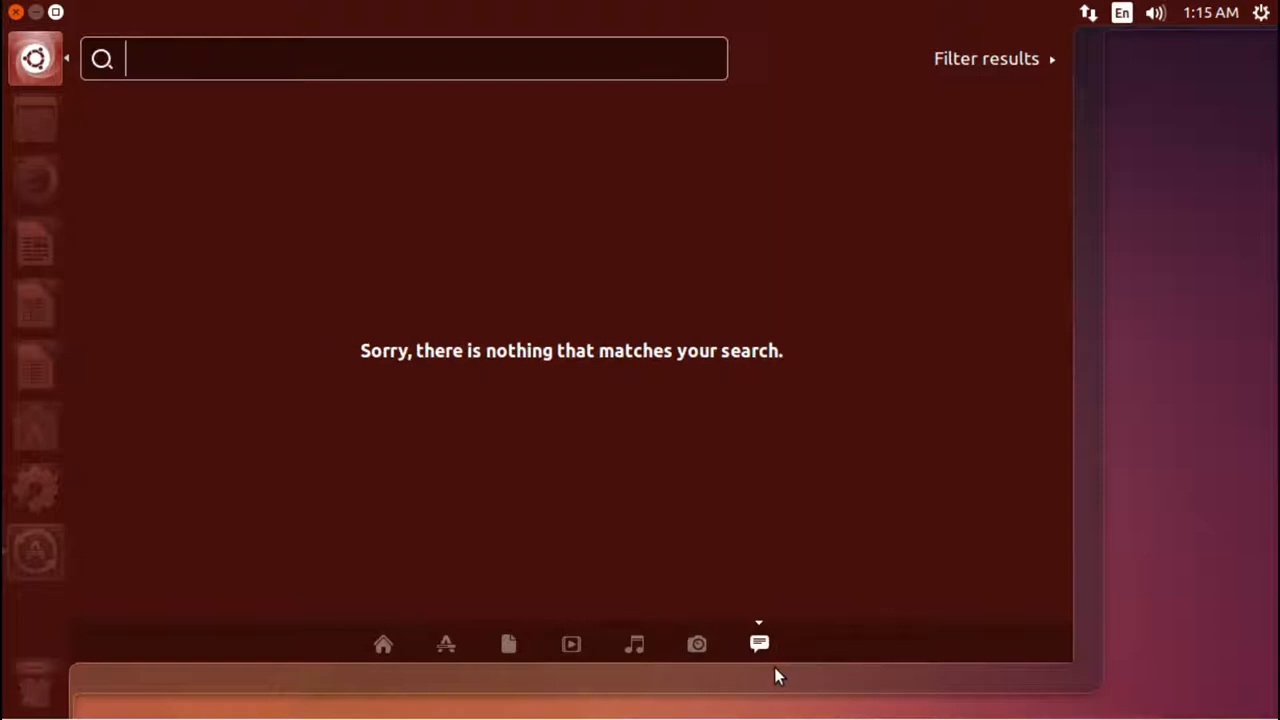
{"action": "mouse_move", "coordinate": [250, 158]}
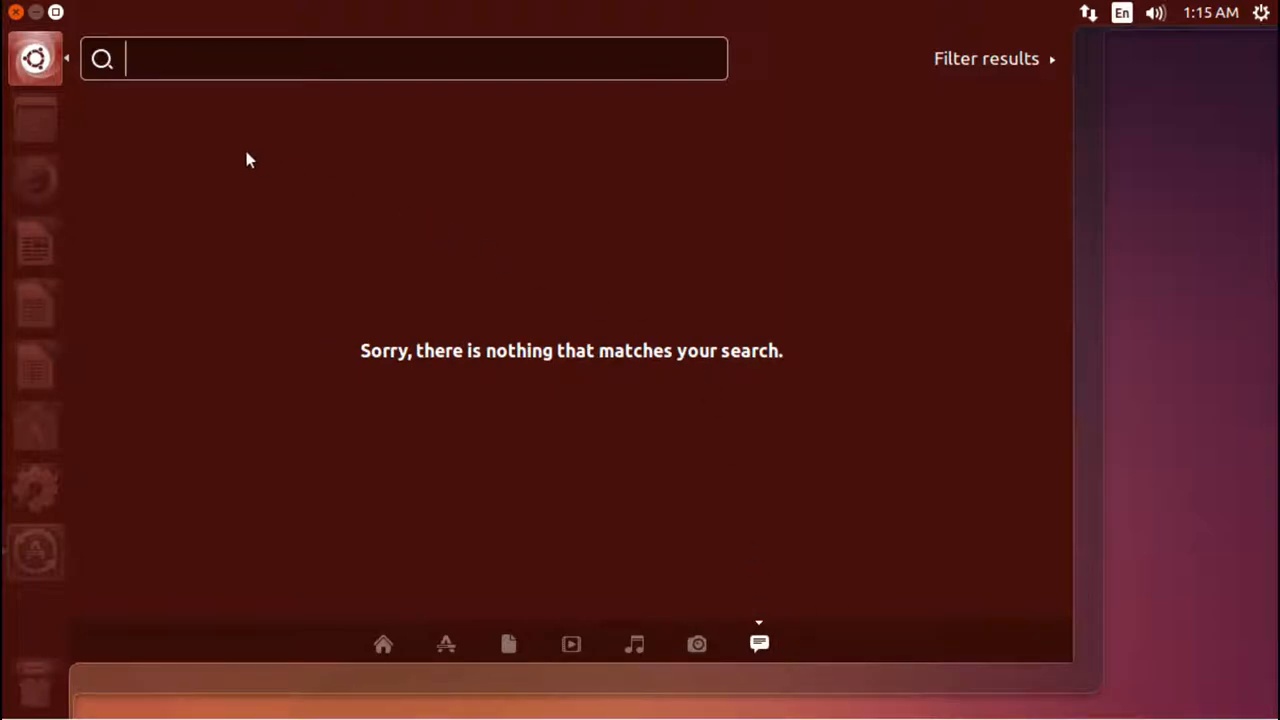
{"action": "mouse_move", "coordinate": [1162, 343]}
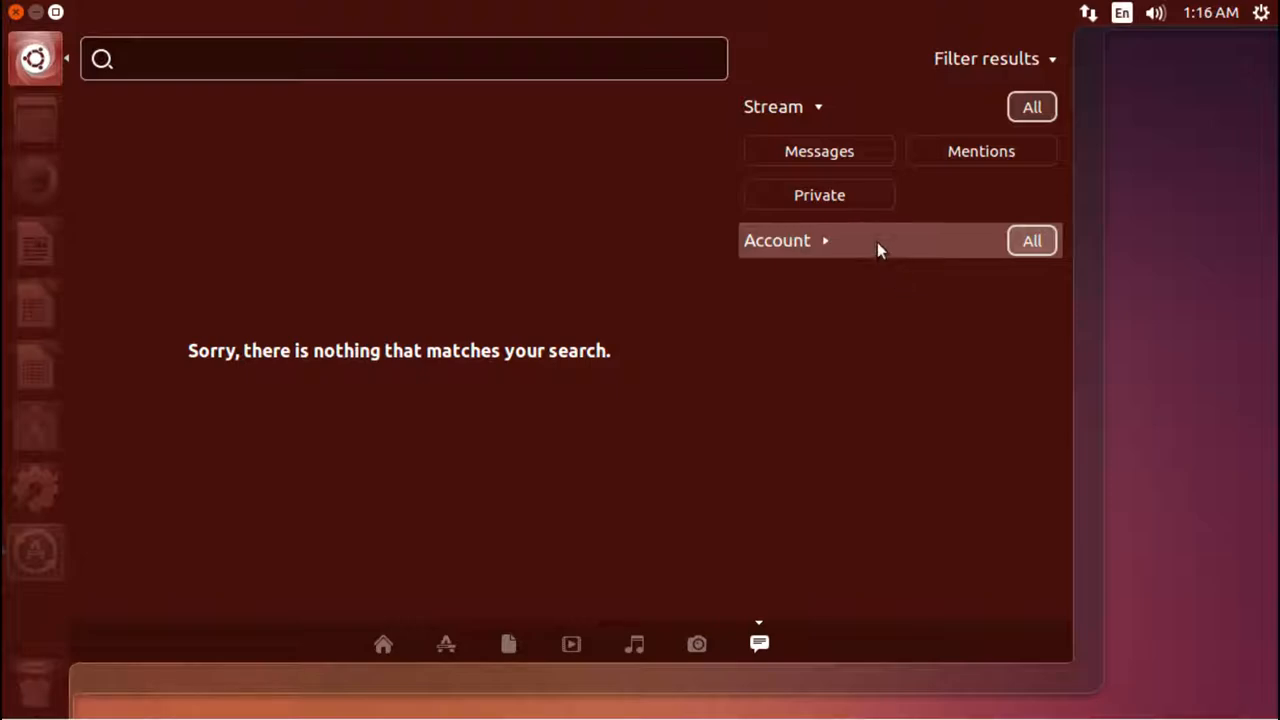
{"action": "mouse_move", "coordinate": [456, 690]}
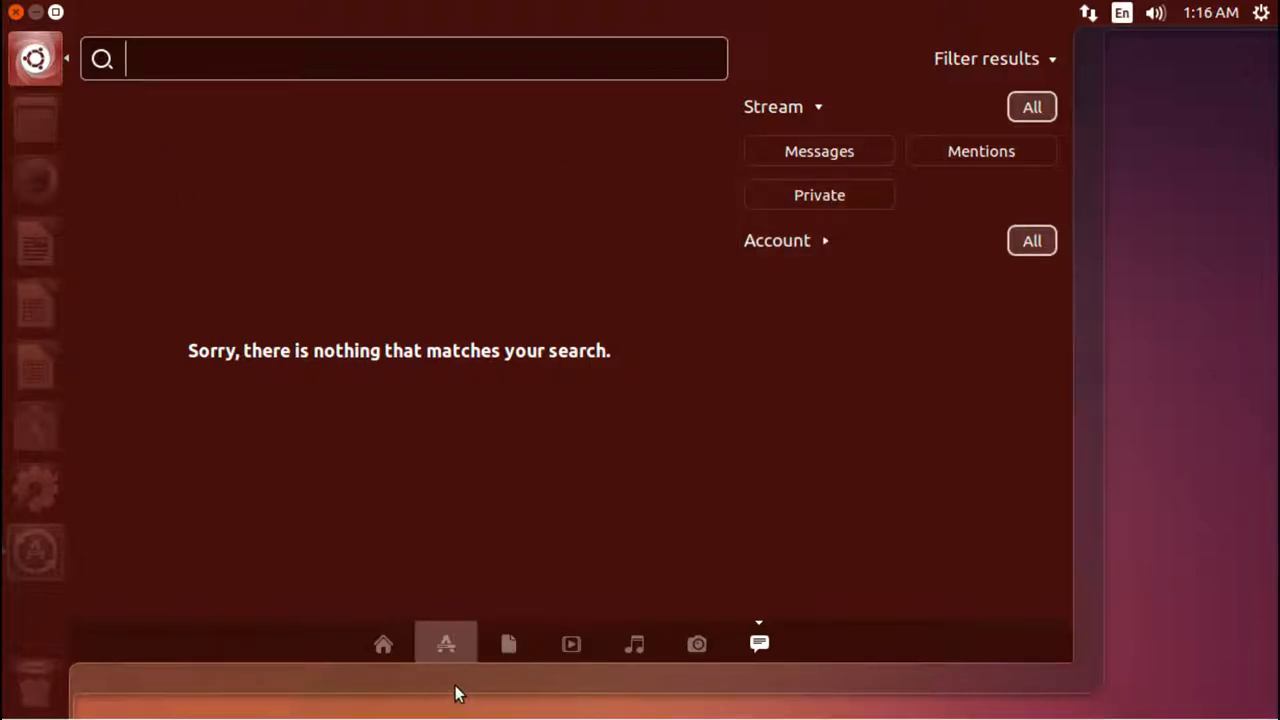
- Show the music lens filters and pick the 60s, then the 10s decade
{"action": "left_click", "coordinate": [634, 643]}
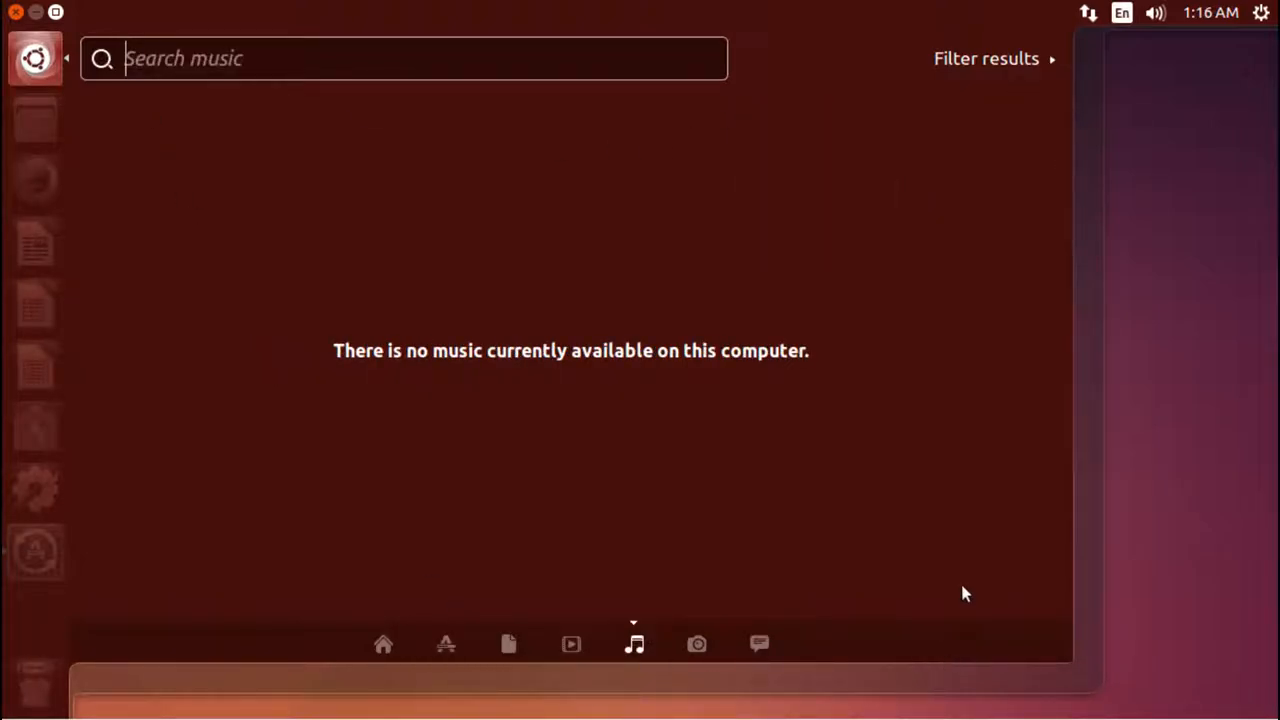
{"action": "left_click", "coordinate": [986, 58]}
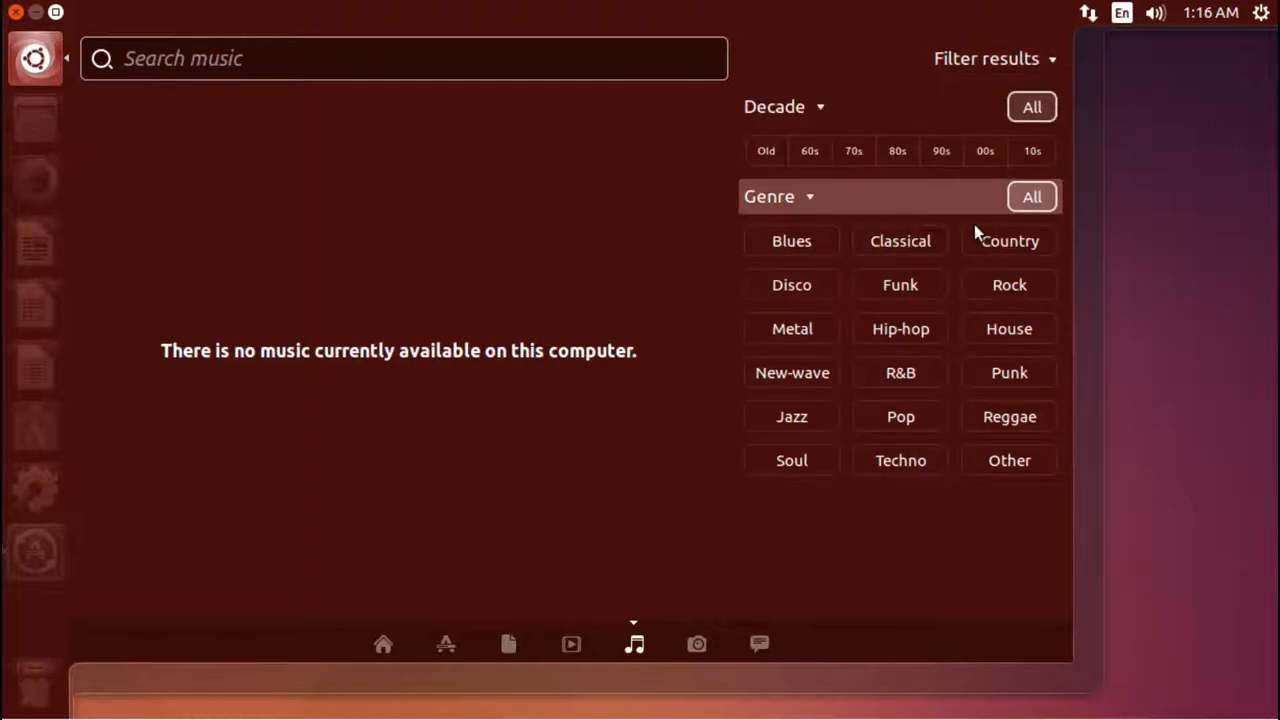
{"action": "left_click", "coordinate": [791, 284]}
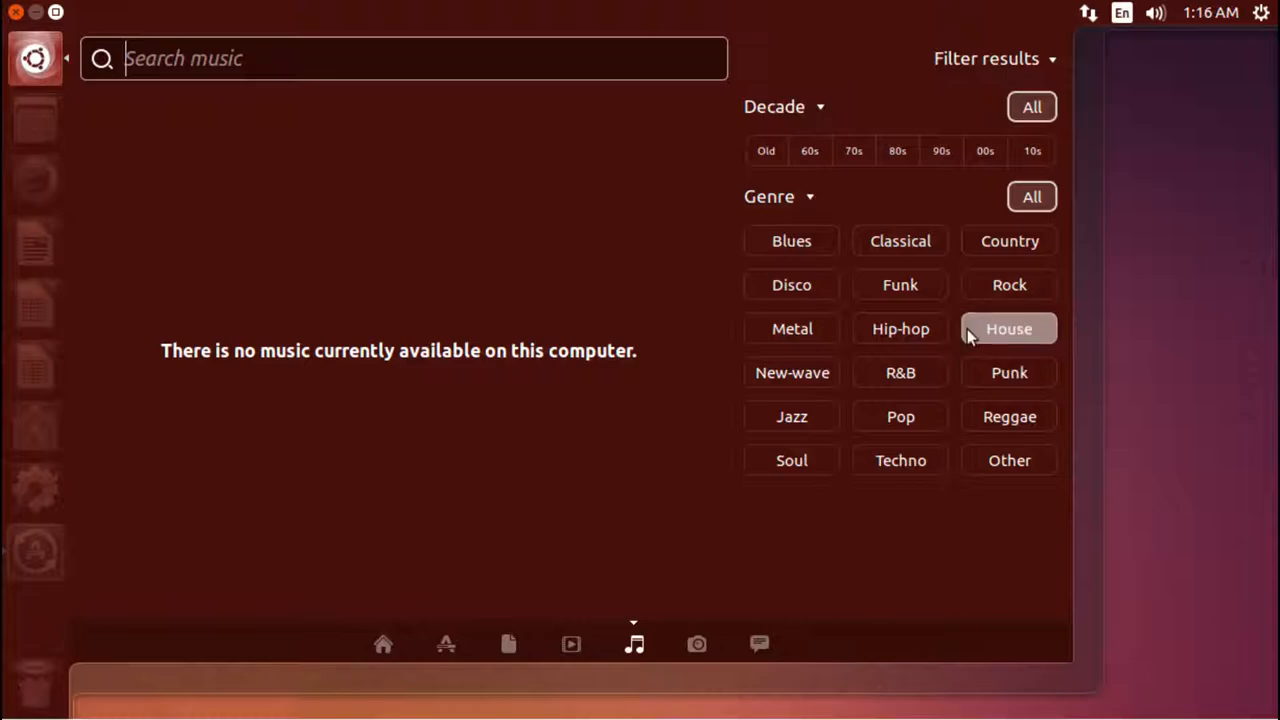
{"action": "left_click", "coordinate": [810, 150]}
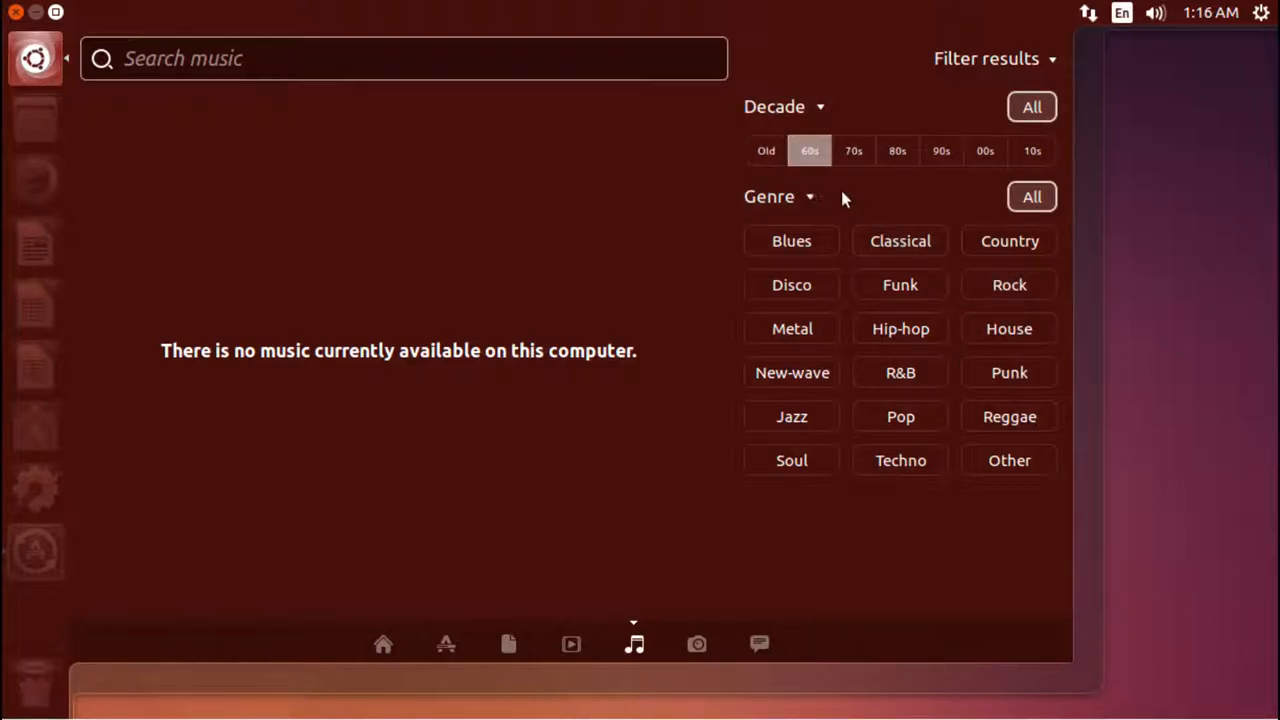
{"action": "left_click", "coordinate": [1032, 150]}
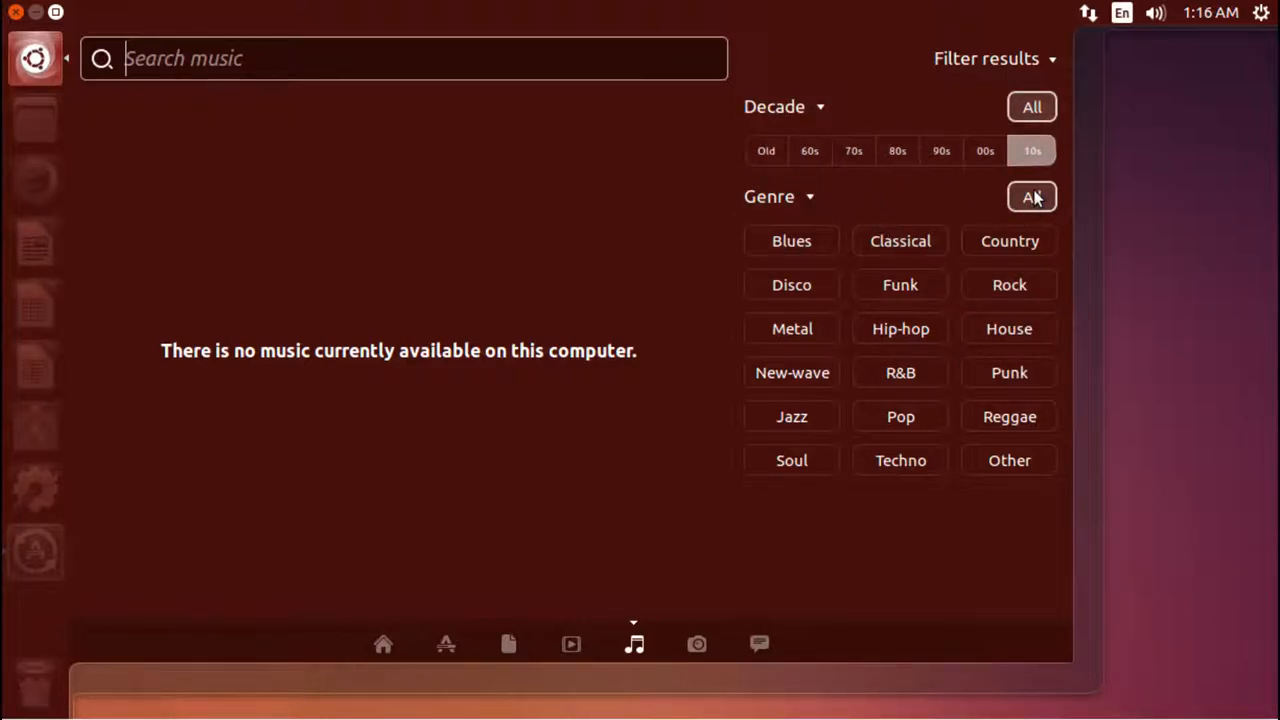
- Switch the Dash to the Videos lens with online clips and movie suggestions
{"action": "left_click", "coordinate": [571, 644]}
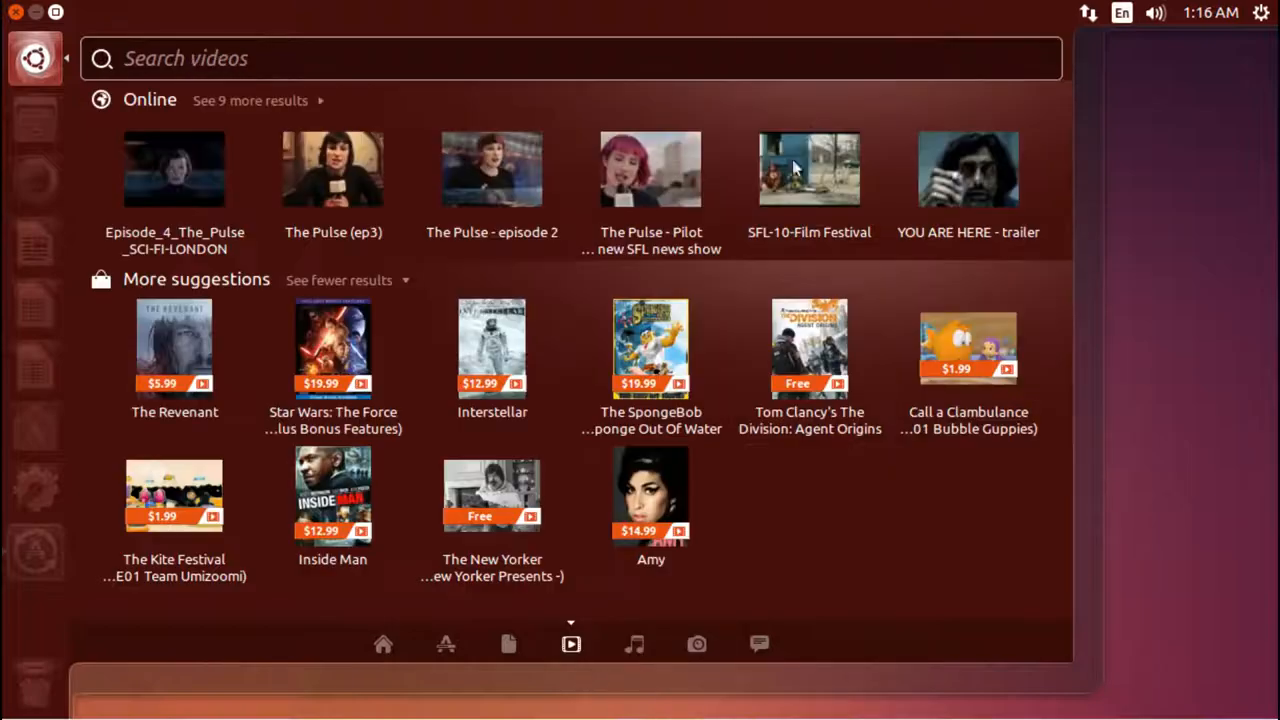
{"action": "mouse_move", "coordinate": [1060, 142]}
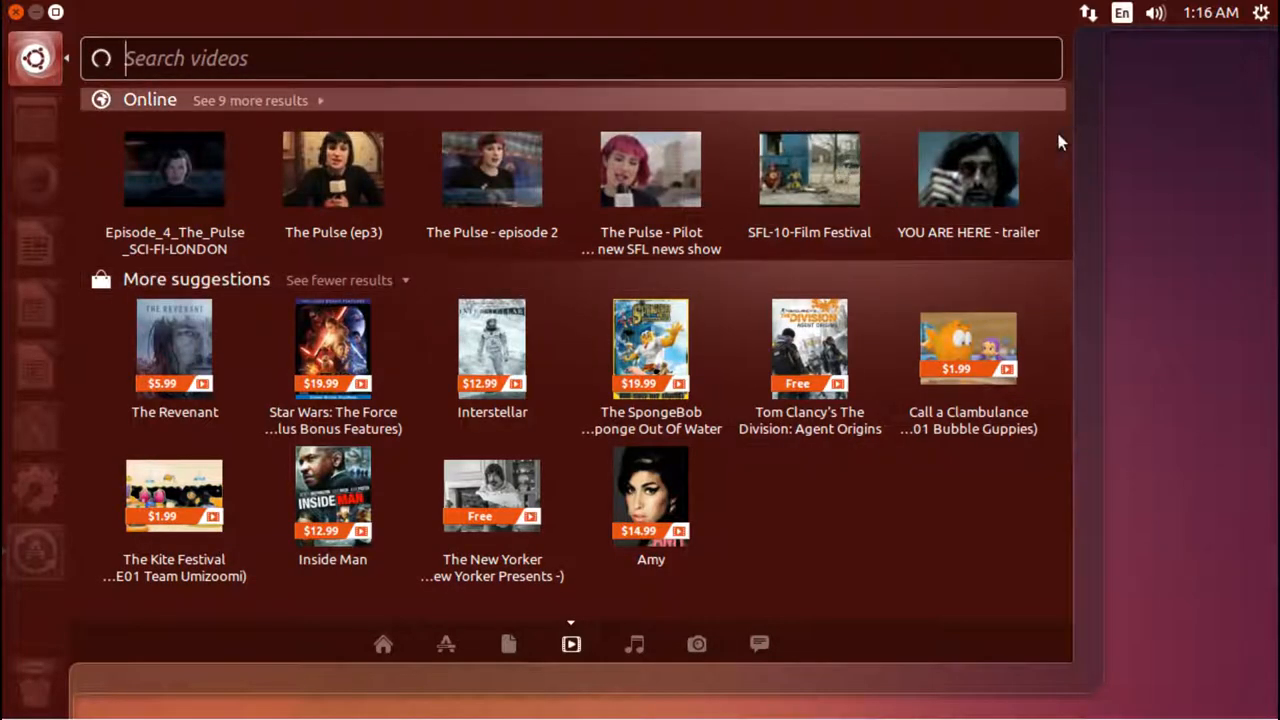
{"action": "mouse_move", "coordinate": [925, 535]}
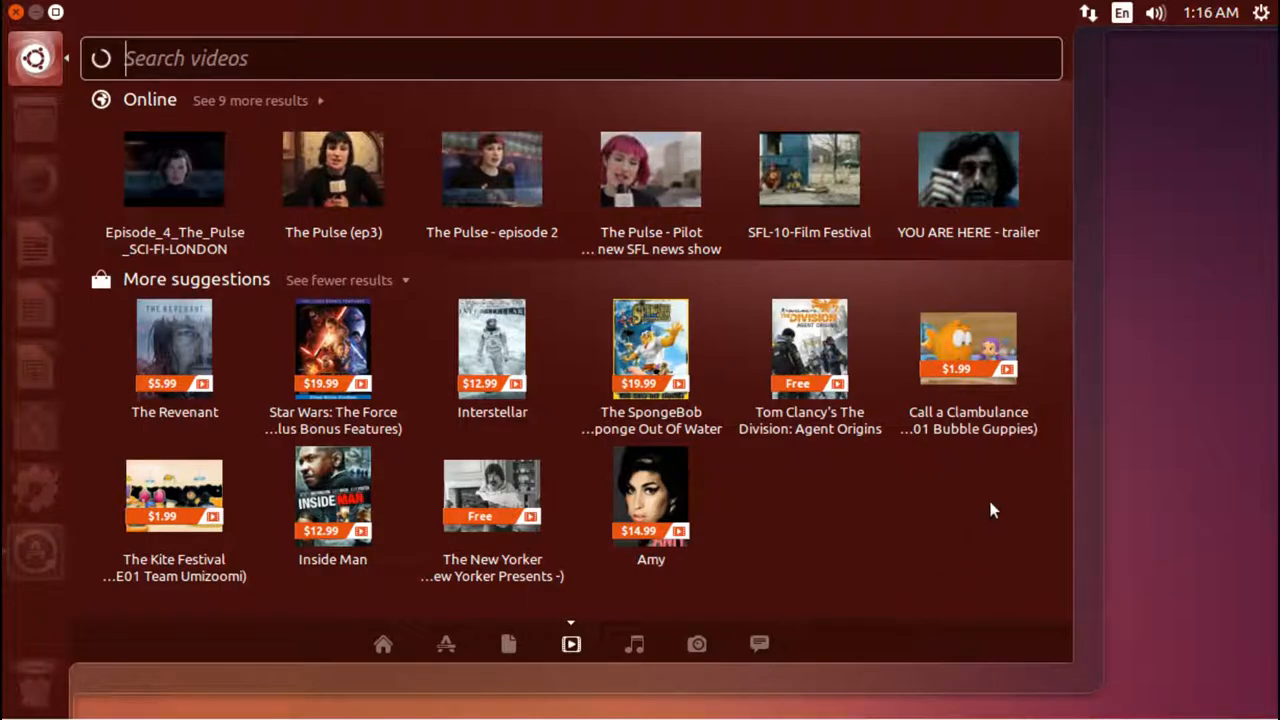
{"action": "mouse_move", "coordinate": [990, 503]}
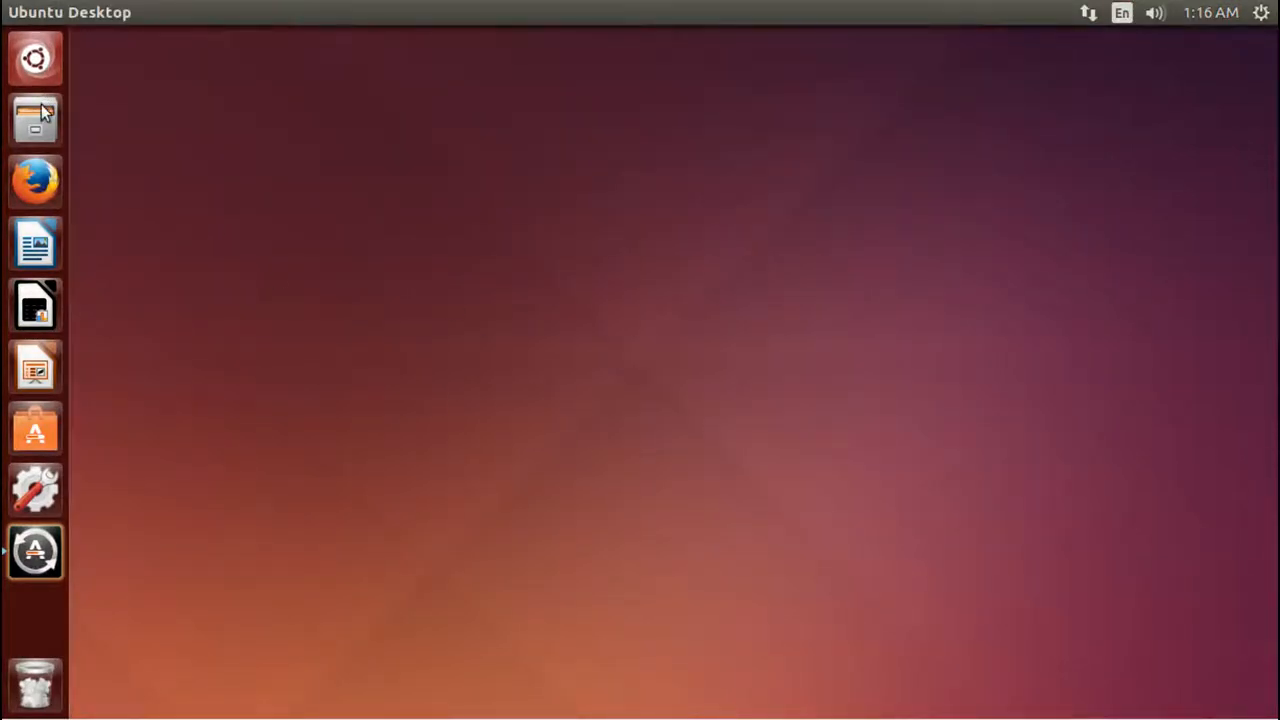
{"action": "mouse_move", "coordinate": [463, 351]}
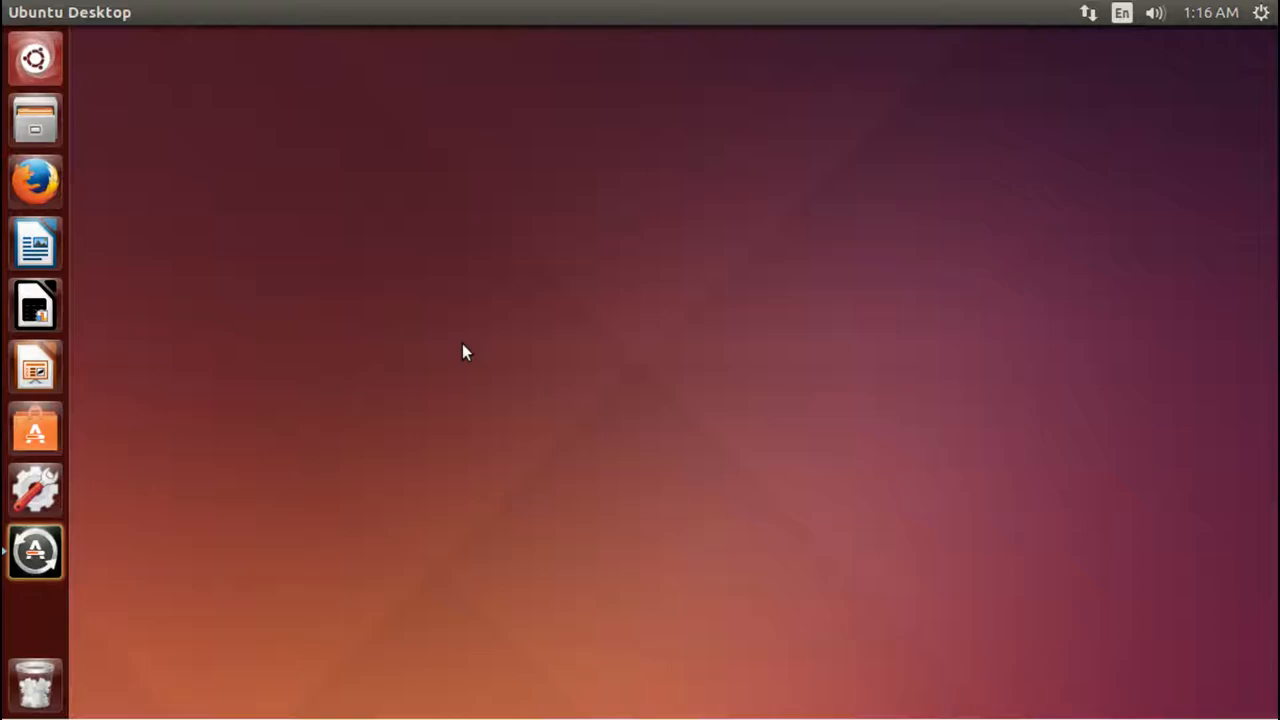
- Dismiss the Dash with the Super key
{"action": "key", "text": "super"}
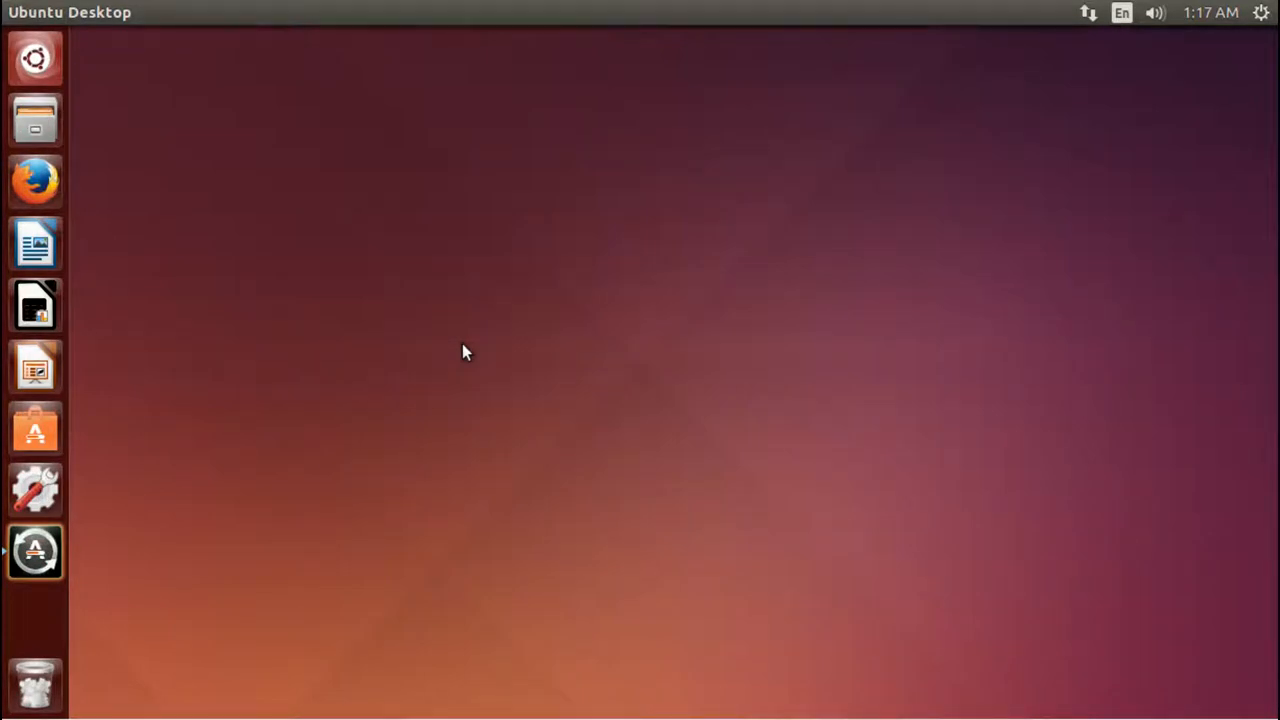
- Open the Dash, search 'writer' and launch LibreOffice Writer
{"action": "left_click", "coordinate": [35, 57]}
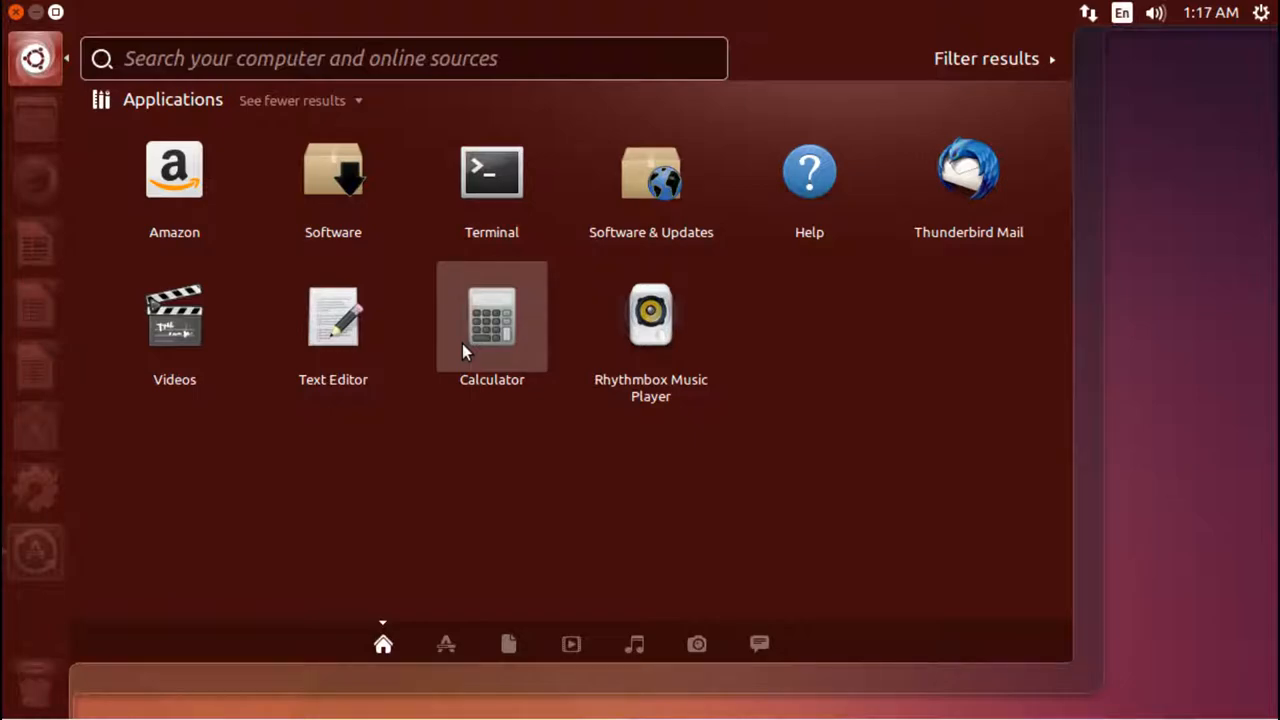
{"action": "type", "text": "wr"}
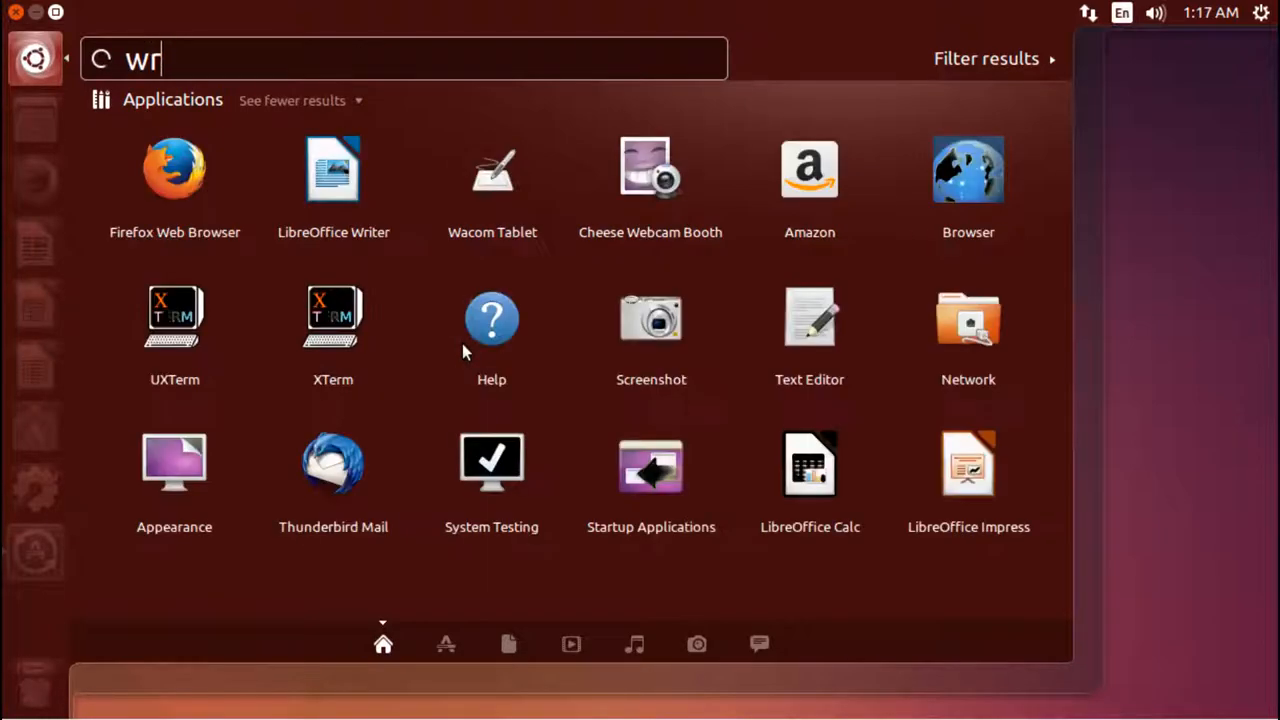
{"action": "type", "text": "iter"}
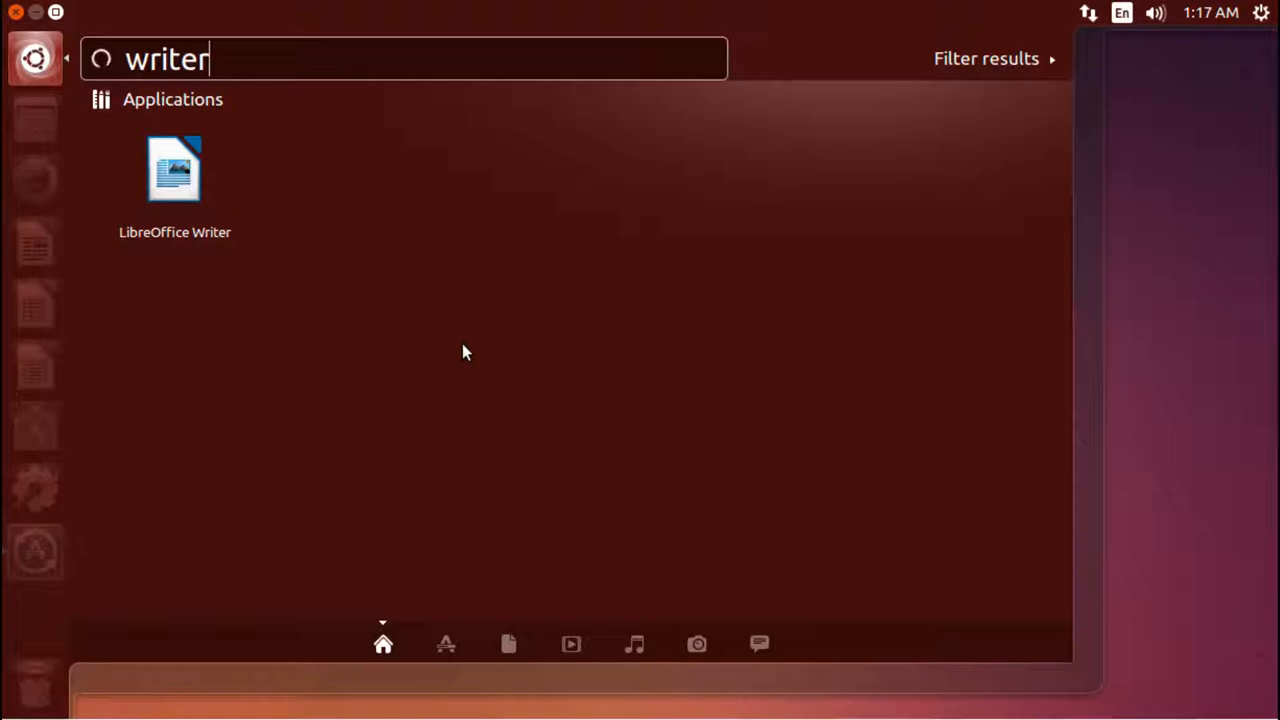
{"action": "double_click", "coordinate": [174, 168]}
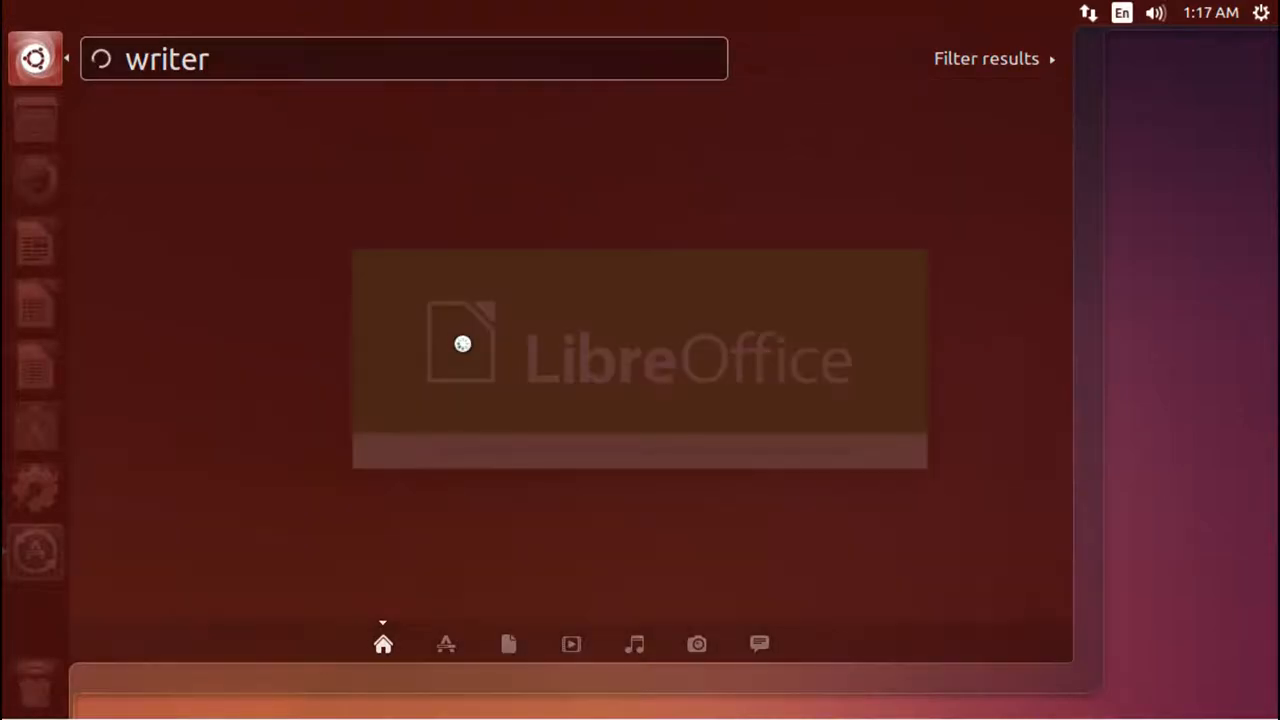
- Open the blank Untitled 1 document and drag its window slightly down and right
{"action": "left_click", "coordinate": [639, 358]}
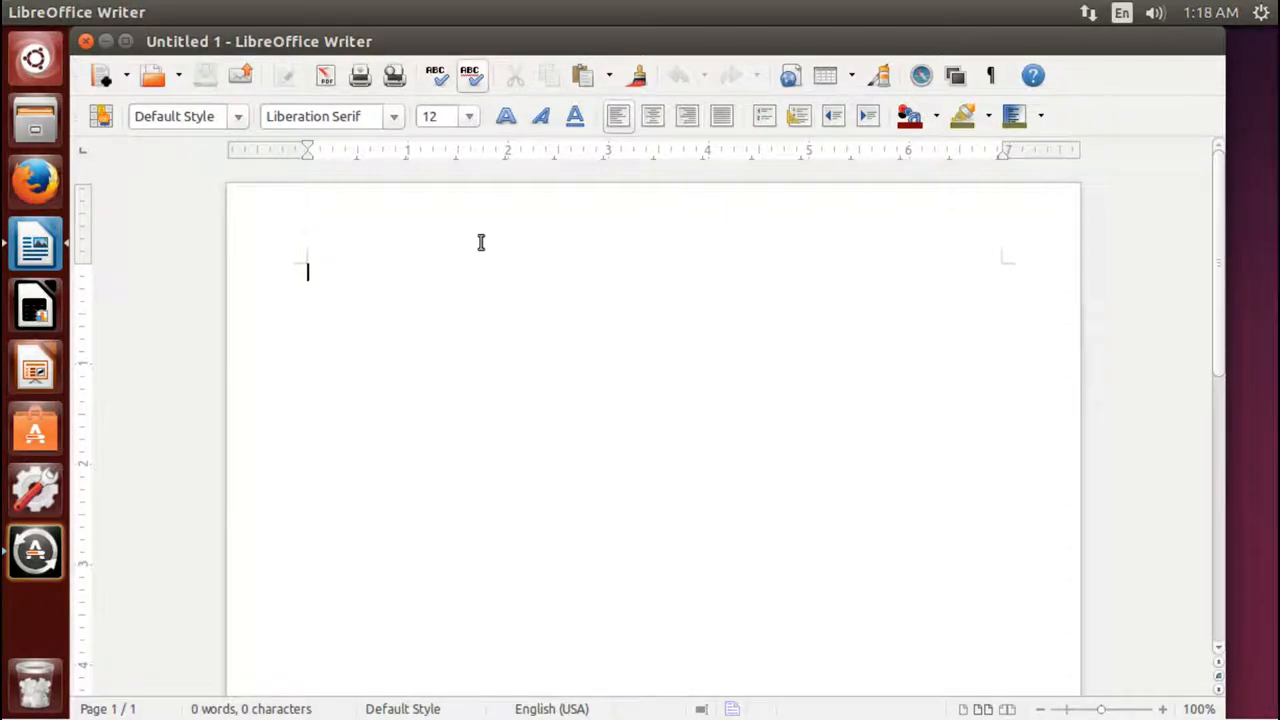
{"action": "mouse_move", "coordinate": [1088, 250]}
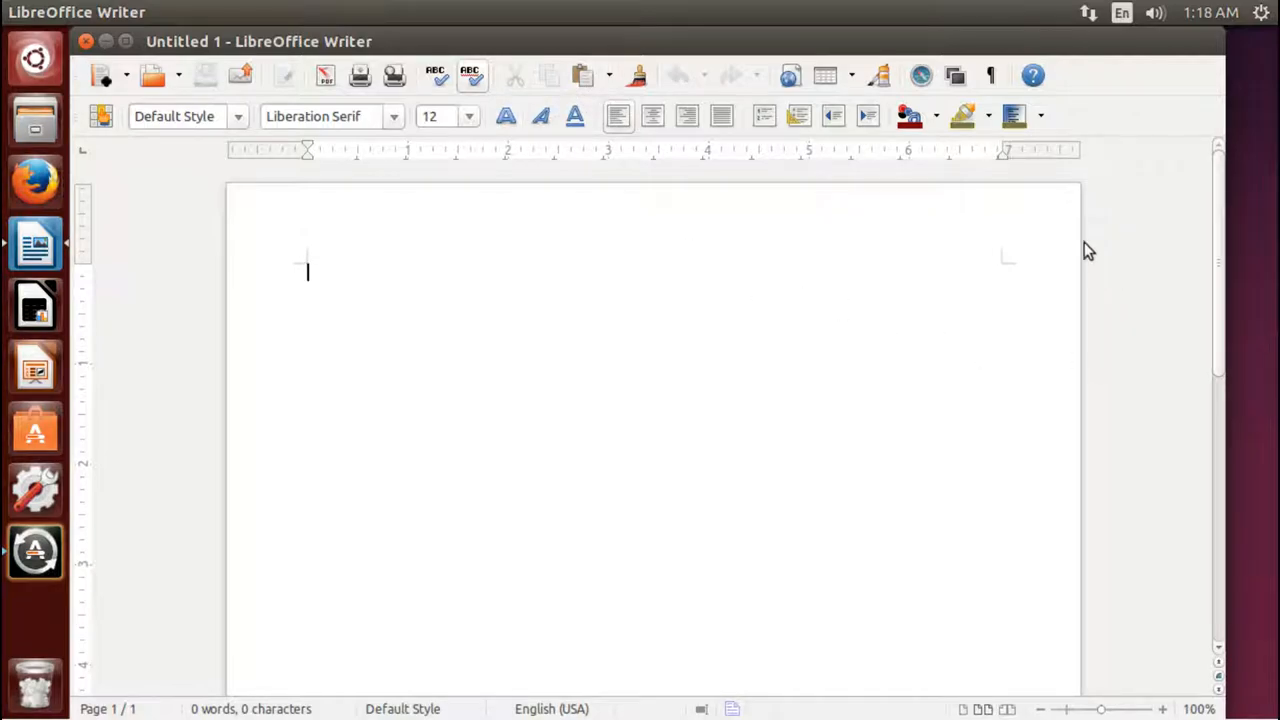
{"action": "mouse_move", "coordinate": [798, 97]}
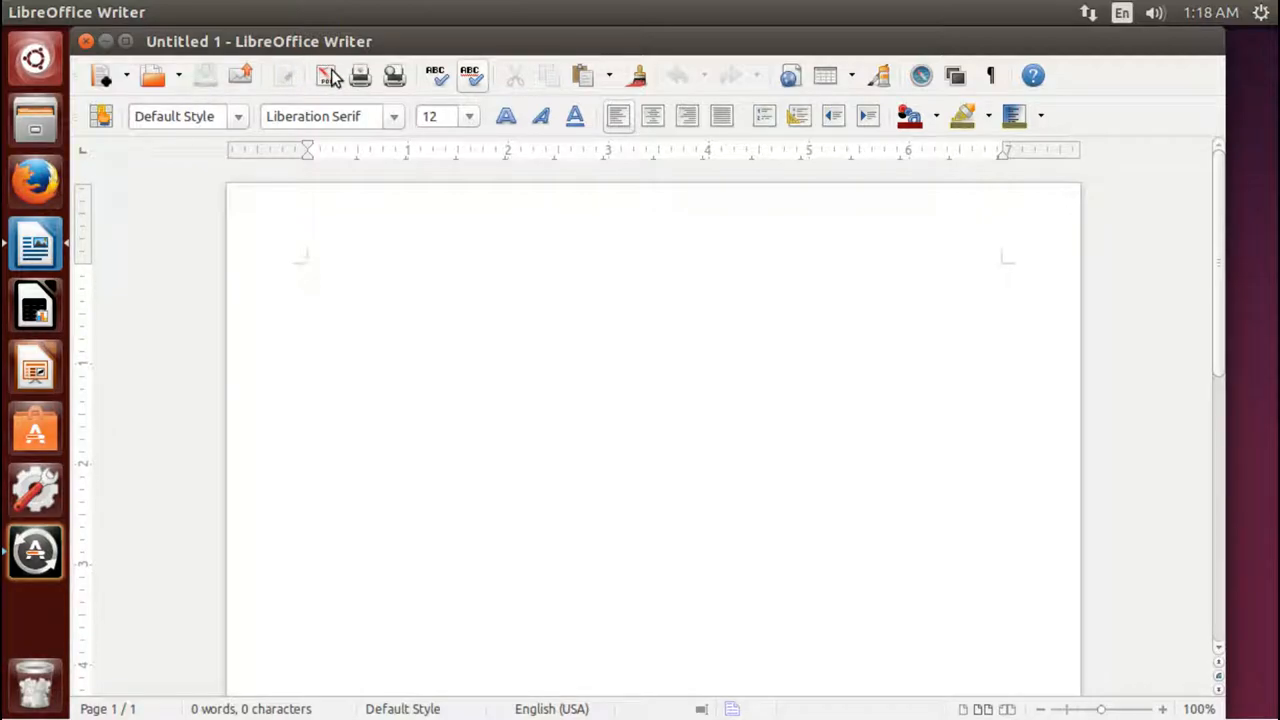
{"action": "left_click", "coordinate": [307, 270]}
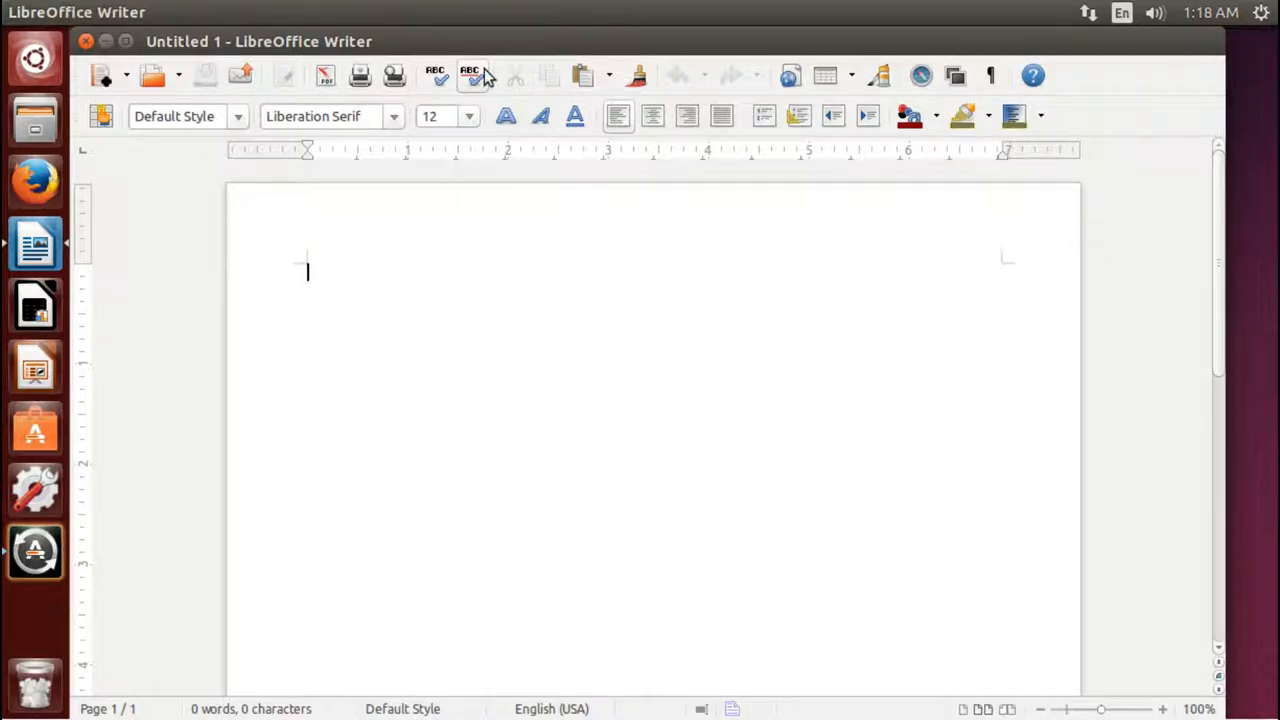
{"action": "left_click_drag", "start_coordinate": [259, 41], "coordinate": [288, 127]}
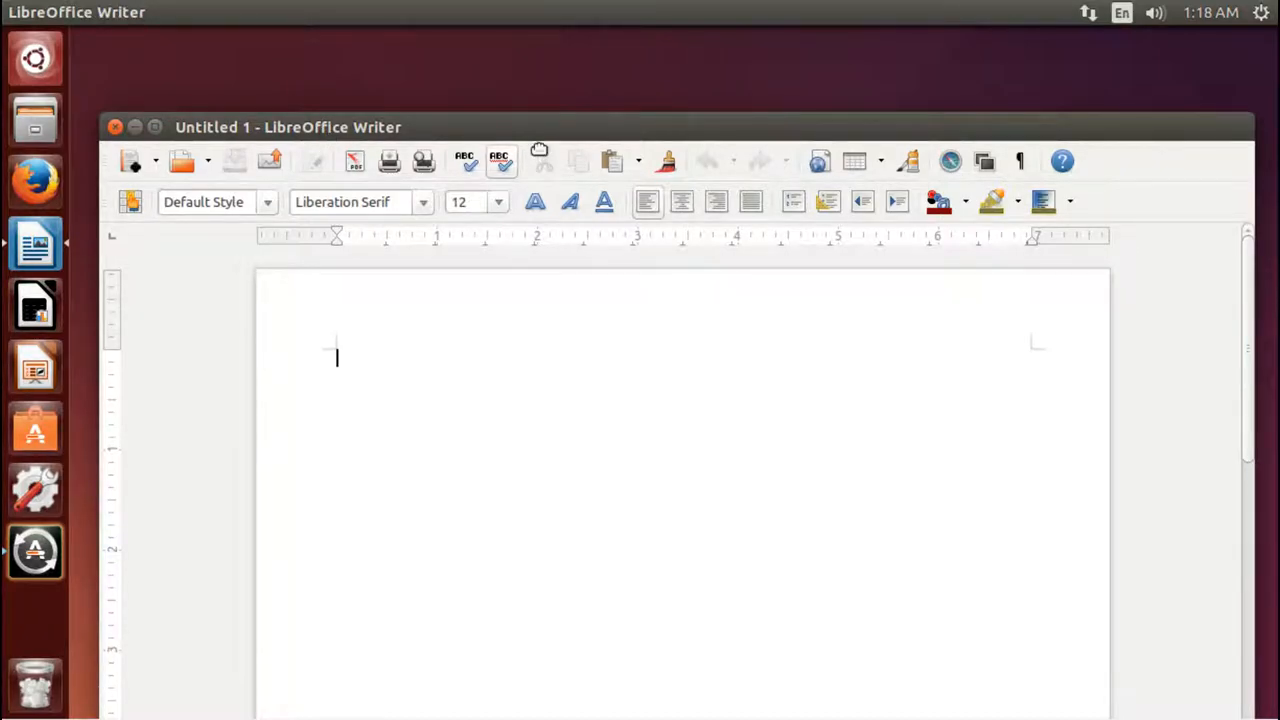
{"action": "left_click_drag", "start_coordinate": [288, 127], "coordinate": [282, 85]}
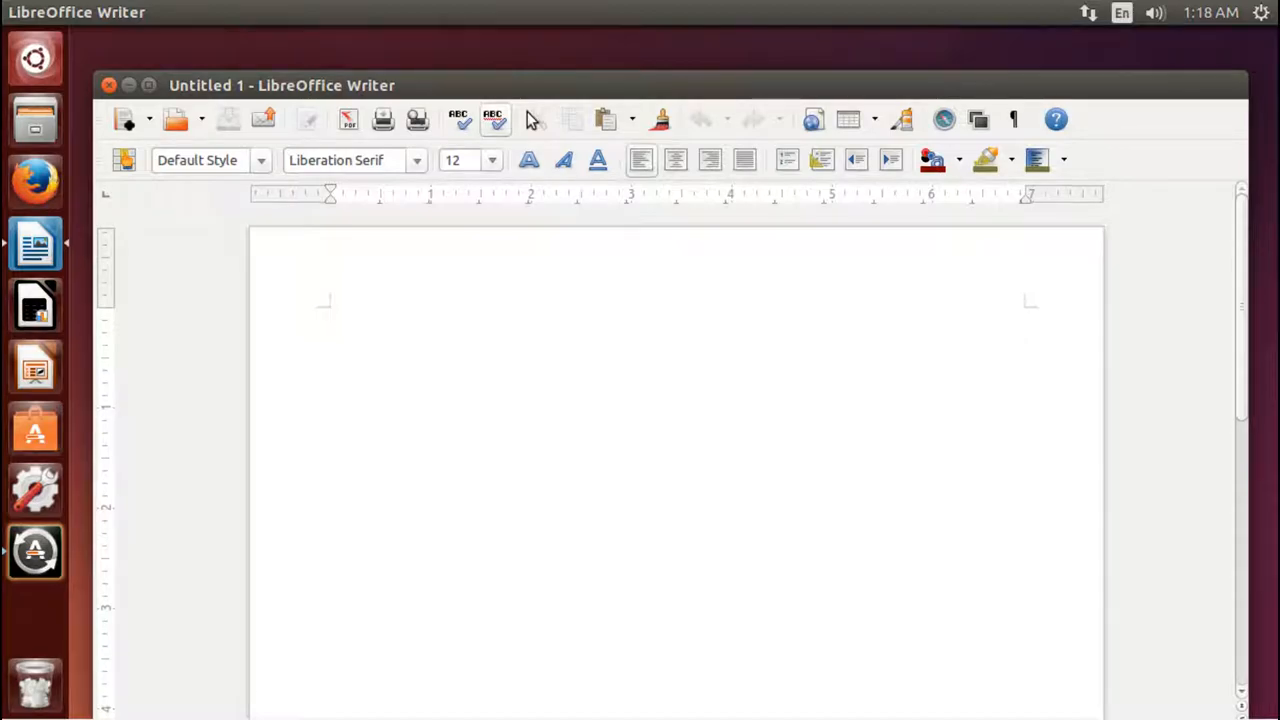
{"action": "left_click", "coordinate": [330, 315]}
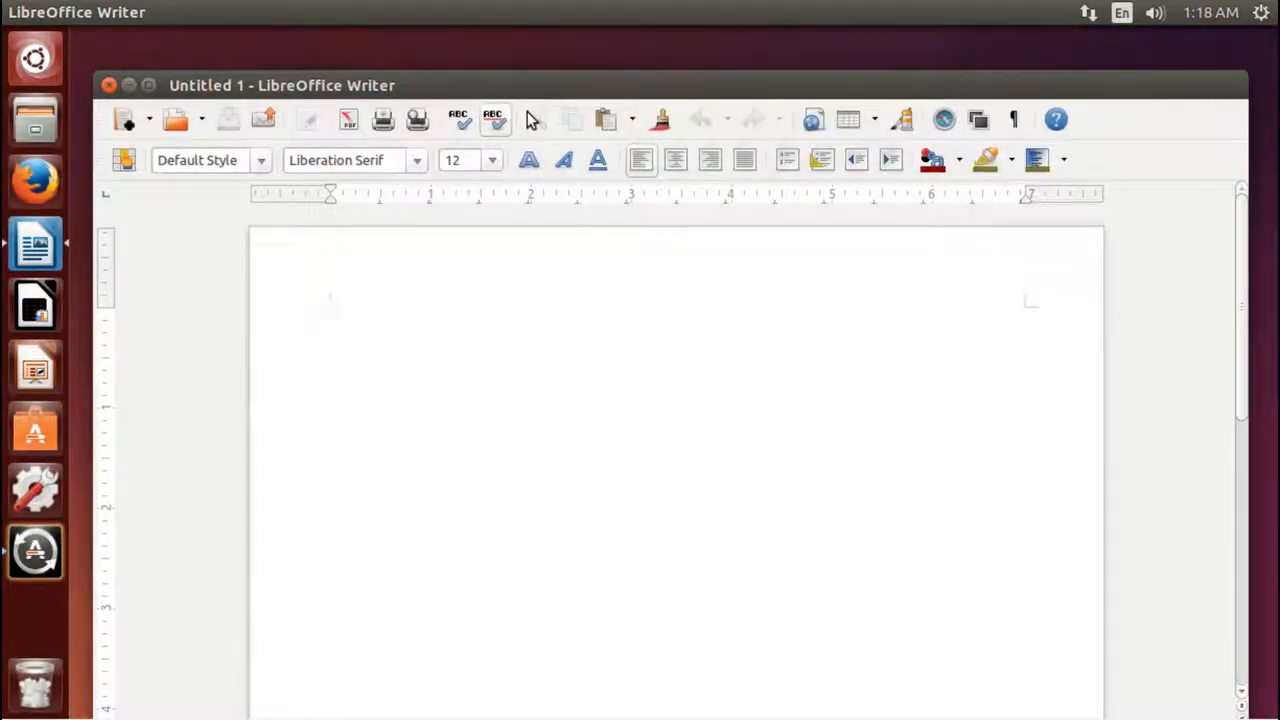
{"action": "left_click", "coordinate": [330, 315]}
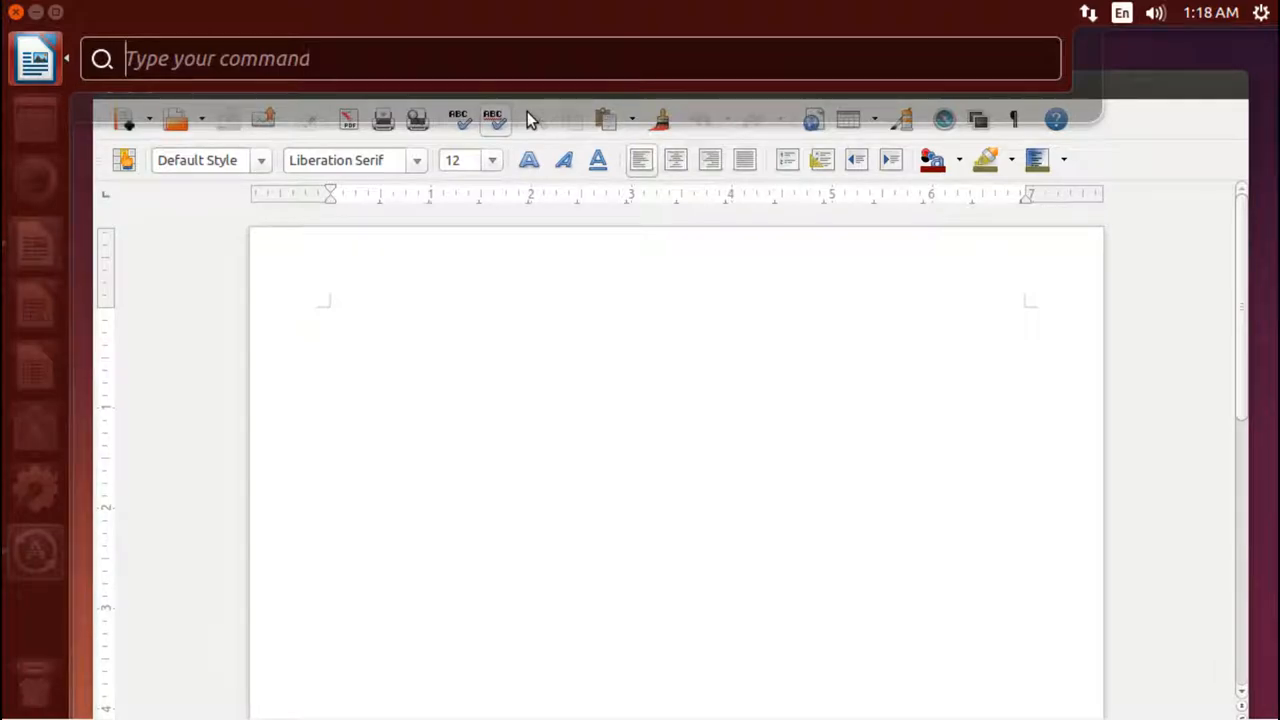
{"action": "mouse_move", "coordinate": [500, 441]}
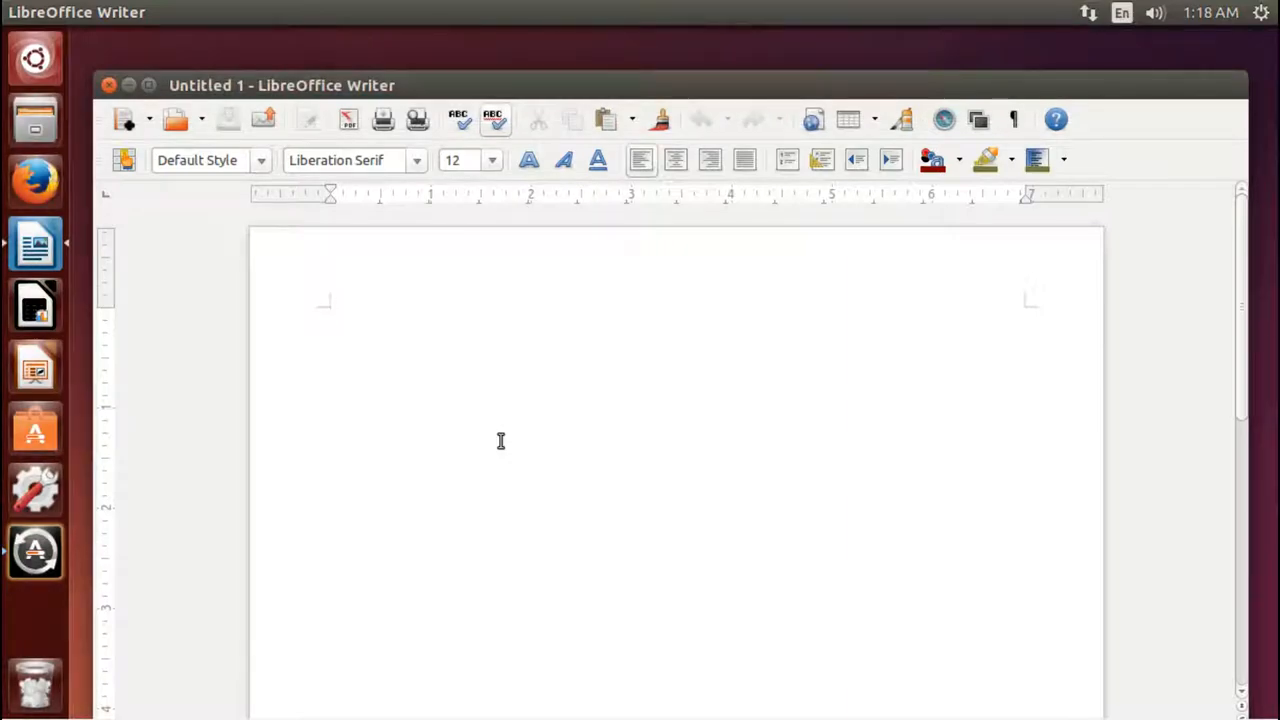
- Type 'Thanks for watching and subscribing.' into the blank page
{"action": "type", "text": "Thanks for w"}
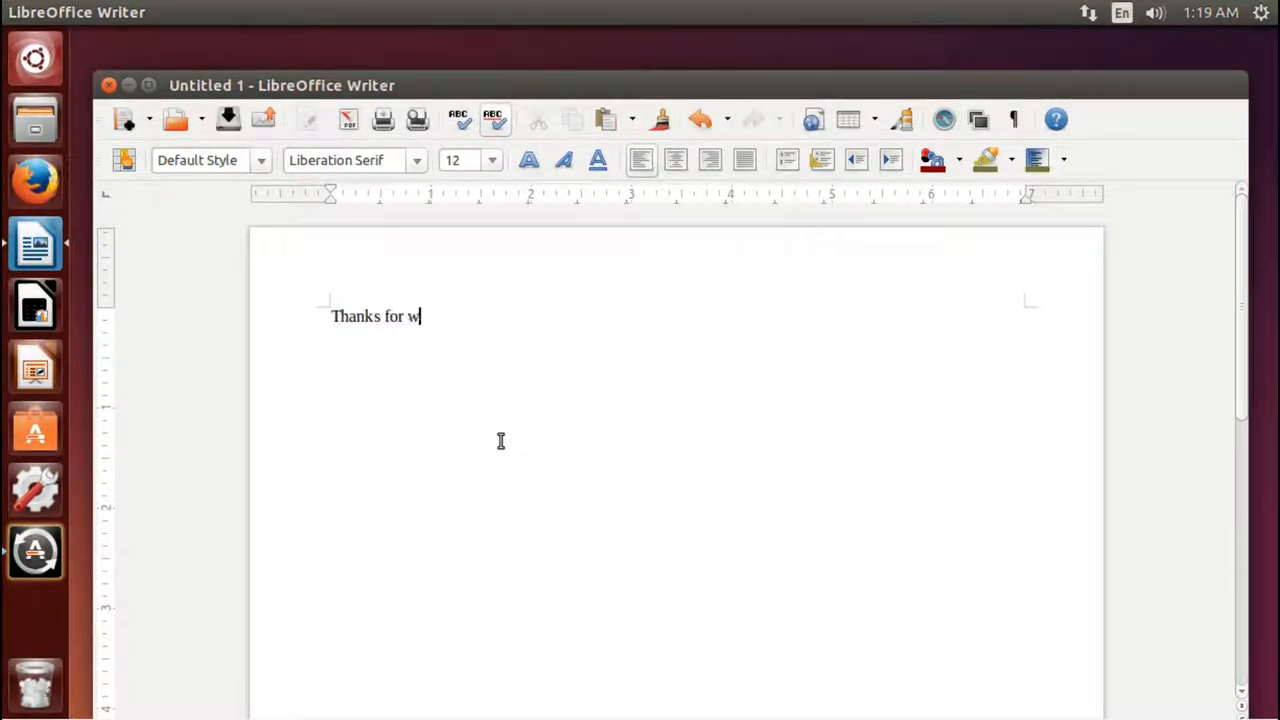
{"action": "type", "text": "atchin"}
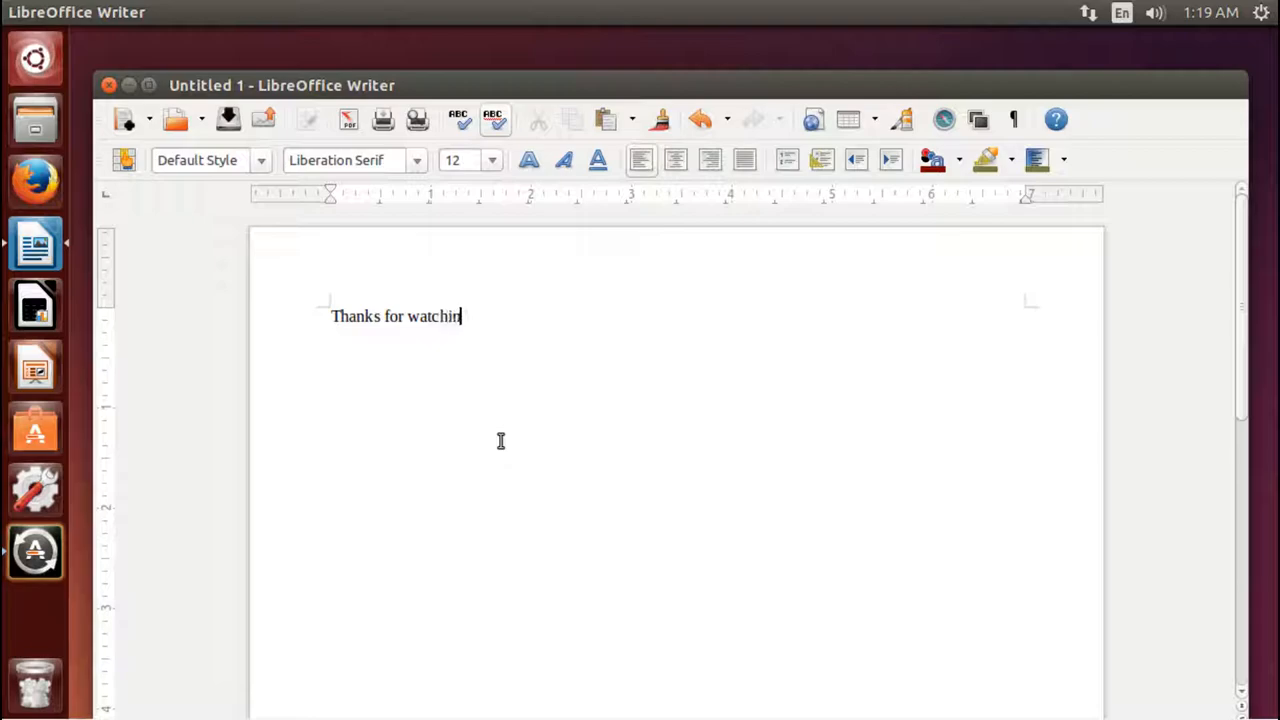
{"action": "type", "text": "g and sub"}
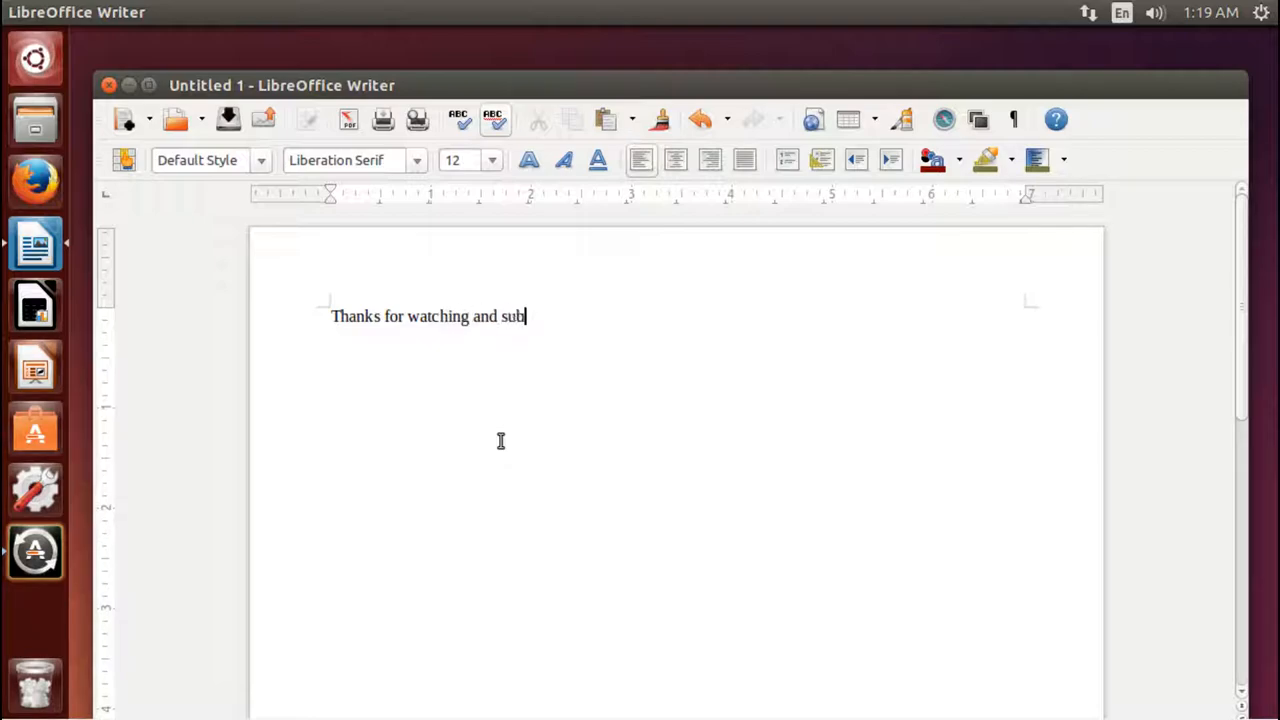
{"action": "type", "text": "scribing."}
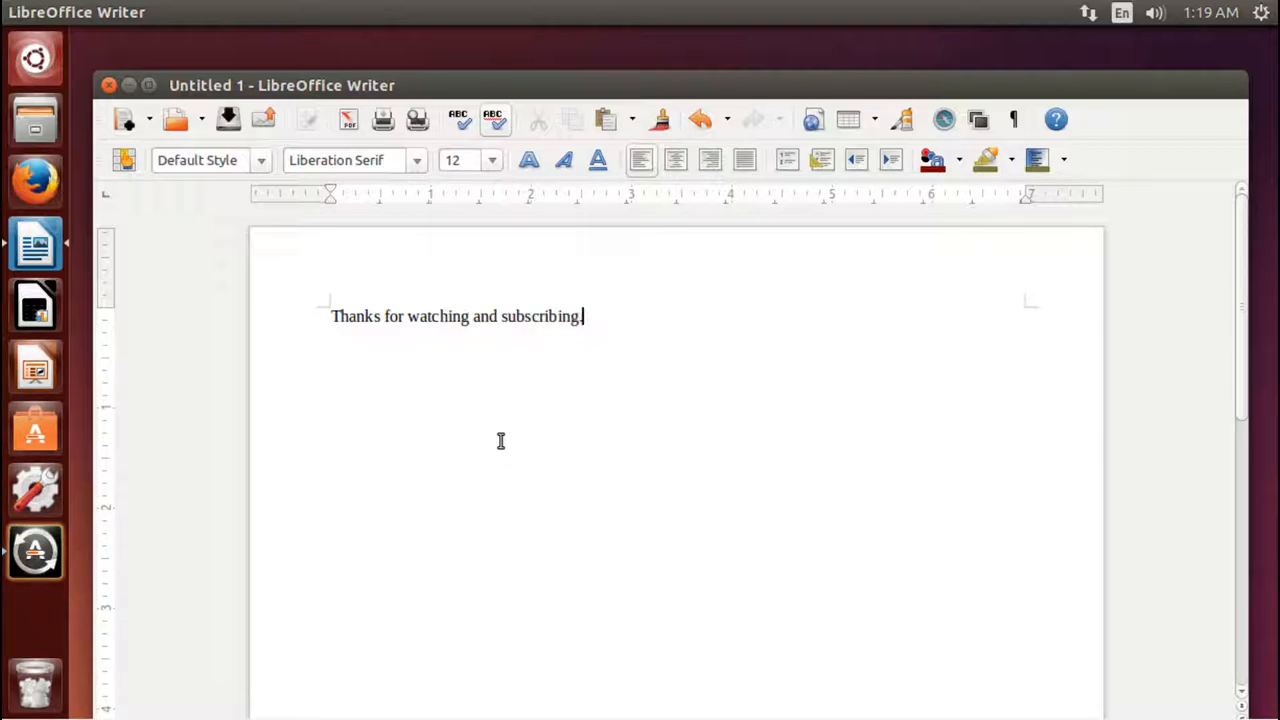
{"action": "type", "text": "."}
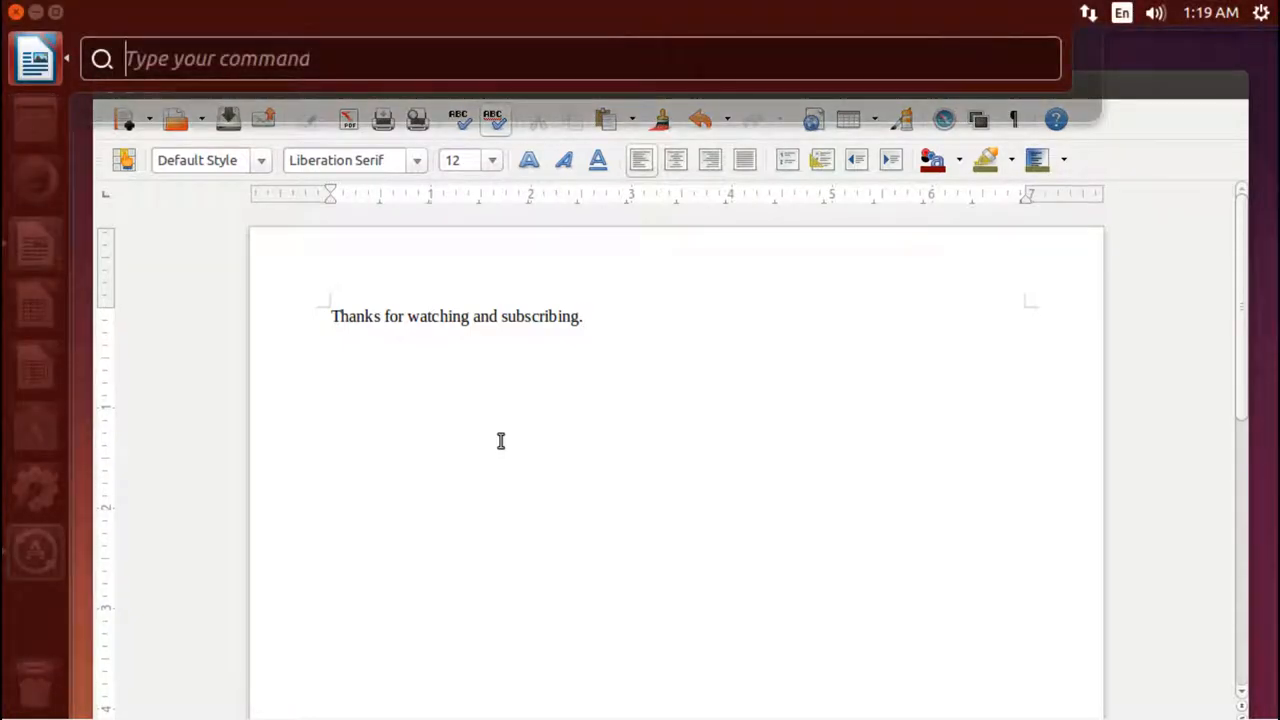
- Enter 'save' in the HUD to bring up the Save dialog for Untitled 1
{"action": "type", "text": "sa"}
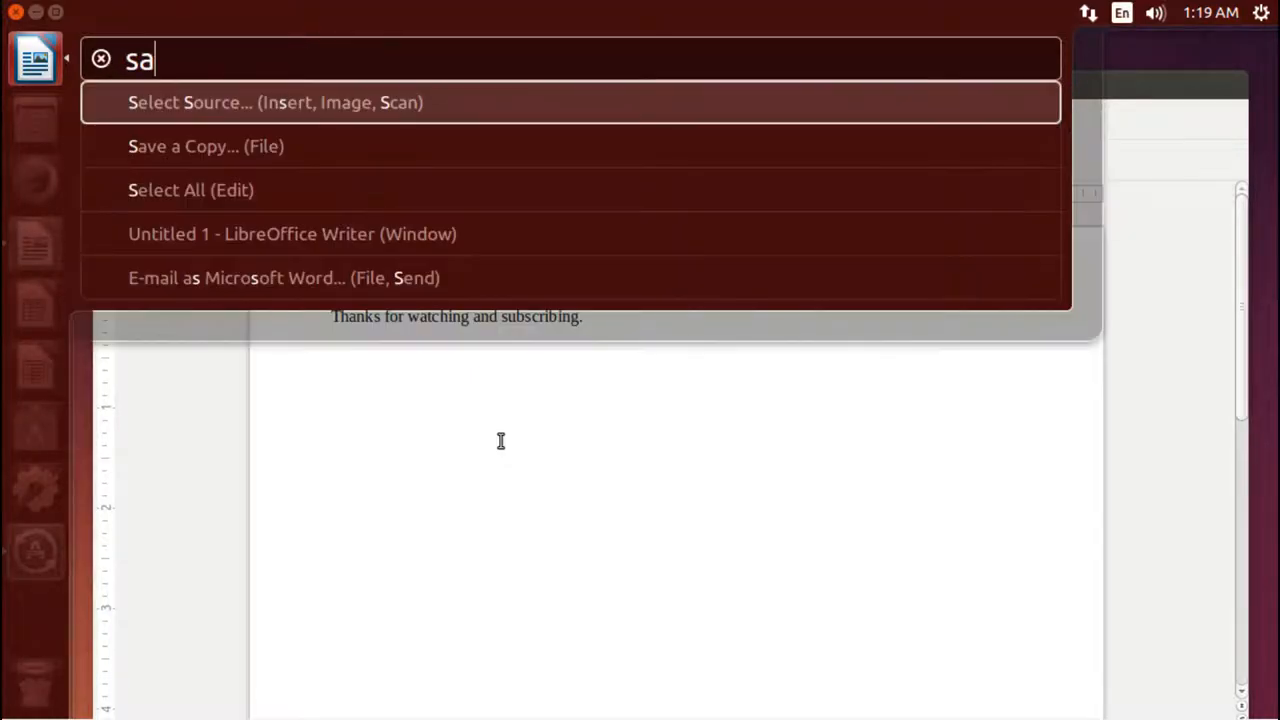
{"action": "type", "text": "ve"}
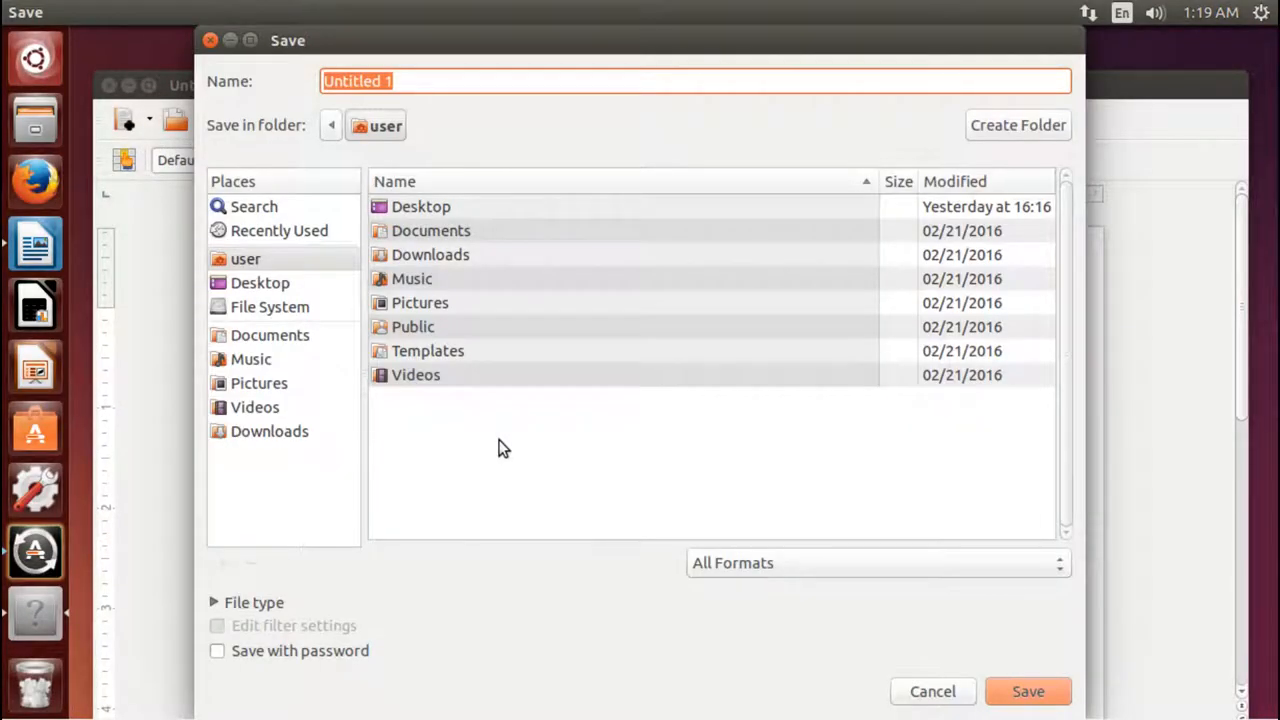
{"action": "mouse_move", "coordinate": [492, 288]}
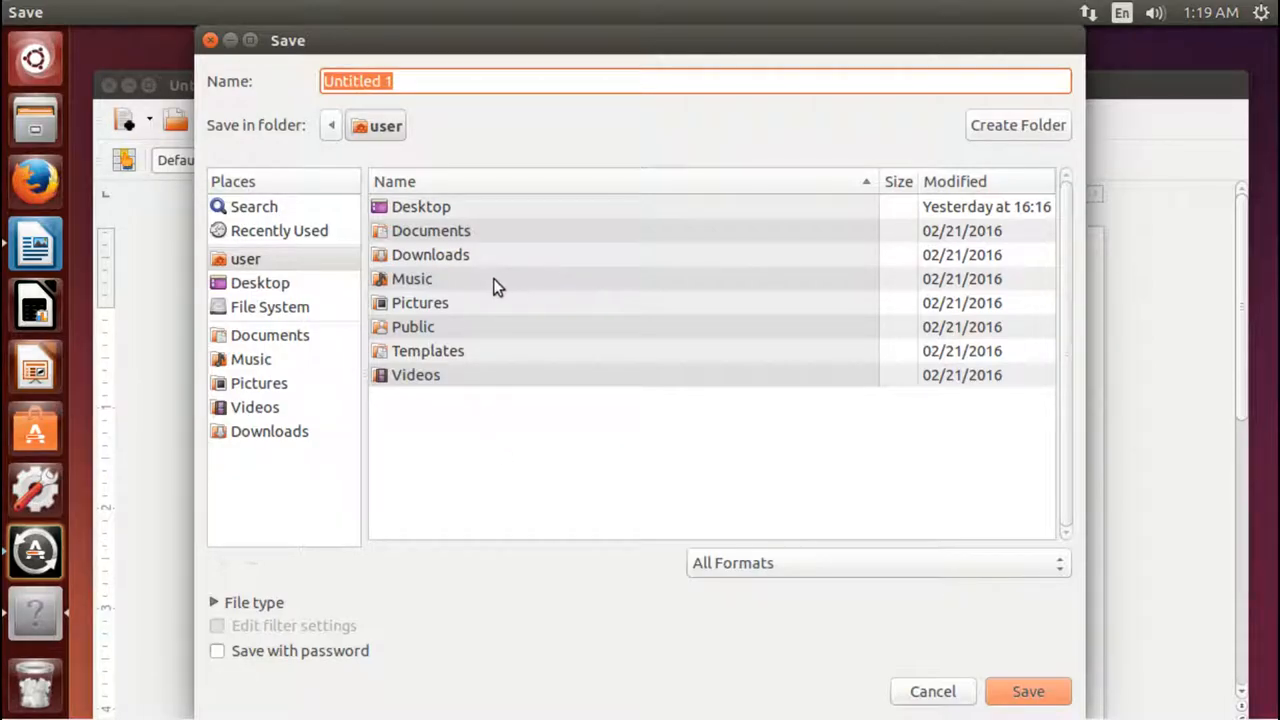
- Target the Documents folder and enter 'thanks for watching' as the file name
{"action": "double_click", "coordinate": [431, 230]}
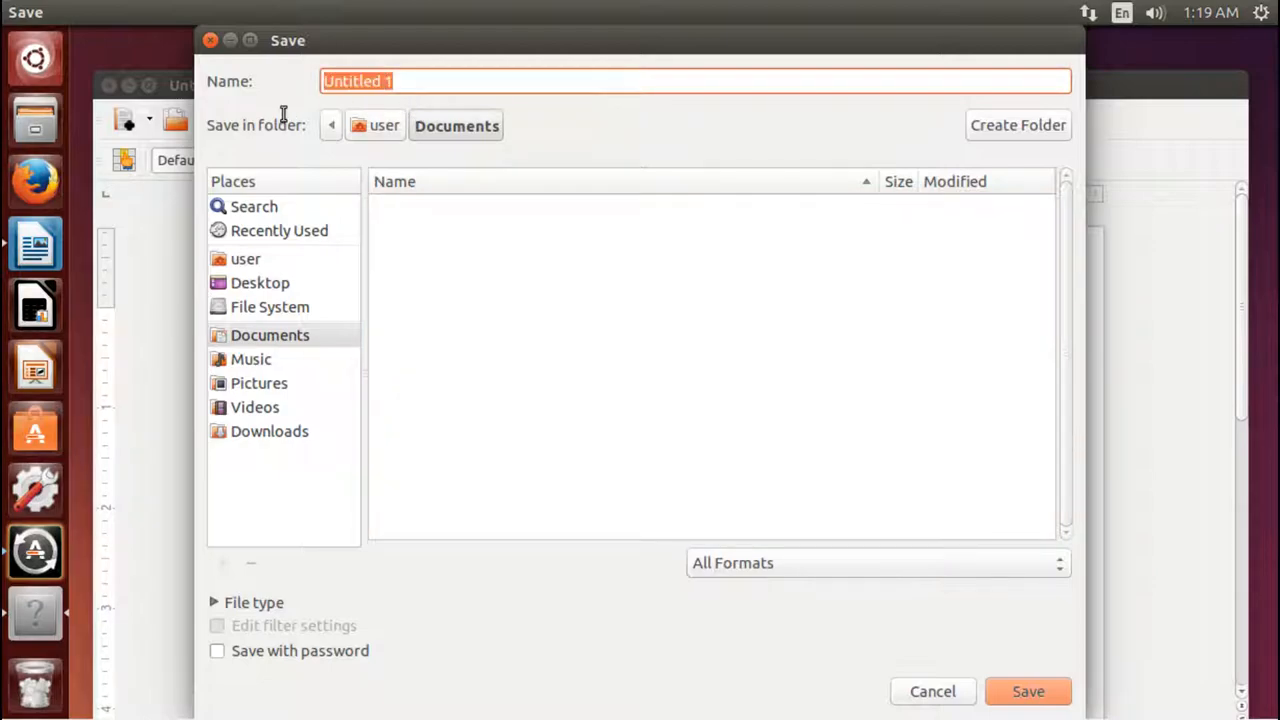
{"action": "mouse_move", "coordinate": [285, 115]}
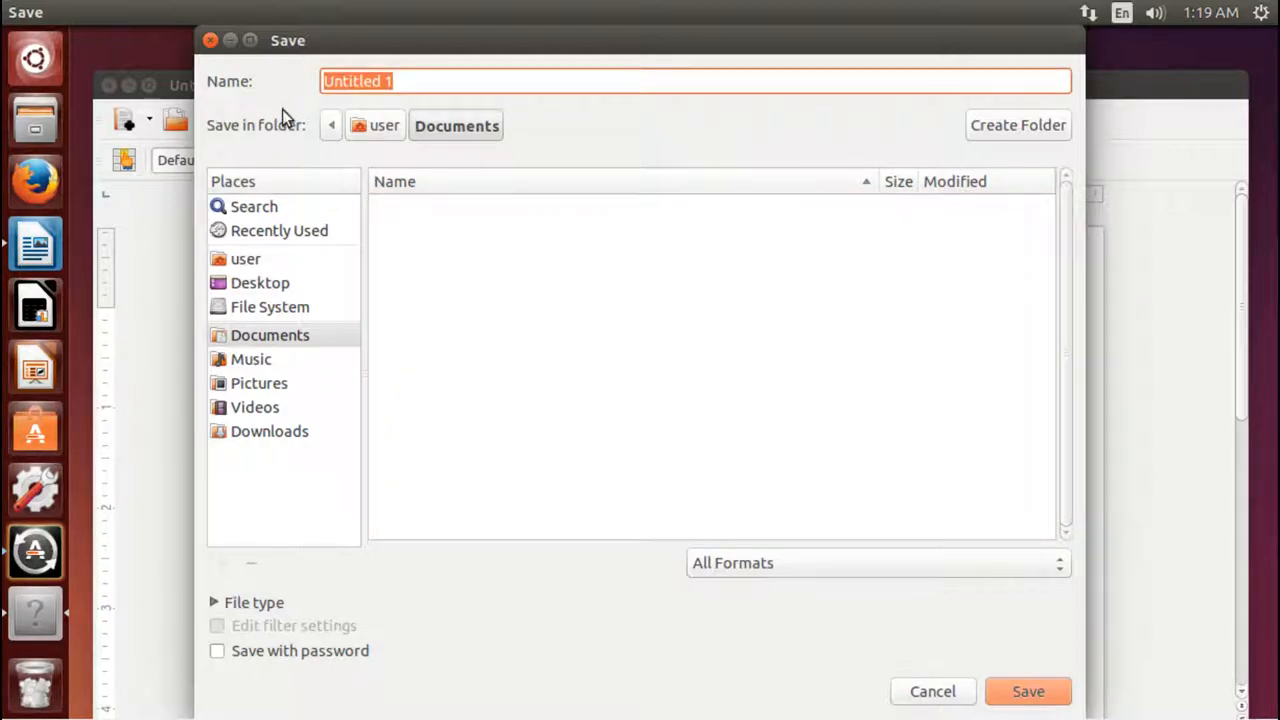
{"action": "type", "text": "thank"}
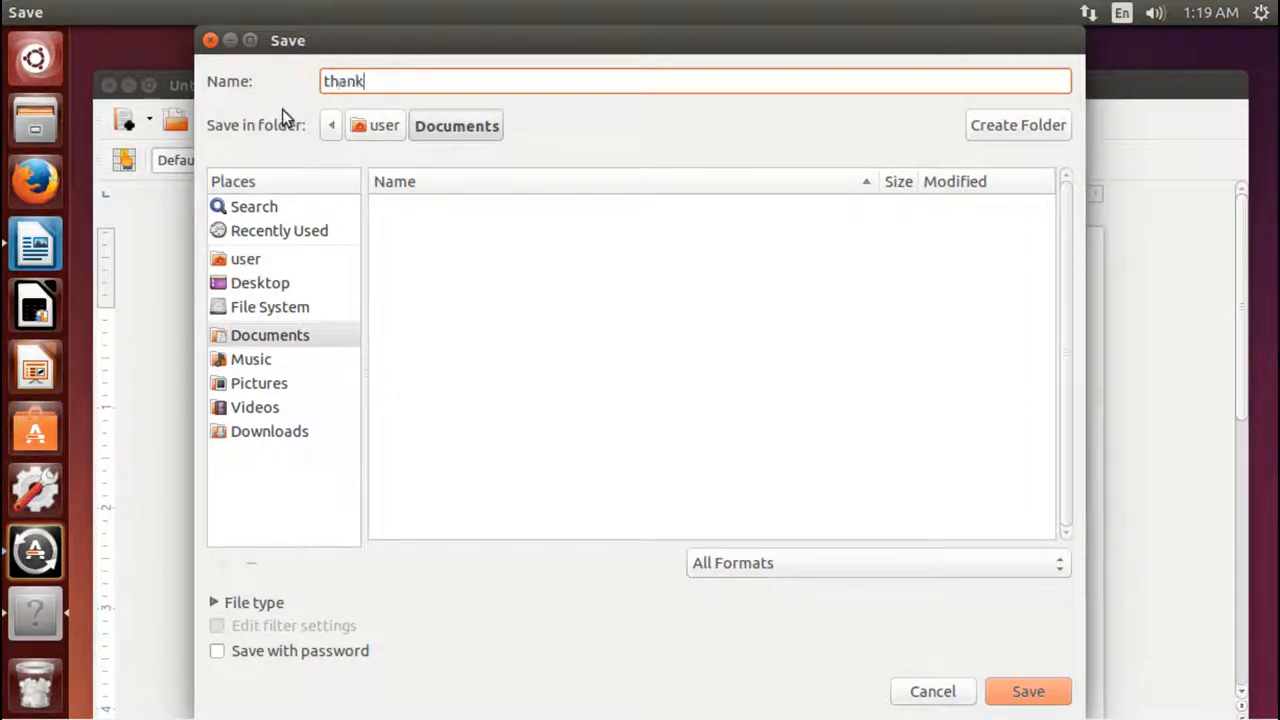
{"action": "type", "text": "s for"}
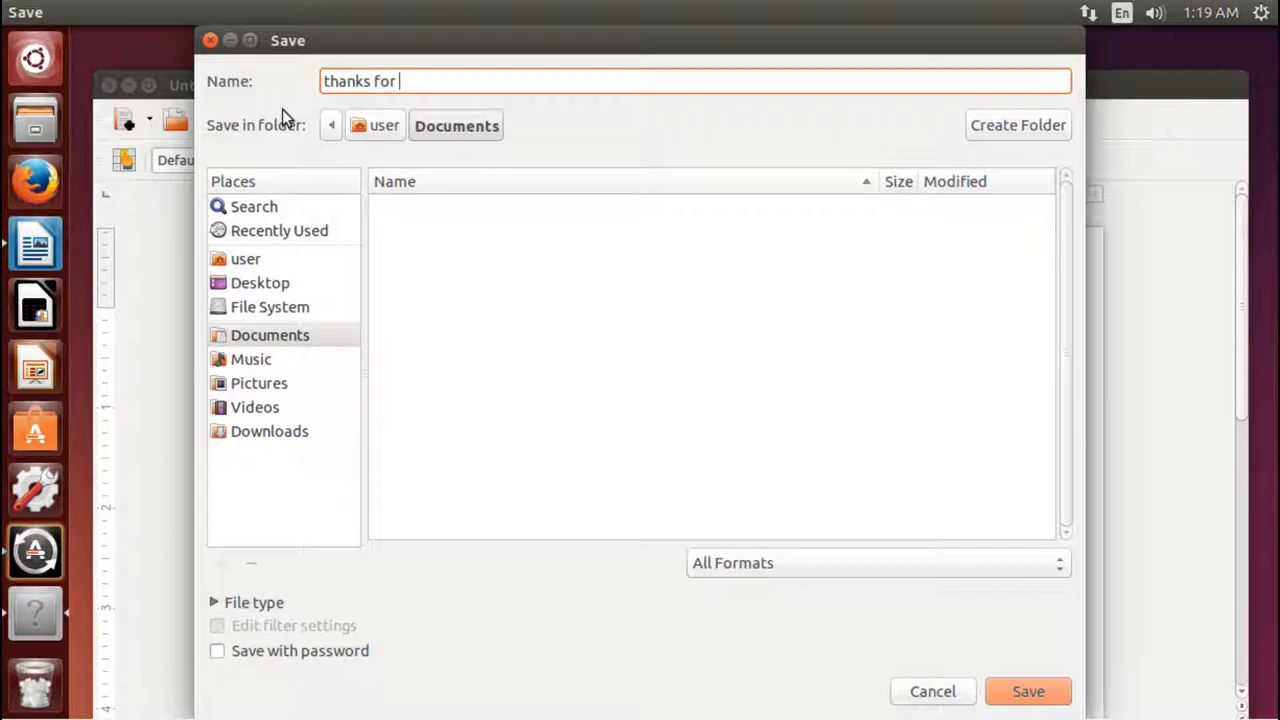
{"action": "type", "text": "w"}
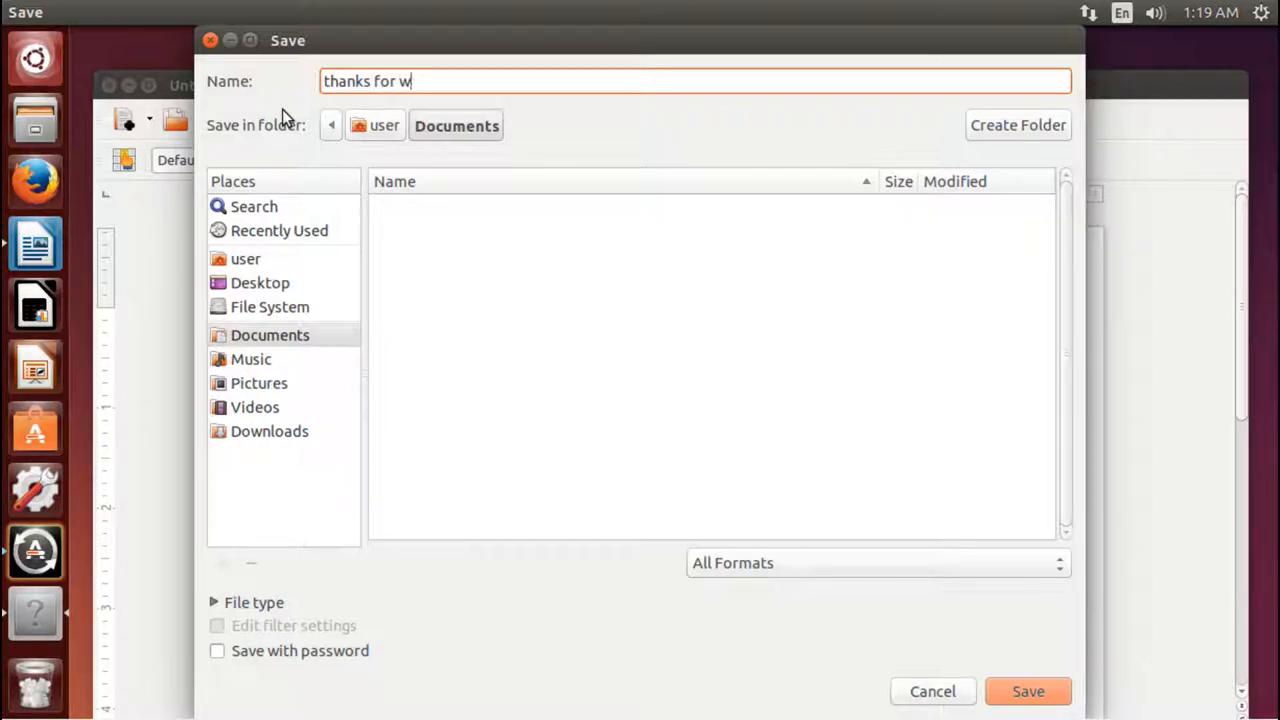
{"action": "type", "text": "atching"}
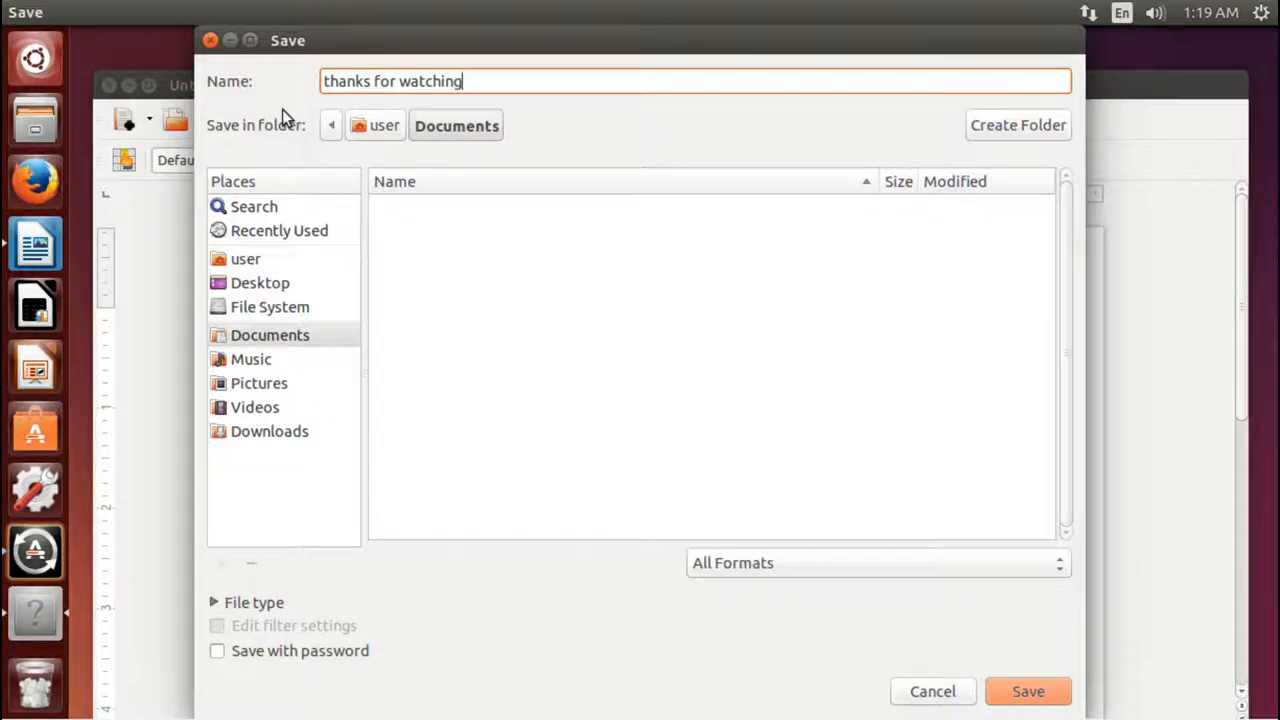
{"action": "mouse_move", "coordinate": [692, 84]}
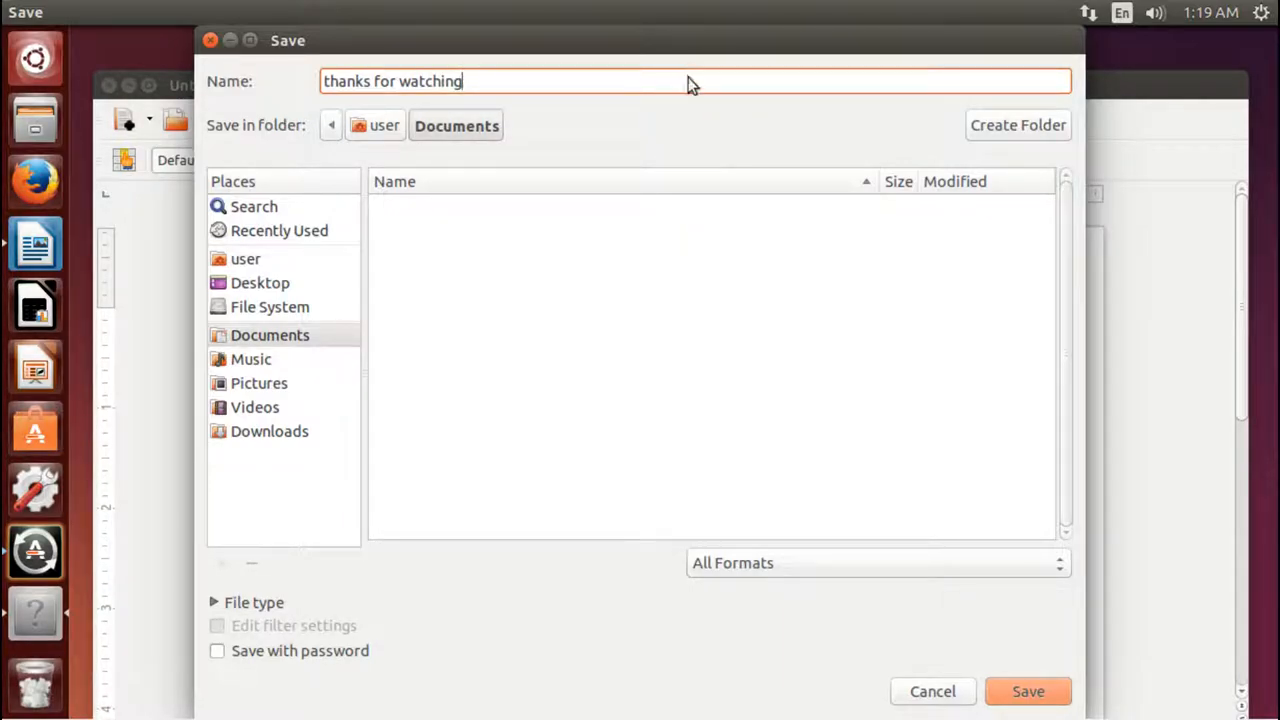
{"action": "mouse_move", "coordinate": [845, 635]}
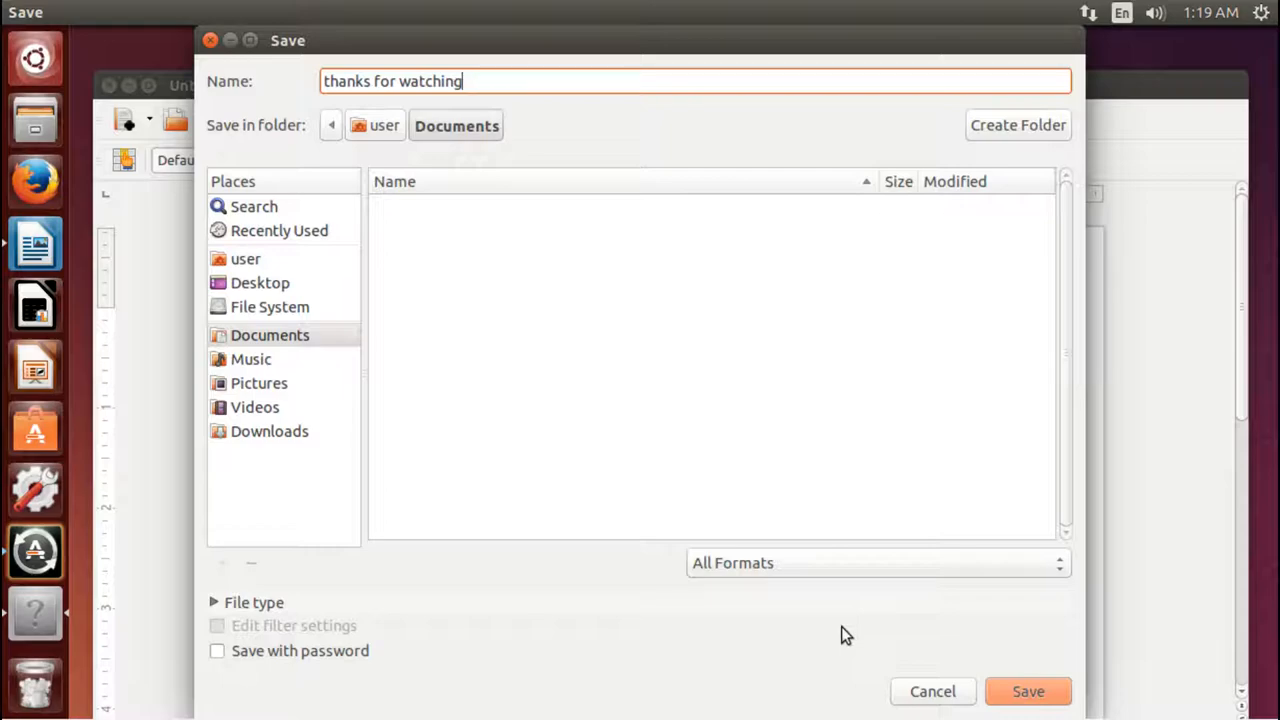
{"action": "mouse_move", "coordinate": [957, 610]}
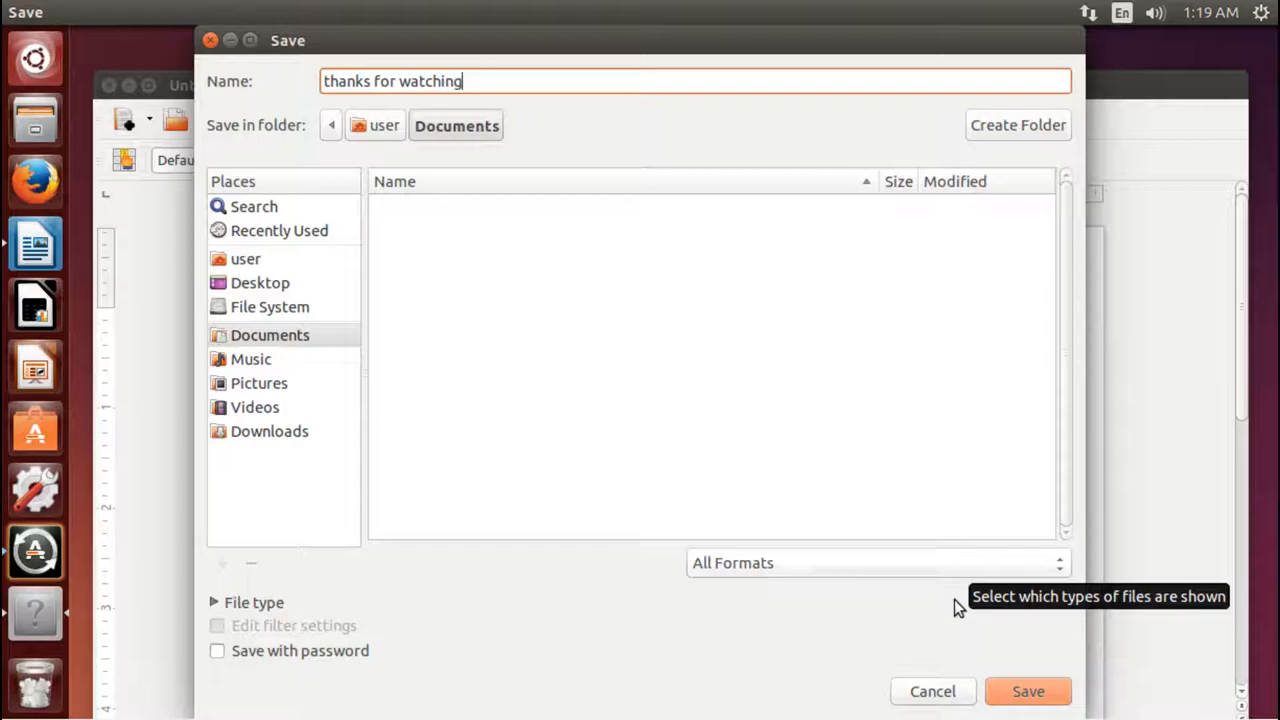
- Save as Microsoft Word 2007/2010/2013 XML (.docx), confirming to keep Word format
{"action": "left_click", "coordinate": [875, 562]}
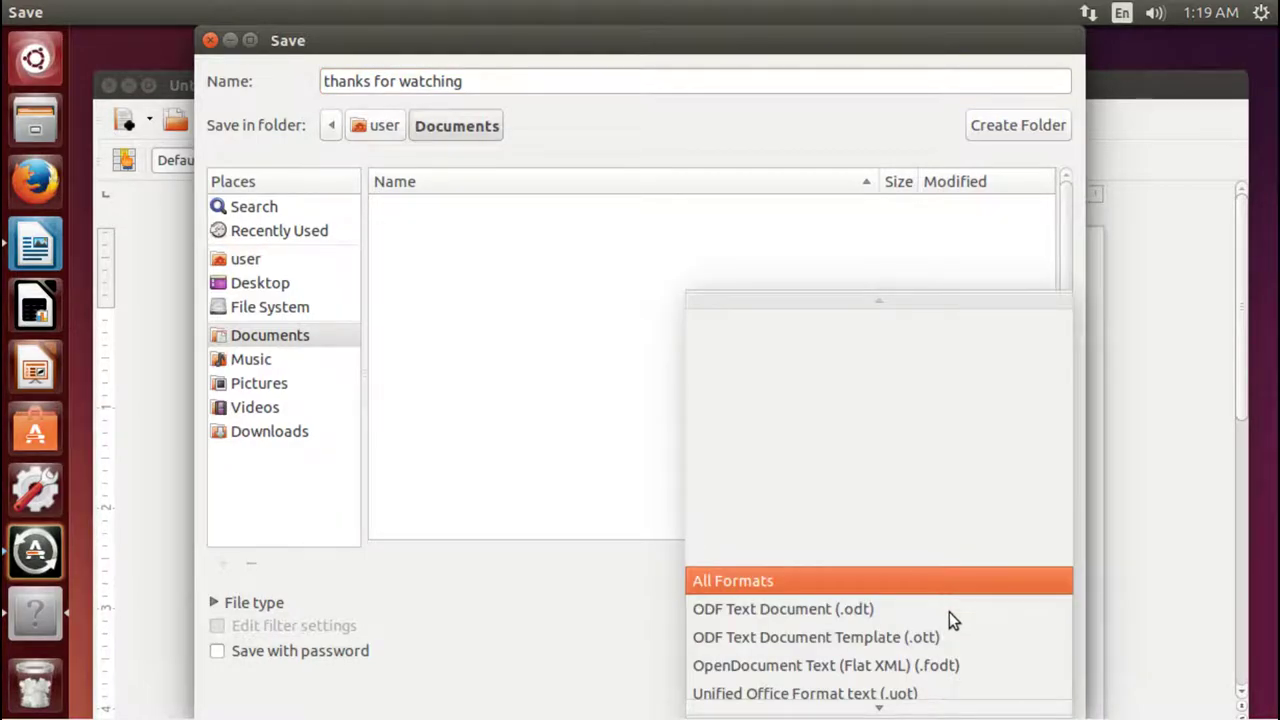
{"action": "scroll", "scroll_direction": "down", "scroll_amount": 3}
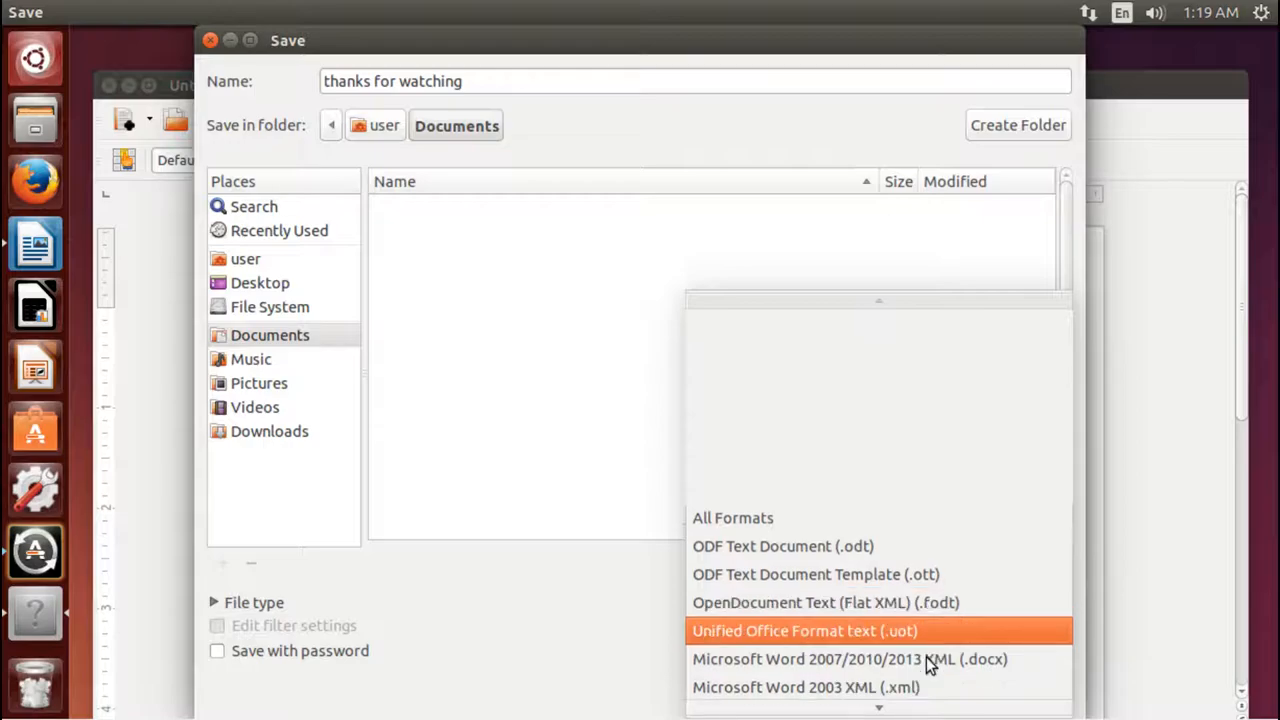
{"action": "scroll", "scroll_direction": "down", "scroll_amount": 3}
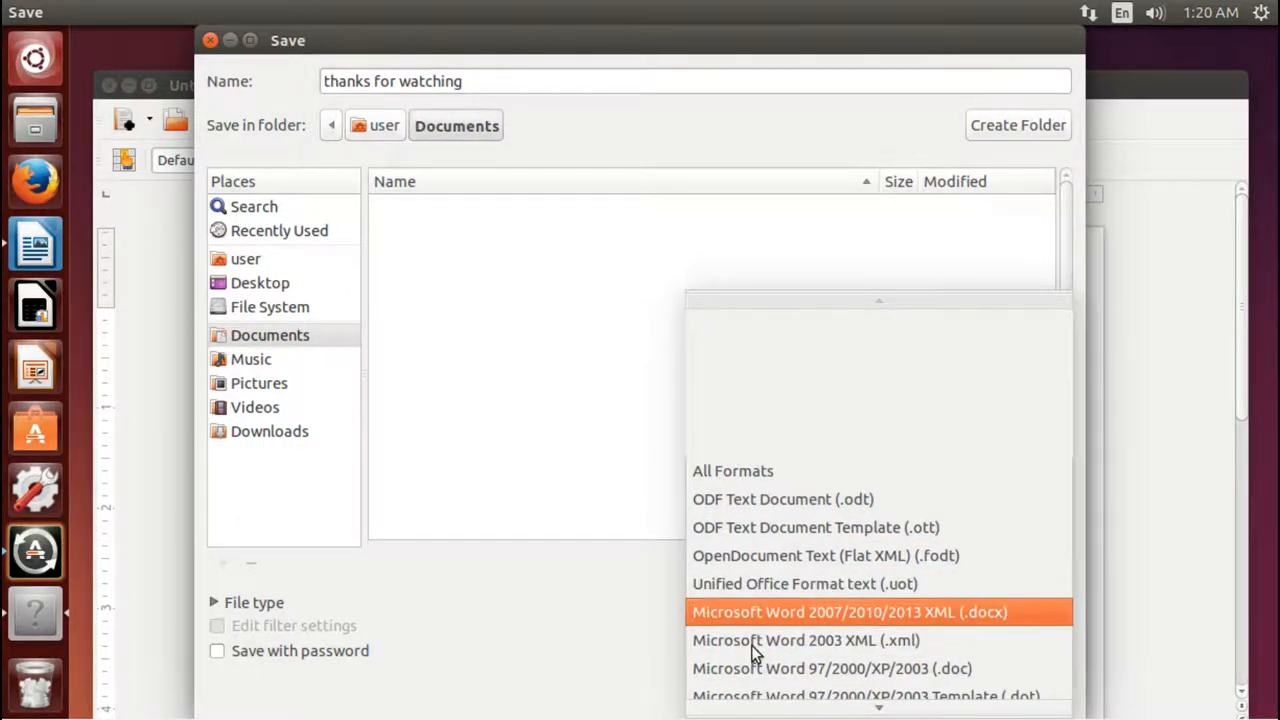
{"action": "left_click", "coordinate": [848, 612]}
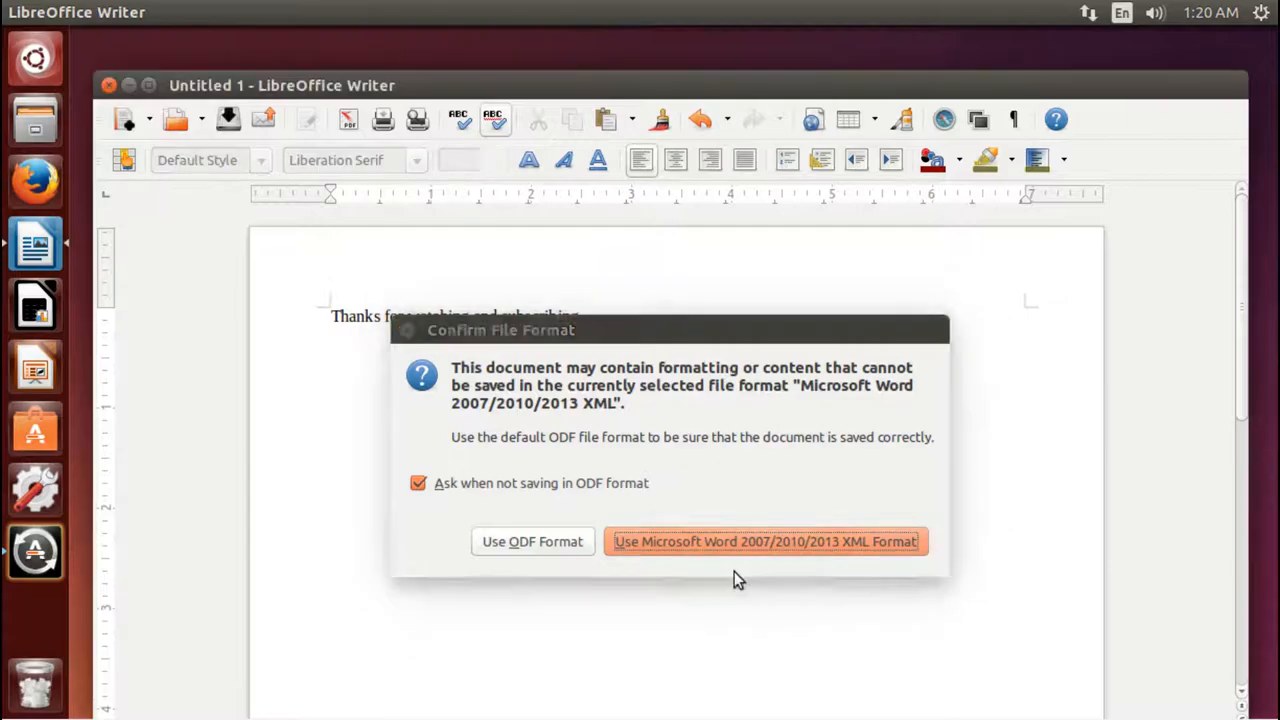
{"action": "left_click", "coordinate": [764, 541]}
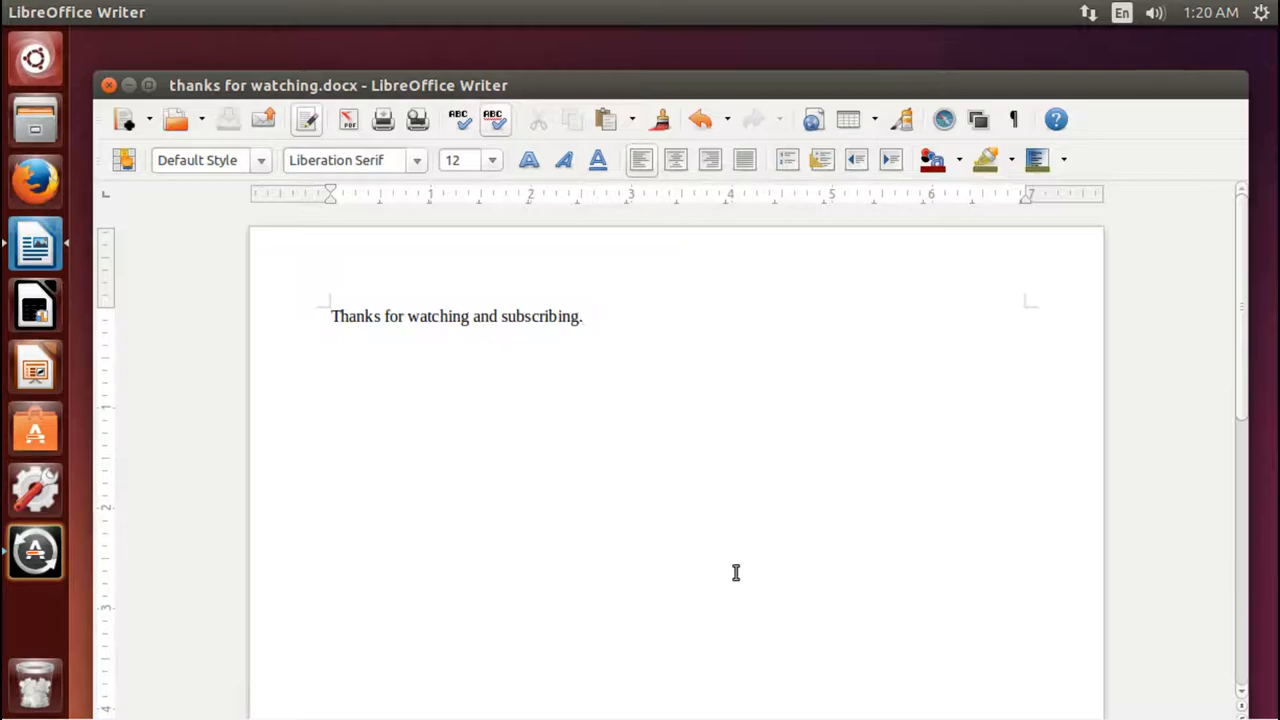
- Search the HUD for 'exit' and choose Exit LibreOffice (File)
{"action": "left_click", "coordinate": [583, 316]}
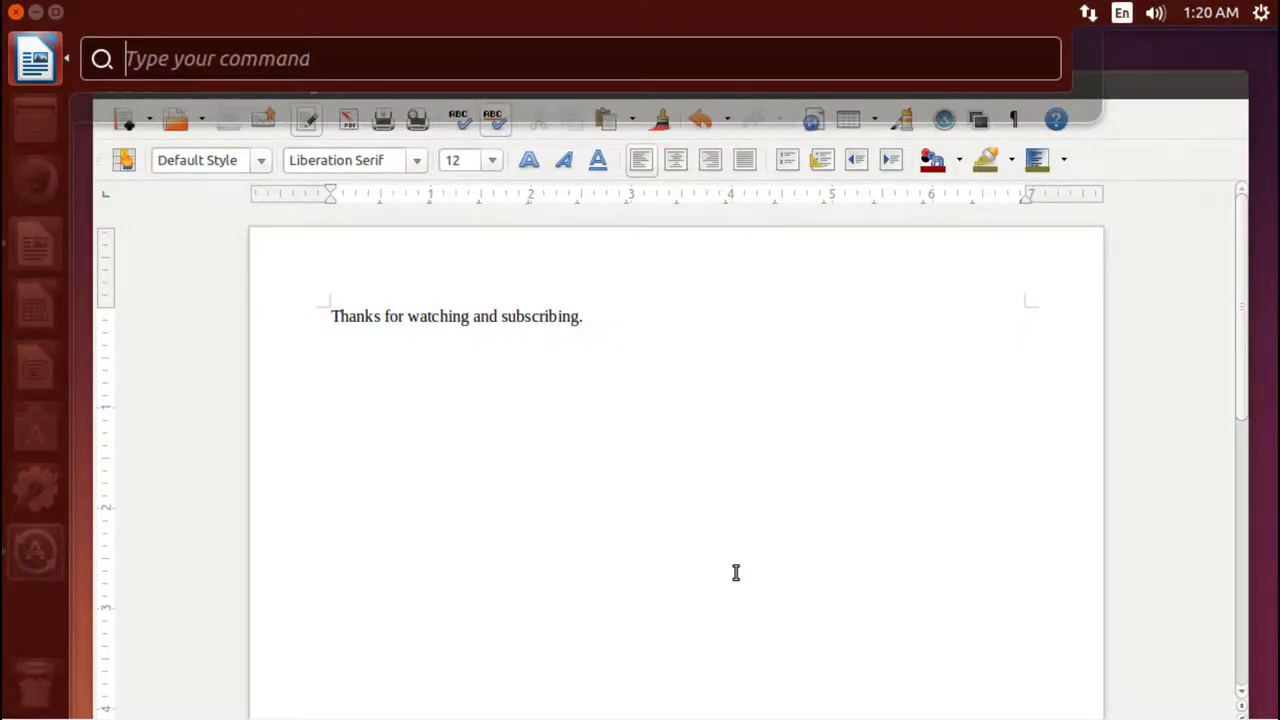
{"action": "type", "text": "exit"}
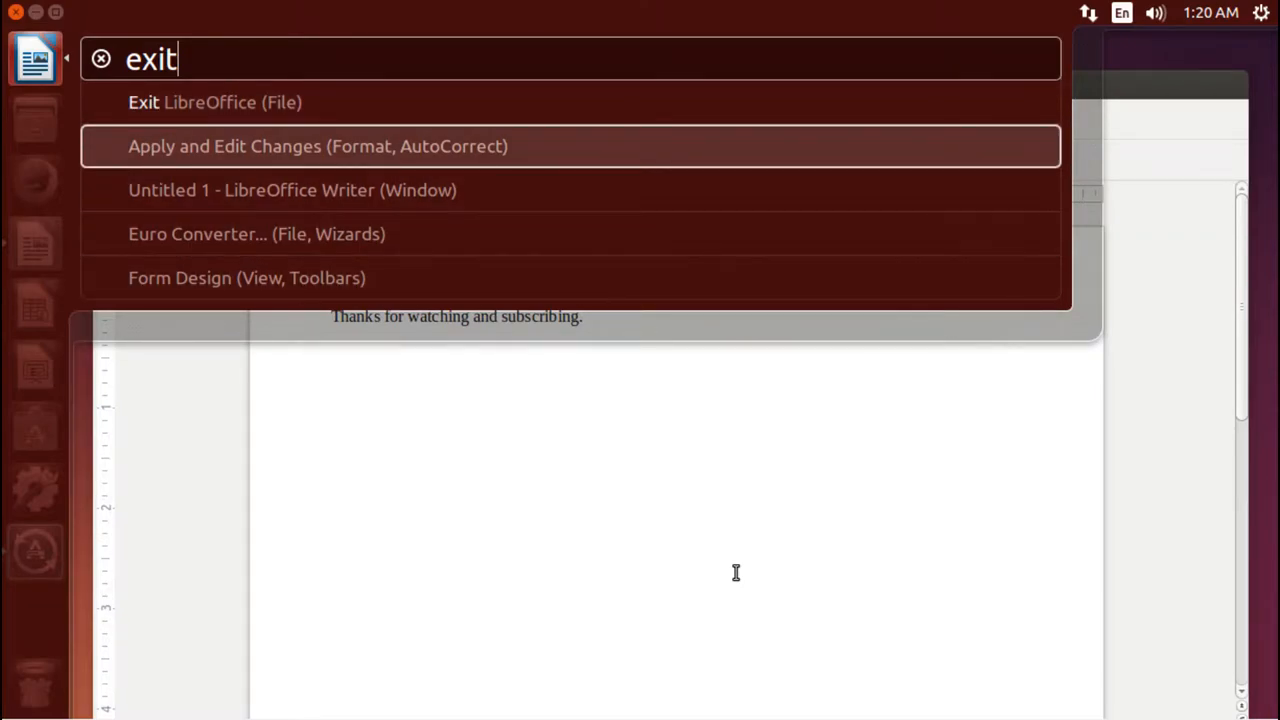
{"action": "left_click", "coordinate": [214, 102]}
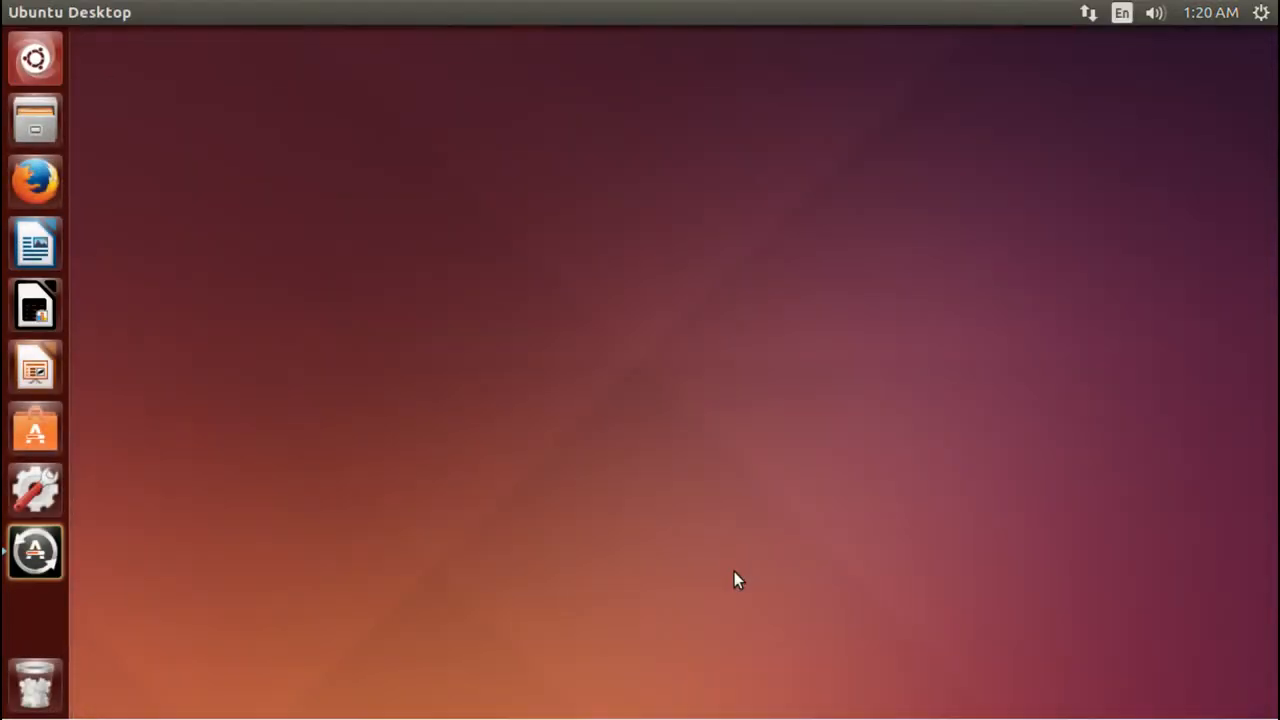